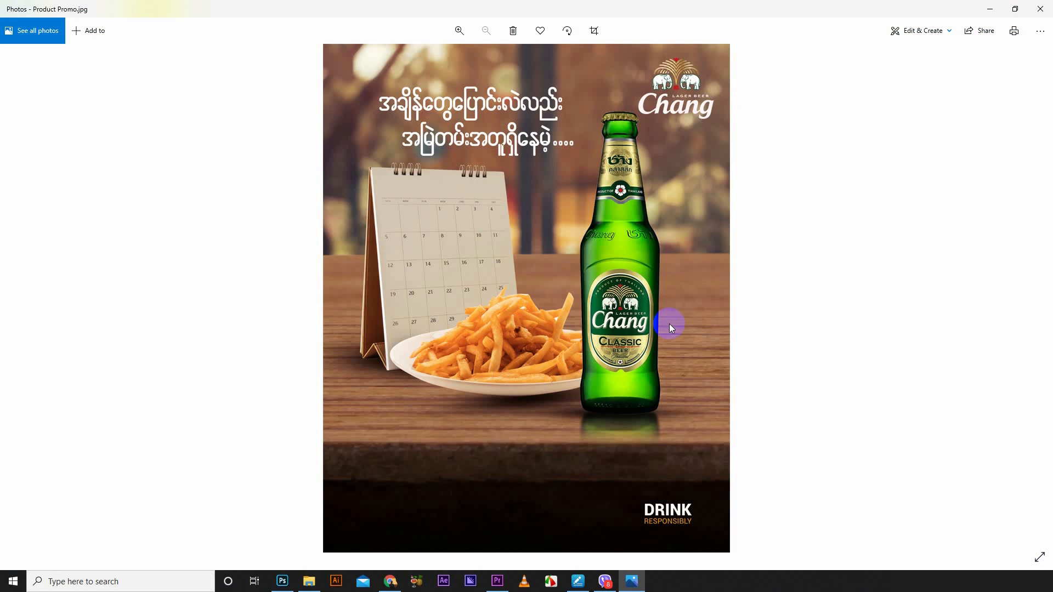
Close the promo preview and bring the layered Product Promo file into Photoshop.
click(309, 581)
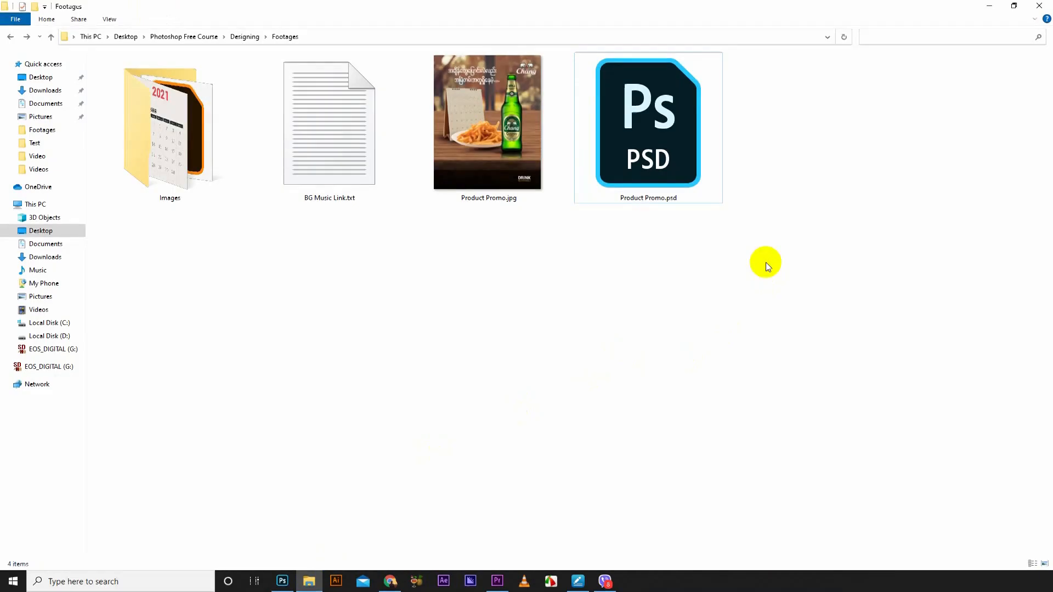
drag(648, 122, 300, 467)
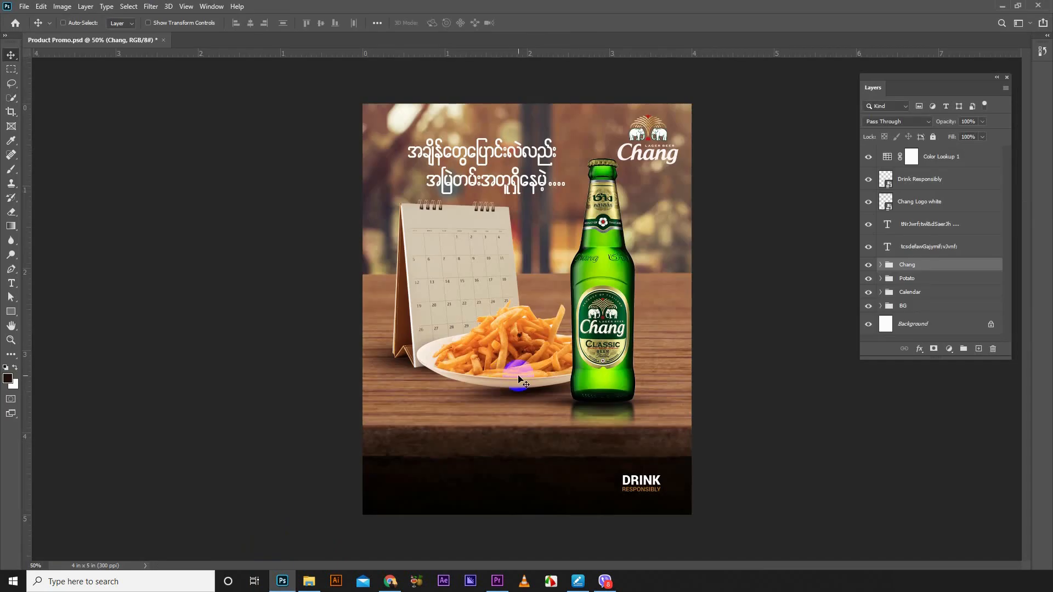
Expand the Calendar group in the Layers panel and select the Calendar layer.
click(880, 291)
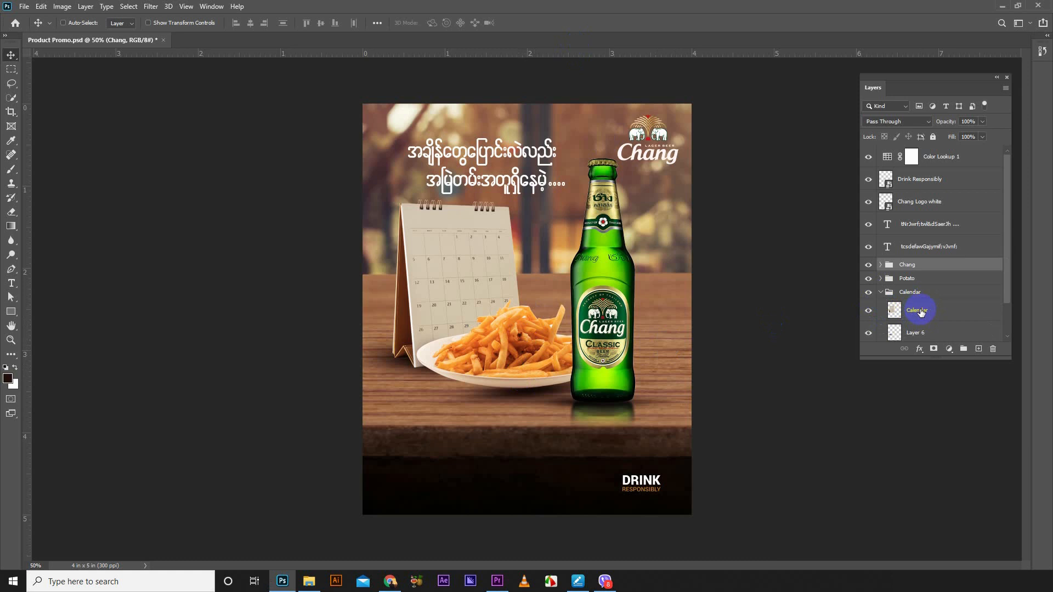
click(916, 309)
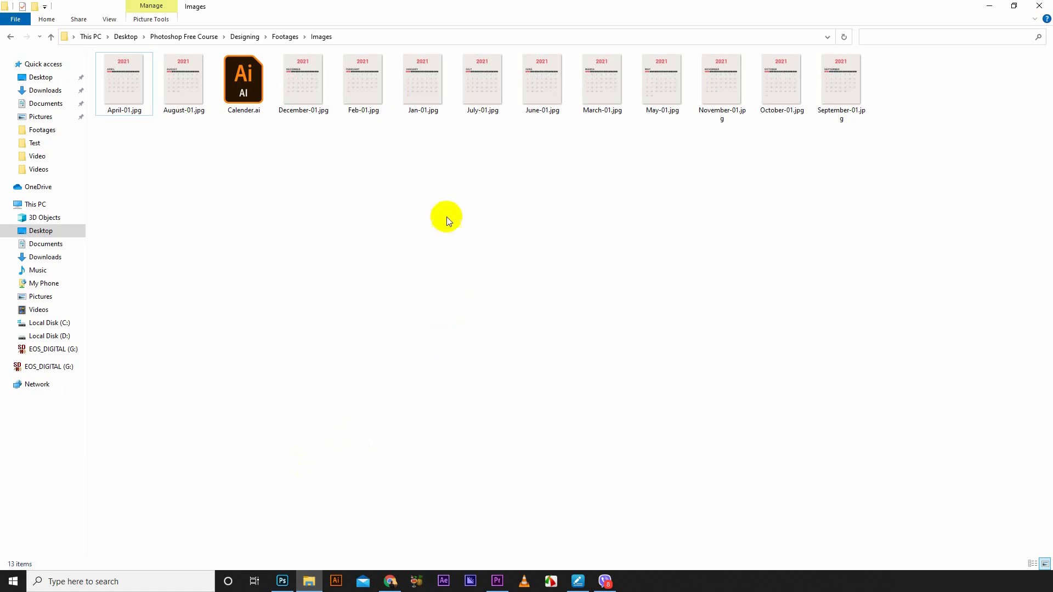
mouse_move(563, 195)
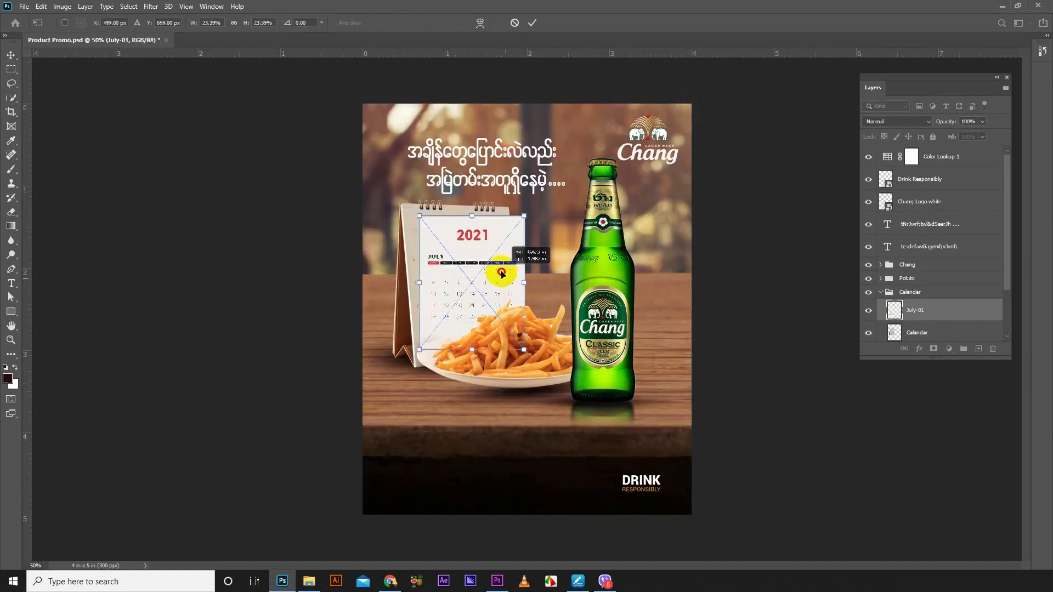
Move the placed July 2021 page up so it sits over the desk calendar's face.
drag(502, 273, 503, 220)
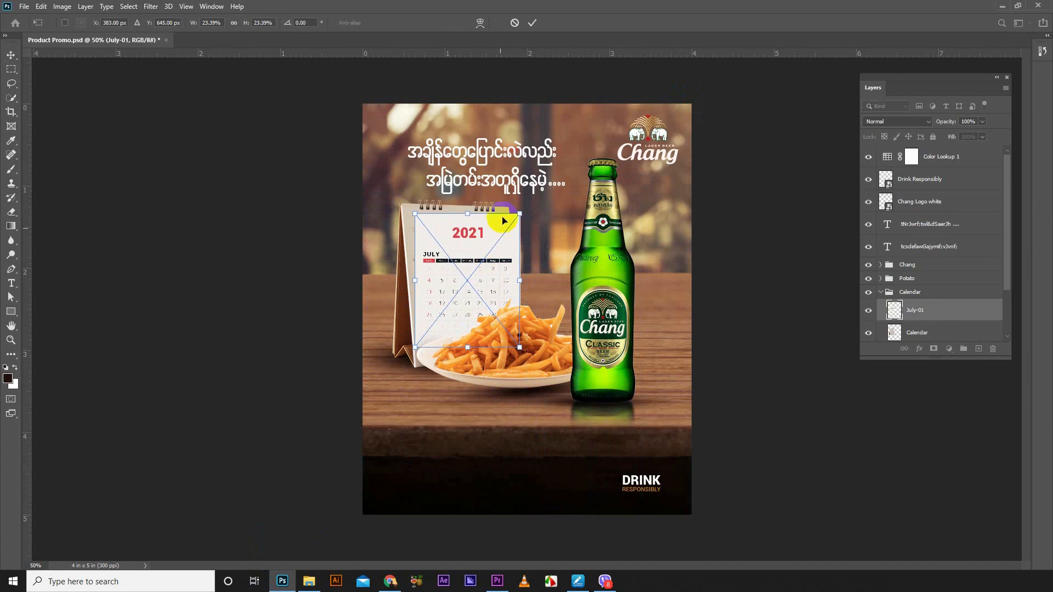
drag(518, 215, 530, 200)
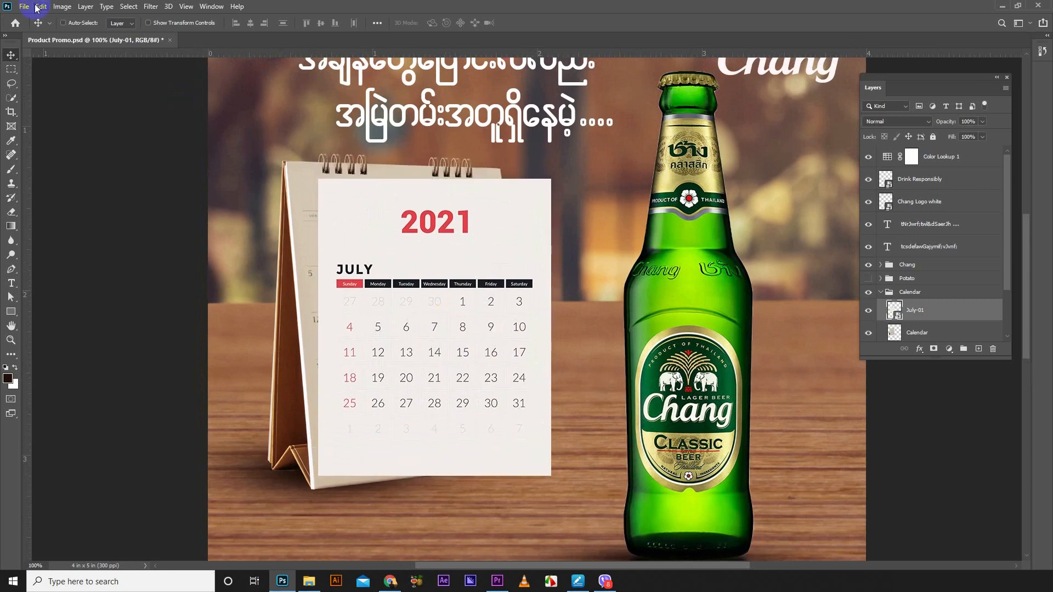
Start Free Transform and pin the July page's left corners to the calendar's left edge.
click(41, 6)
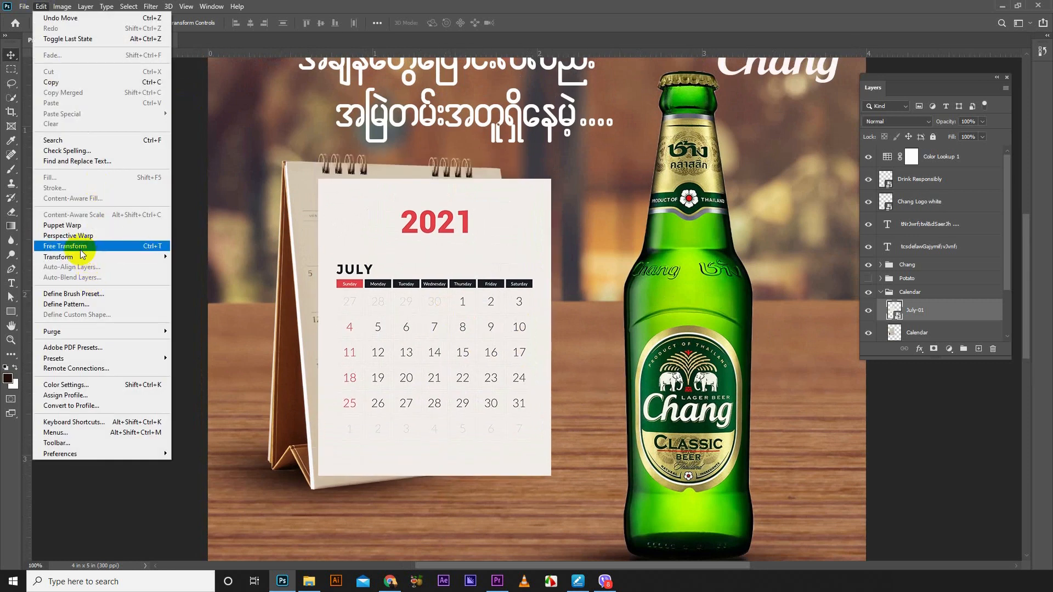
click(65, 246)
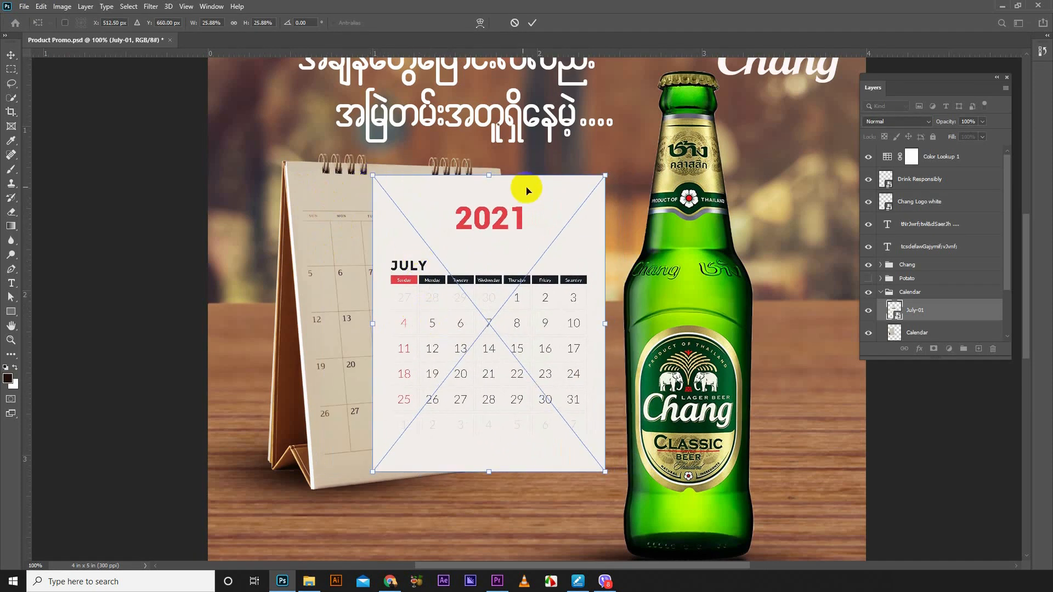
mouse_move(373, 178)
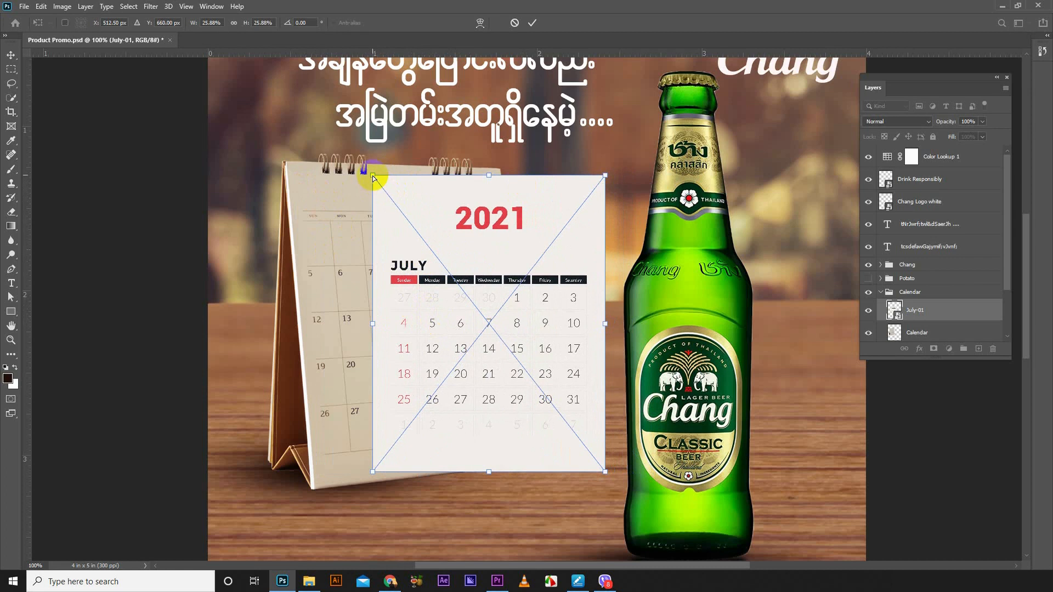
drag(372, 177, 299, 168)
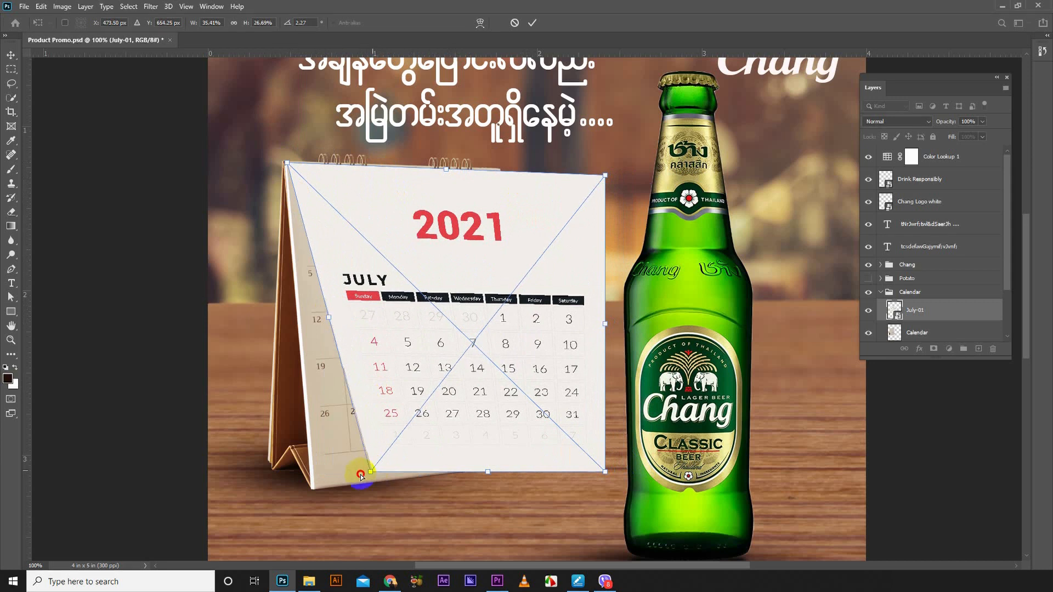
drag(361, 475, 319, 488)
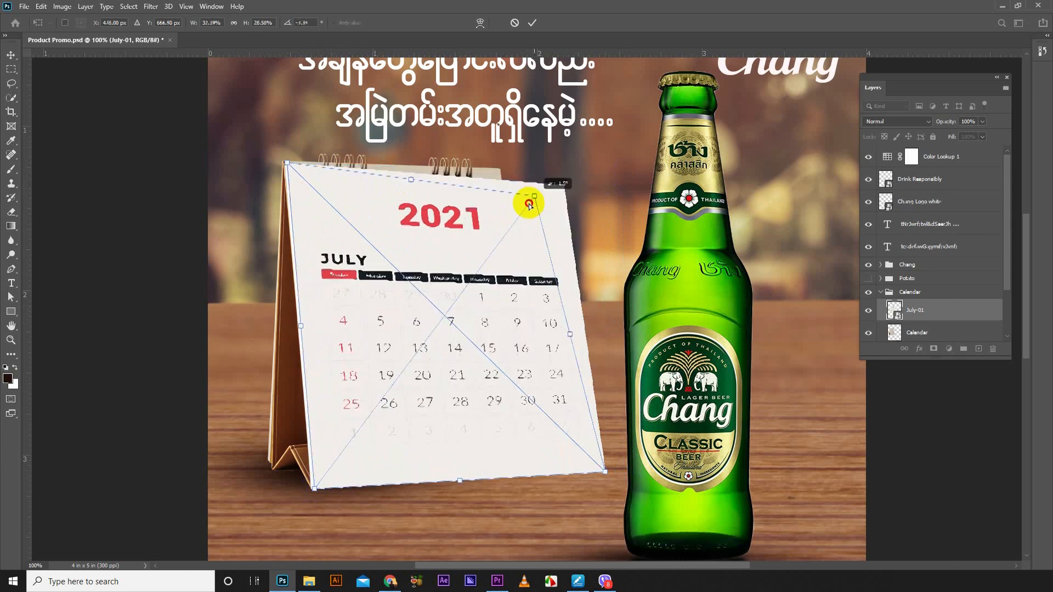
Pull the page's right corners into the desk calendar's tilted perspective.
drag(528, 204, 570, 440)
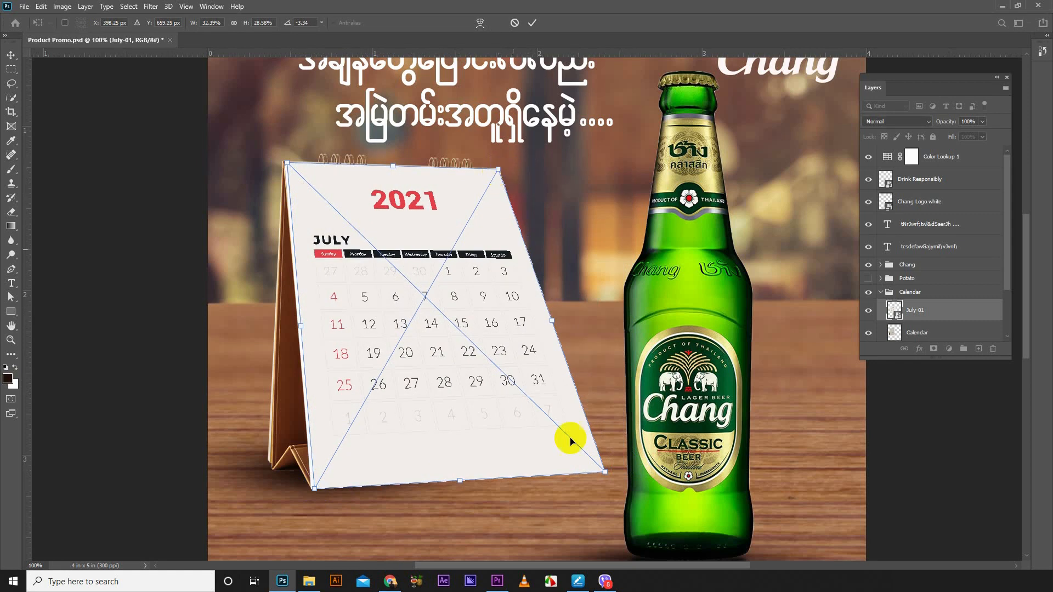
drag(570, 441, 455, 435)
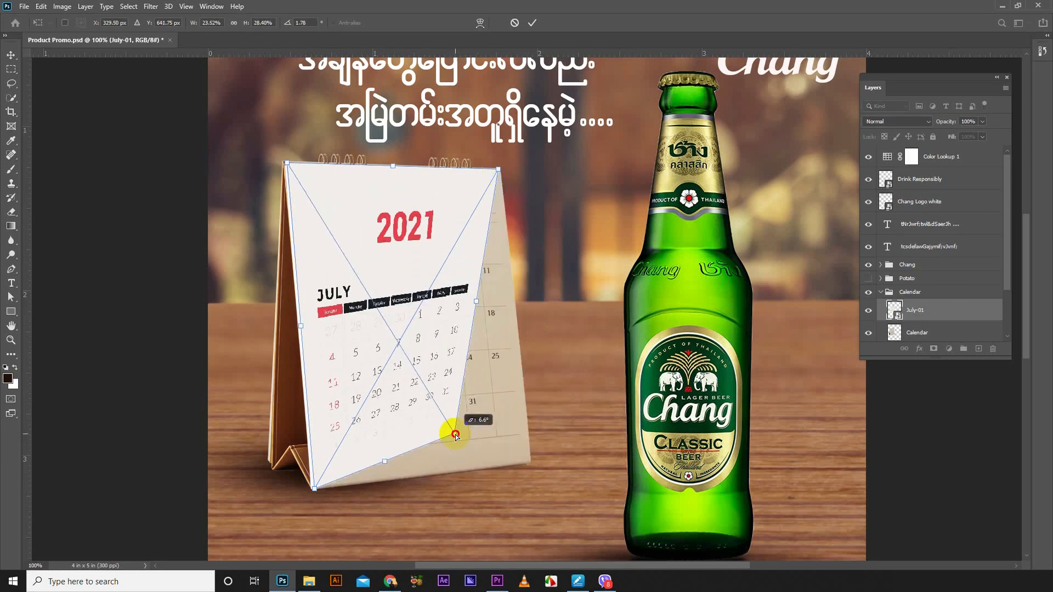
drag(455, 435, 530, 464)
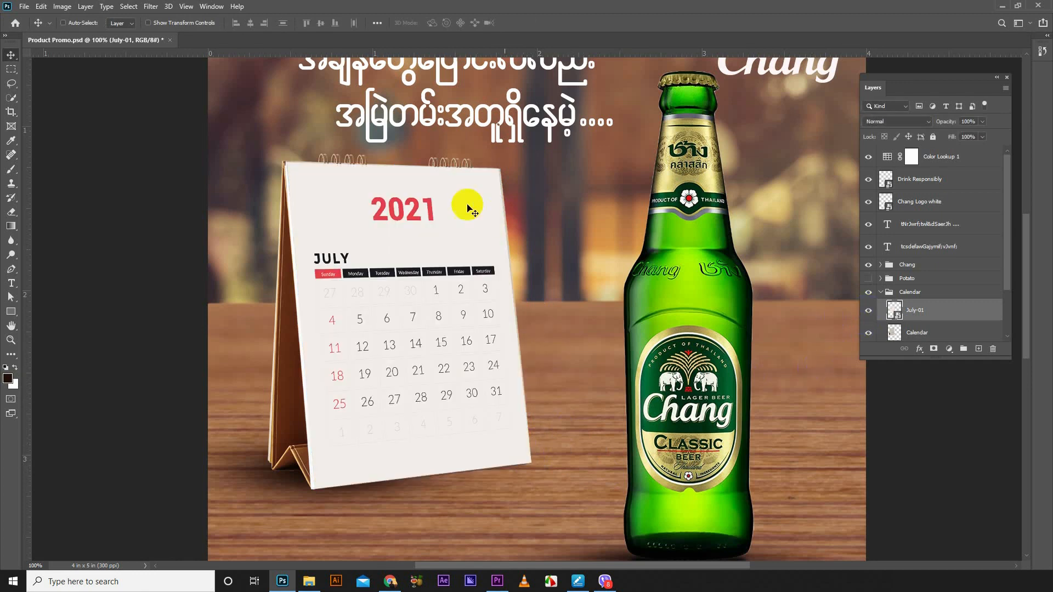
mouse_move(440, 467)
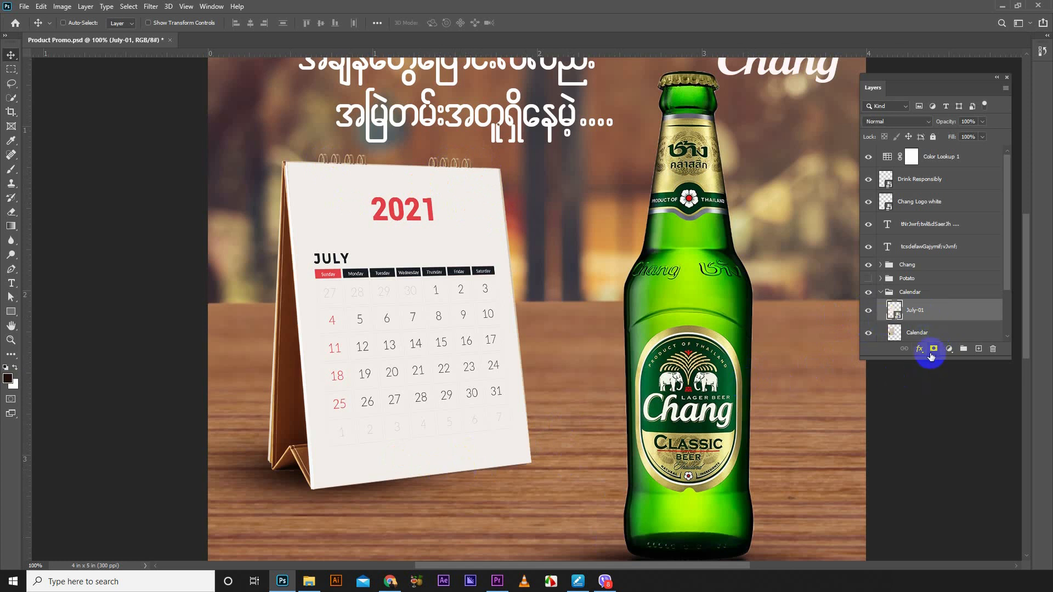
mouse_move(933, 349)
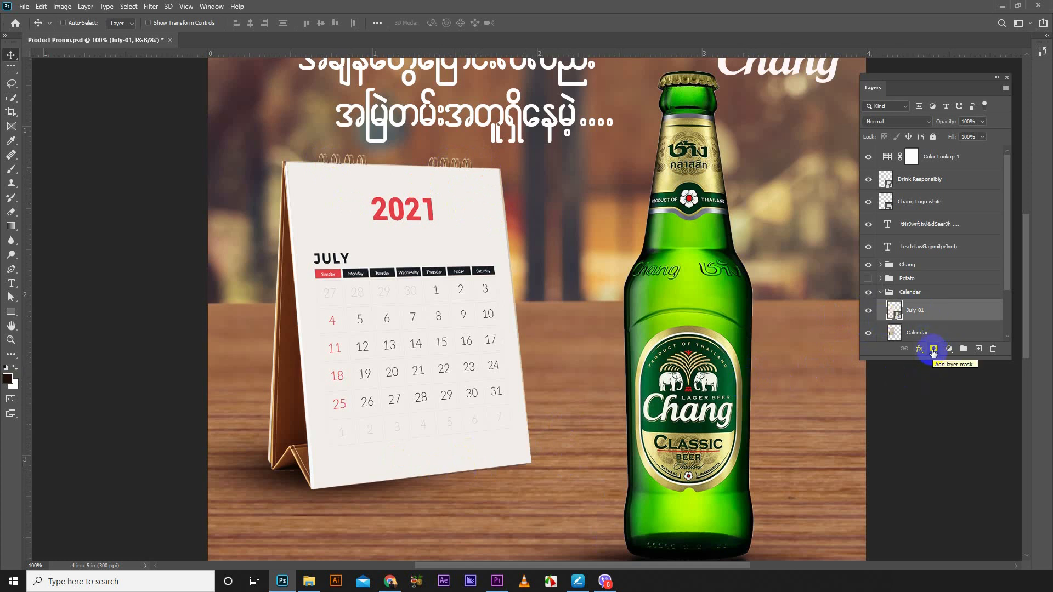
Attach a layer mask to July-01 and bring up the foreground colour picker.
click(932, 349)
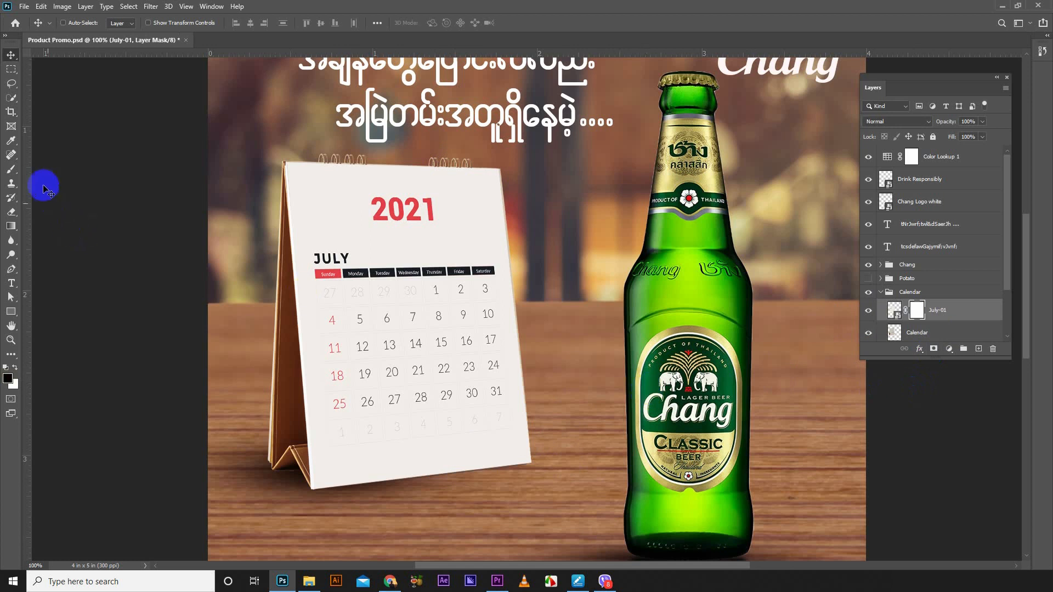
click(12, 170)
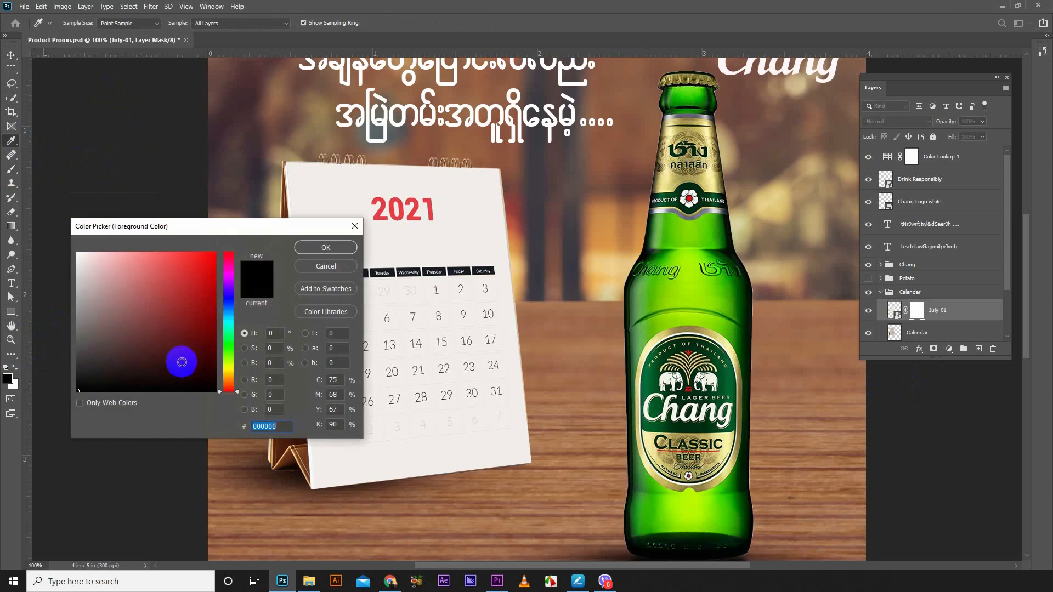
With a larger black brush, paint the mask so the spiral rings show above the page.
click(325, 247)
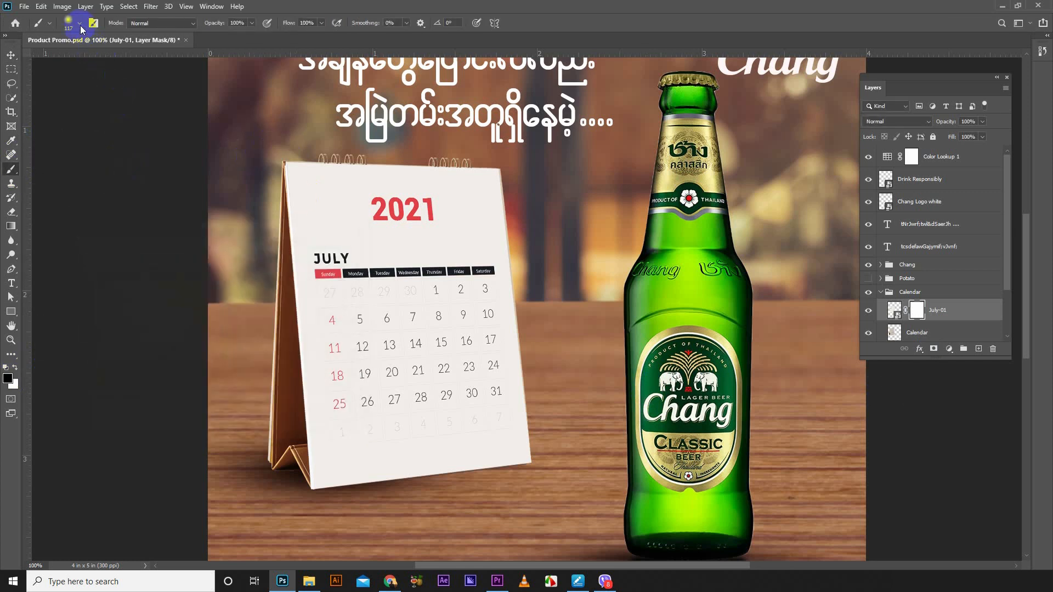
click(80, 23)
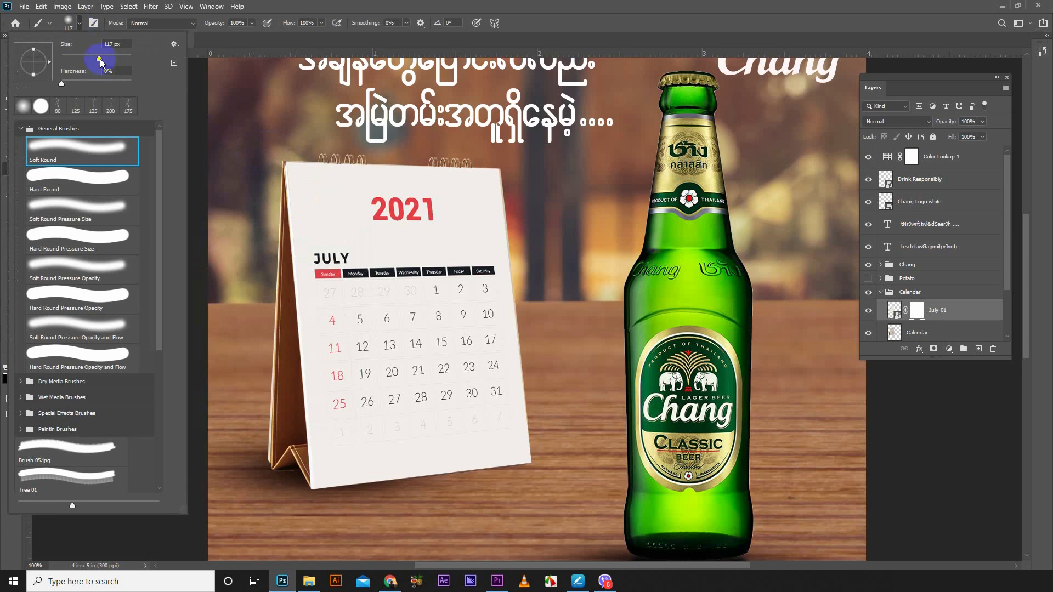
drag(99, 57, 92, 58)
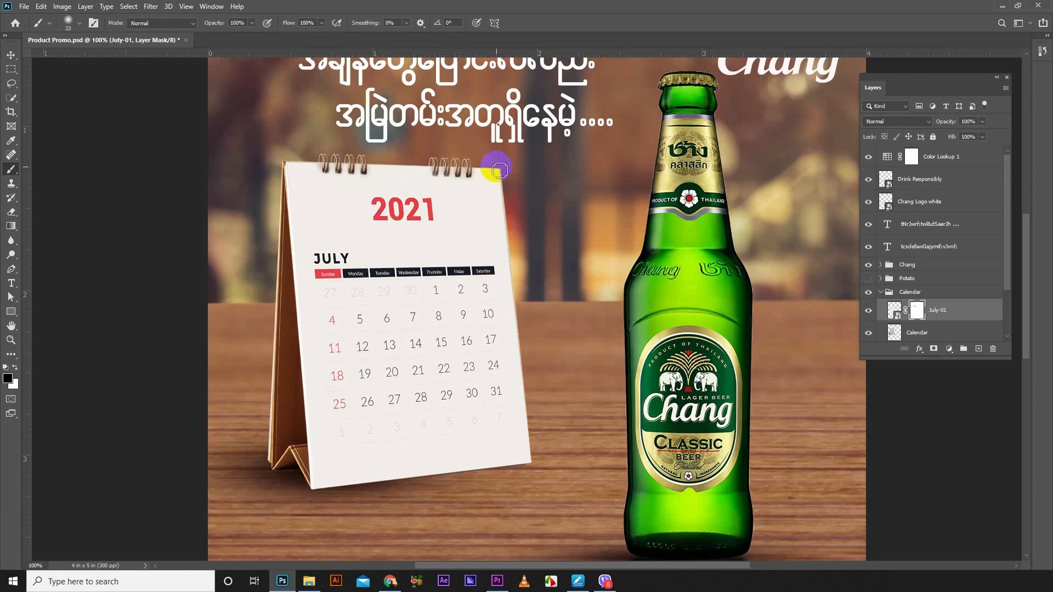
click(58, 23)
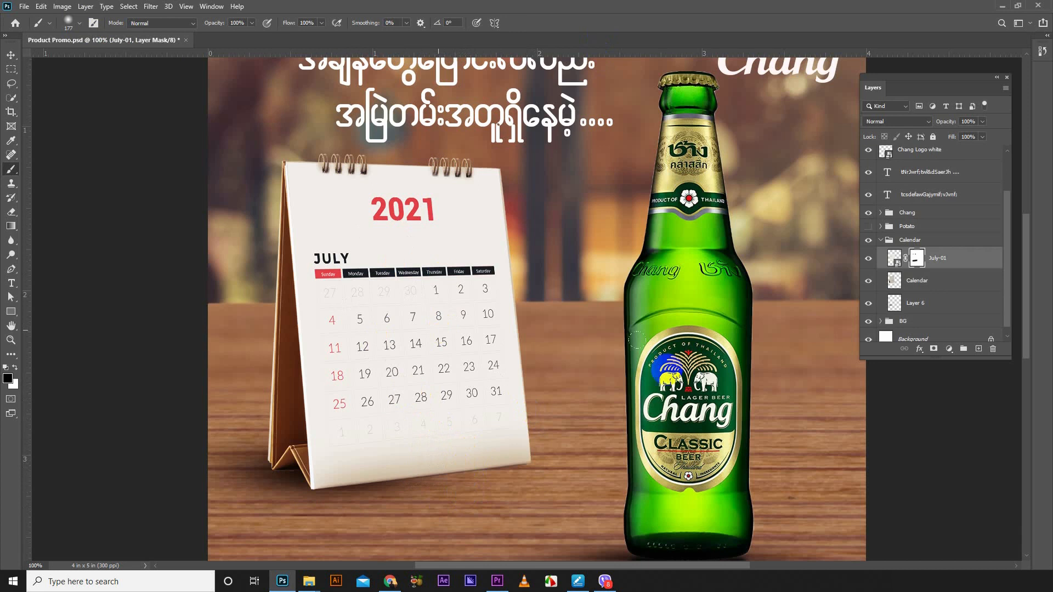
Add a Curves adjustment and bend the curve down to darken the July page's dates and header.
click(949, 348)
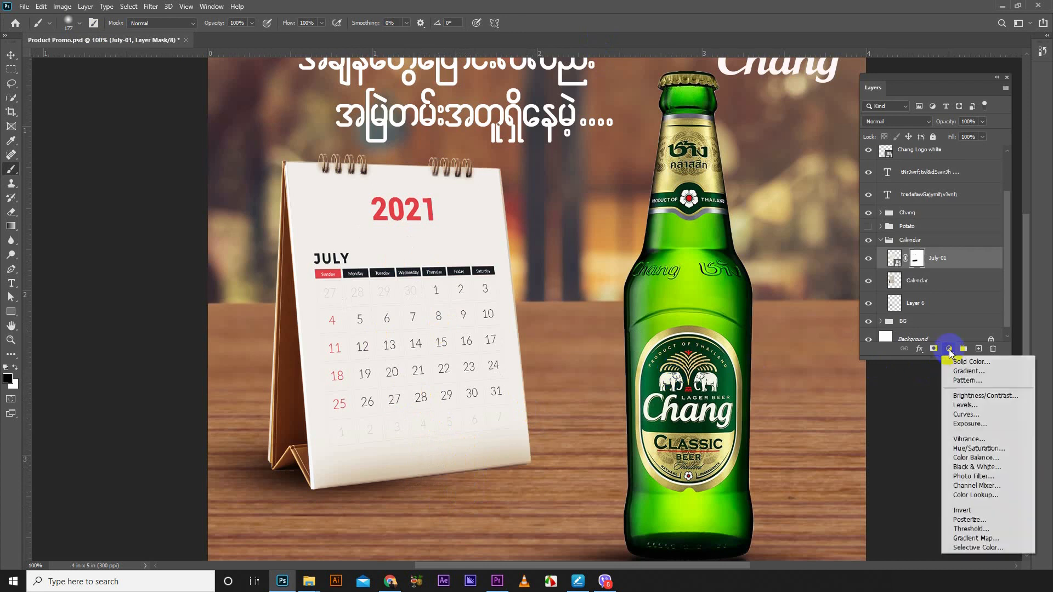
click(966, 415)
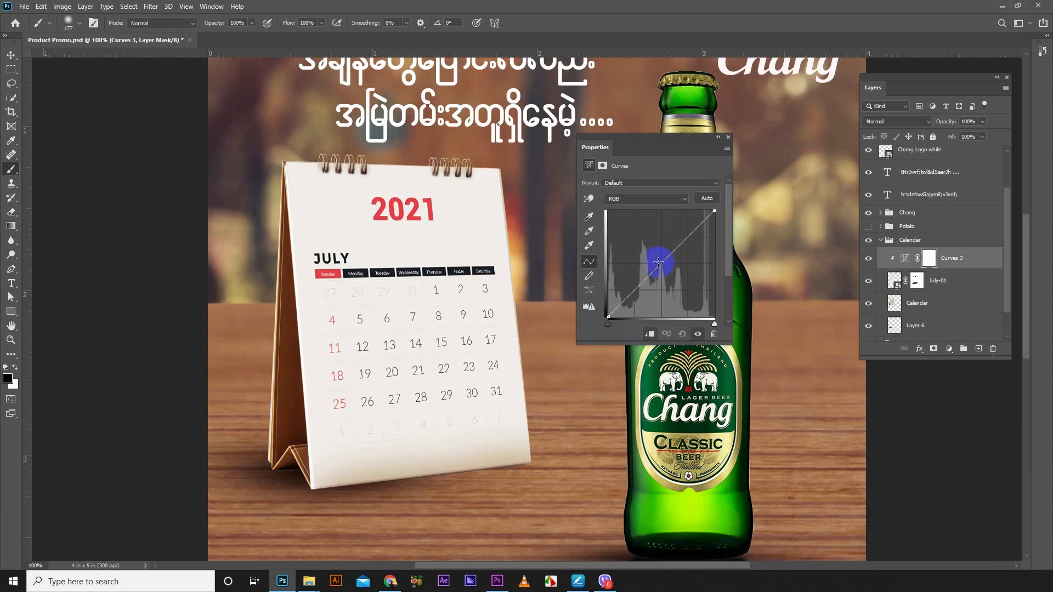
drag(658, 263, 672, 273)
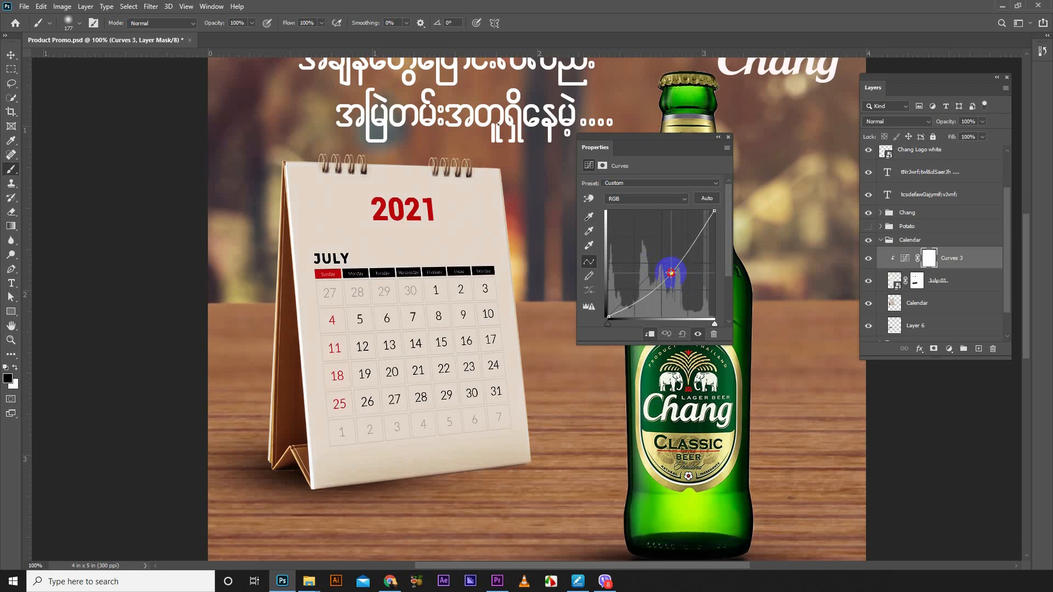
drag(671, 272, 682, 284)
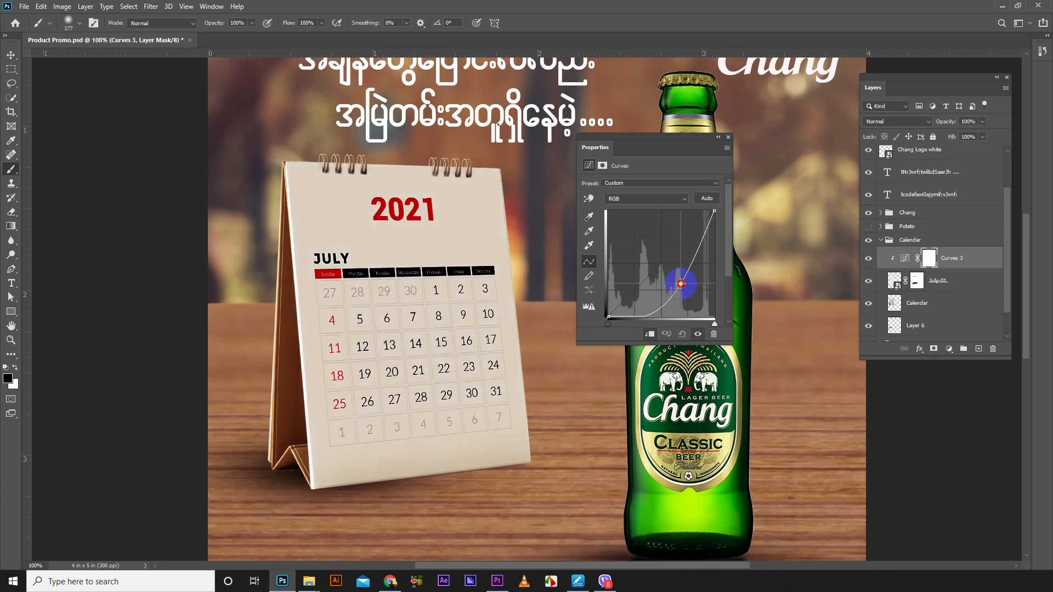
drag(682, 282, 671, 287)
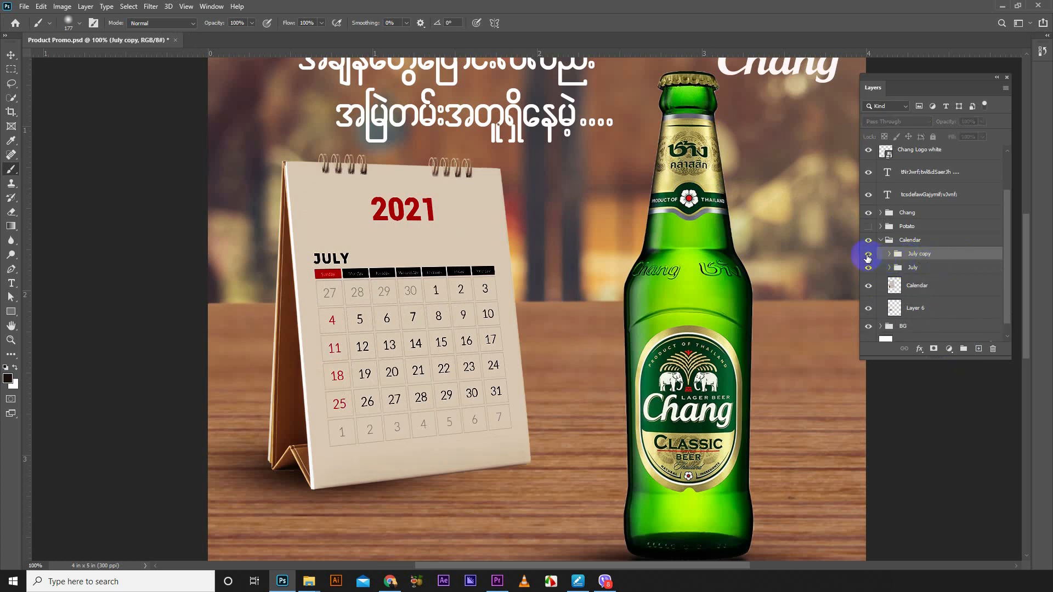
Rename the duplicated July copy group to August and expand its layers.
click(913, 267)
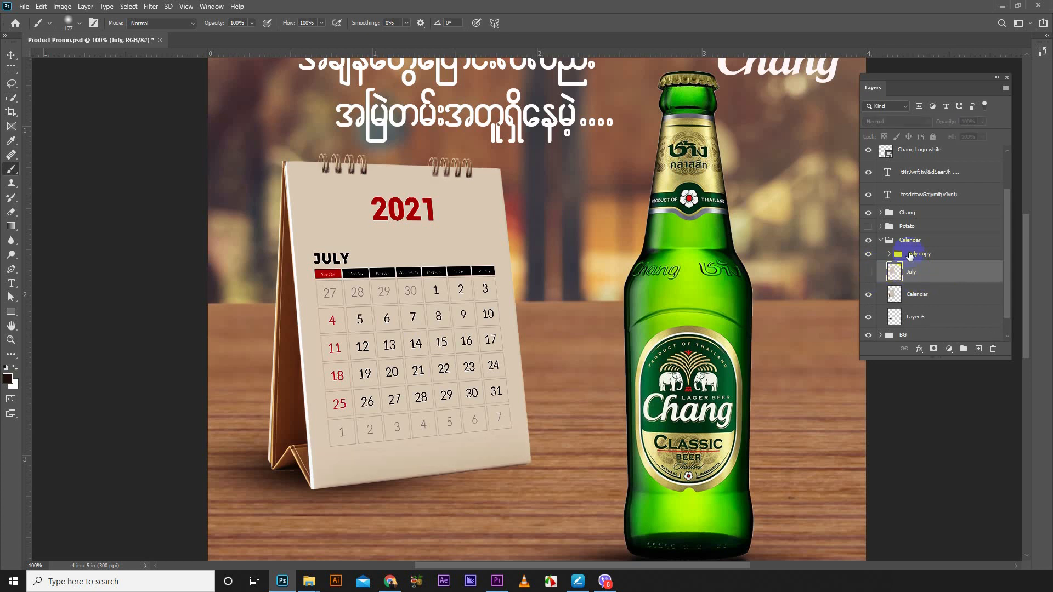
double_click(919, 254)
text(August)
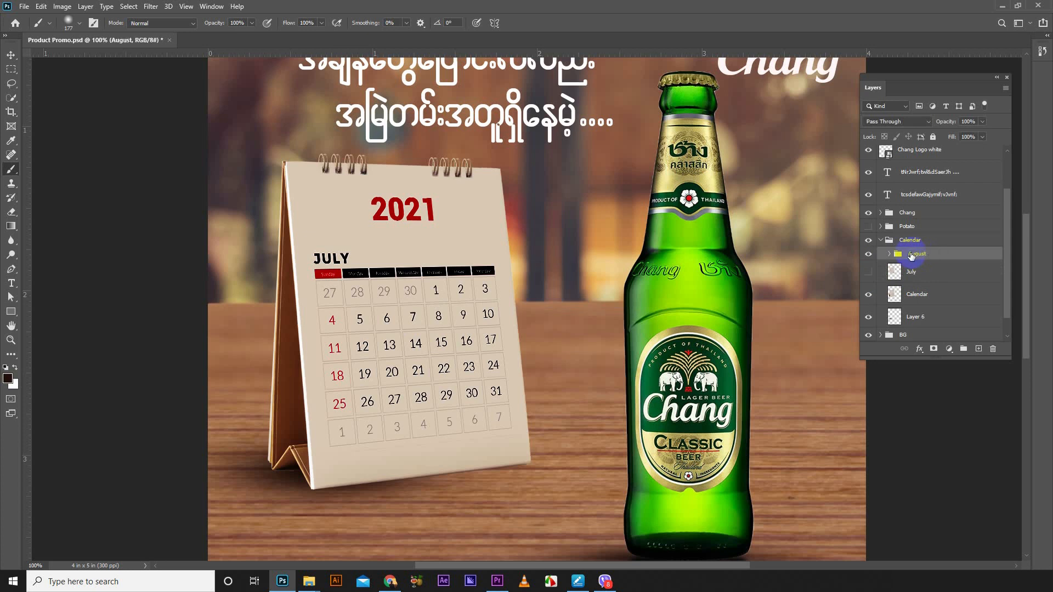
click(910, 272)
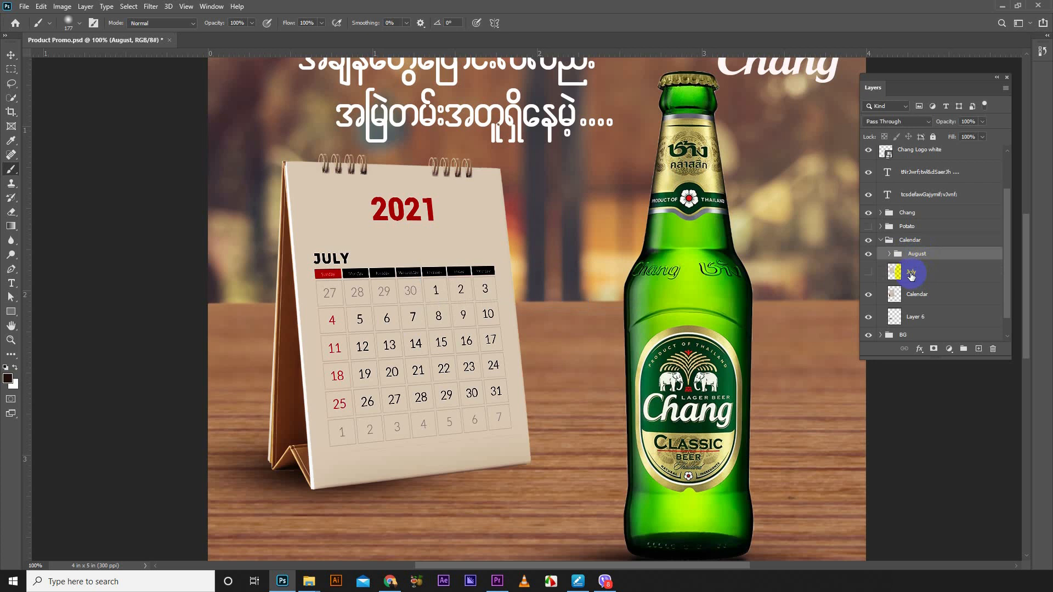
click(915, 253)
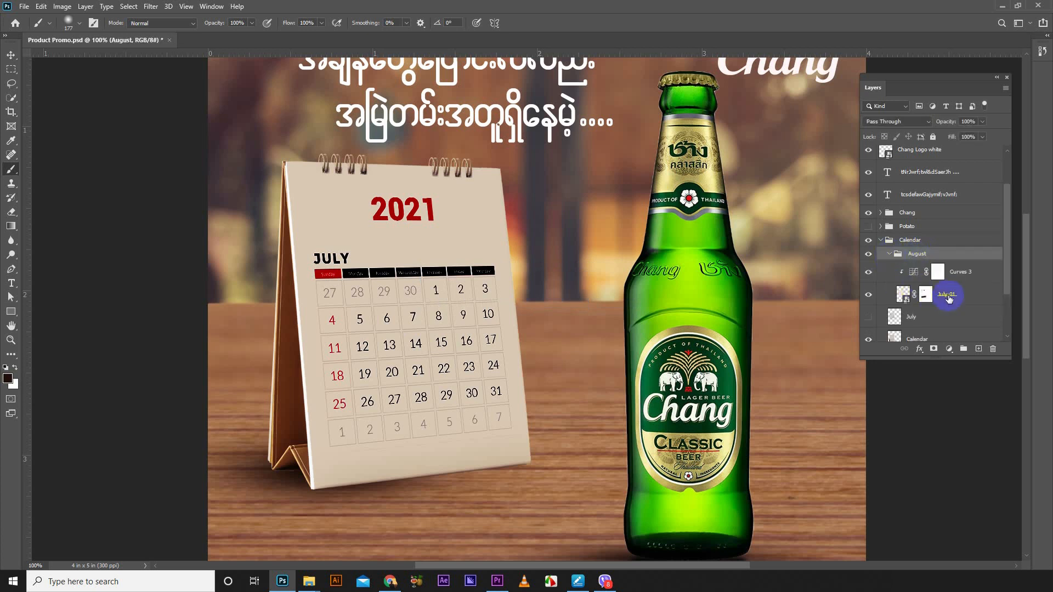
Toggle the July-01 page's visibility to check it, then select the smart object.
click(868, 294)
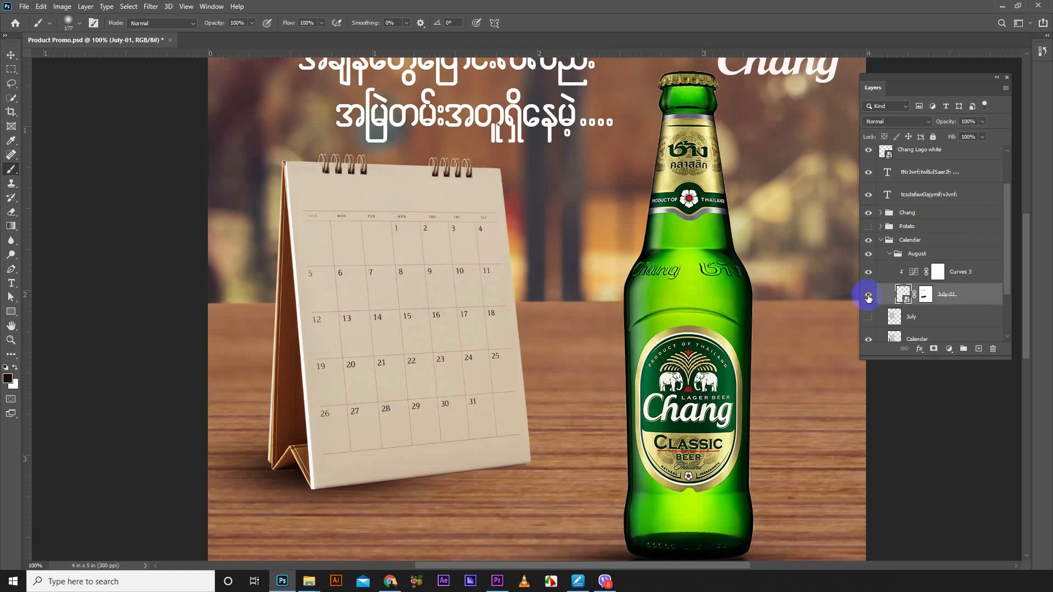
click(868, 297)
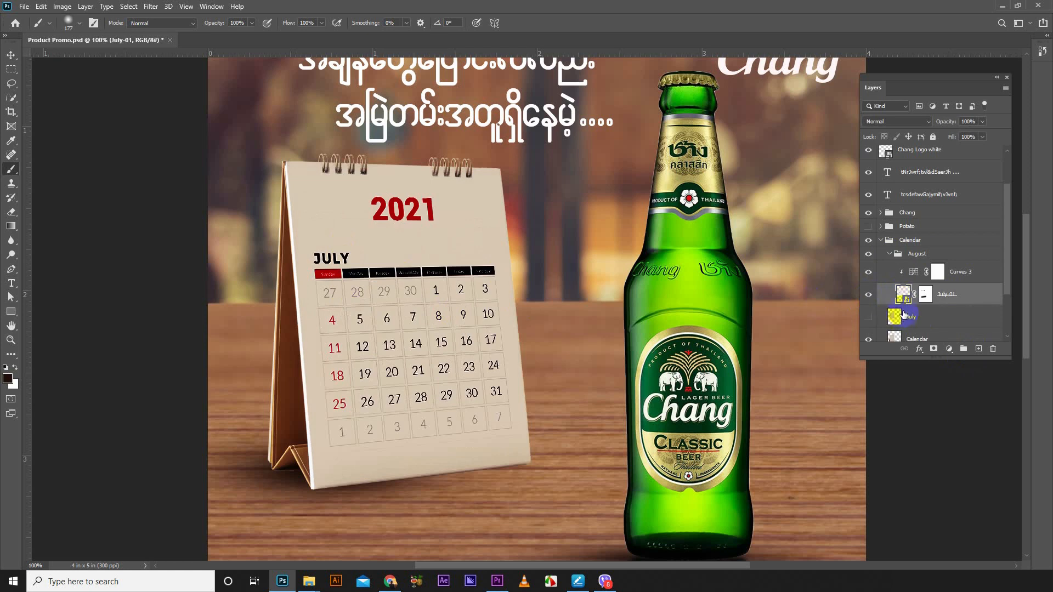
click(909, 317)
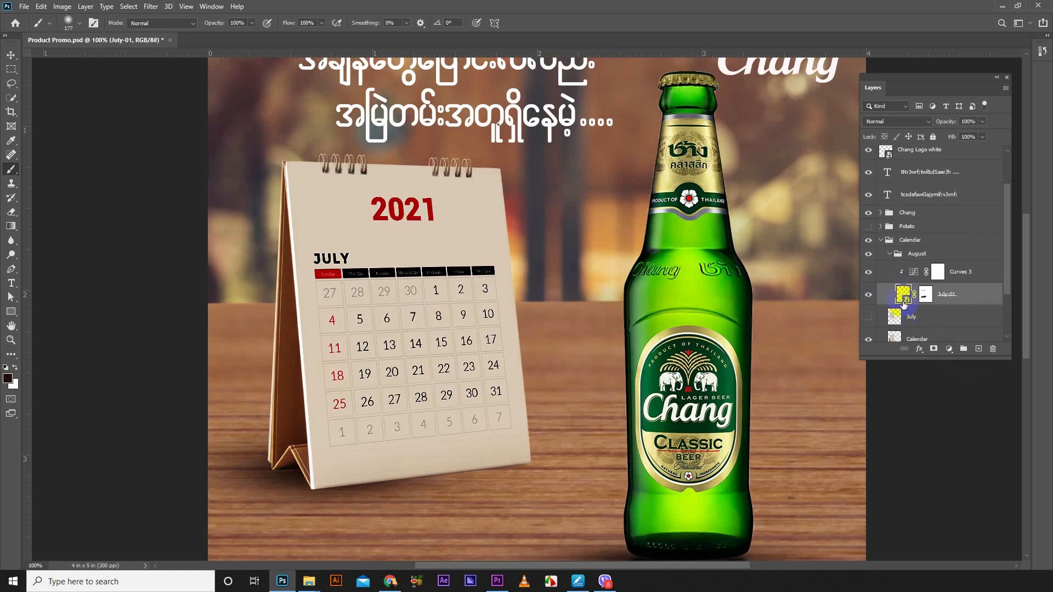
Open the July-01 smart object's image and bring August-01.jpg in from the Images folder.
double_click(903, 294)
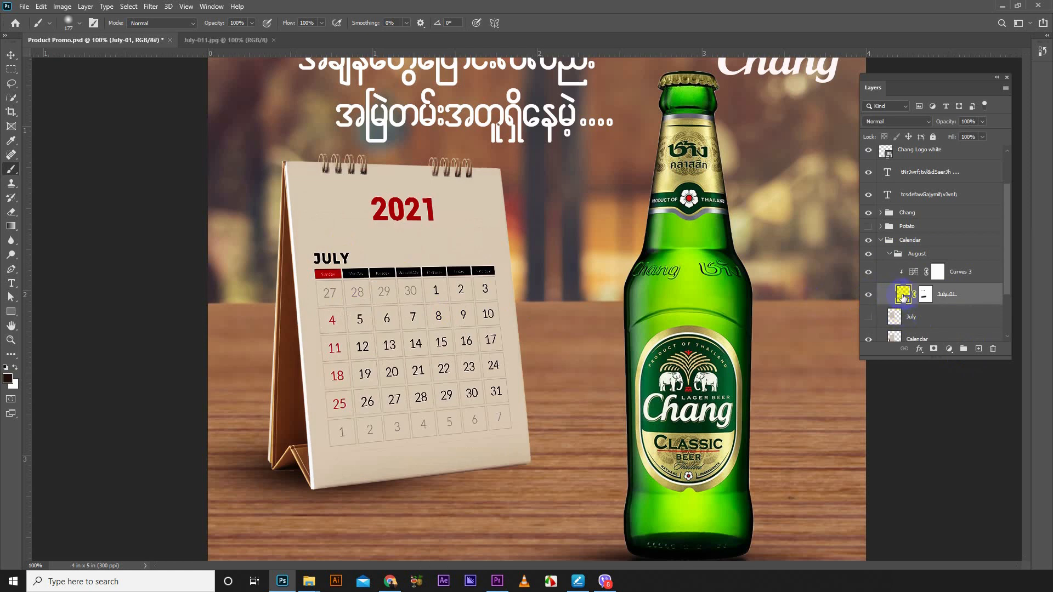
click(226, 39)
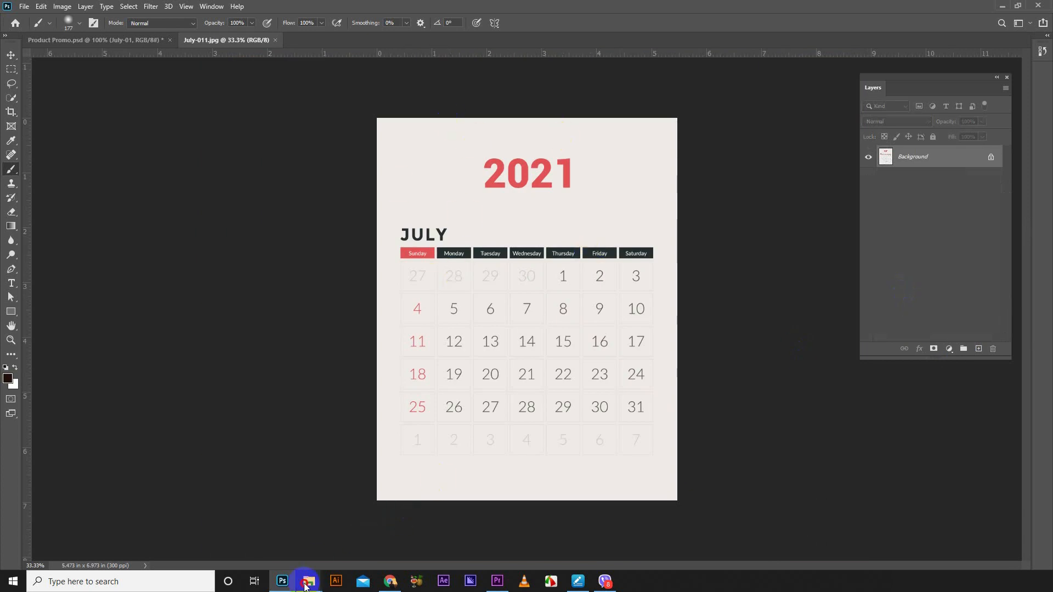
click(309, 586)
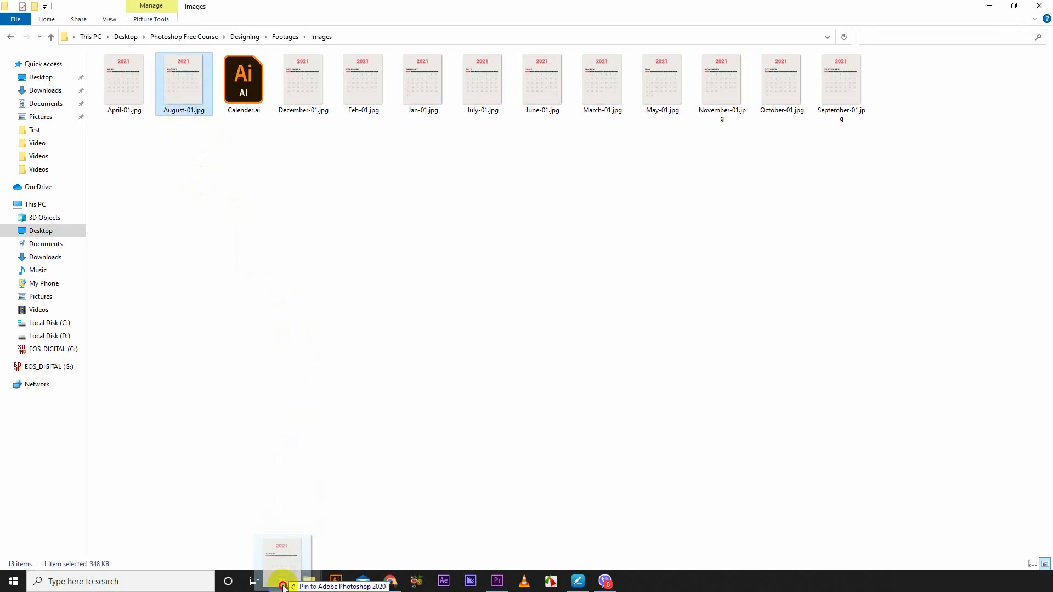
click(282, 581)
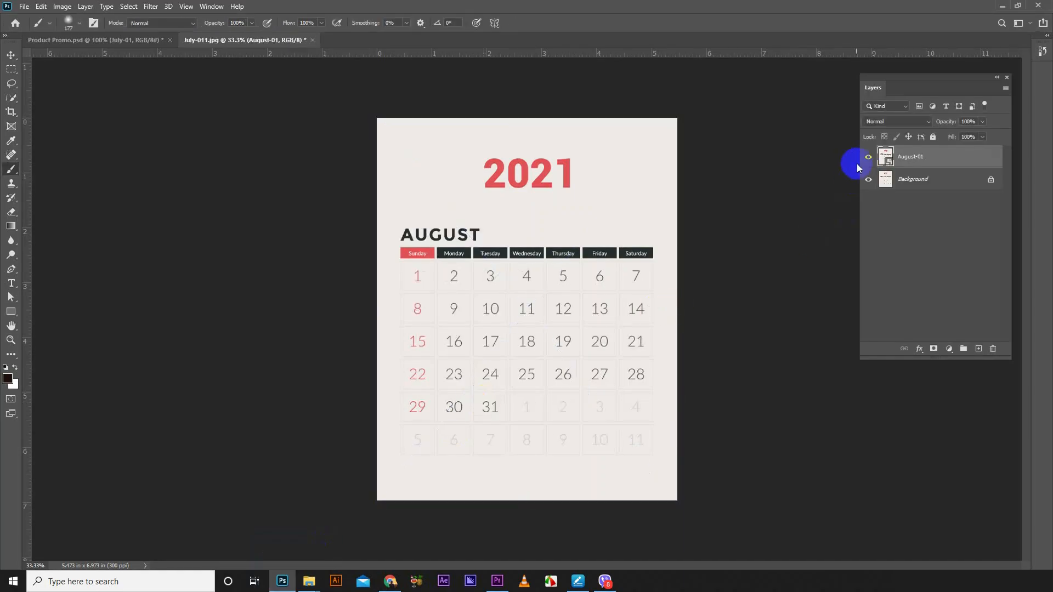
Compare the August page against July by toggling it, then select the July background layer.
click(868, 156)
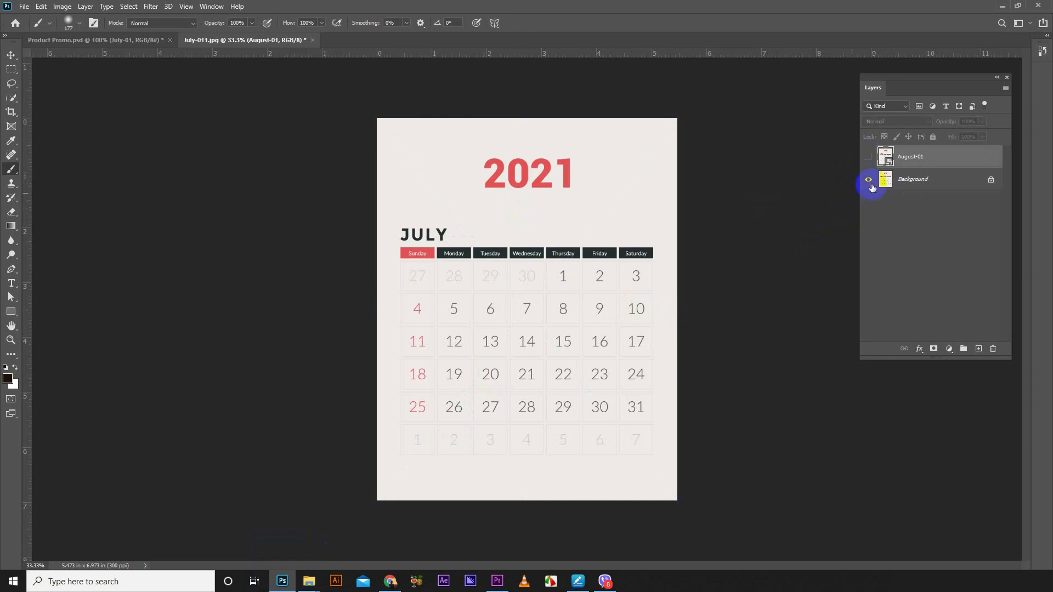
click(868, 179)
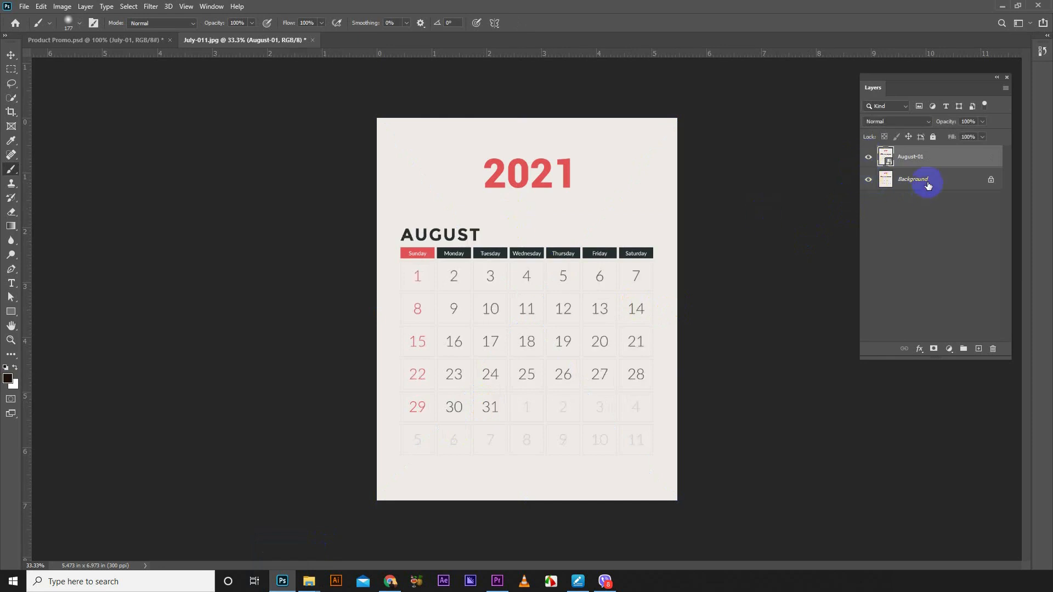
click(927, 180)
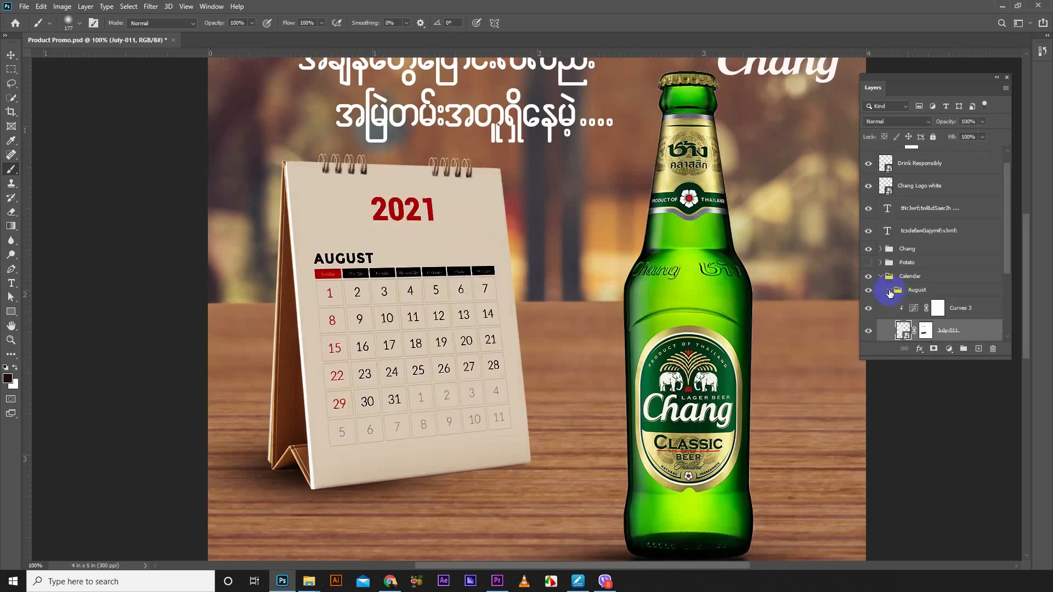
Rename the copied August group to September above the original August group.
click(888, 290)
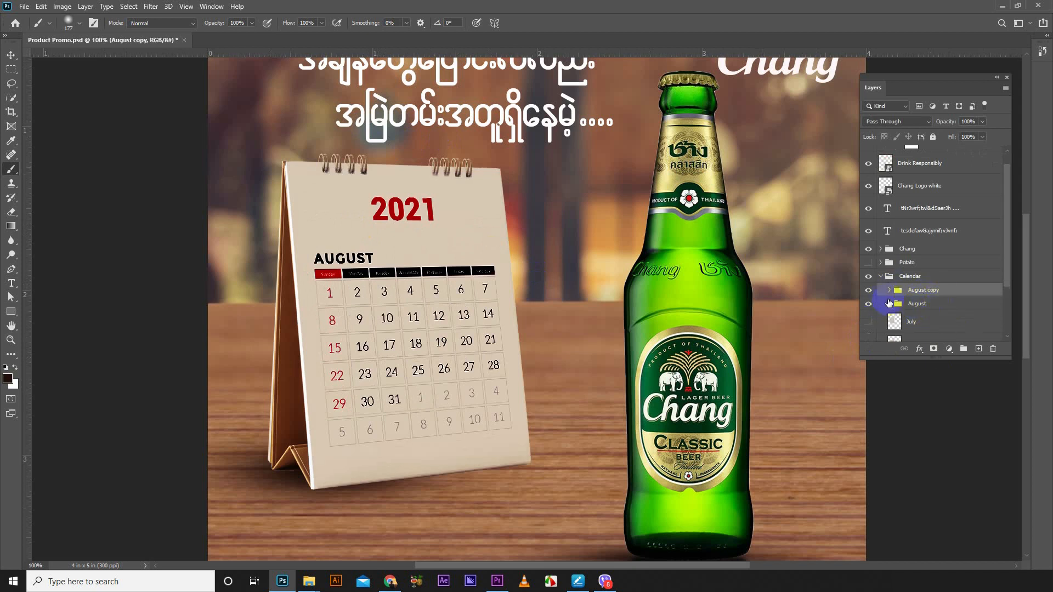
double_click(923, 290)
text(September)
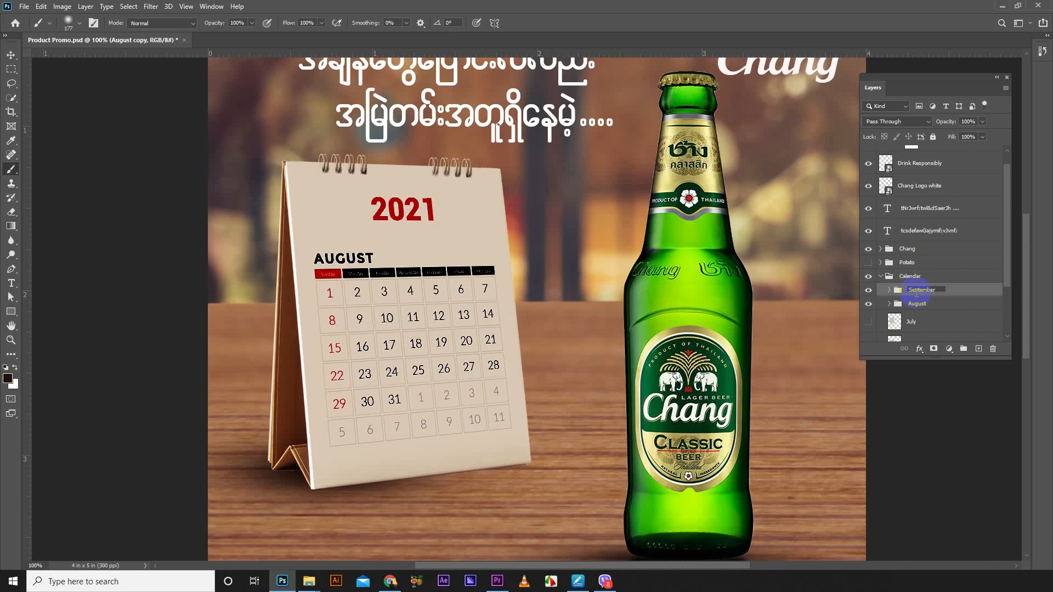
click(920, 289)
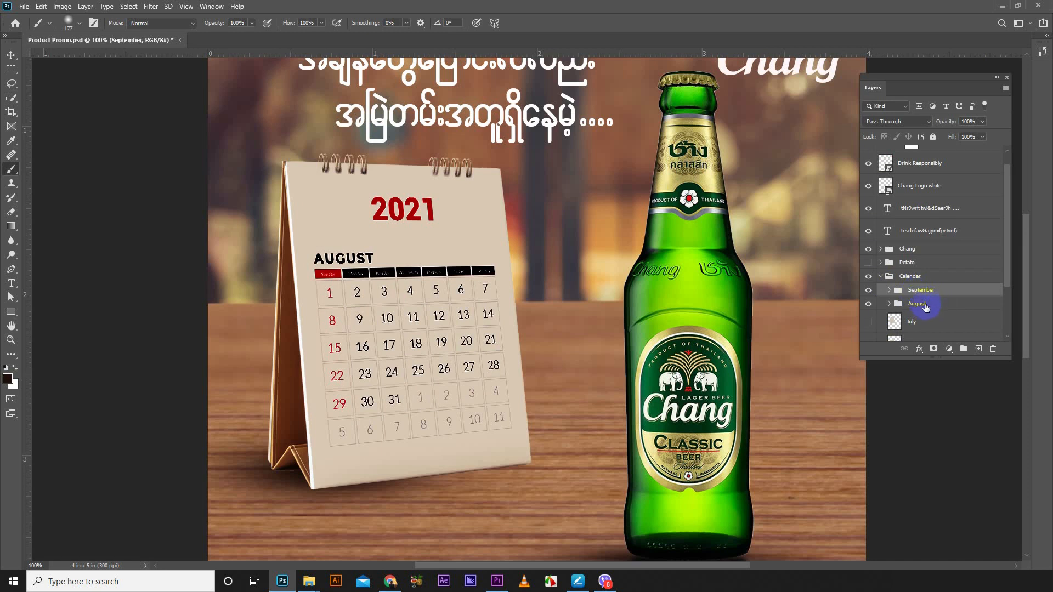
click(916, 303)
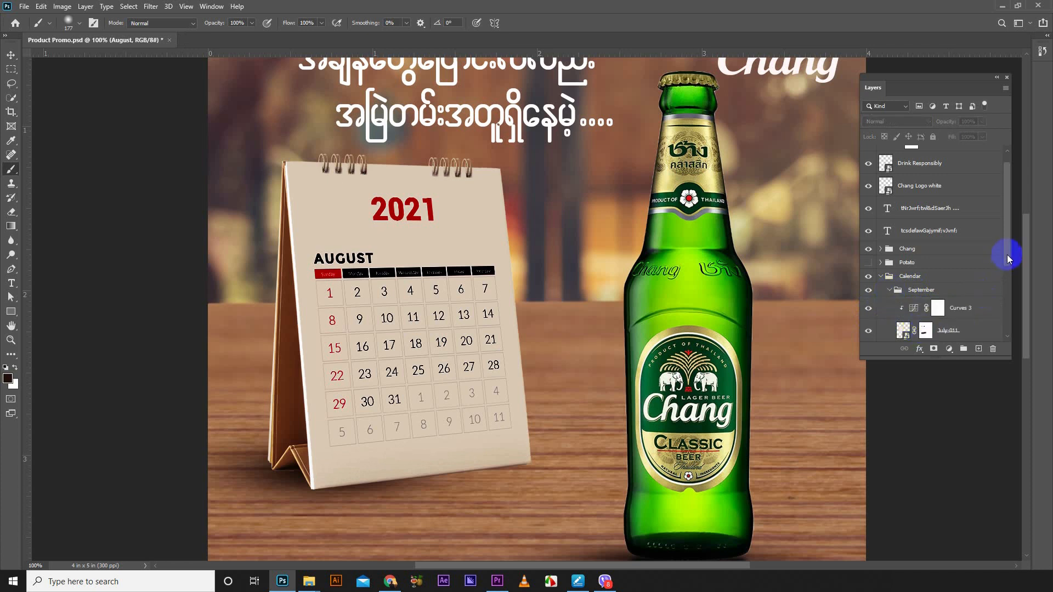
Place September-01.jpg in the September smart object, merge it, save and return to the promo.
click(948, 329)
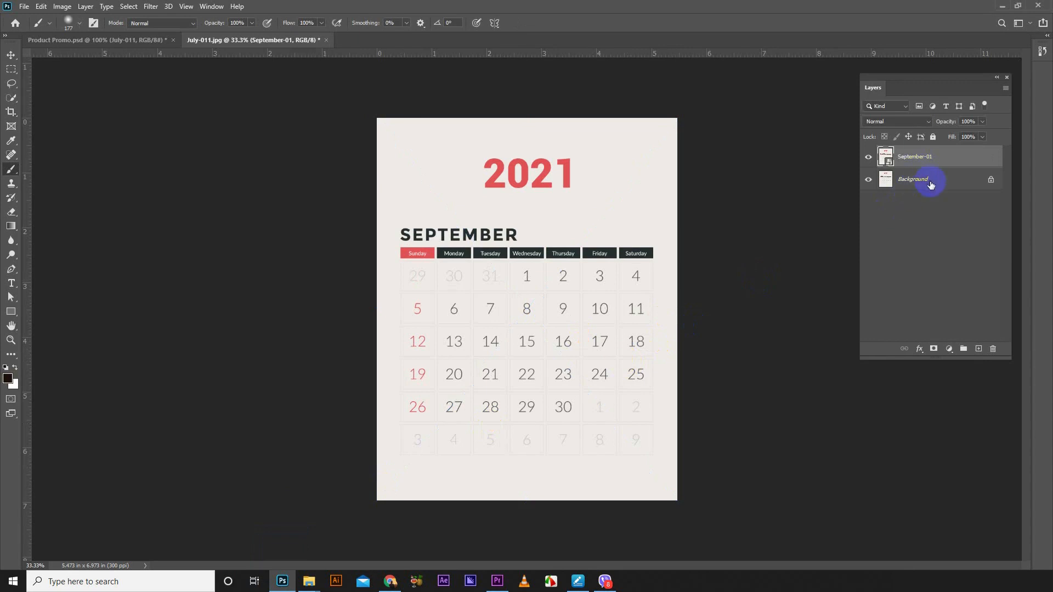
click(913, 178)
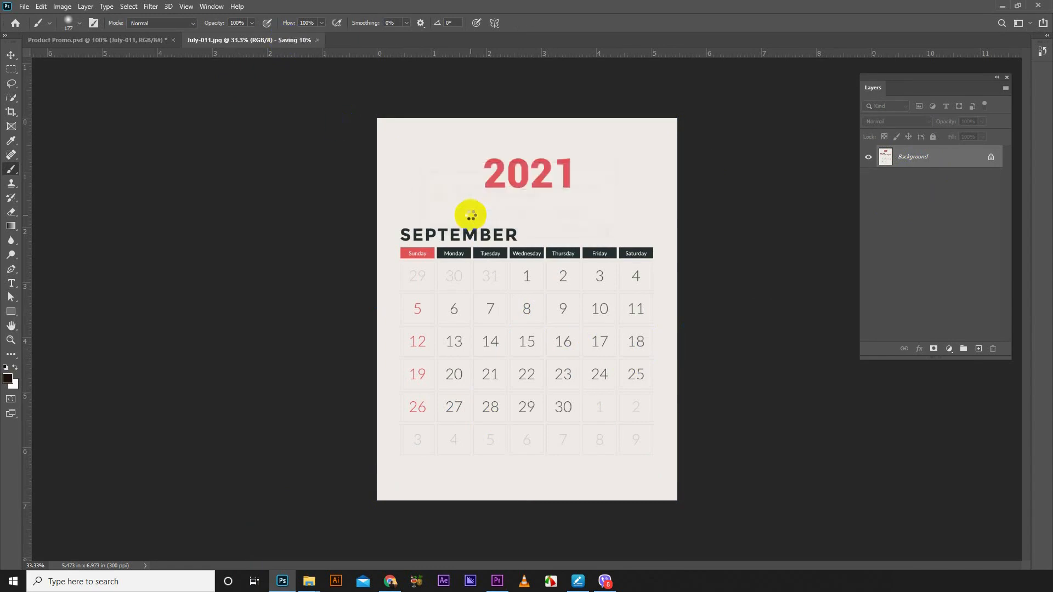
click(97, 40)
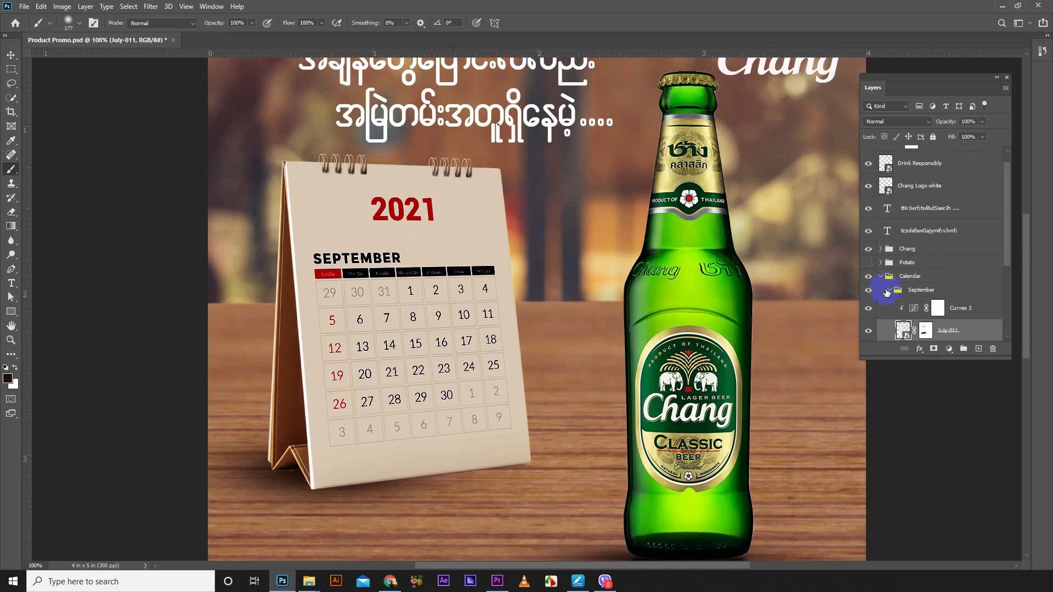
Collapse the September group and Calendar folder and make the plate of fries visible.
click(921, 290)
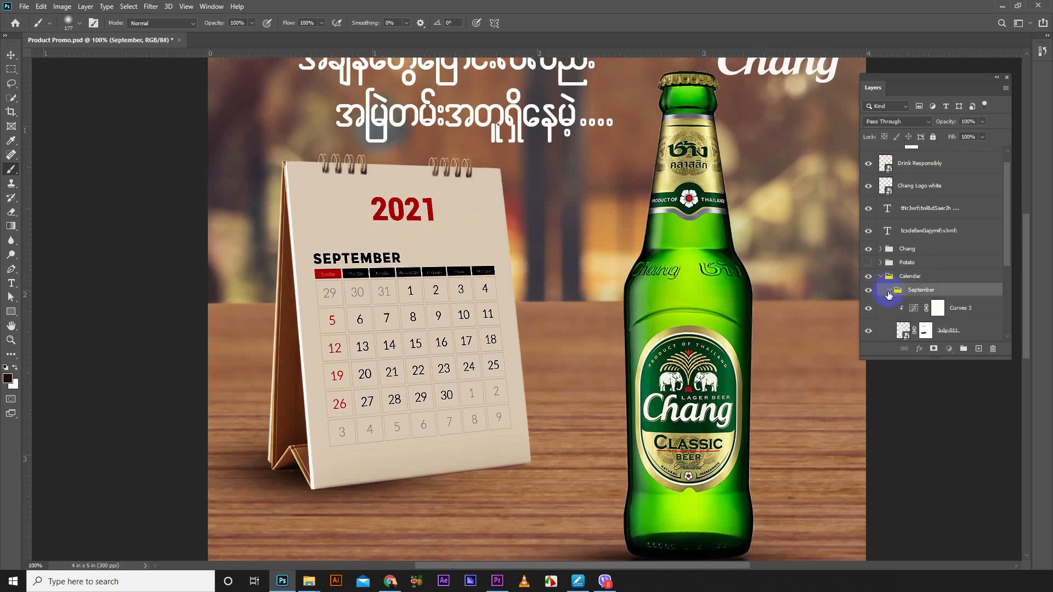
click(880, 293)
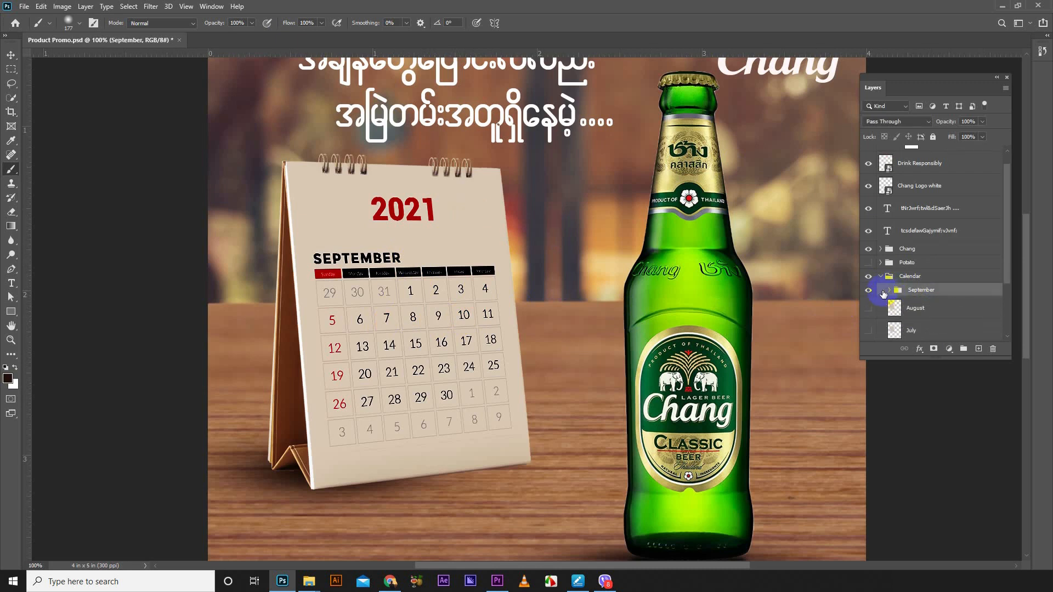
click(921, 294)
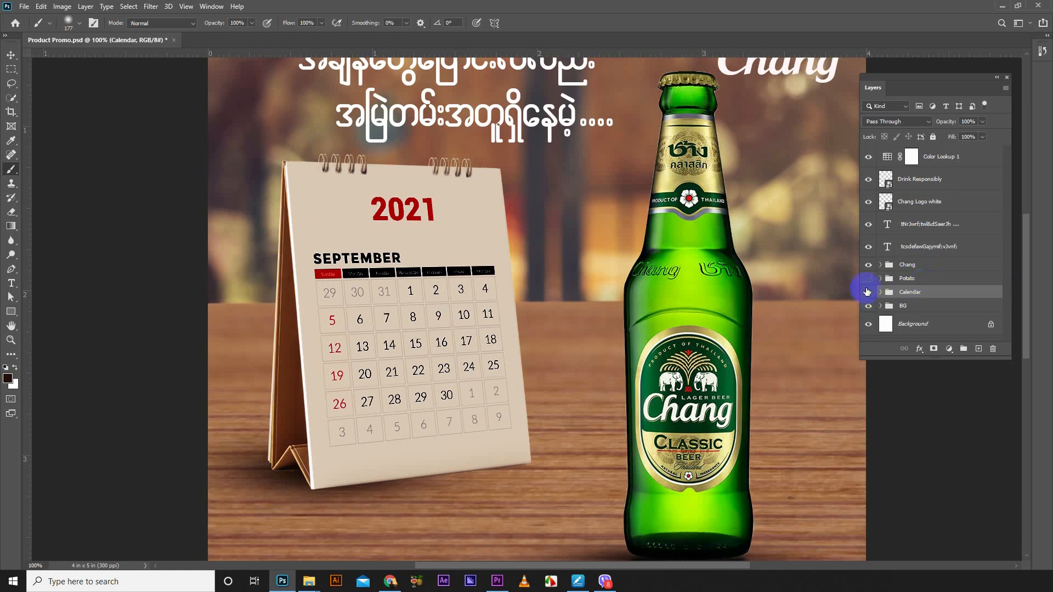
click(868, 278)
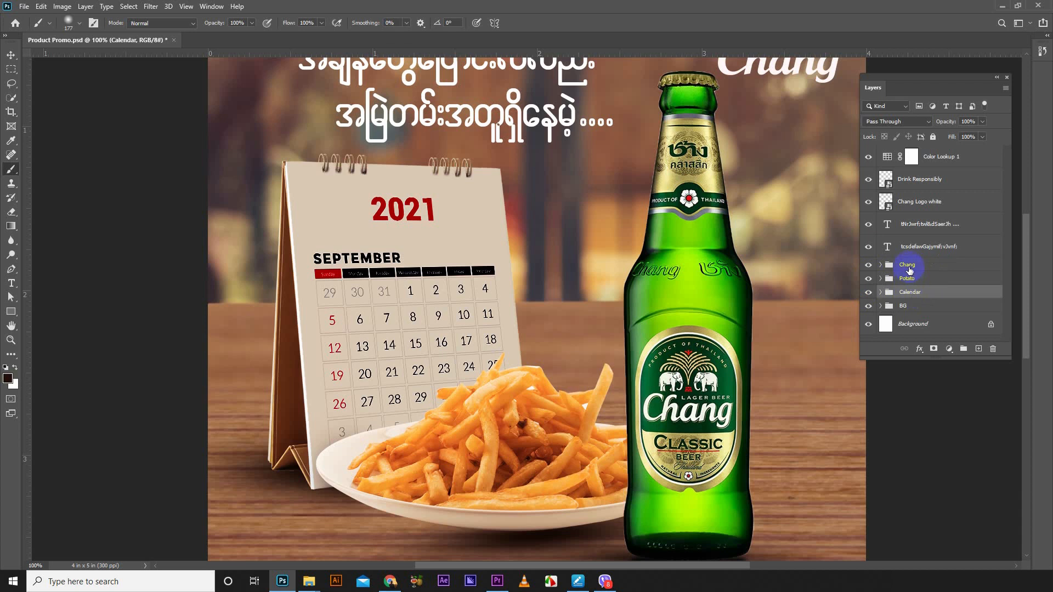
Merge the Chang, Potato and BG groups into single layers.
click(907, 263)
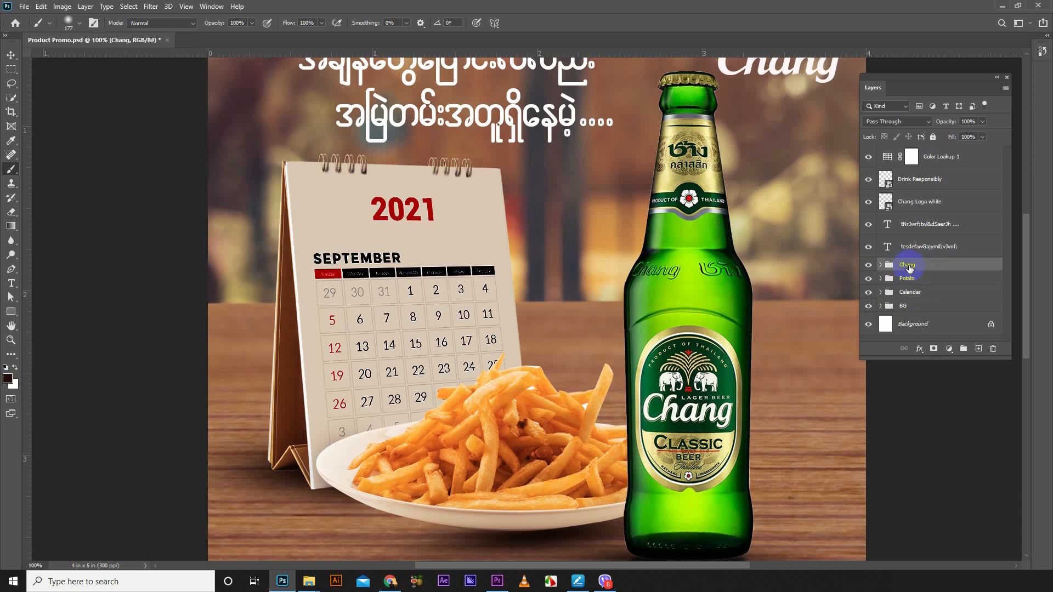
click(906, 287)
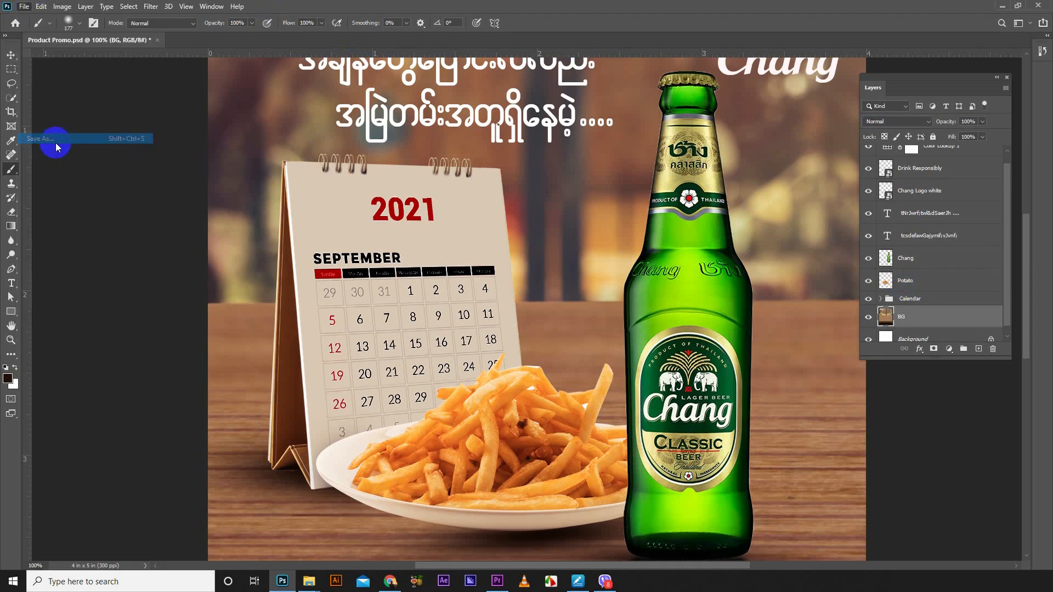
Save the promo as a new Photoshop file named Product promo animation in the Footages folder.
click(39, 138)
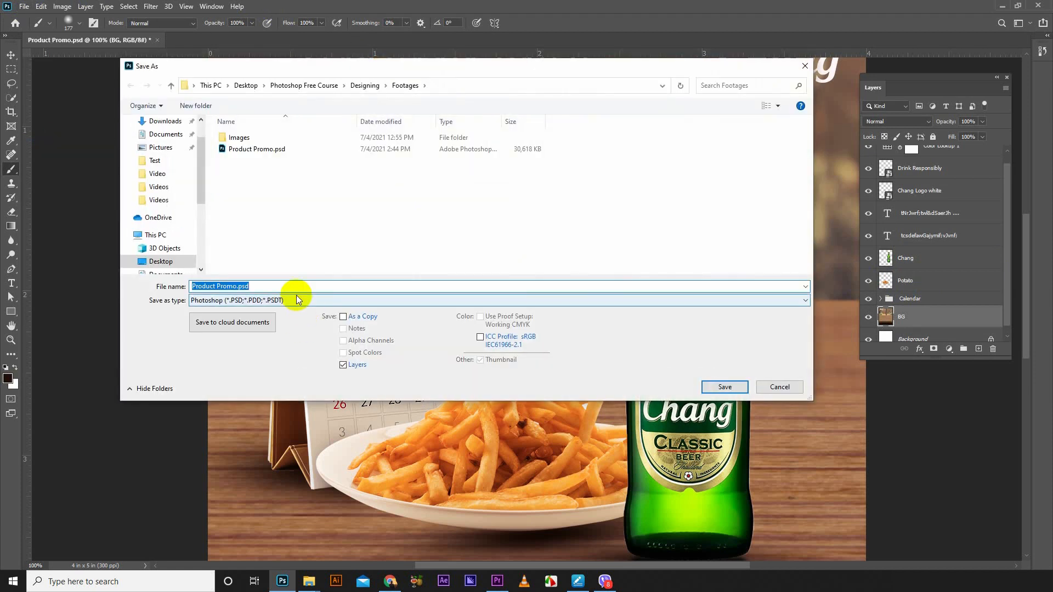
text(Produc)
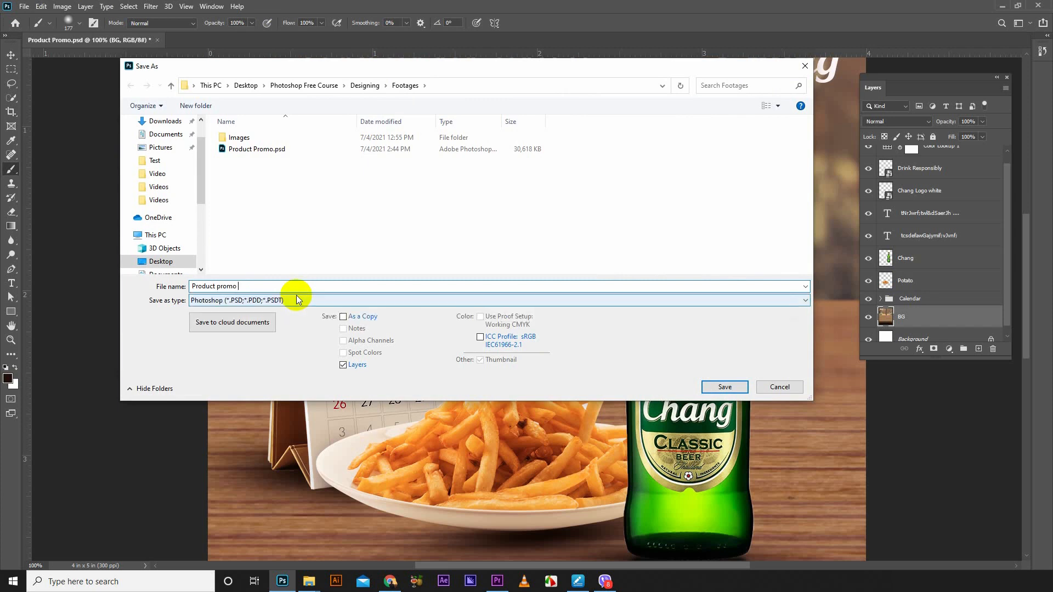
text(animation)
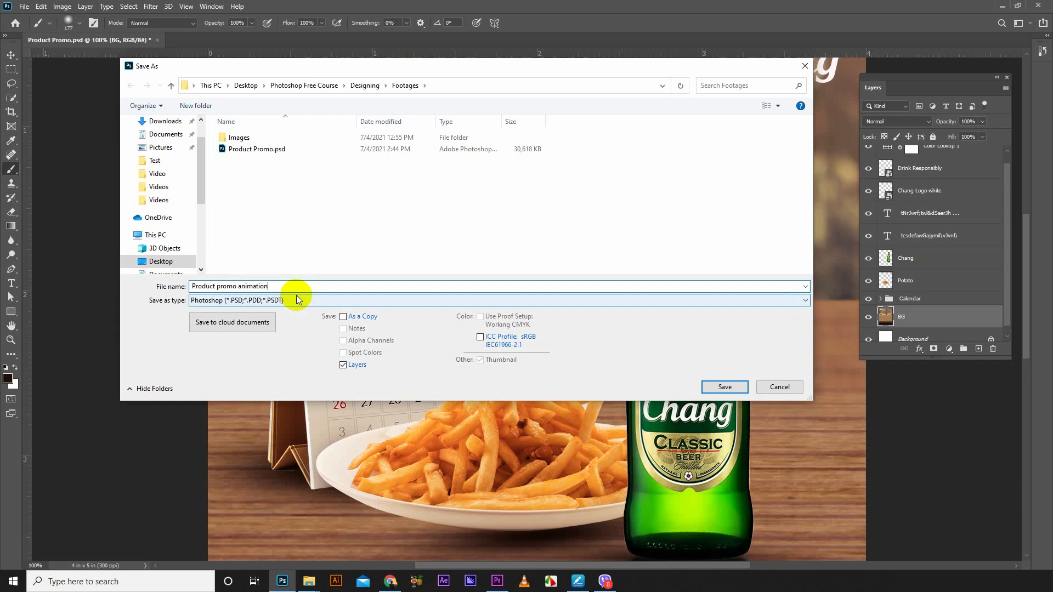
click(724, 386)
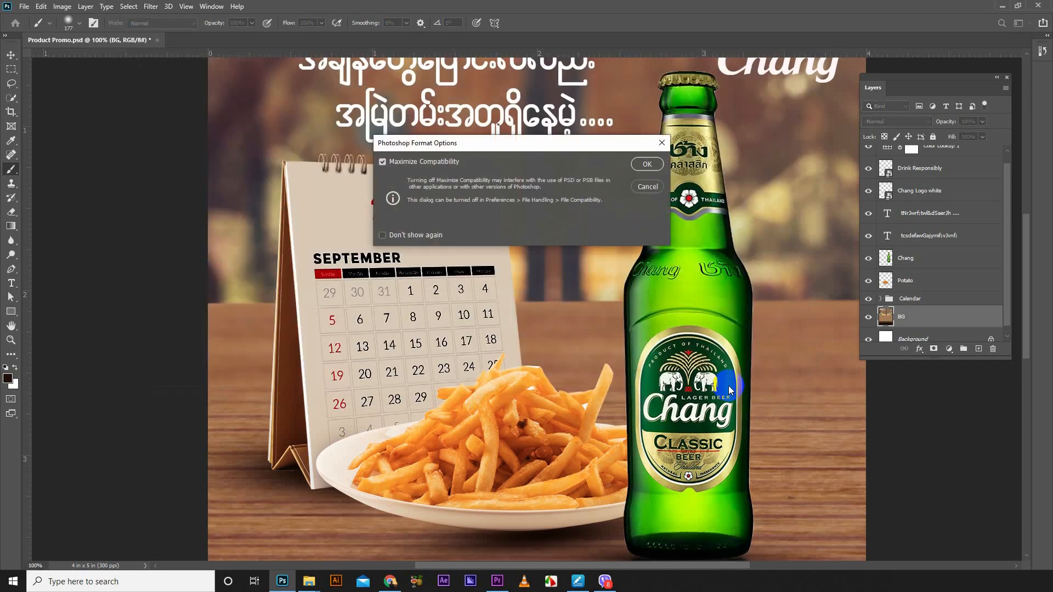
click(646, 164)
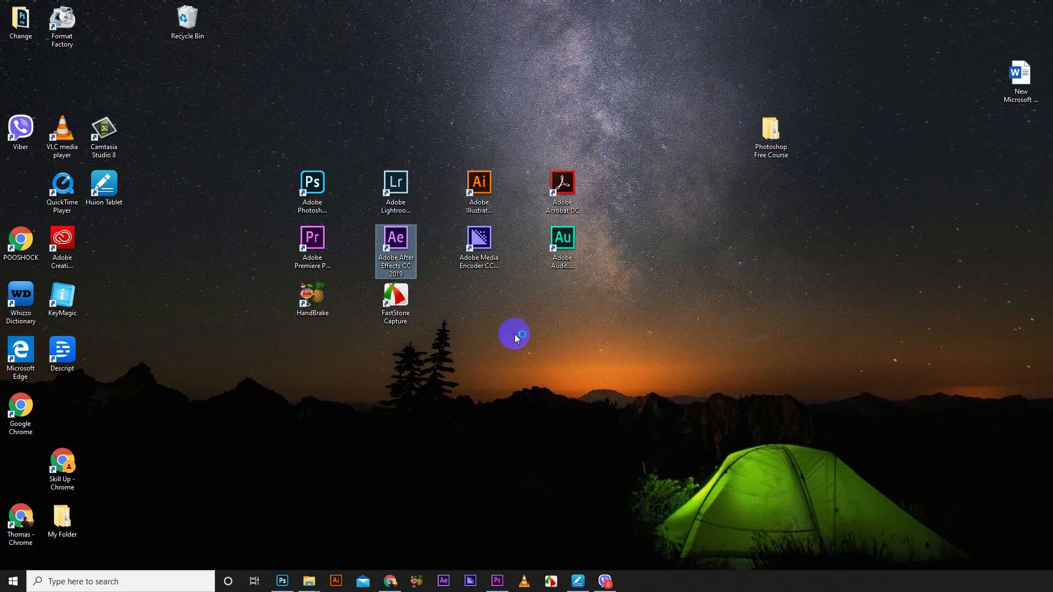
Launch After Effects CC 2019 and close the Home welcome window to an empty untitled project.
double_click(395, 238)
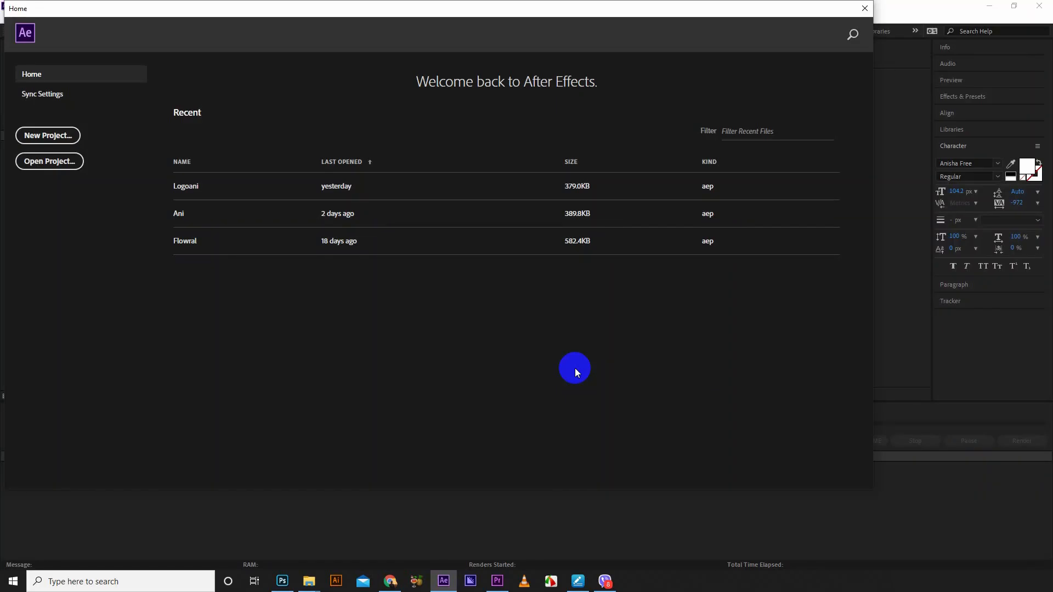
mouse_move(864, 8)
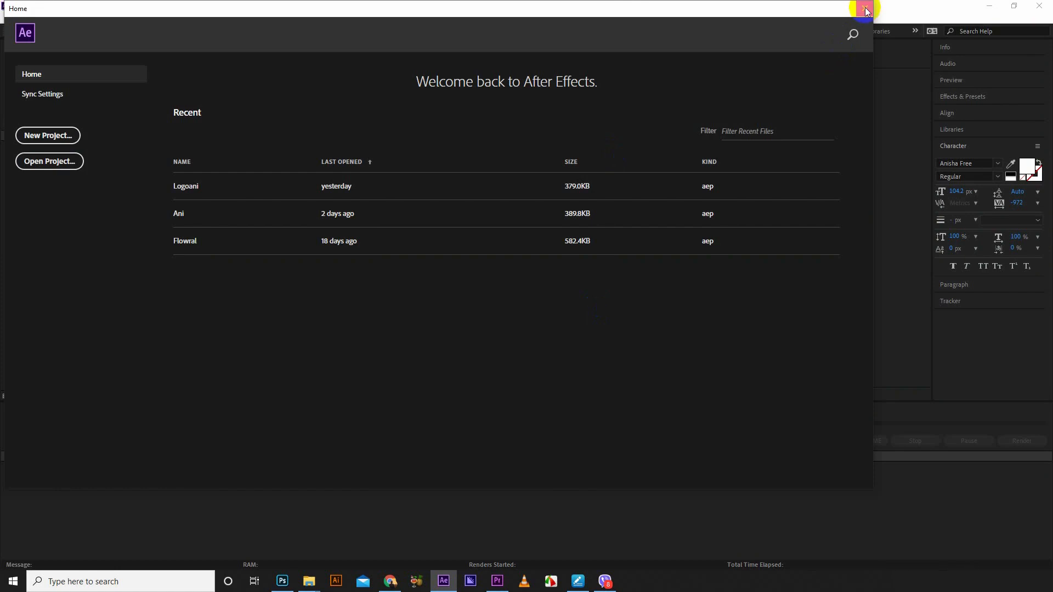
click(865, 8)
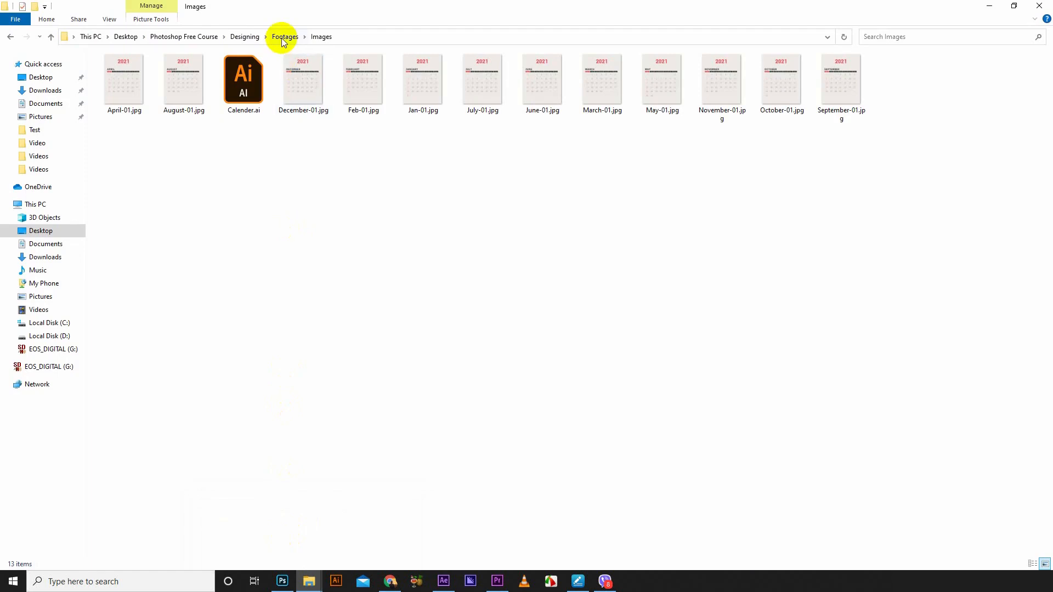
Drag Product promo animation.psd from the Footages folder onto After Effects for importing.
click(284, 36)
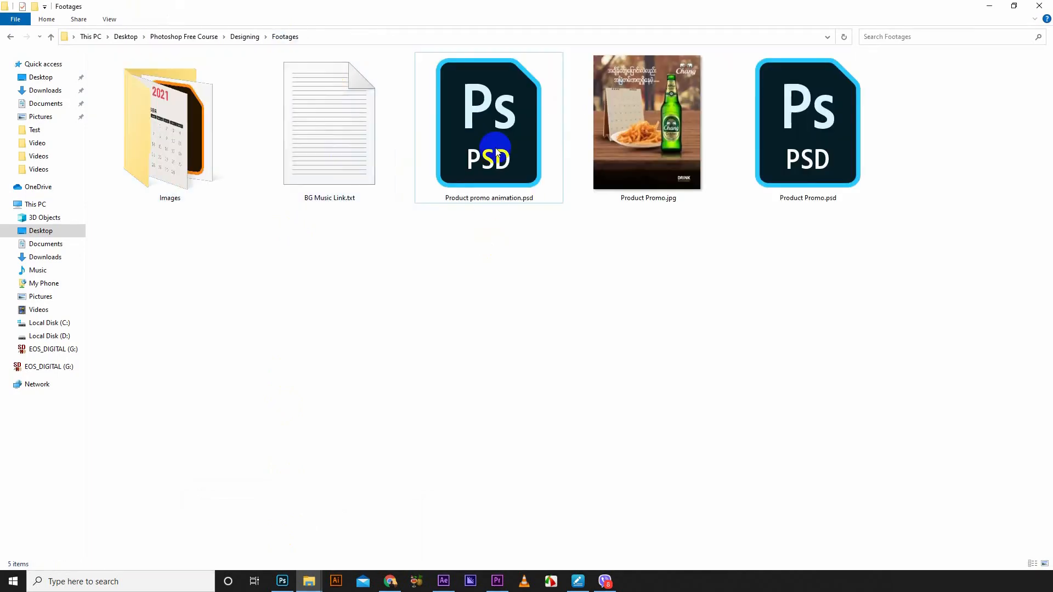
click(488, 120)
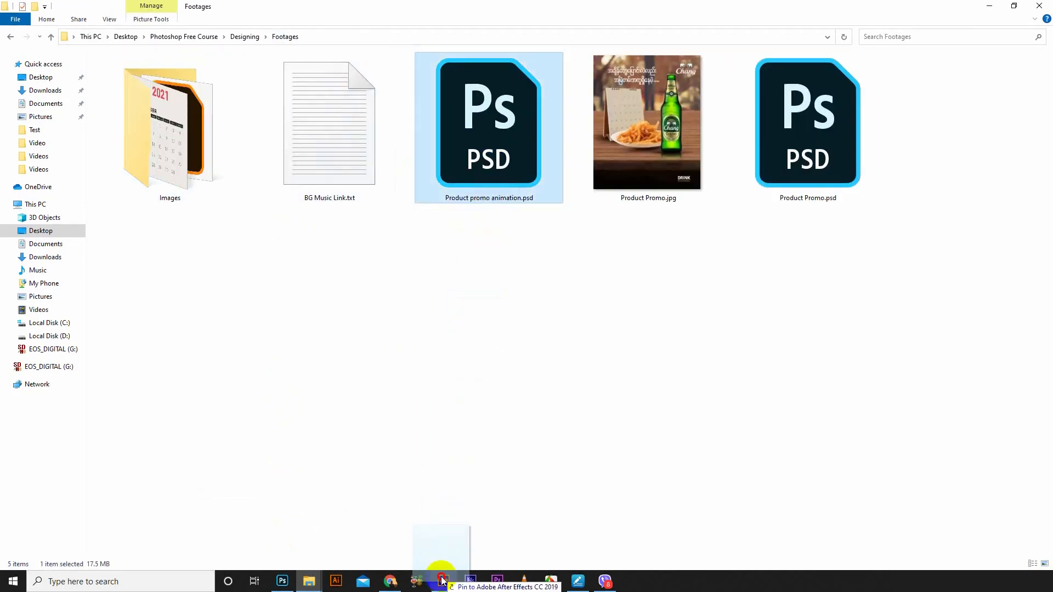
click(442, 581)
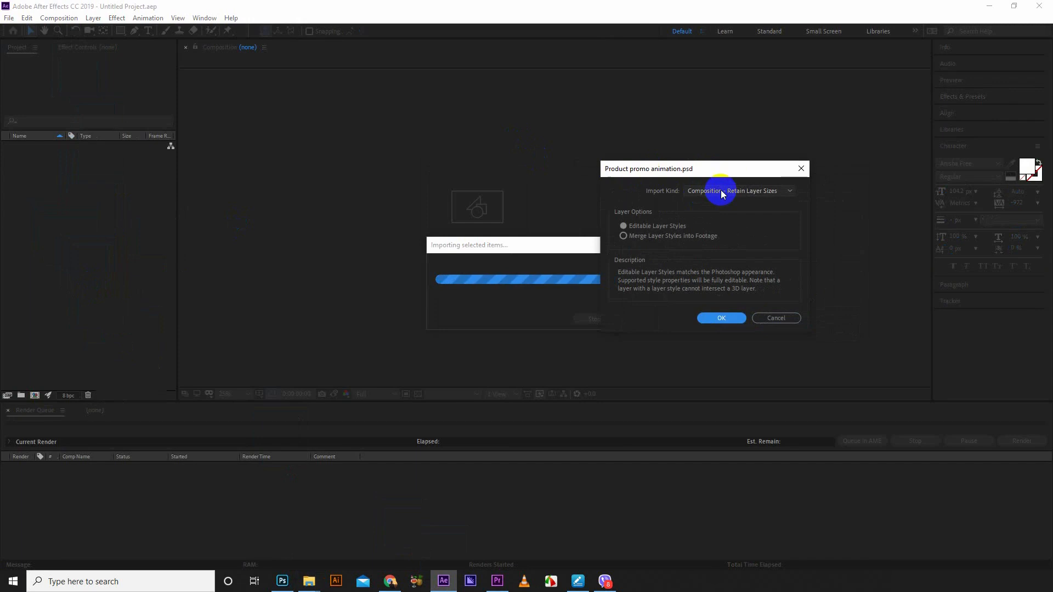
Import the PSD as Composition - Retain Layer Sizes with Editable Layer Styles.
click(739, 191)
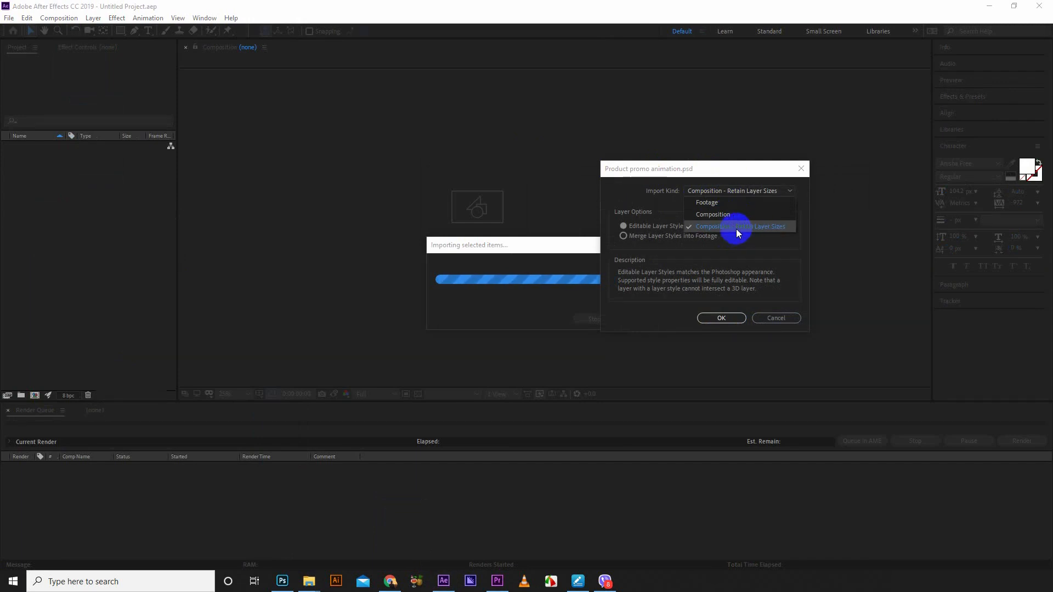
click(739, 226)
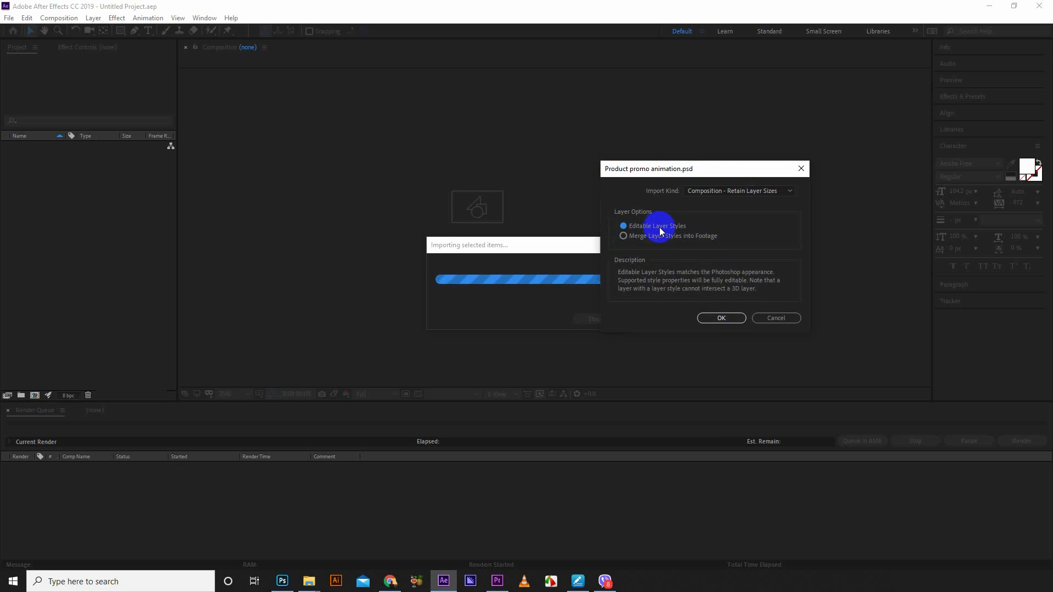
click(721, 317)
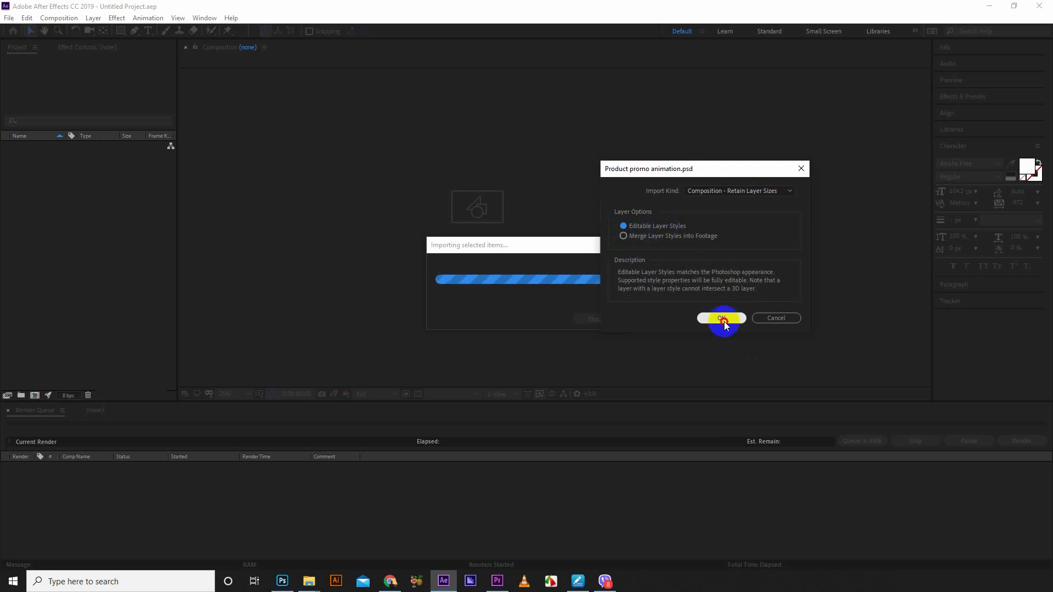
click(721, 318)
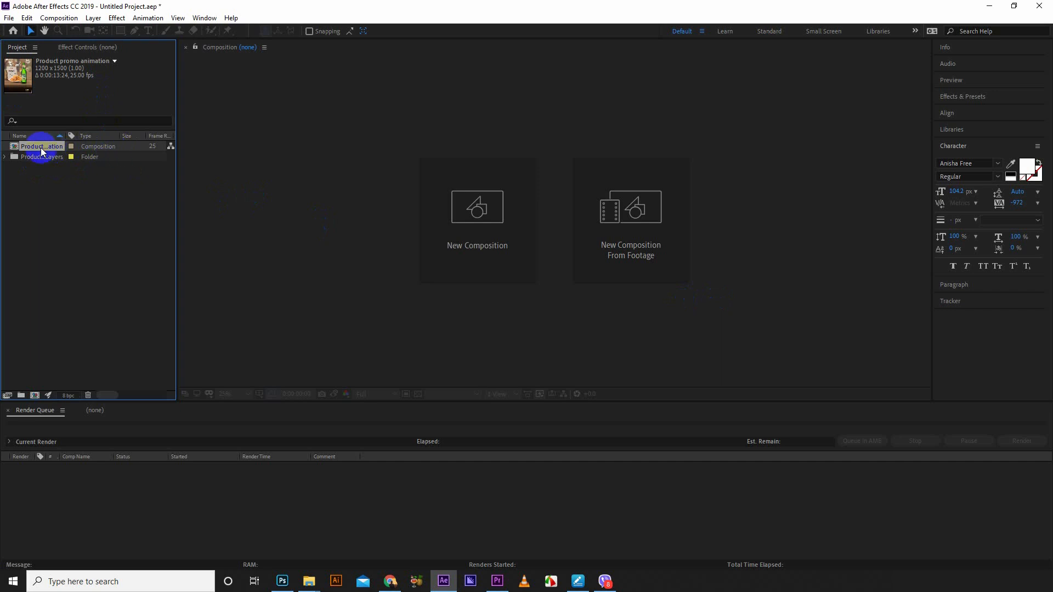
Open the Product promo animation composition and look through its text, Chang bottle and Potato layers.
double_click(41, 147)
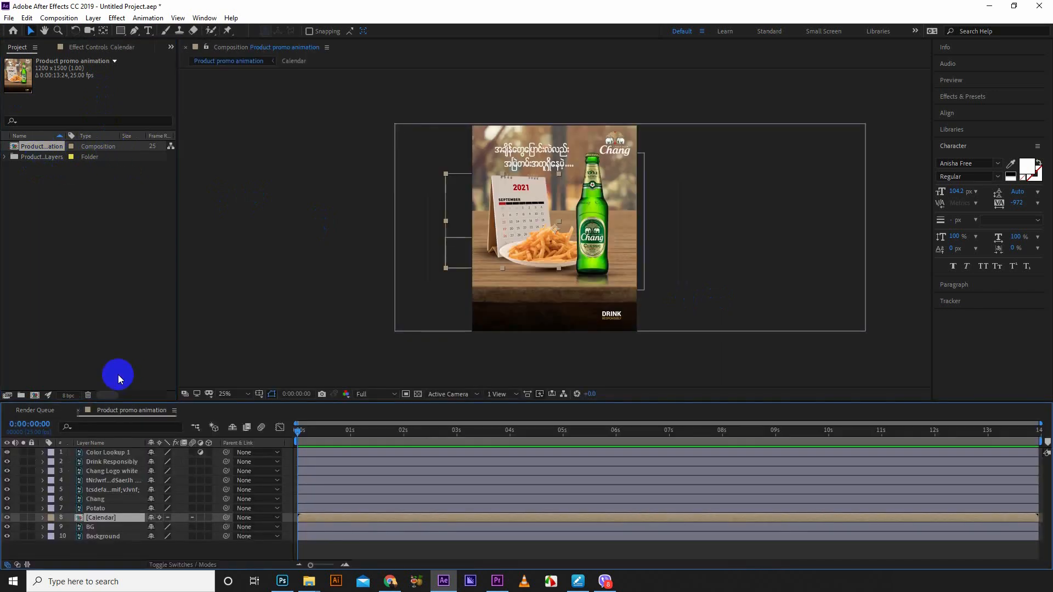
click(112, 461)
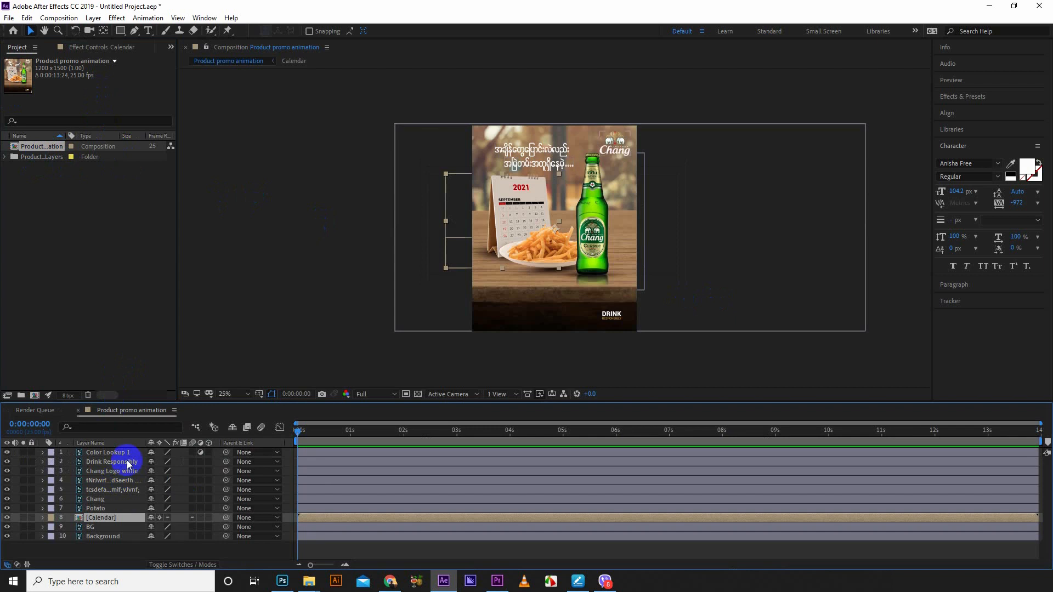
click(111, 479)
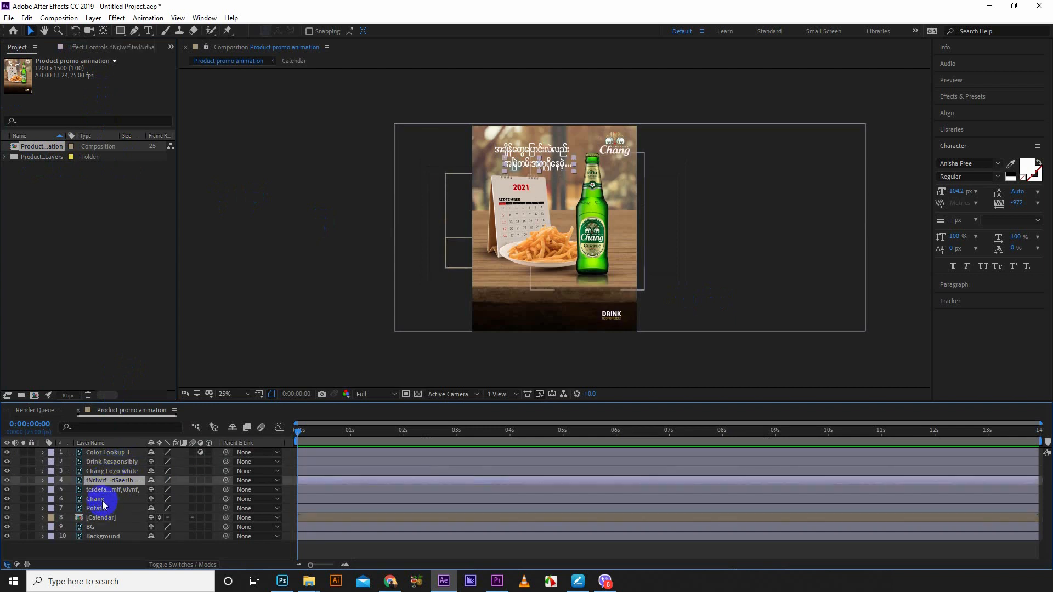
click(95, 508)
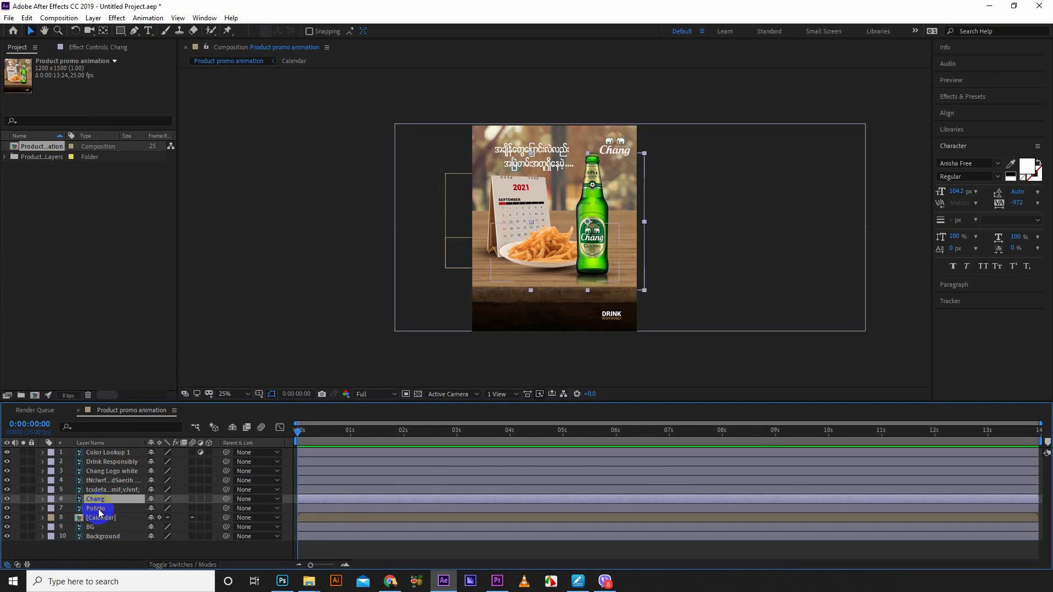
click(101, 517)
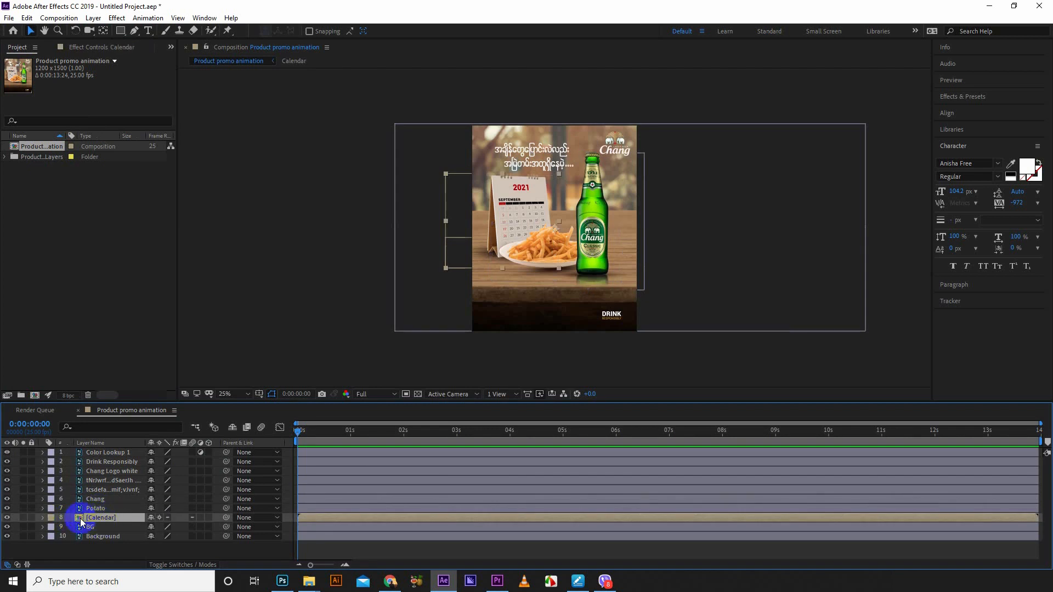
Open the nested Calendar precomp with its month layers, then return to the main composition.
double_click(101, 517)
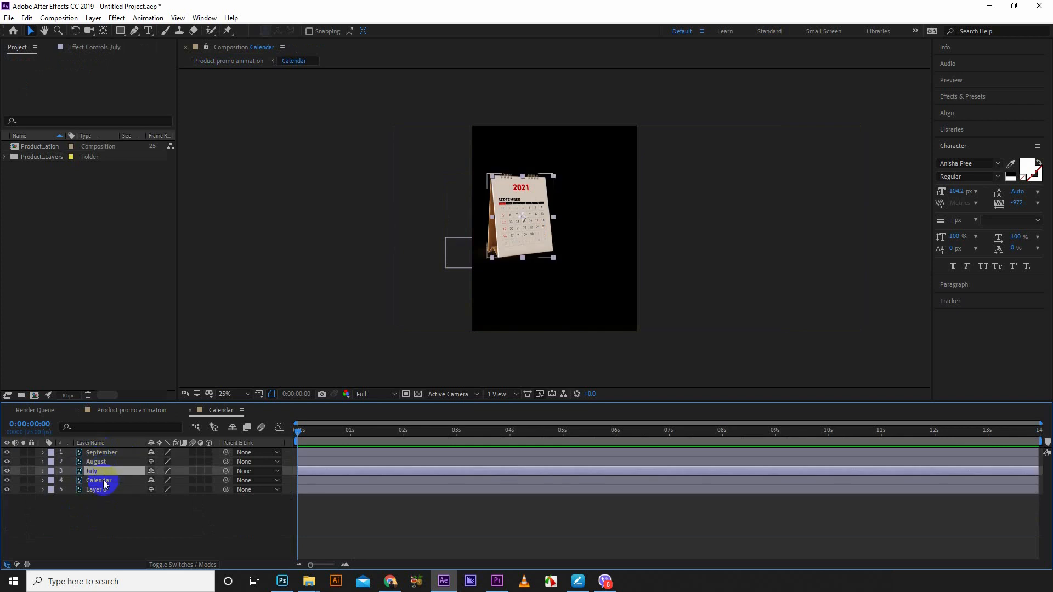
click(98, 479)
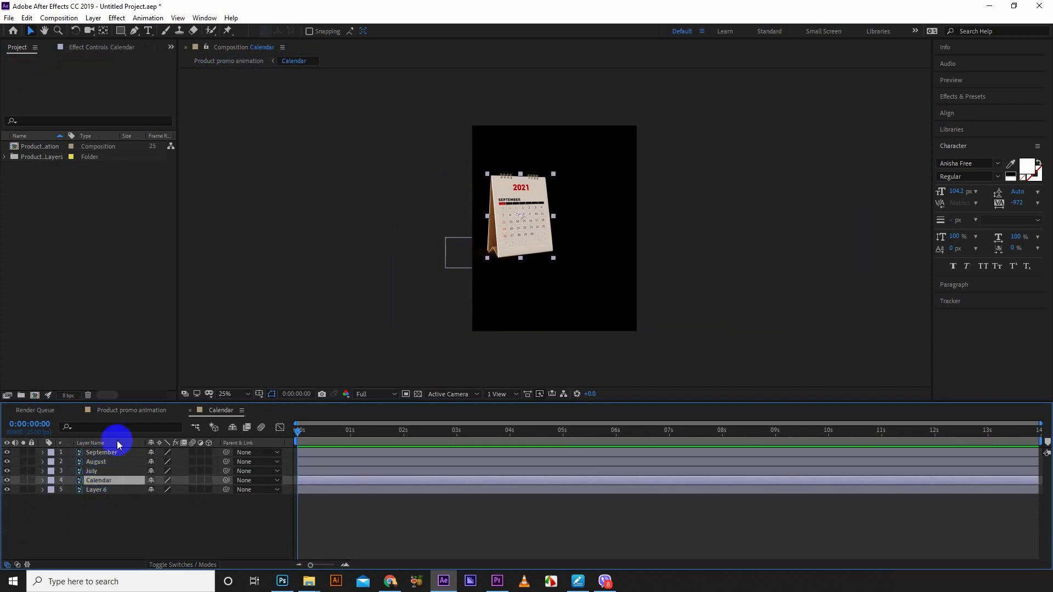
click(131, 410)
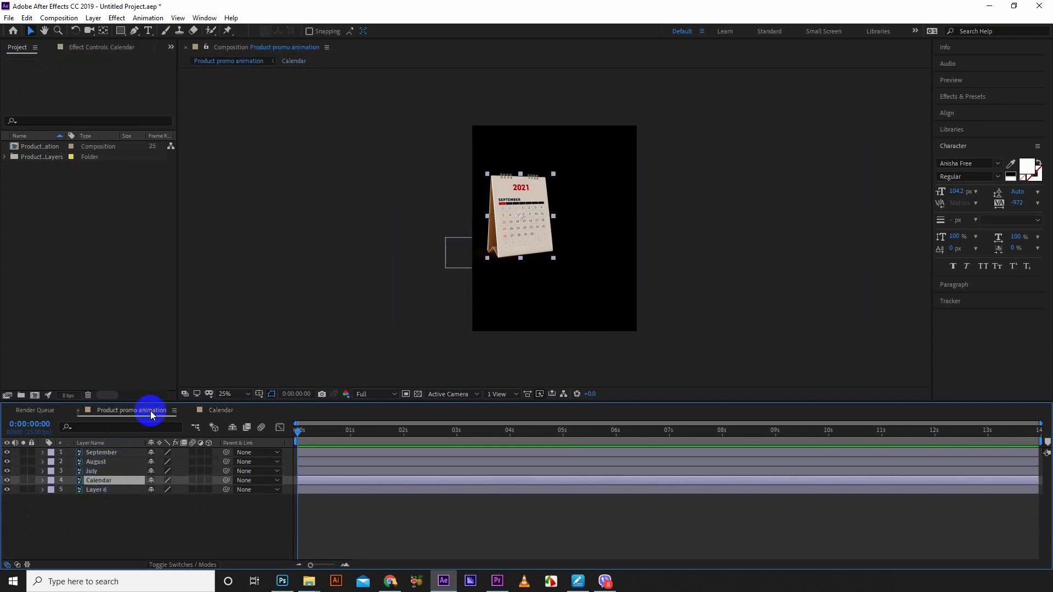
click(221, 411)
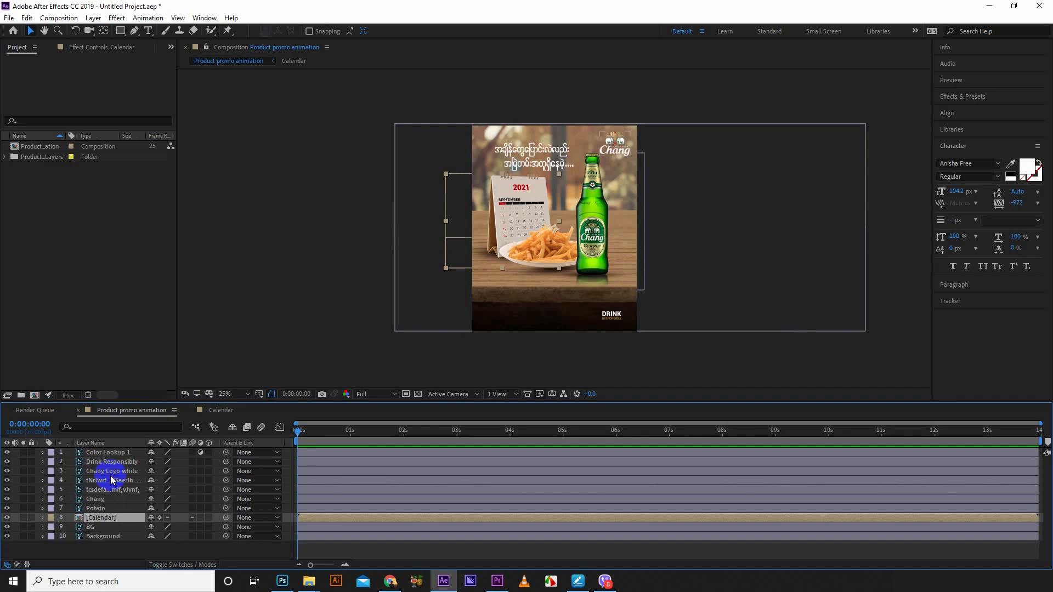
click(101, 517)
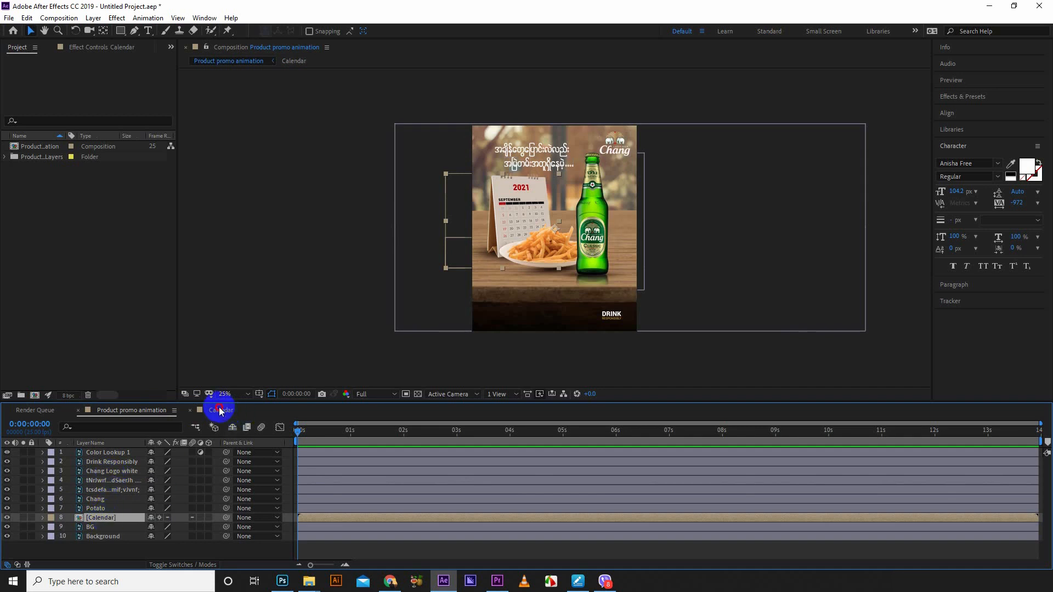
Move the July layer to the top of the Calendar comp and apply Effect > Distort > CC Page Turn.
click(219, 410)
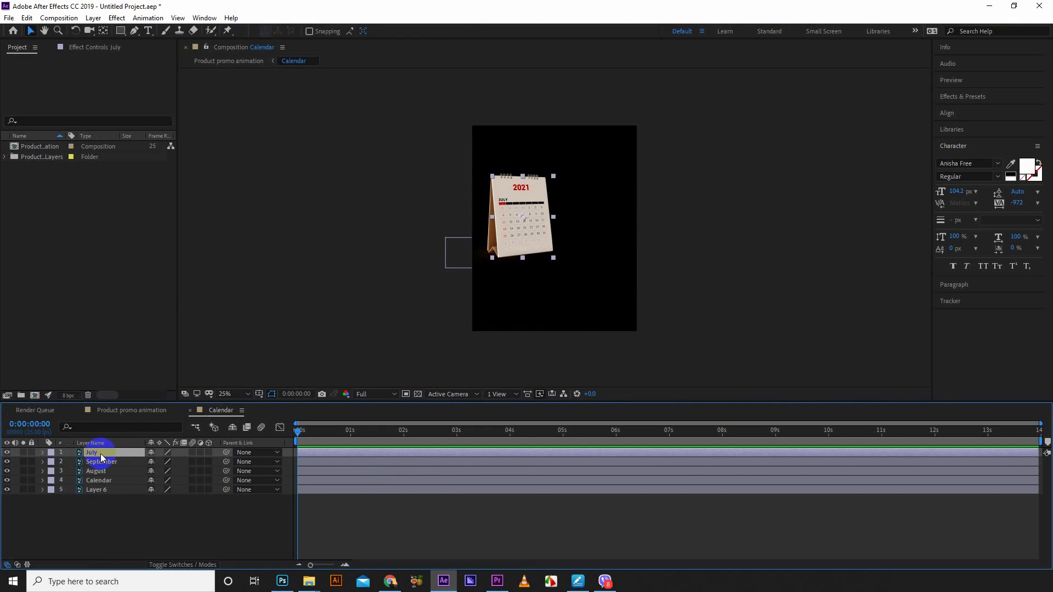
click(116, 17)
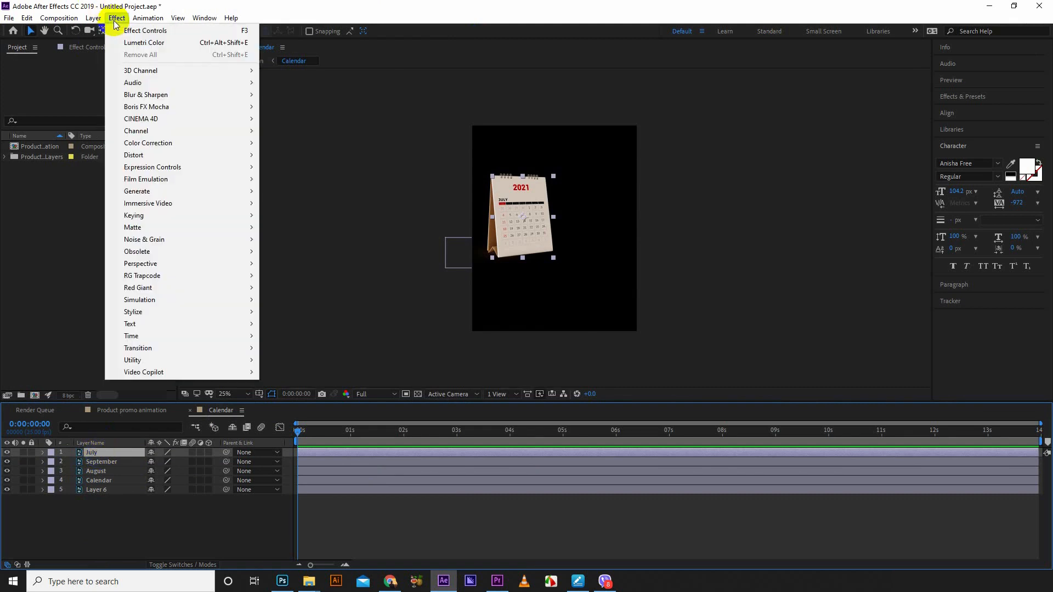
mouse_move(140, 264)
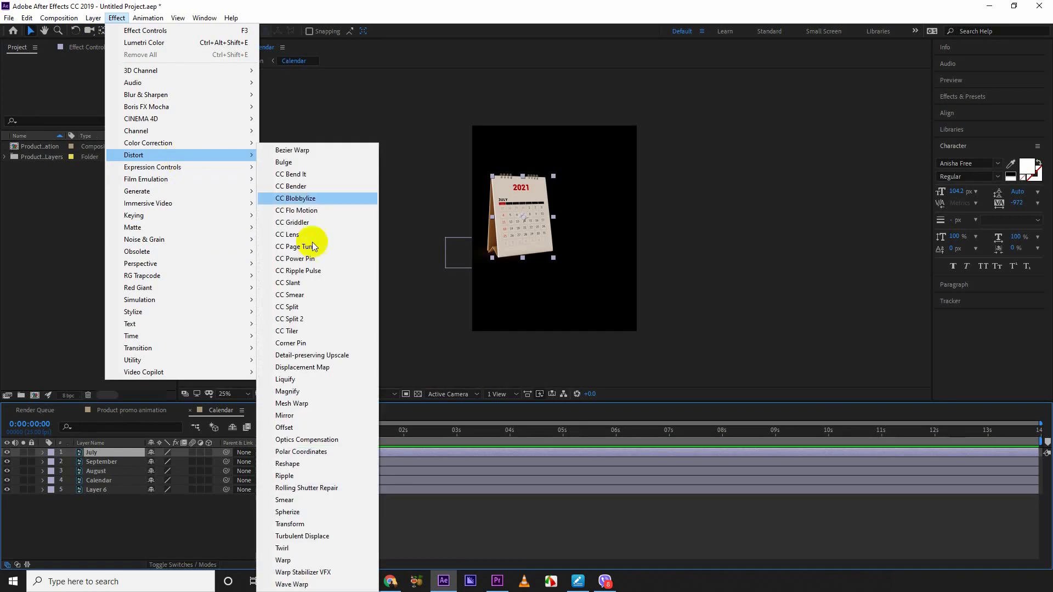
click(303, 254)
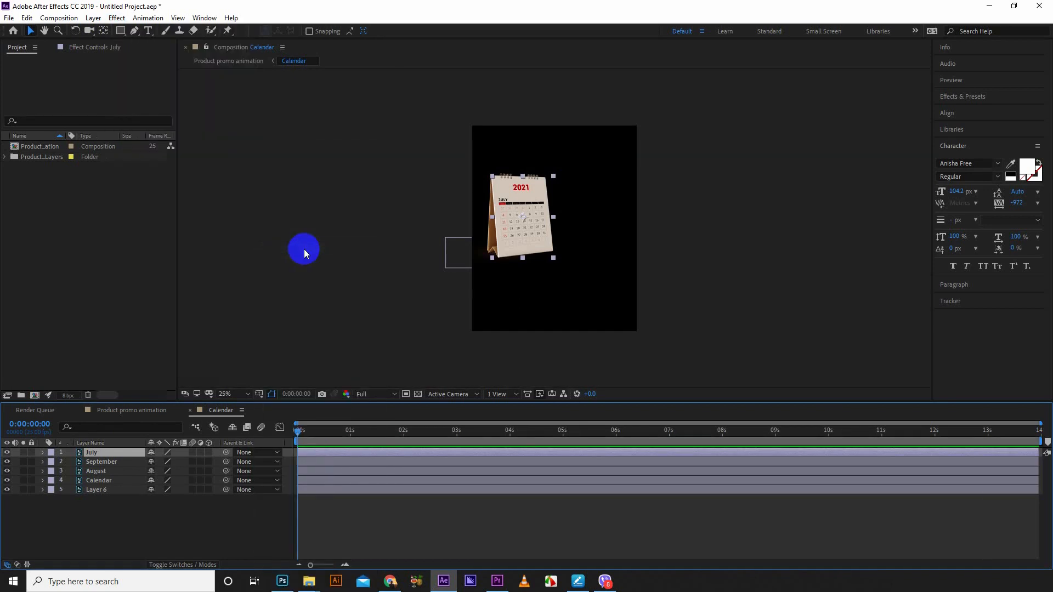
Shift the July page's Fold Position left and zoom in on the calendar page.
click(92, 452)
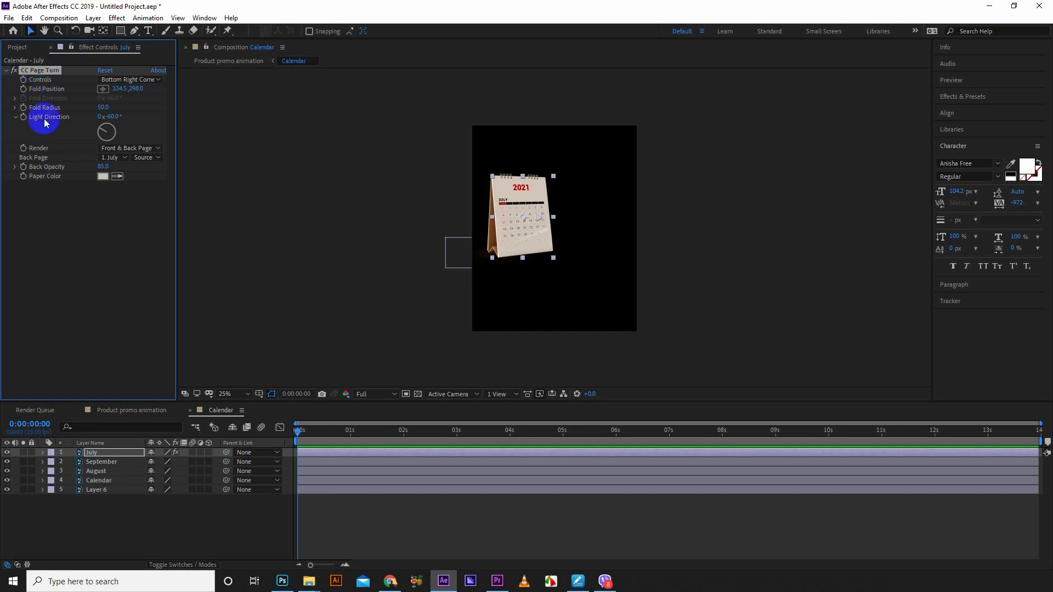
mouse_move(122, 121)
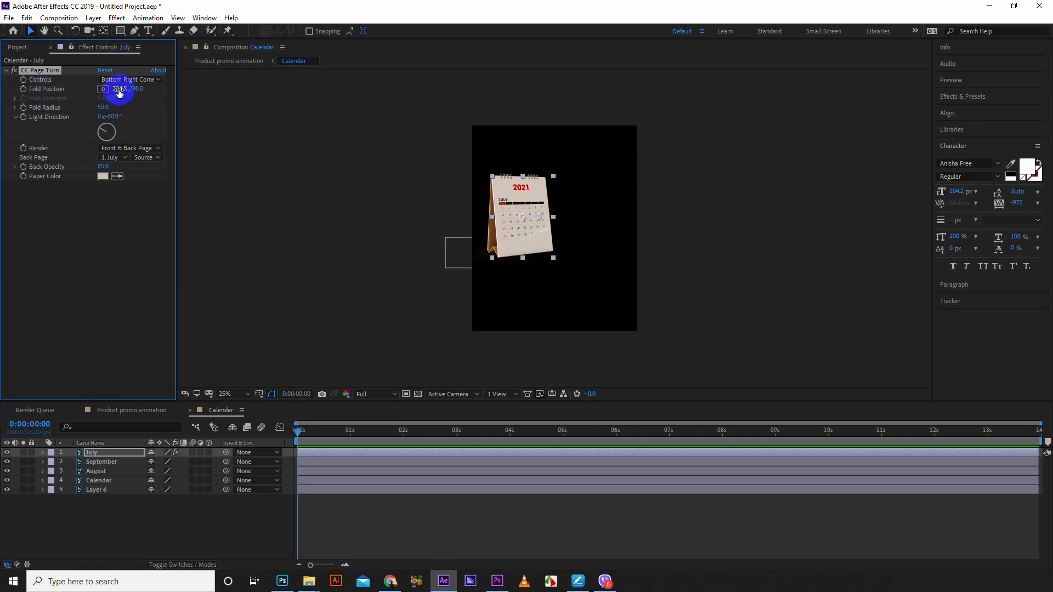
drag(120, 88, 147, 87)
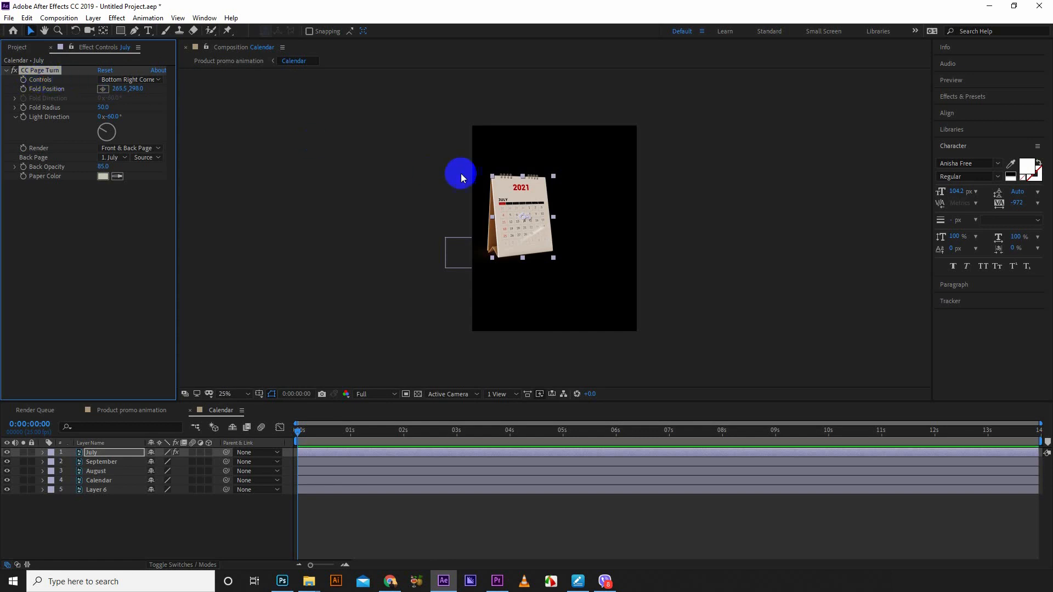
click(233, 394)
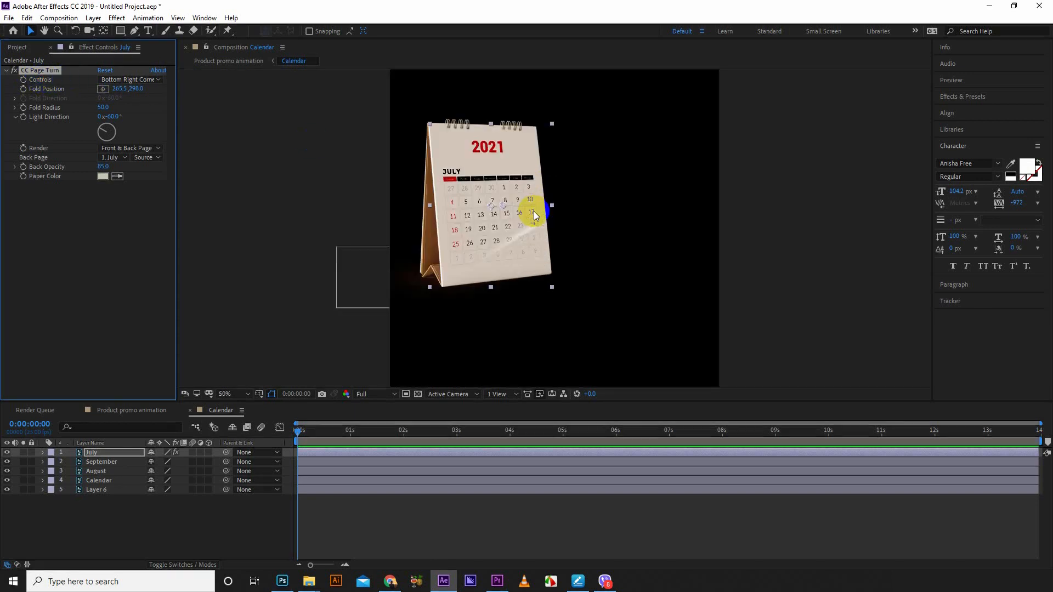
click(224, 393)
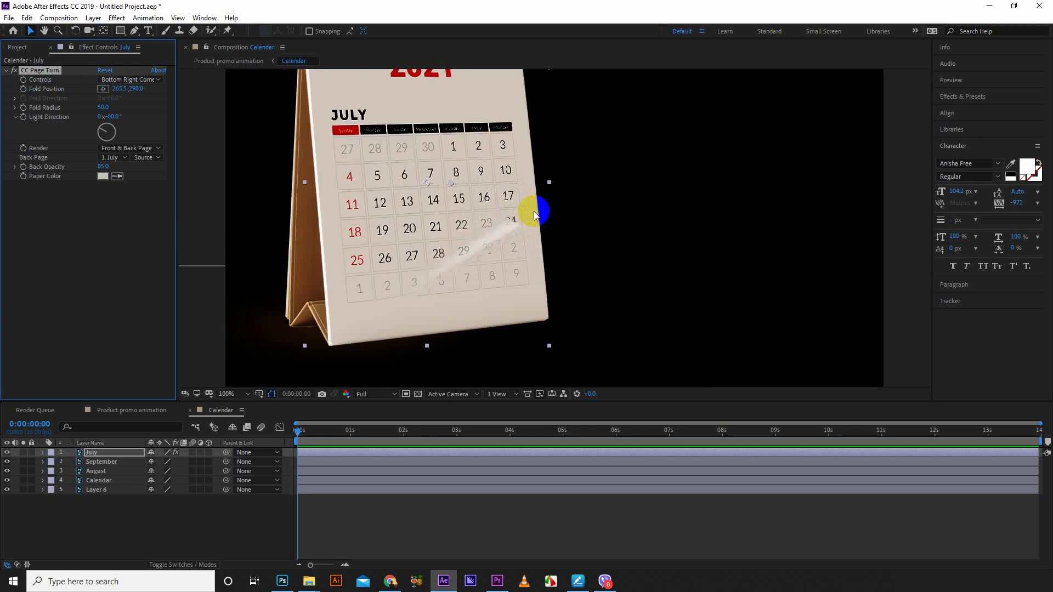
click(227, 394)
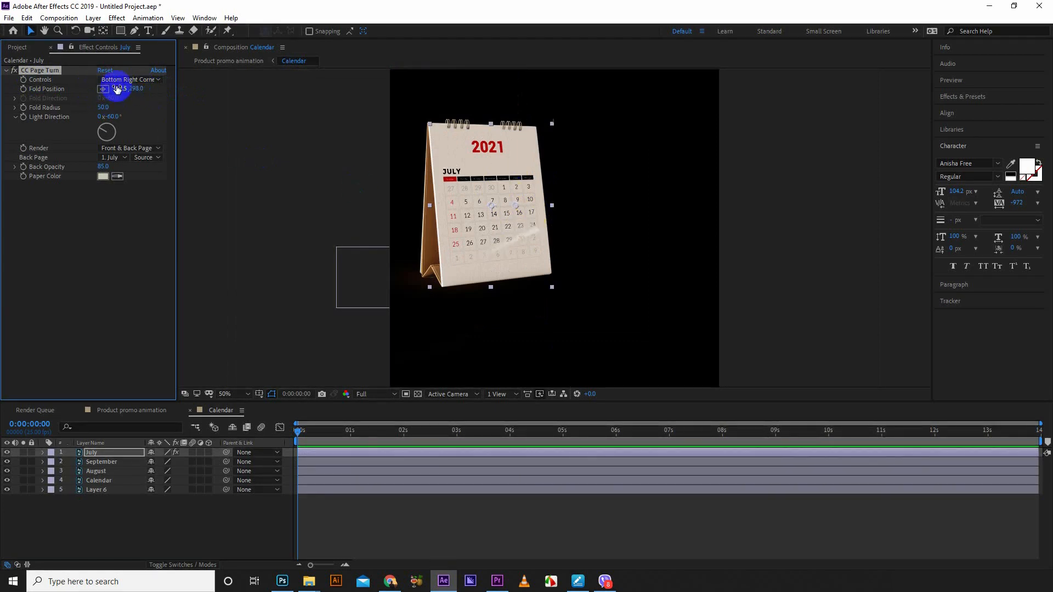
drag(120, 88, 120, 88)
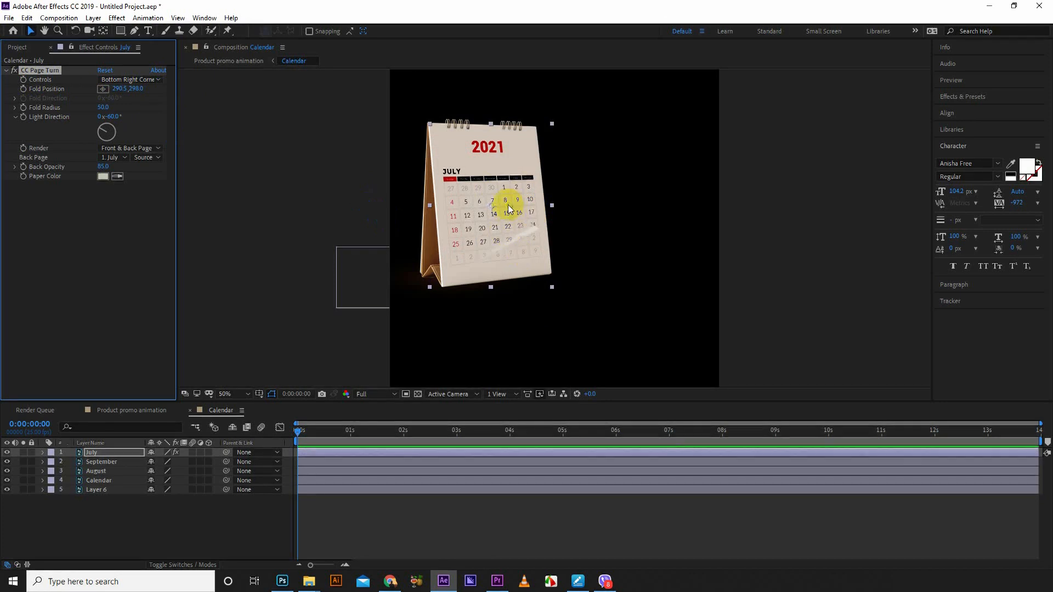
Drag the fold point around the calendar, leaving the July page partly curled on the left.
drag(507, 200, 485, 194)
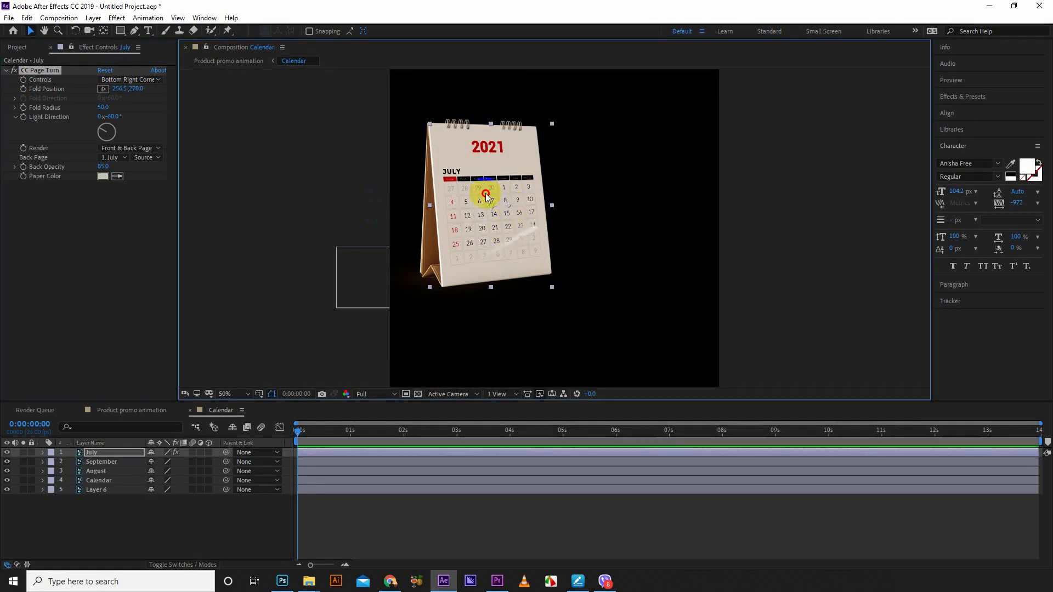
drag(485, 195, 563, 247)
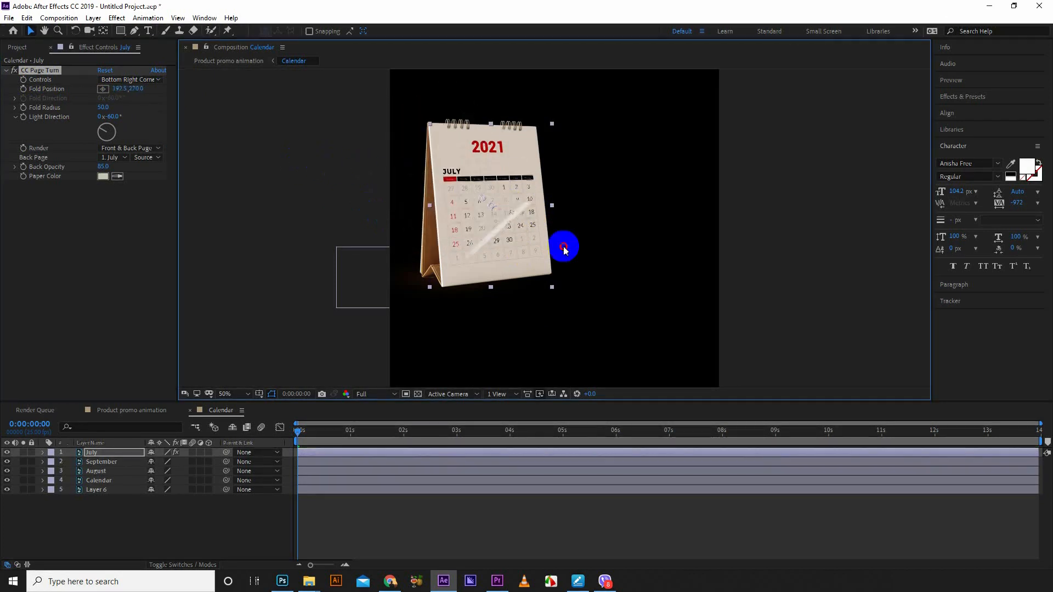
drag(564, 246, 341, 192)
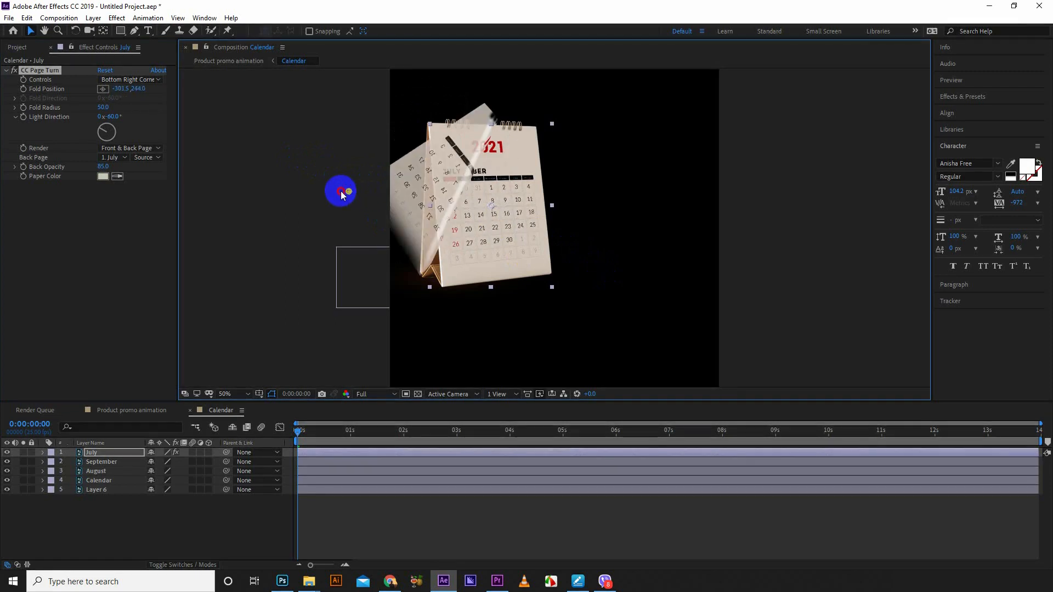
drag(341, 192, 395, 213)
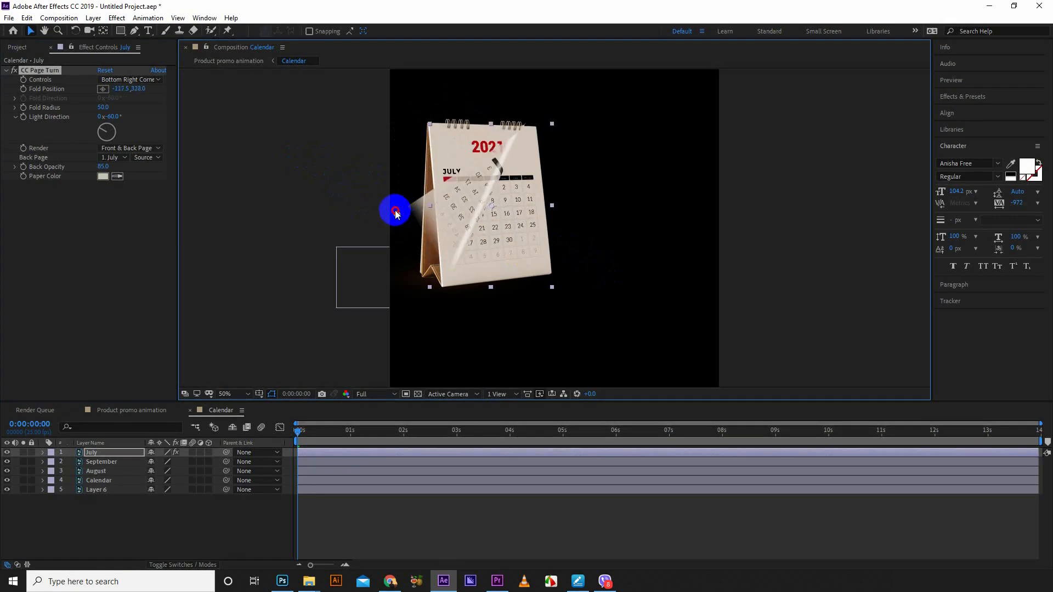
drag(395, 212, 375, 204)
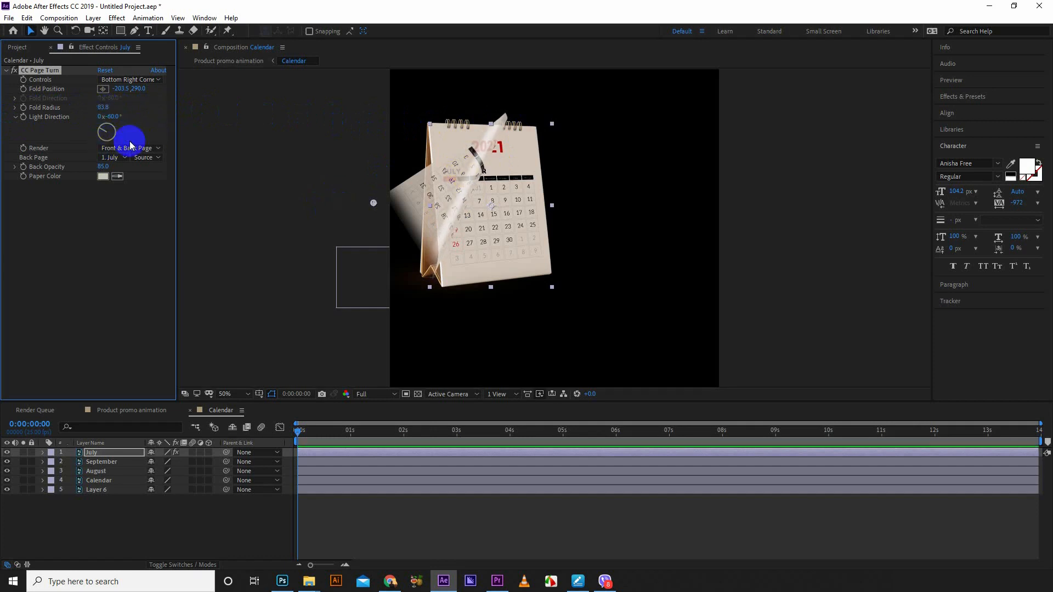
mouse_move(70, 122)
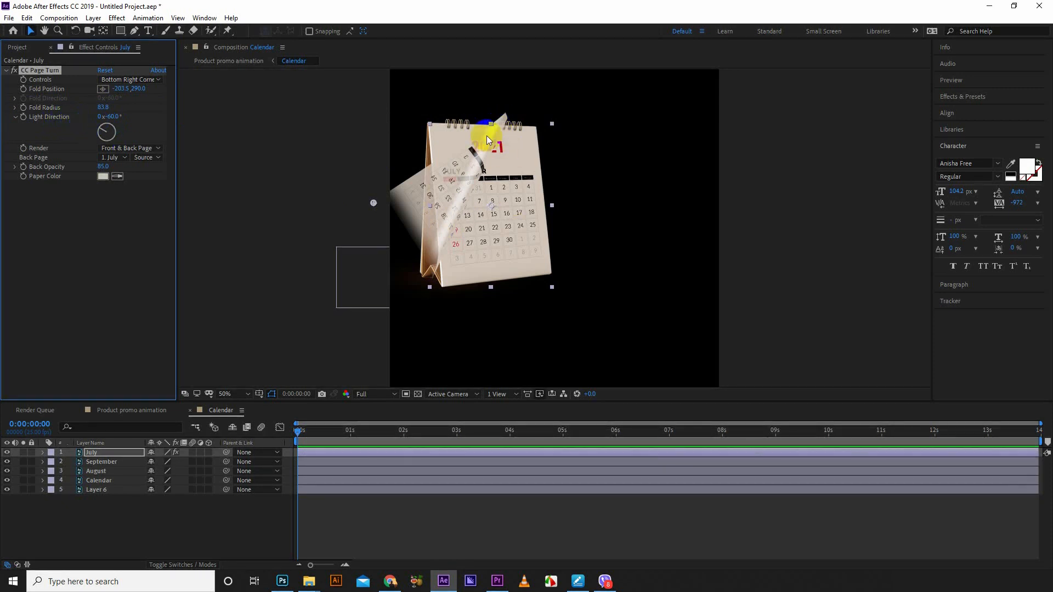
Set CC Page Turn Fold Radius to 83.8 and rotate the Light Direction dial to 300°.
click(106, 131)
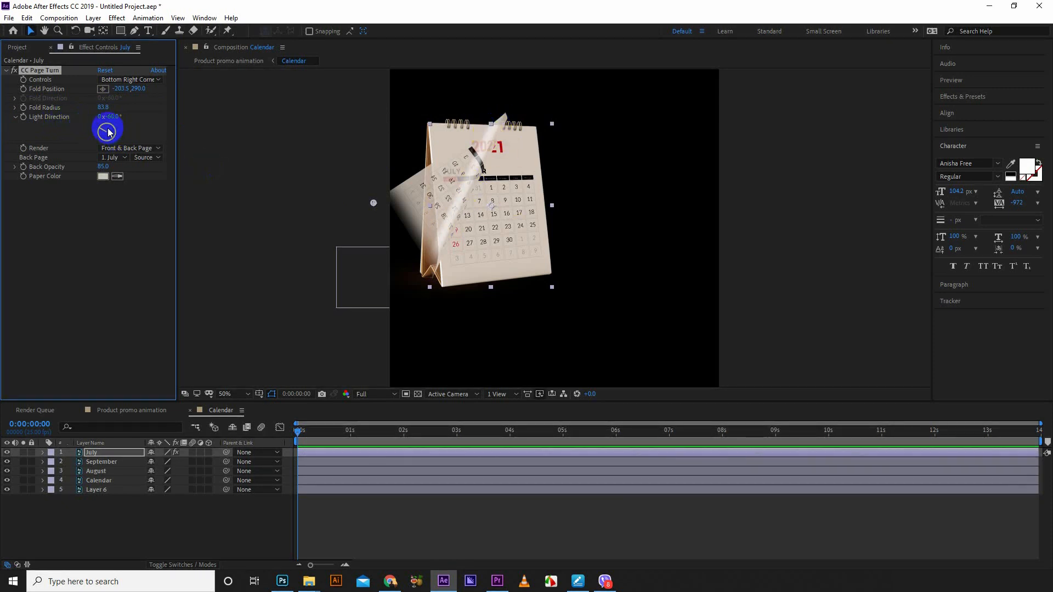
drag(108, 131, 108, 127)
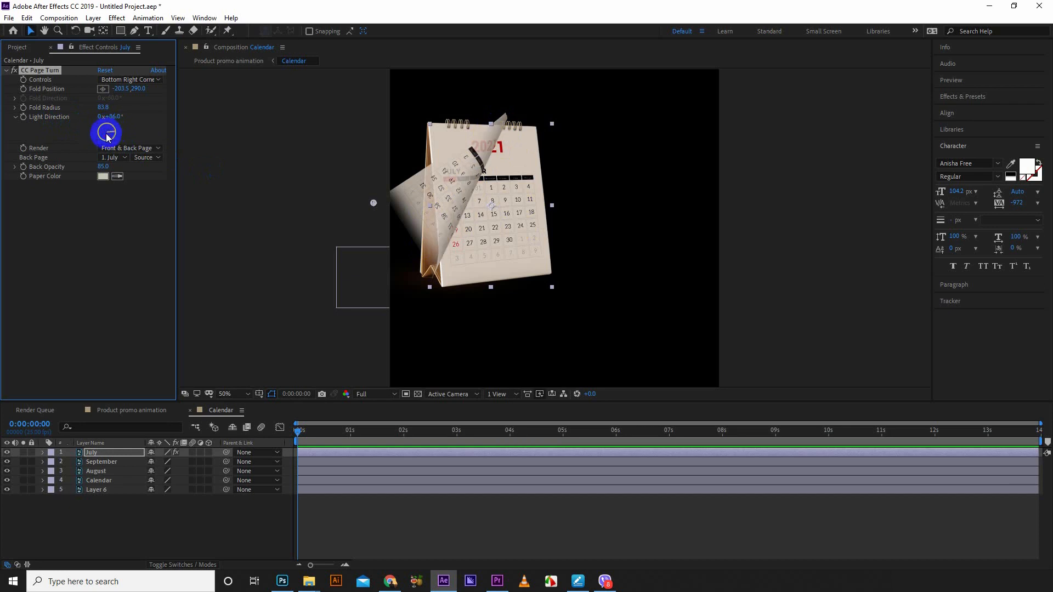
drag(106, 127, 104, 131)
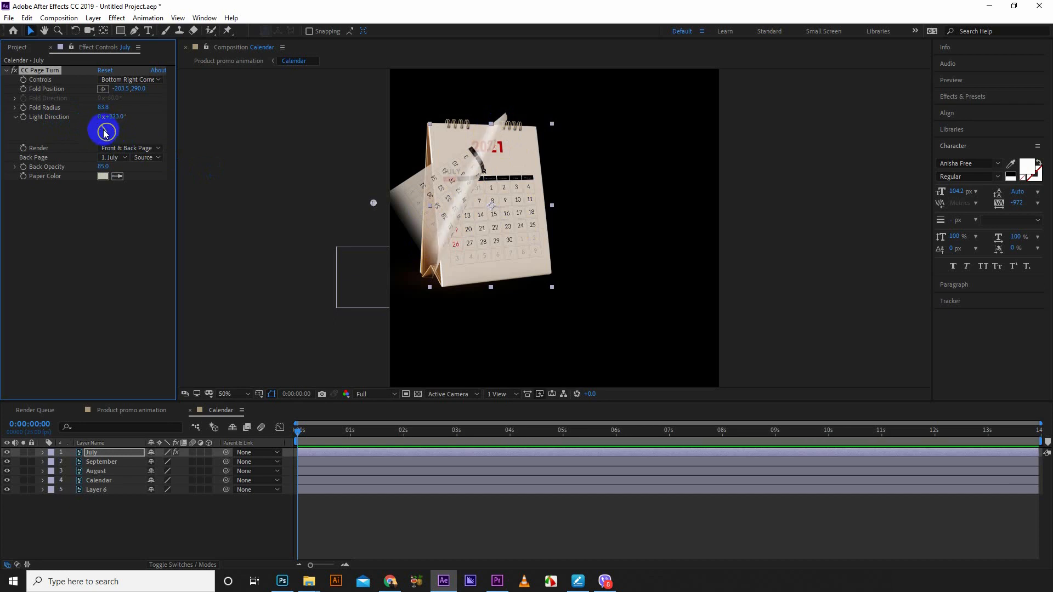
drag(105, 131, 110, 129)
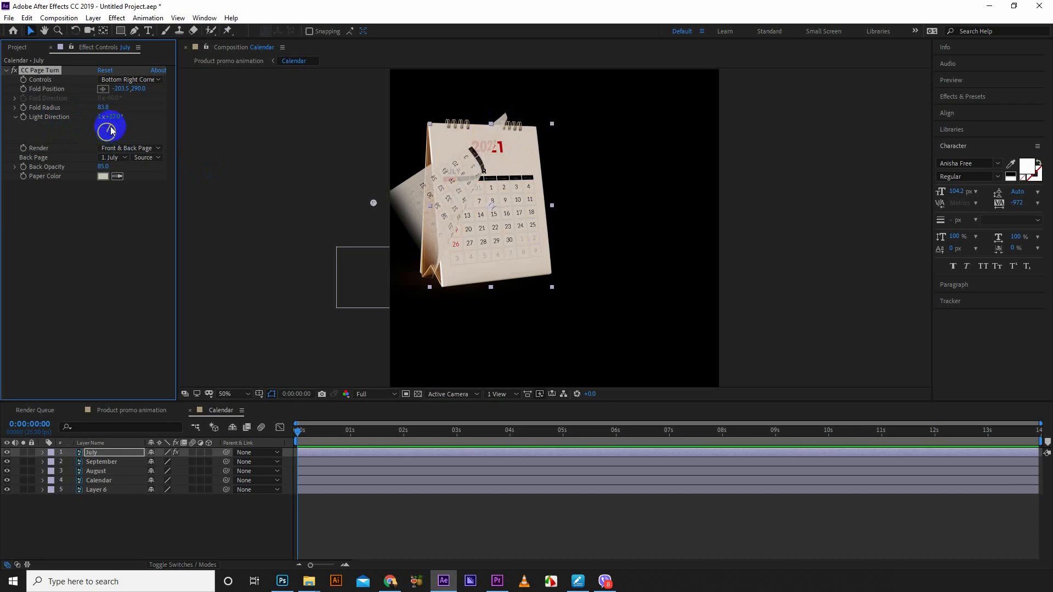
drag(109, 129, 105, 134)
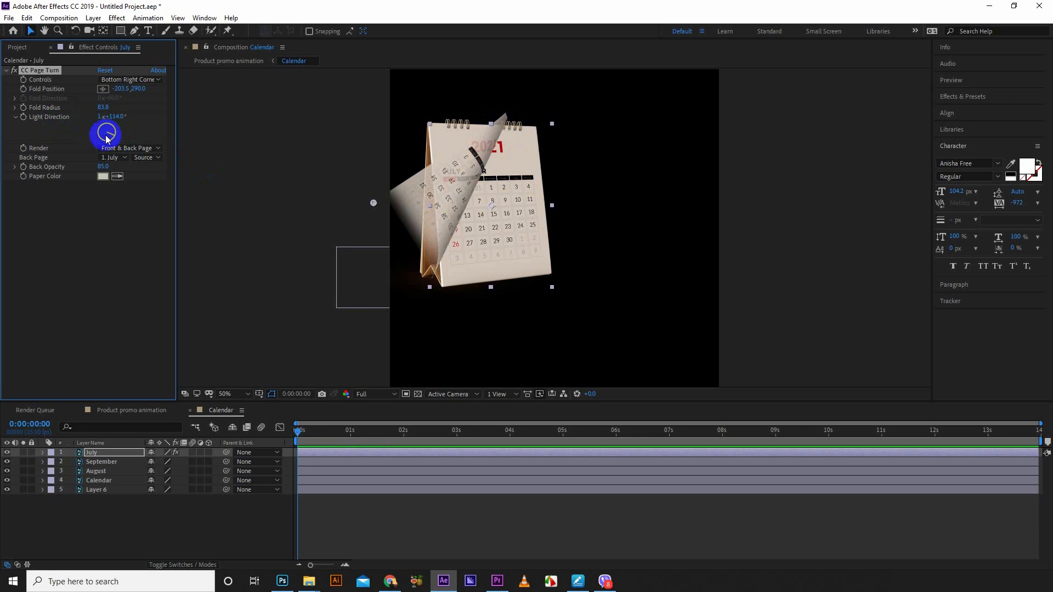
click(114, 117)
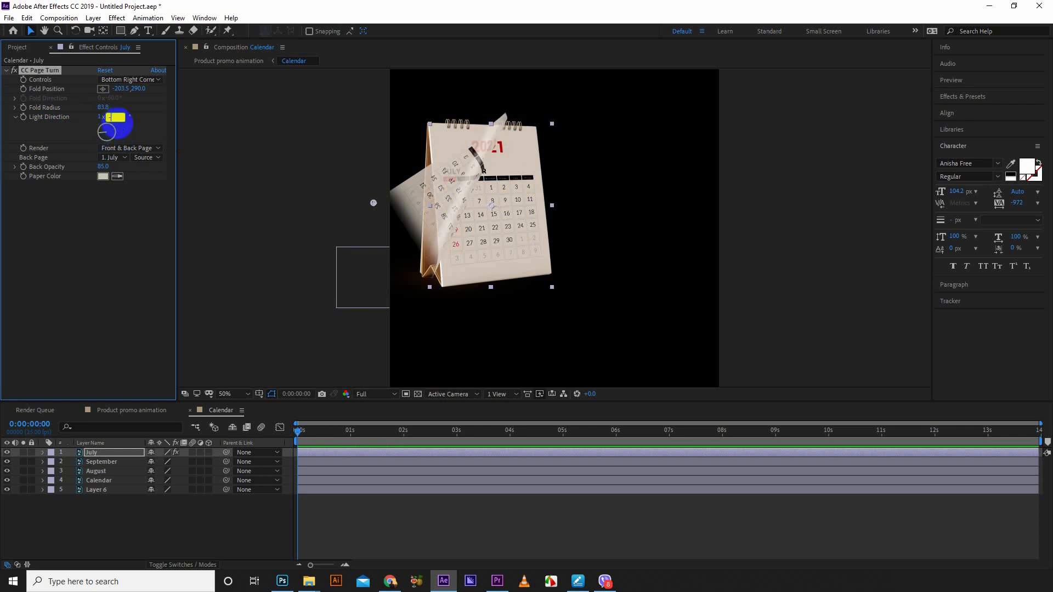
drag(116, 126, 153, 125)
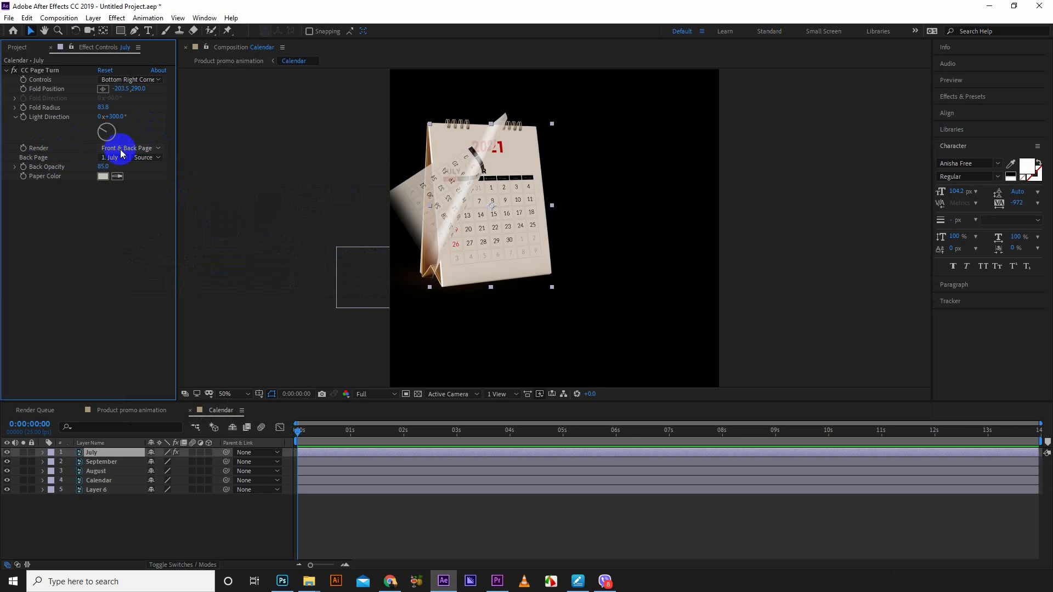
Set CC Page Turn's Render to Back Page and drag the fold to preview the back side.
click(129, 147)
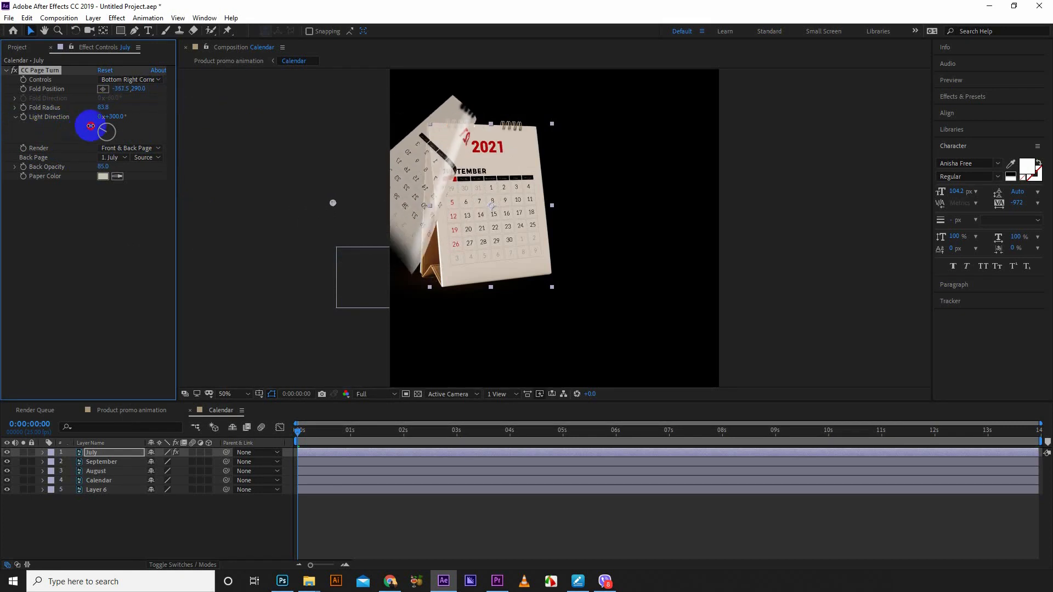
click(129, 148)
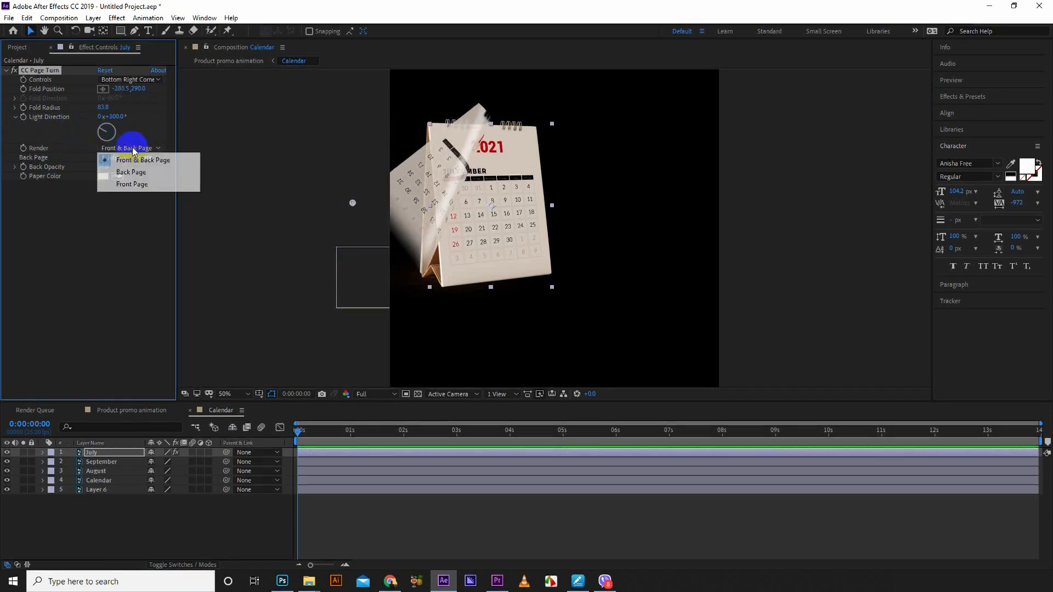
click(131, 172)
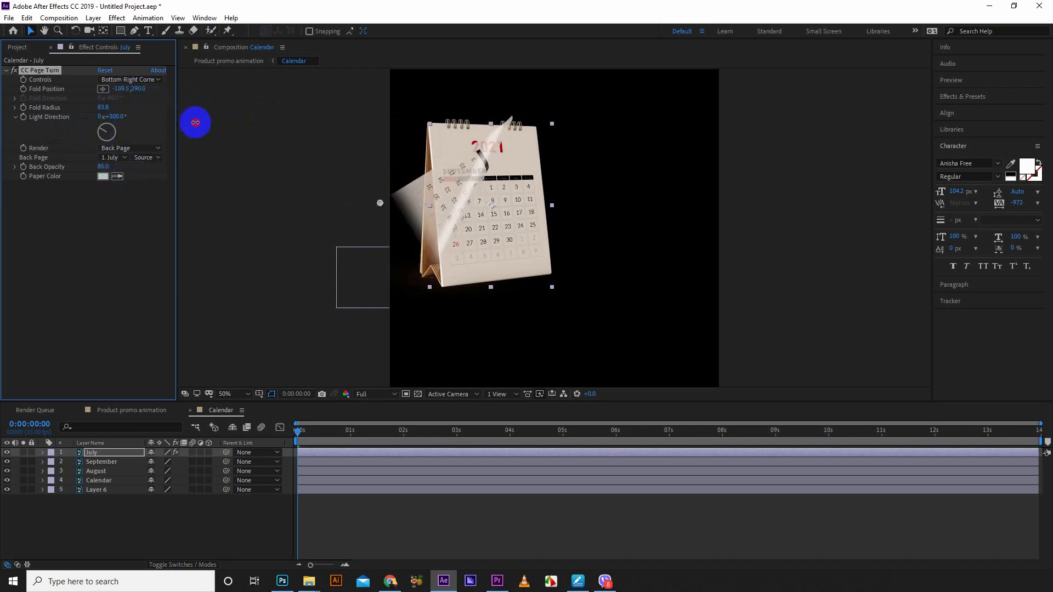
drag(194, 122, 401, 170)
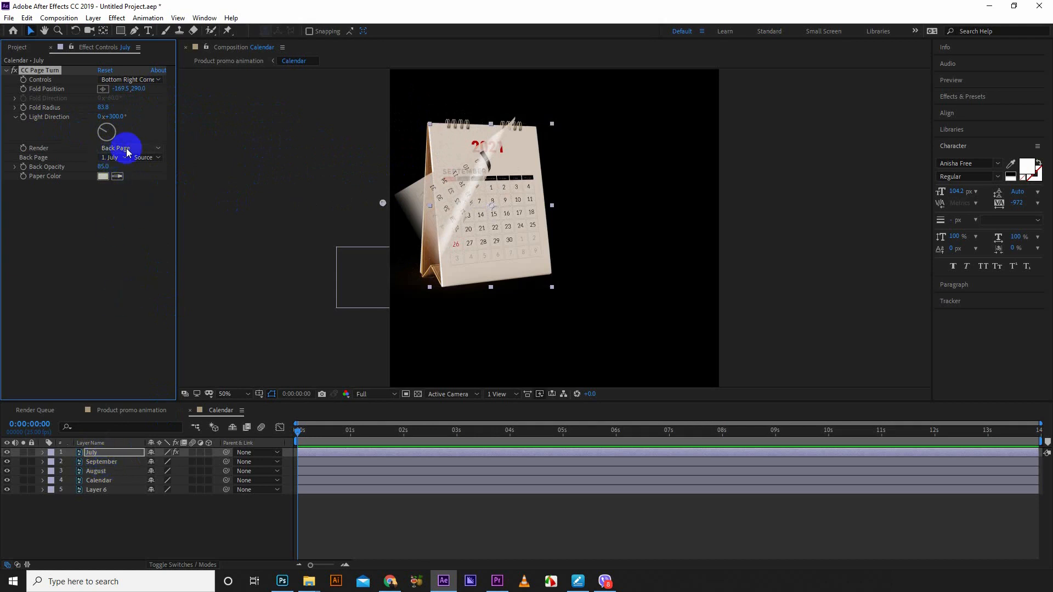
Switch Render to Front Page so only the front of the July page shows.
click(127, 147)
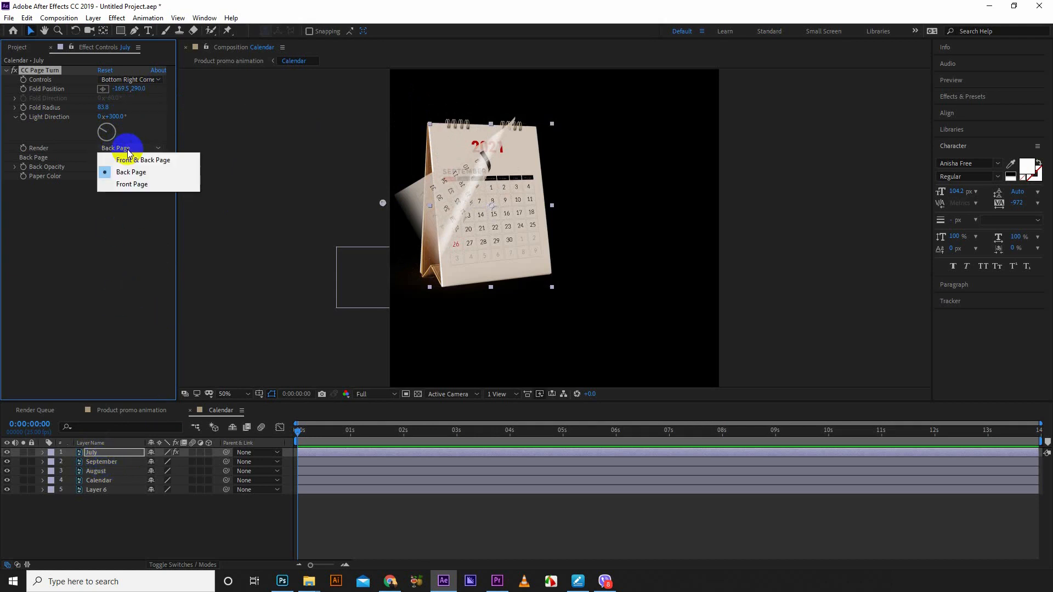
click(132, 185)
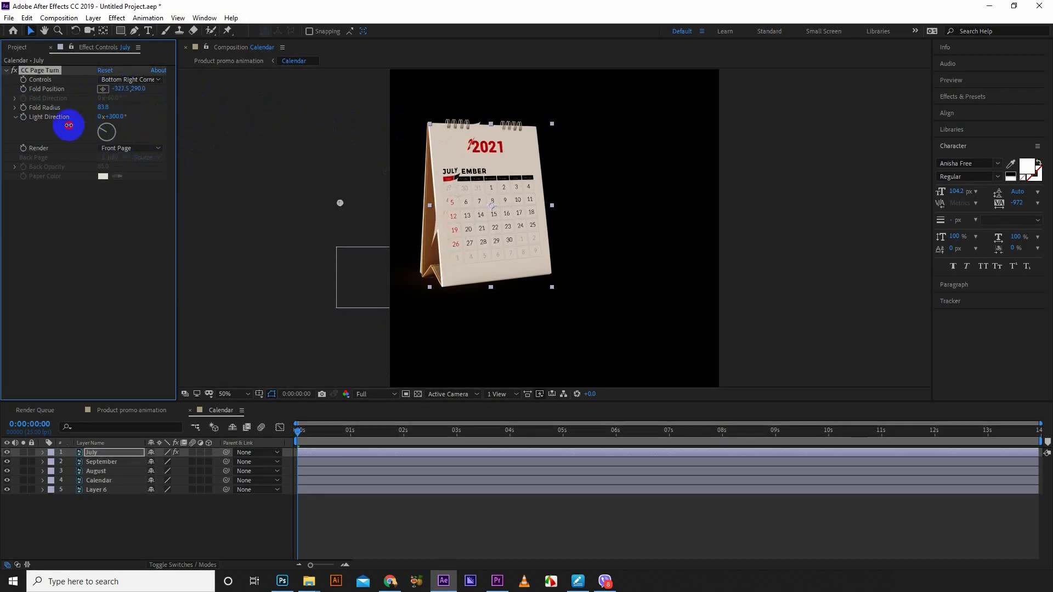
Return Render to Front & Back Page and pick a layer for the Back Page.
drag(67, 125, 173, 125)
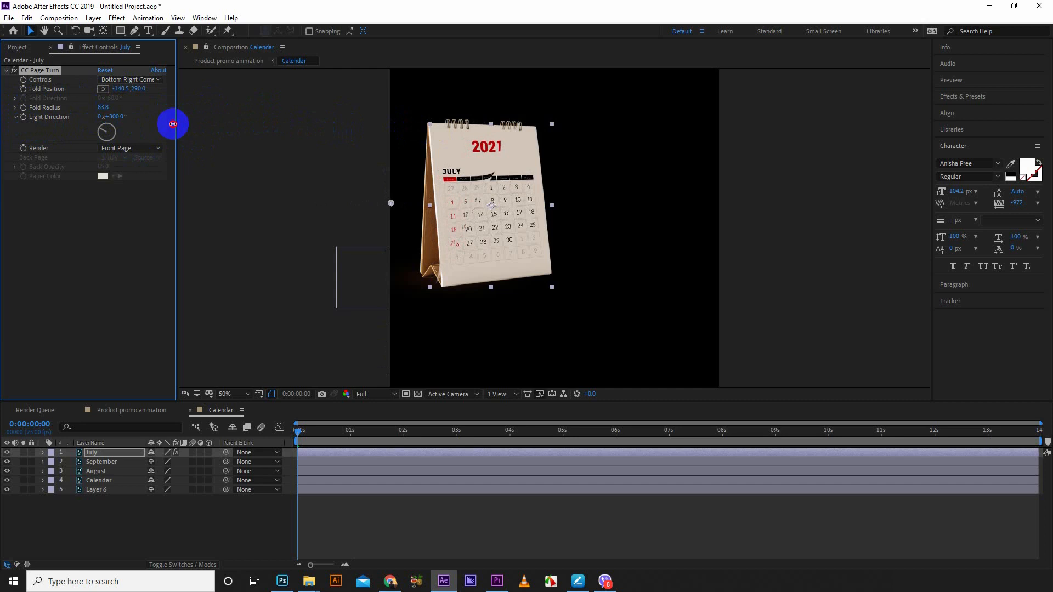
click(130, 147)
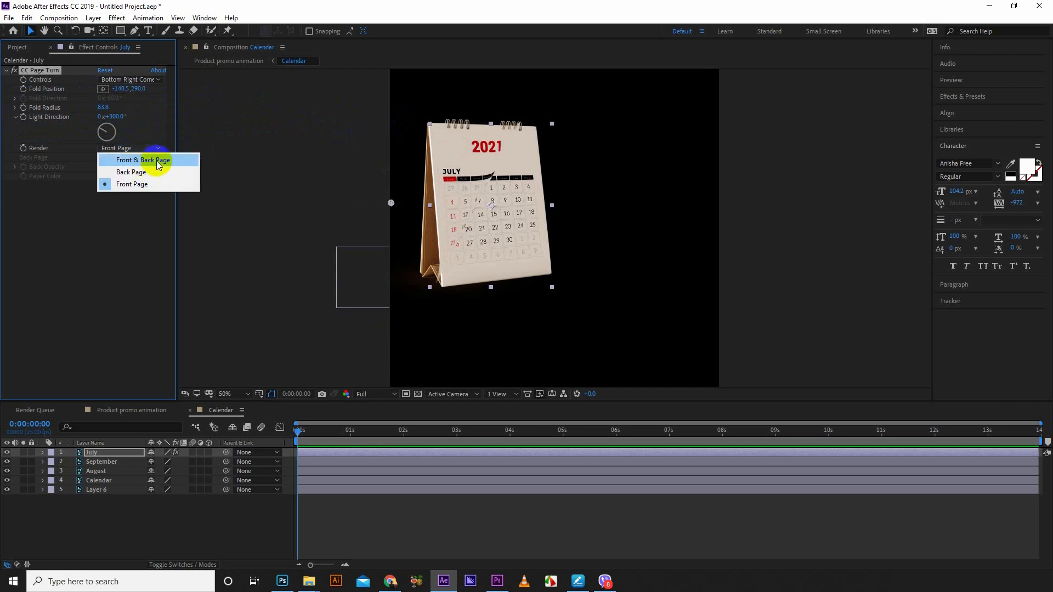
click(143, 160)
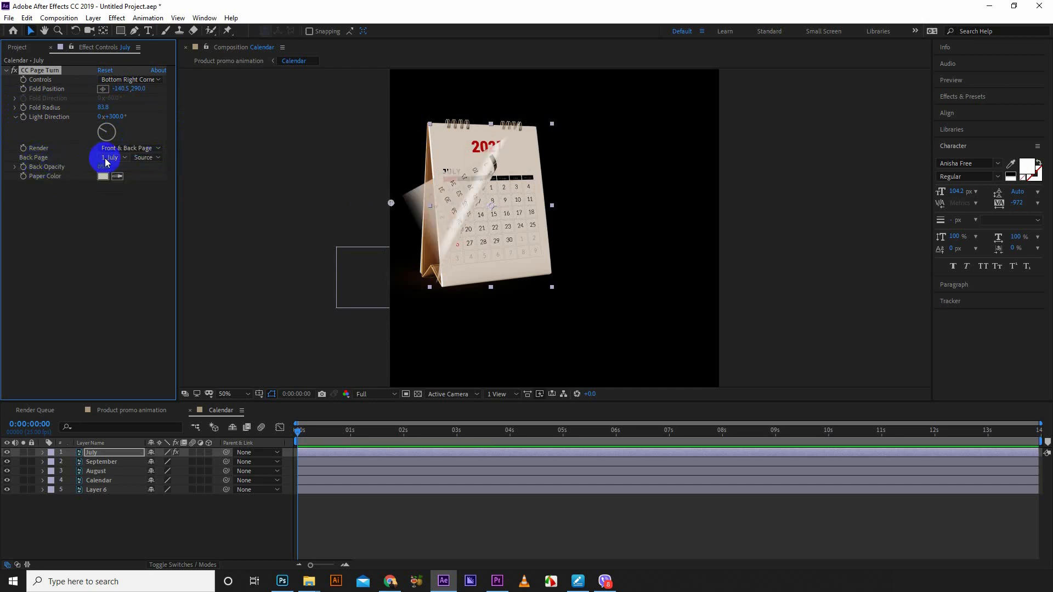
click(112, 158)
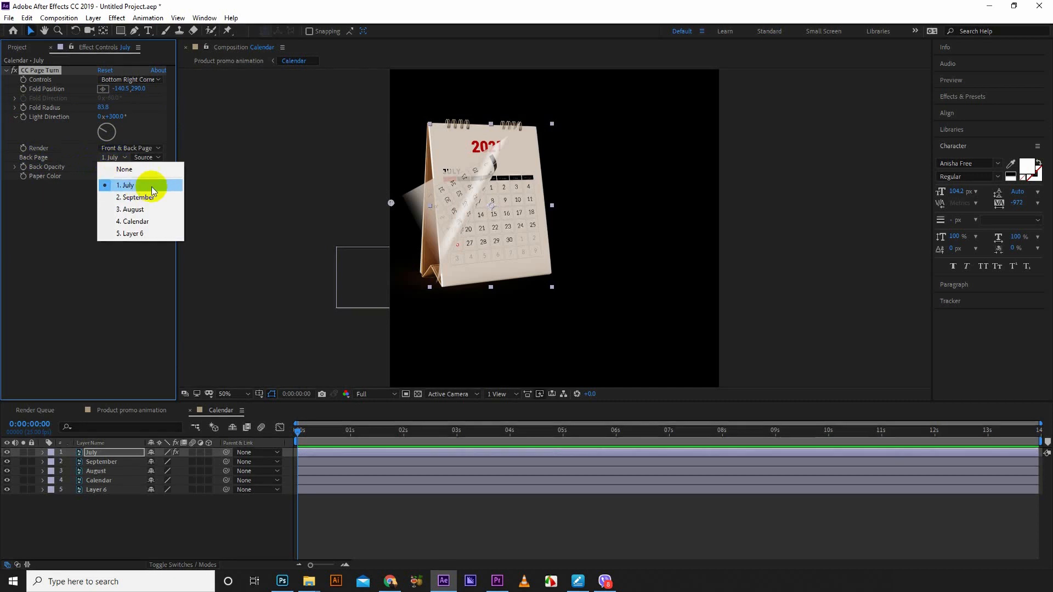
mouse_move(151, 215)
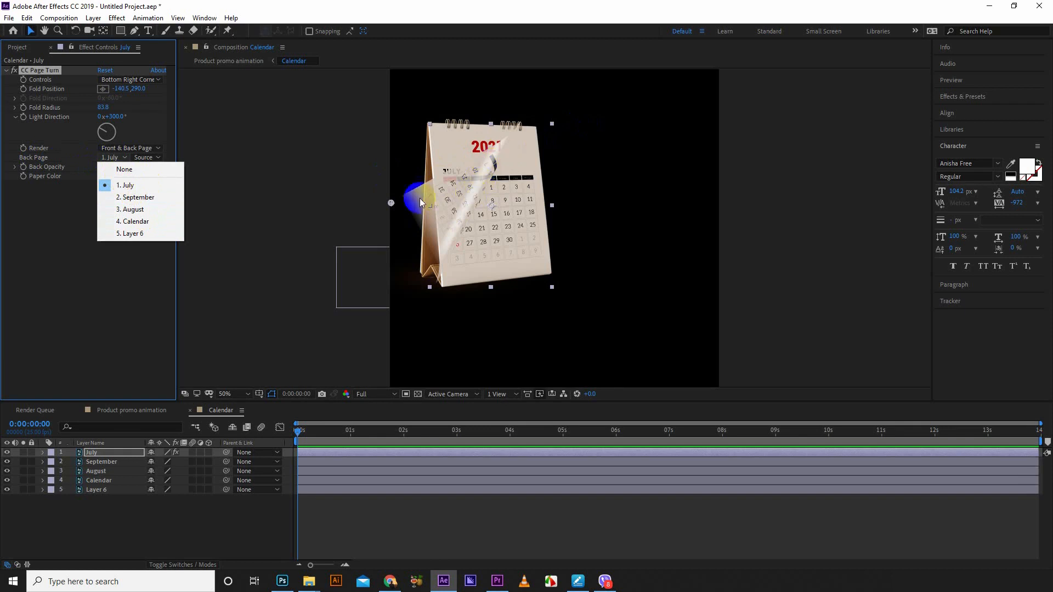
click(131, 209)
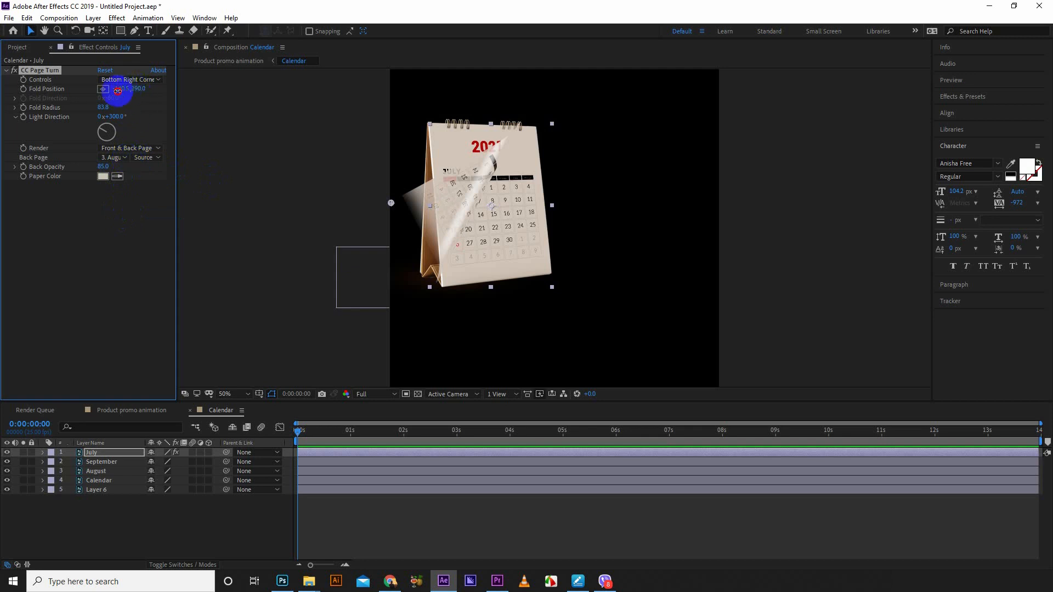
Peel the page left to check the back, revisit Back Page, and lower Back Opacity to 85.
drag(137, 88, 119, 87)
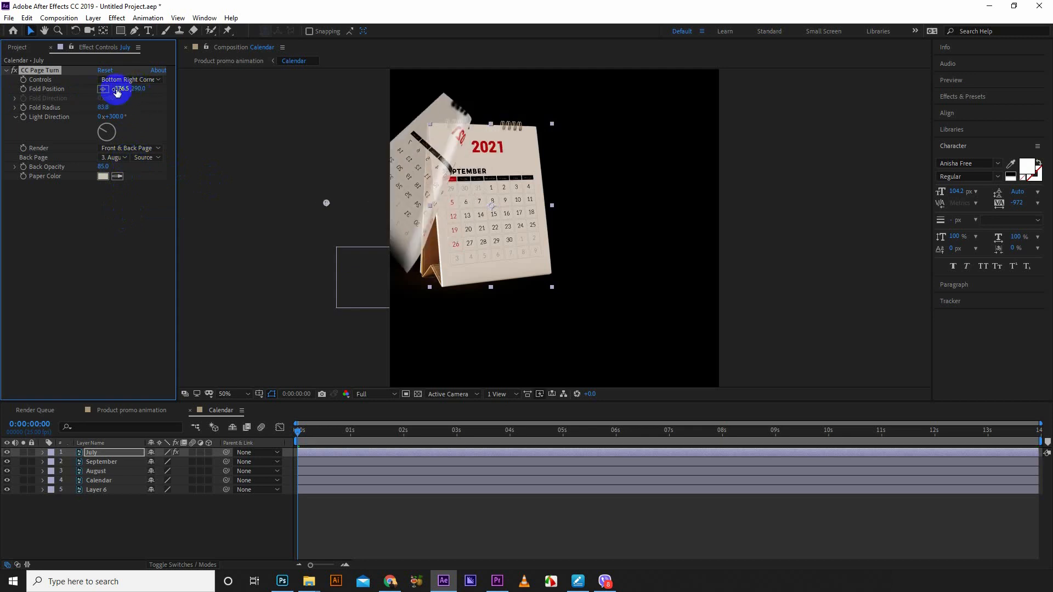
drag(121, 88, 87, 87)
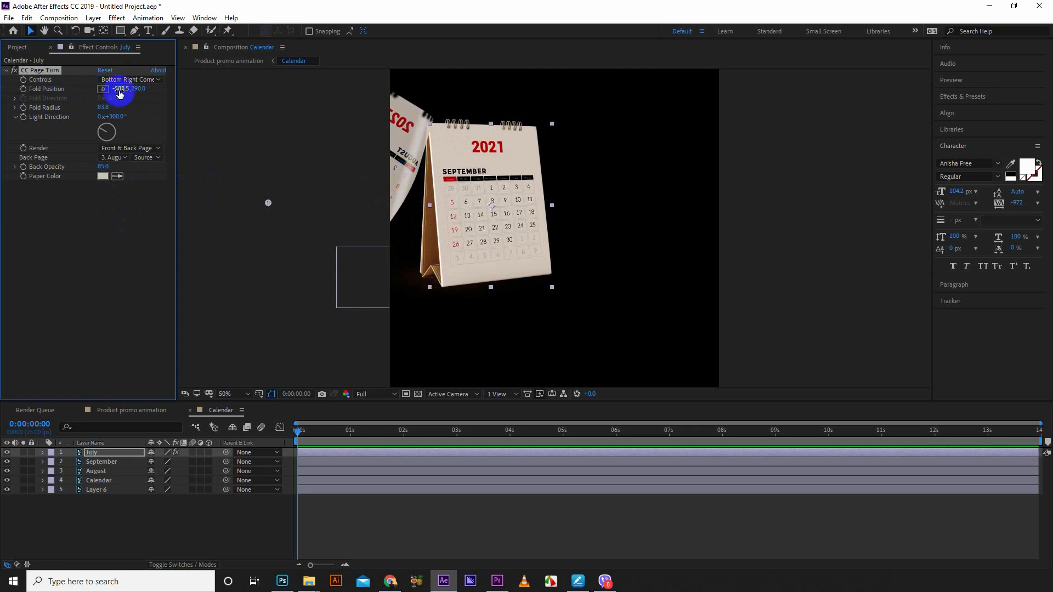
drag(119, 89, 143, 98)
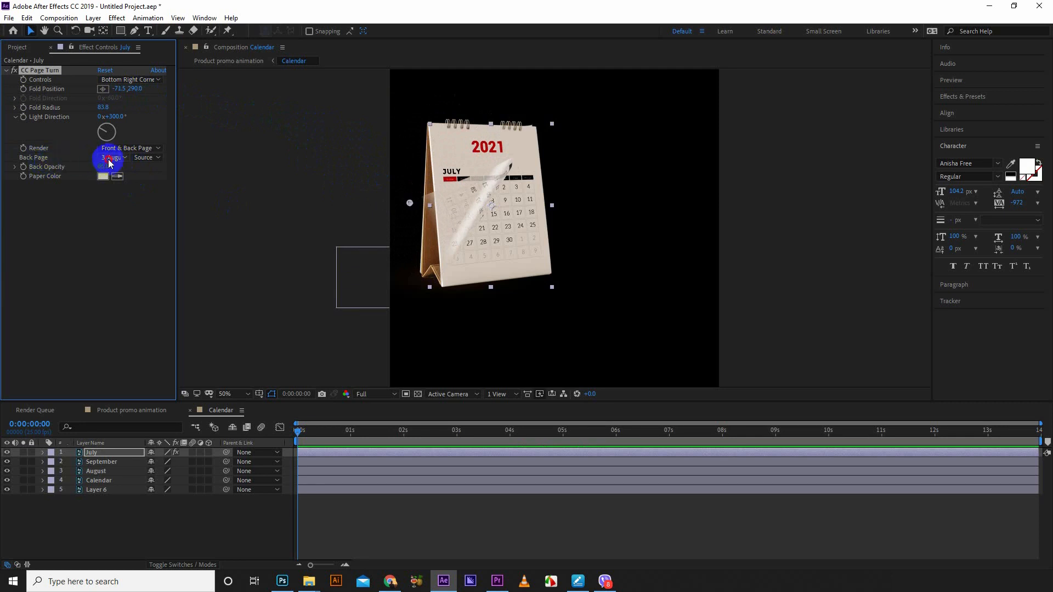
click(113, 157)
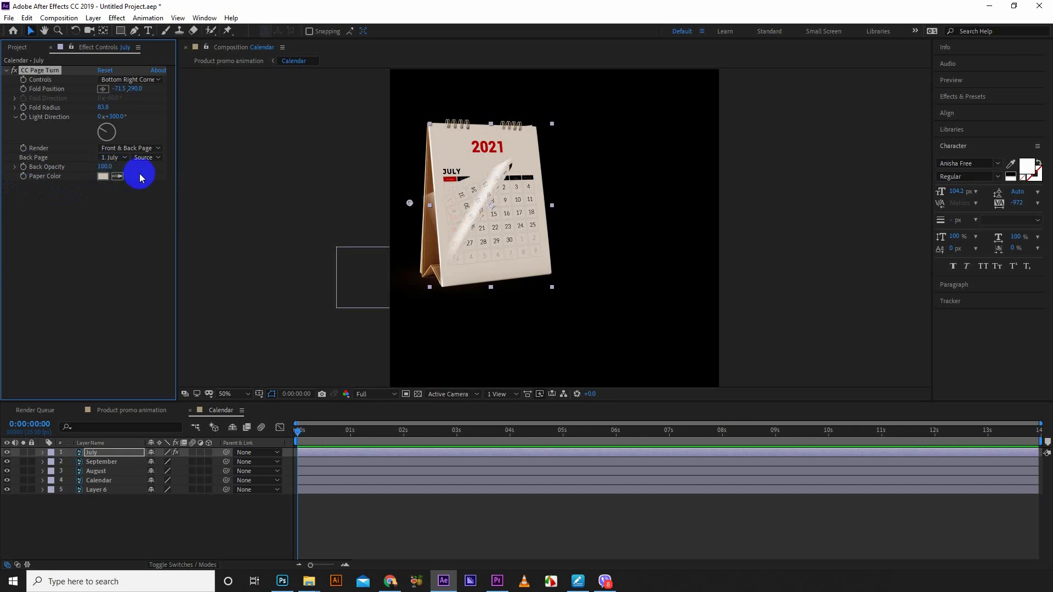
drag(140, 178, 103, 167)
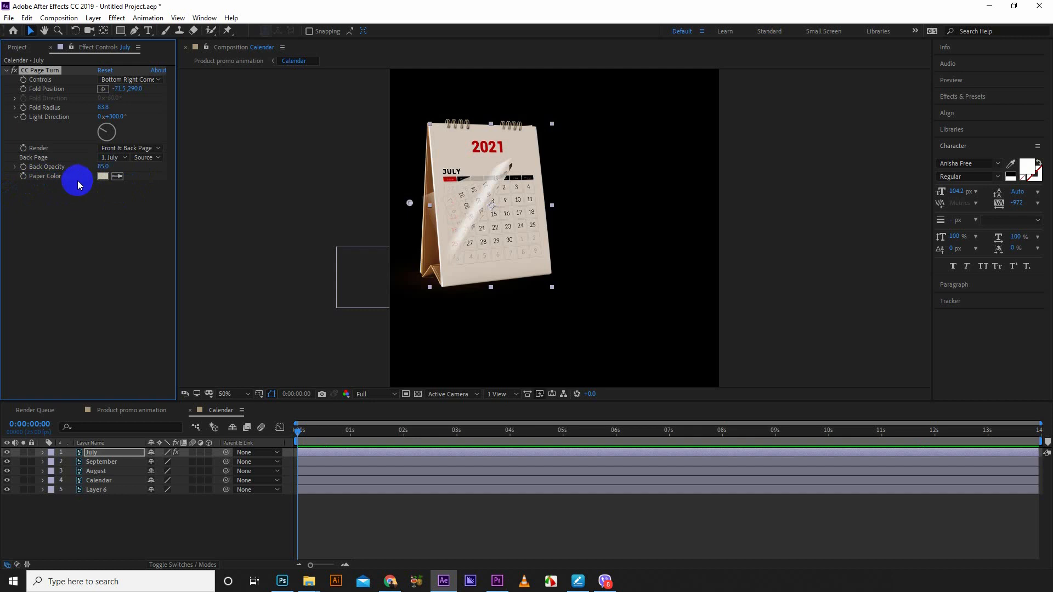
click(102, 176)
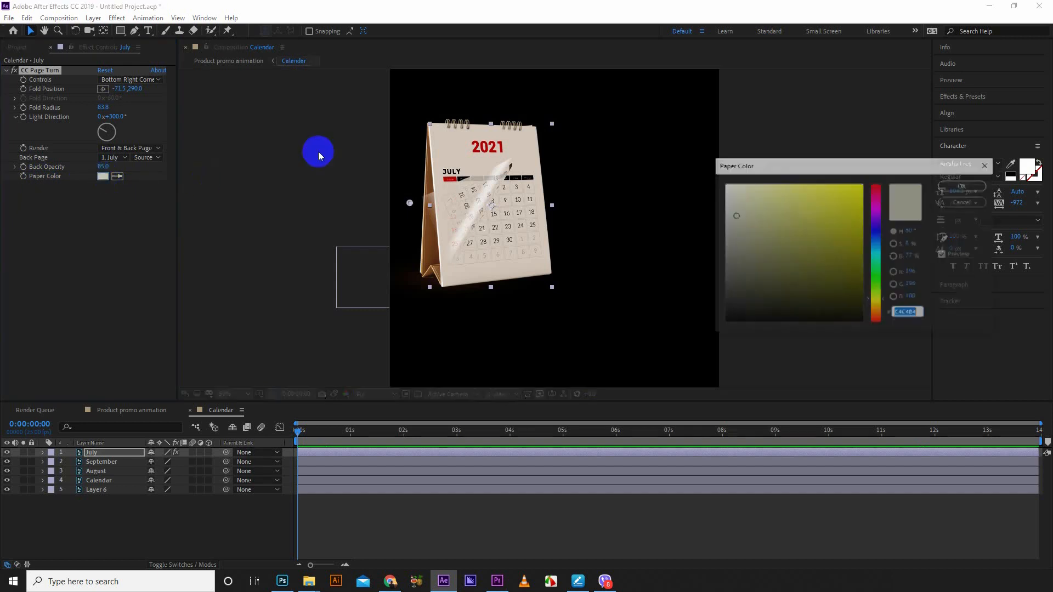
click(742, 254)
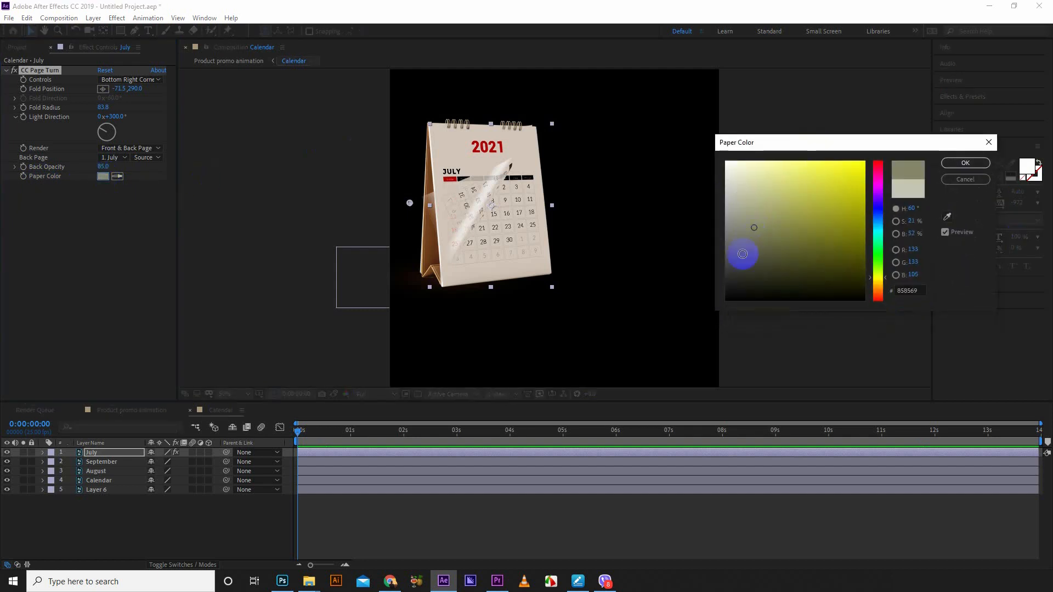
click(802, 208)
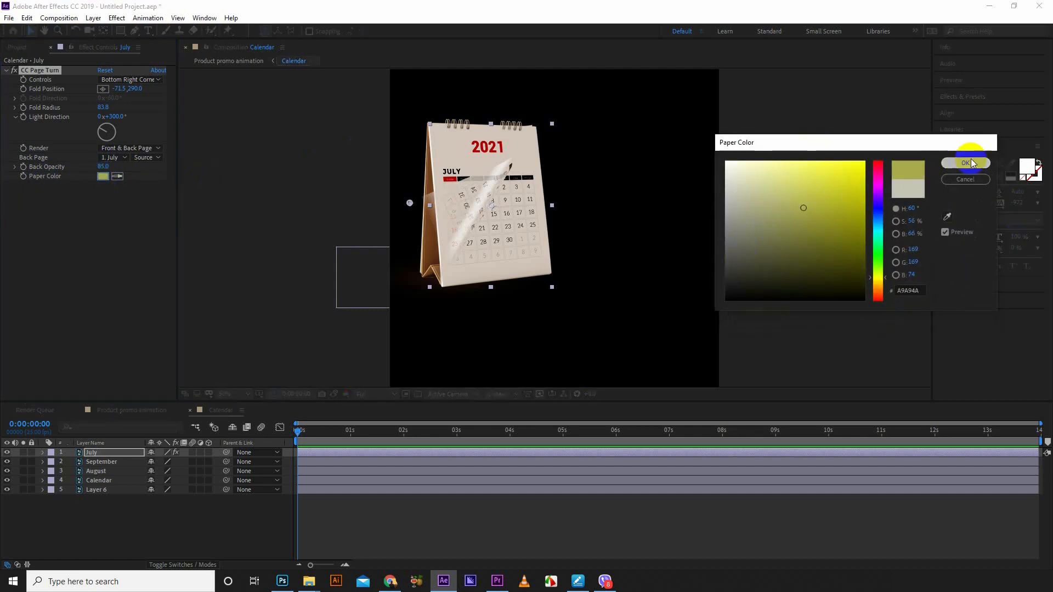
click(965, 164)
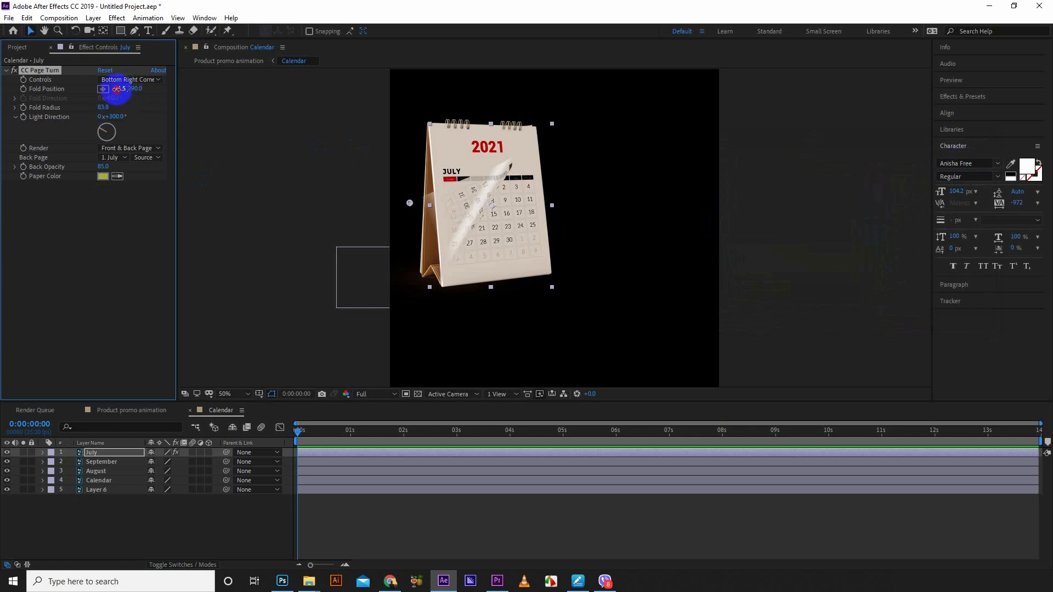
drag(407, 203, 263, 112)
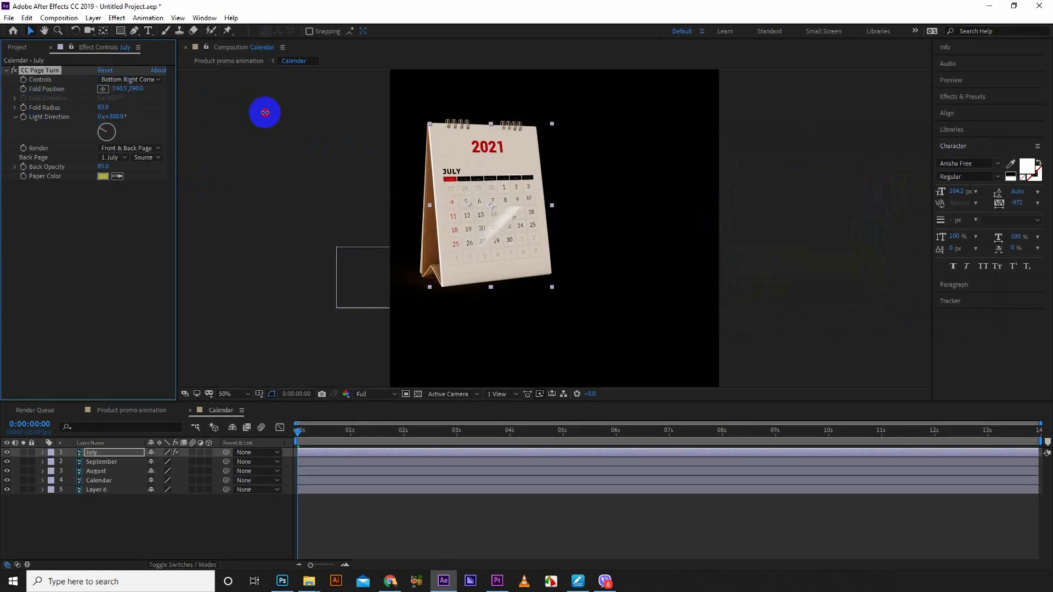
drag(263, 112, 136, 132)
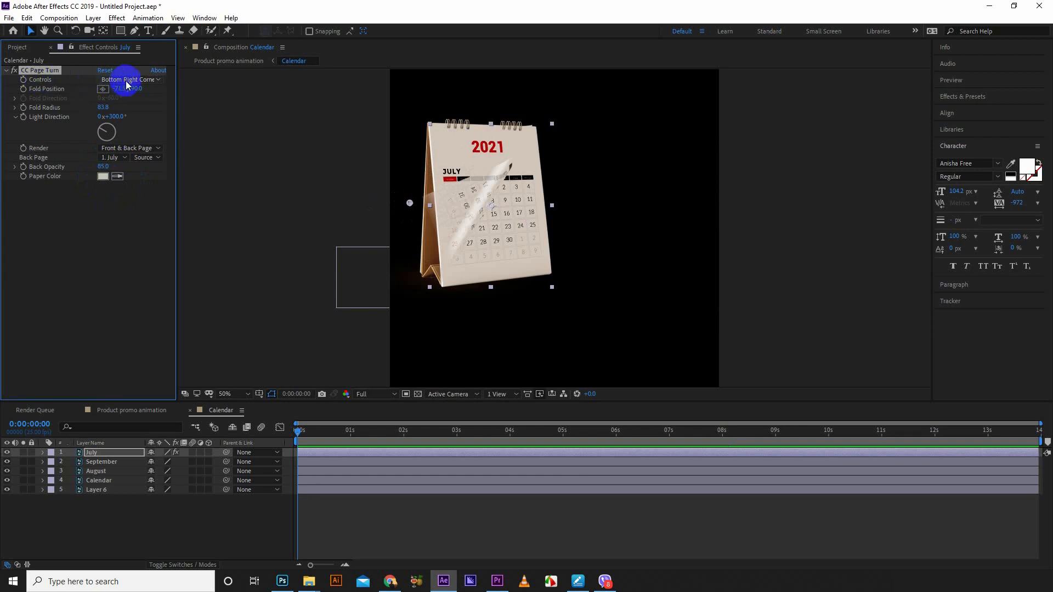
Keep Controls on Bottom Right Corner and peel the July page from that corner.
click(129, 79)
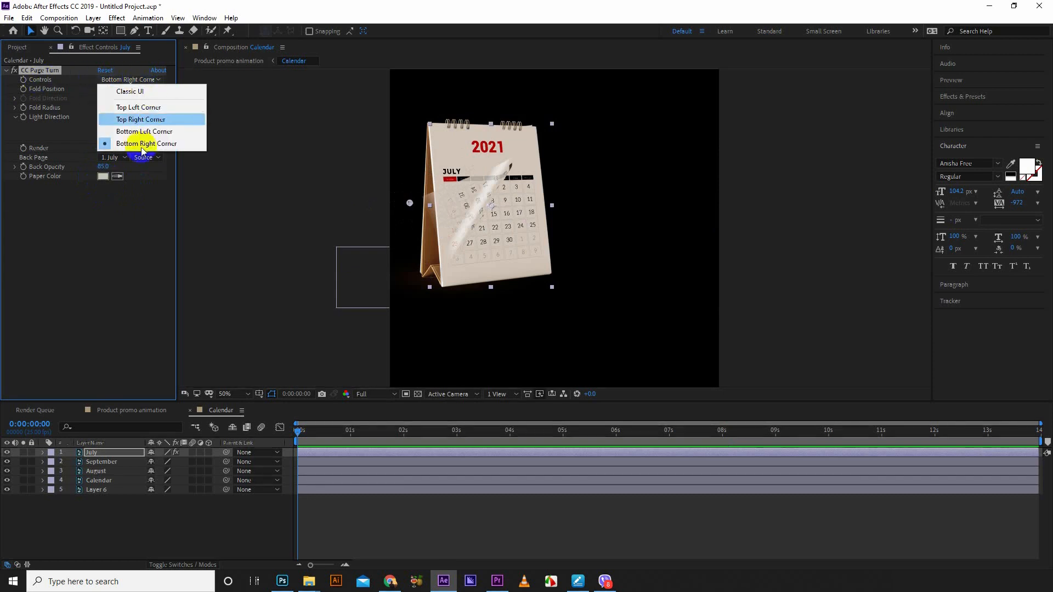
mouse_move(146, 107)
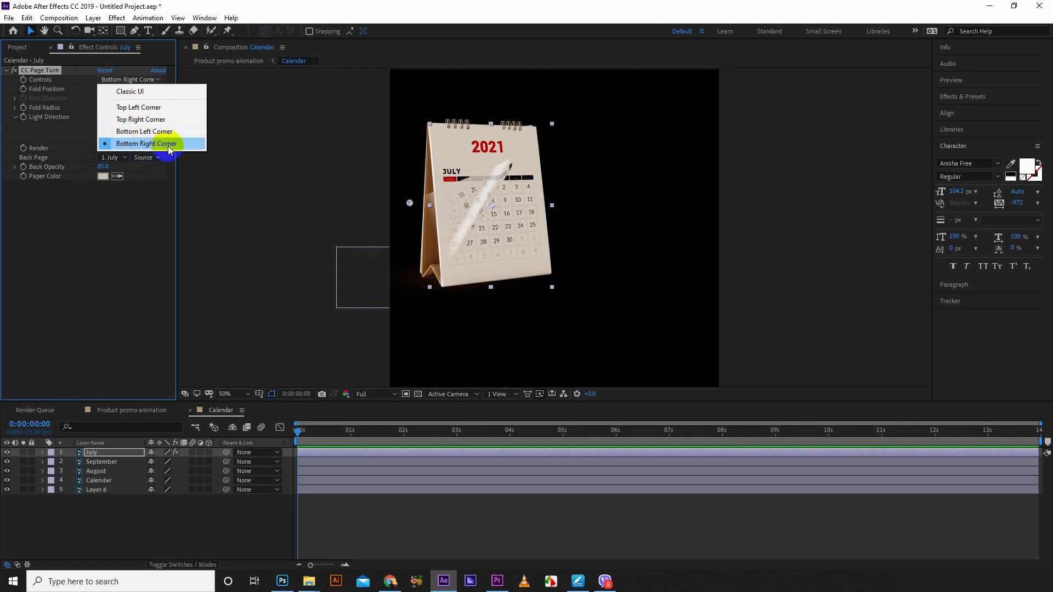
click(147, 143)
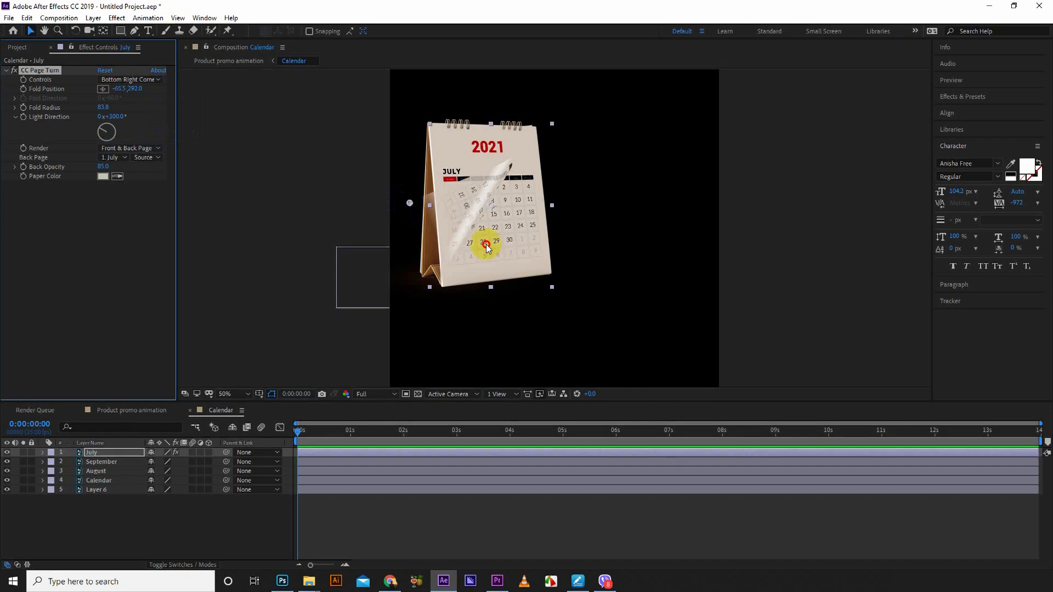
drag(484, 245, 359, 195)
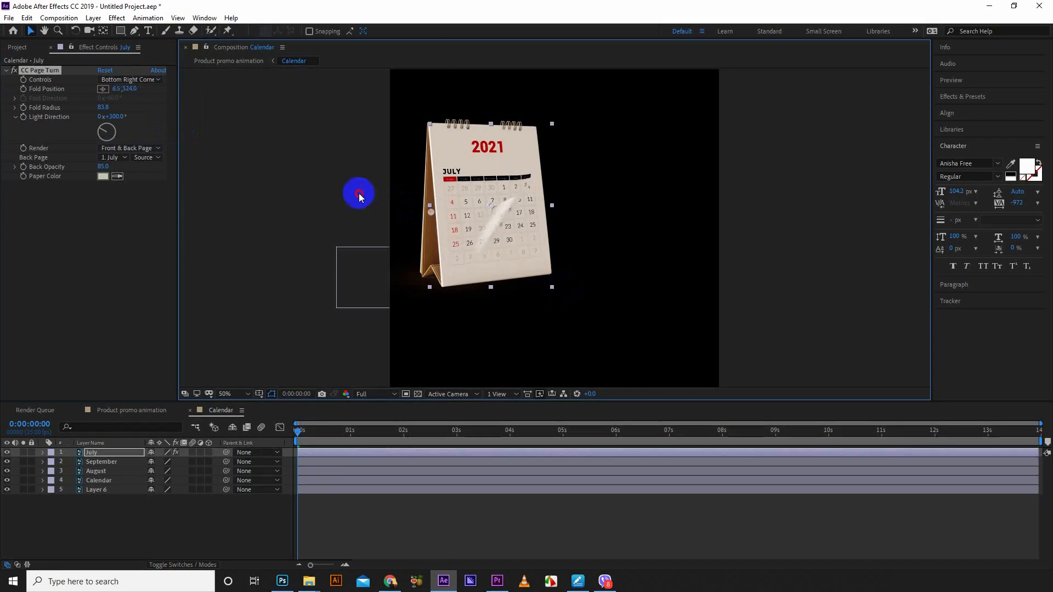
drag(358, 194, 416, 223)
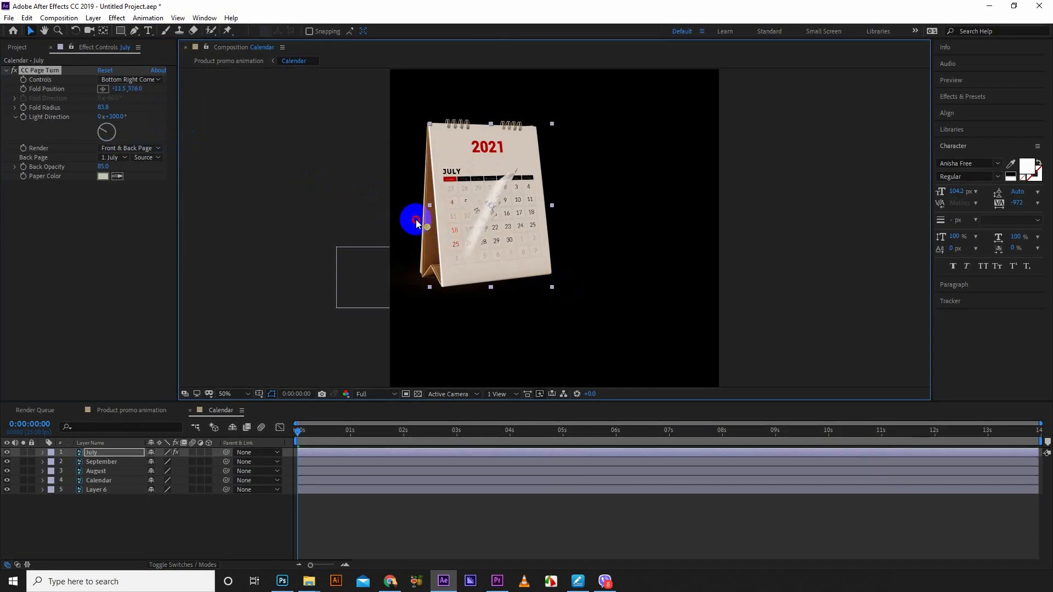
Switch the fold to Bottom Left Corner and peel the page from there.
click(130, 79)
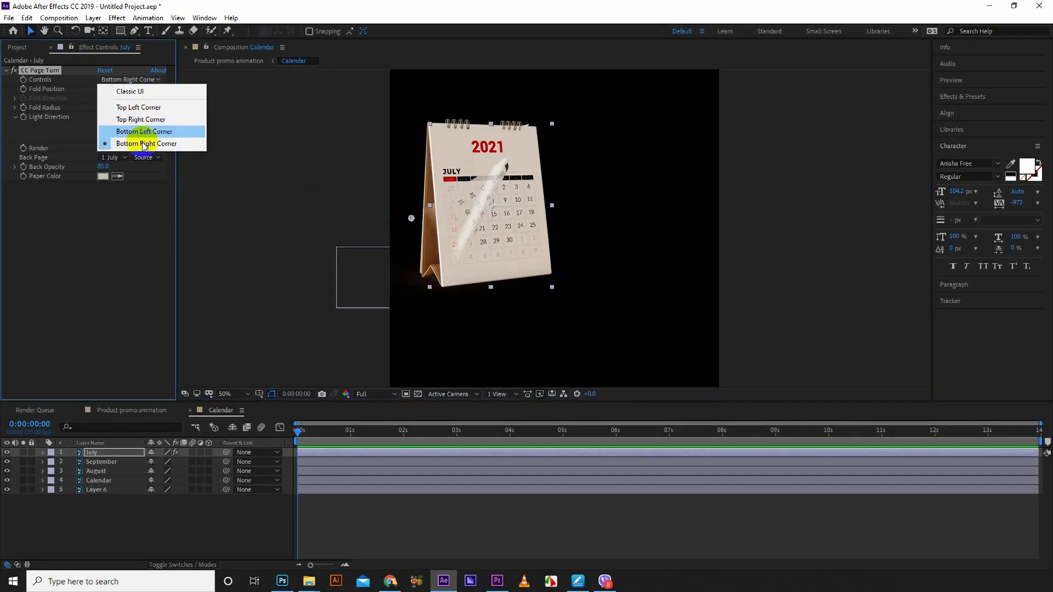
click(144, 131)
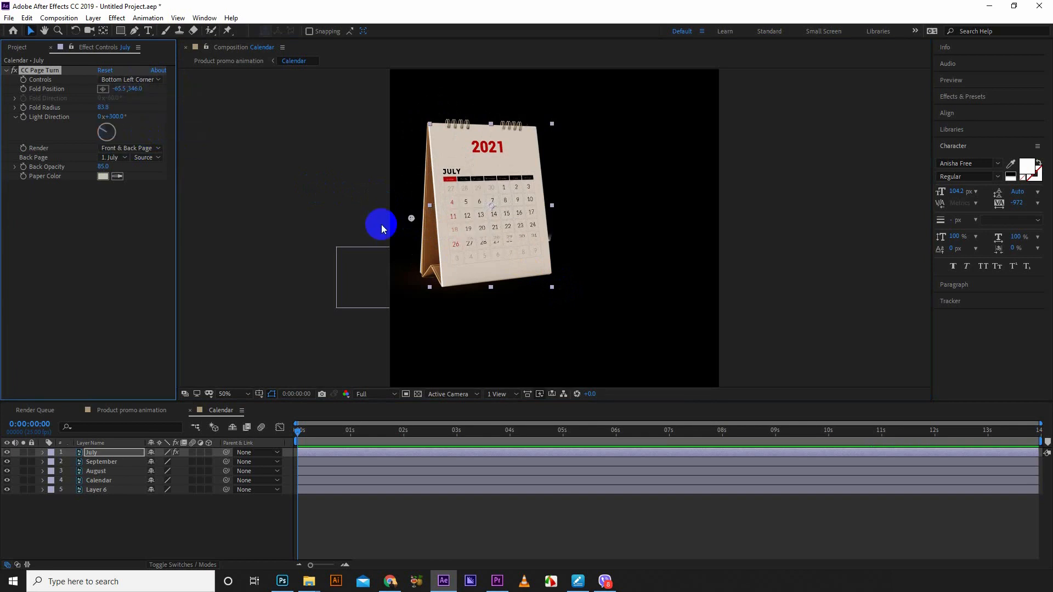
drag(381, 224, 496, 201)
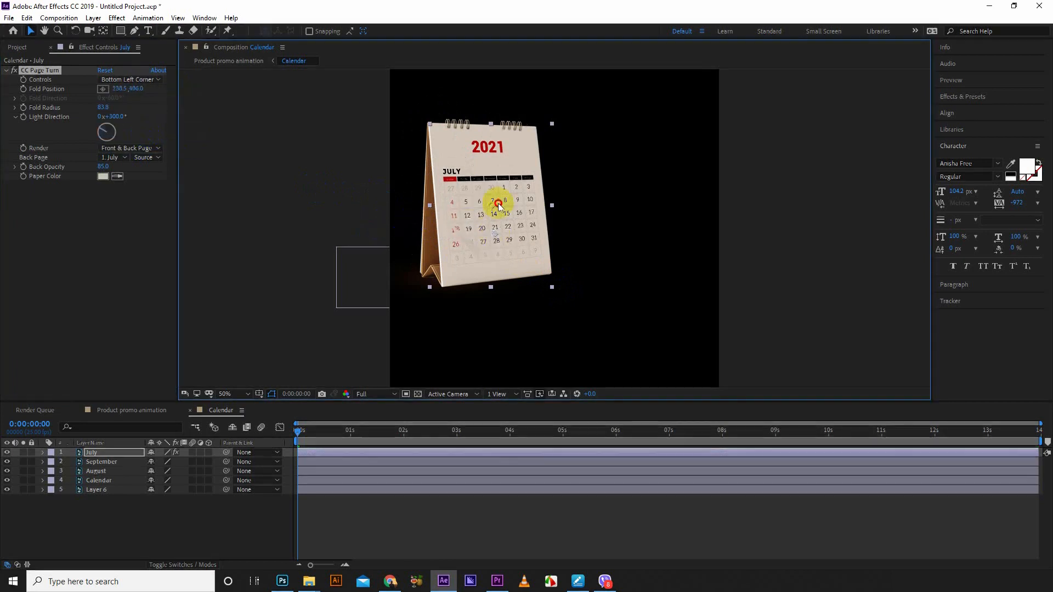
drag(498, 201, 431, 245)
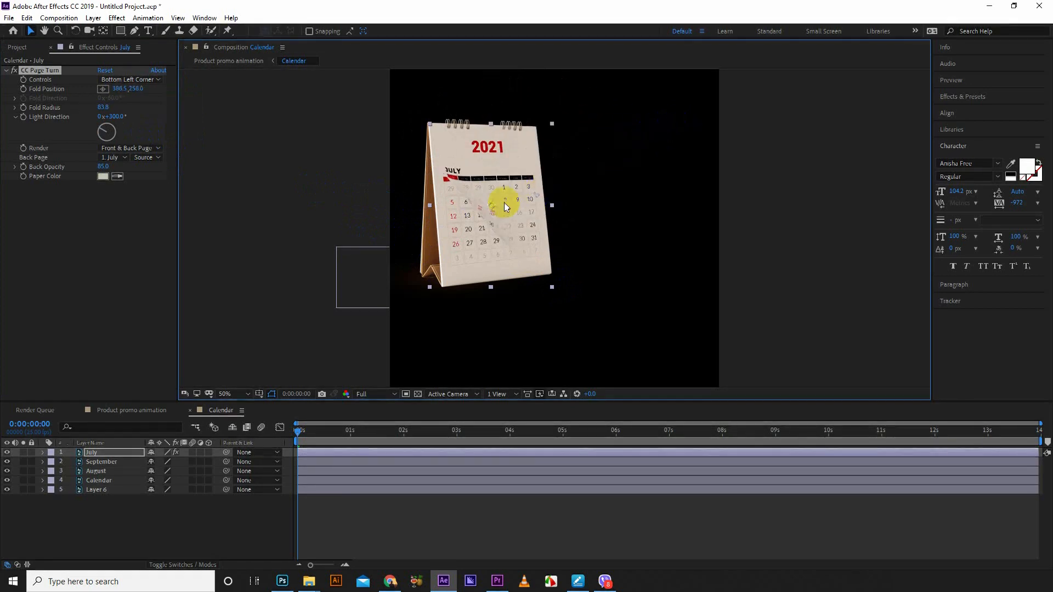
Try peeling from the Top Right and Top Left corners, revealing September beneath.
click(129, 78)
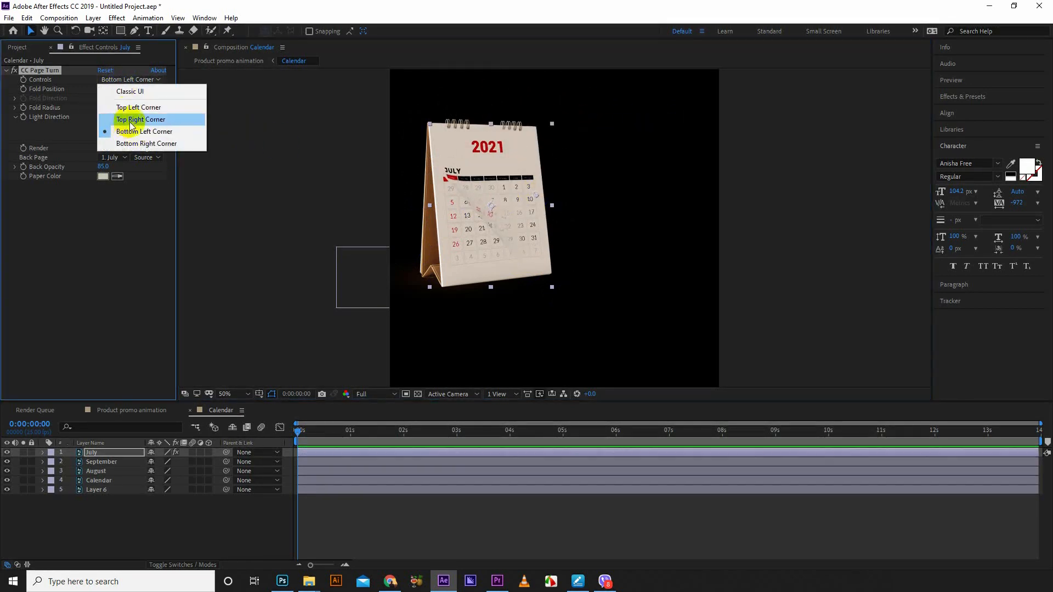
click(140, 119)
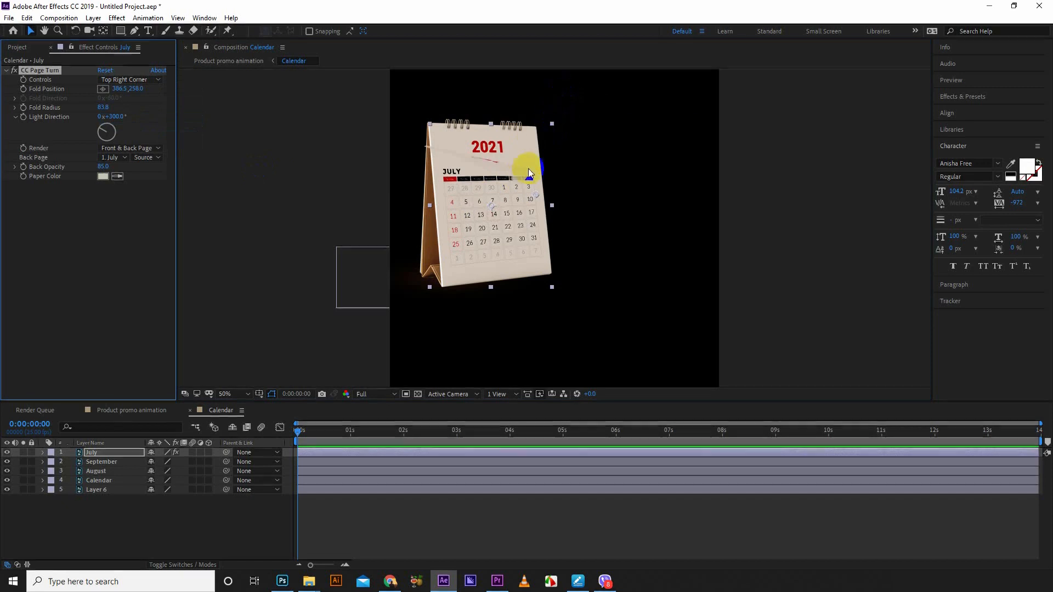
drag(529, 170, 476, 256)
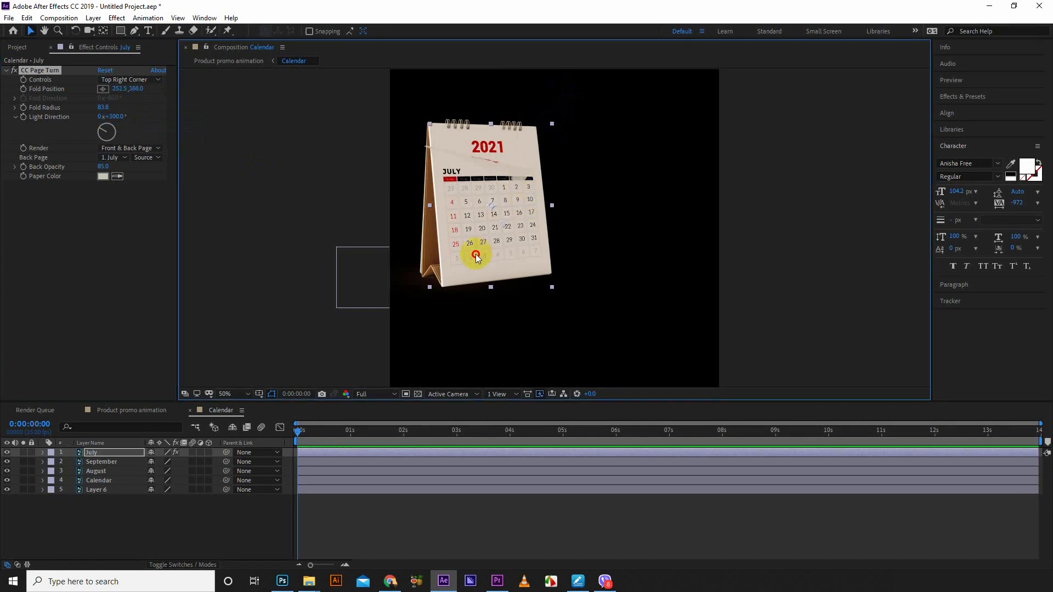
drag(476, 257, 488, 215)
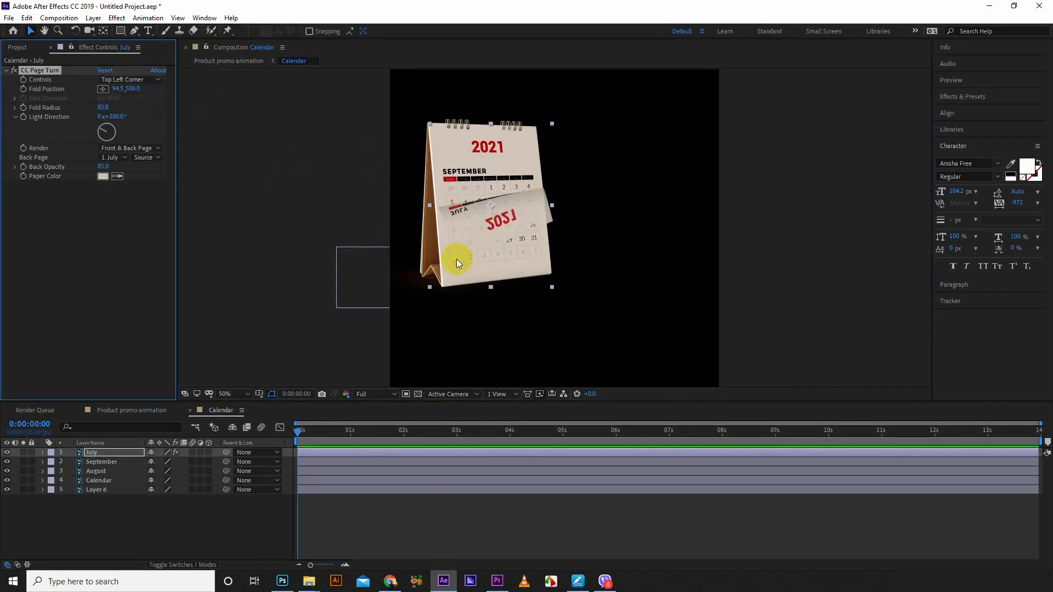
drag(457, 262, 571, 285)
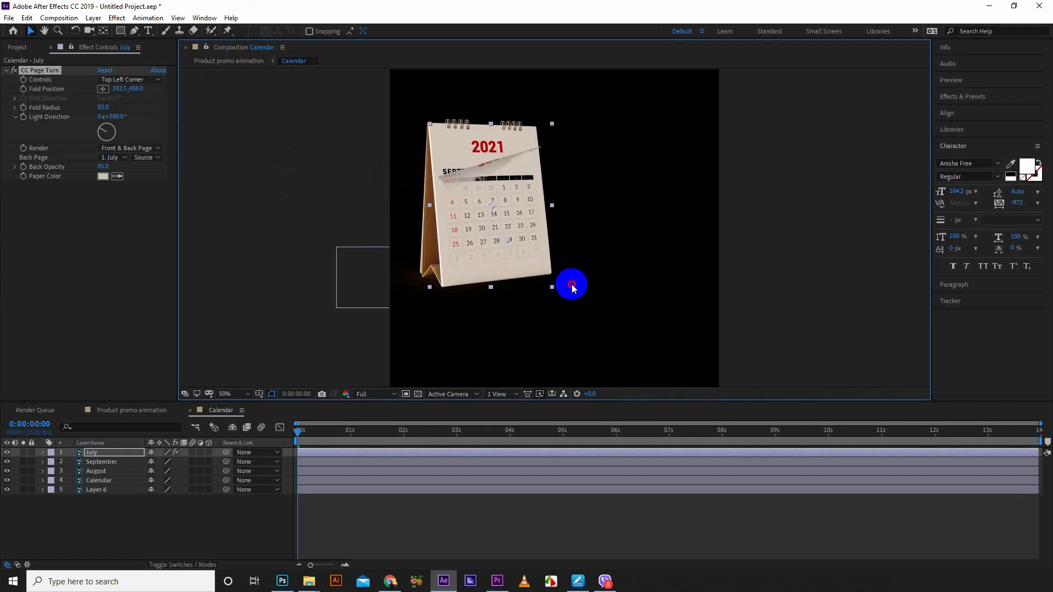
drag(571, 284, 443, 205)
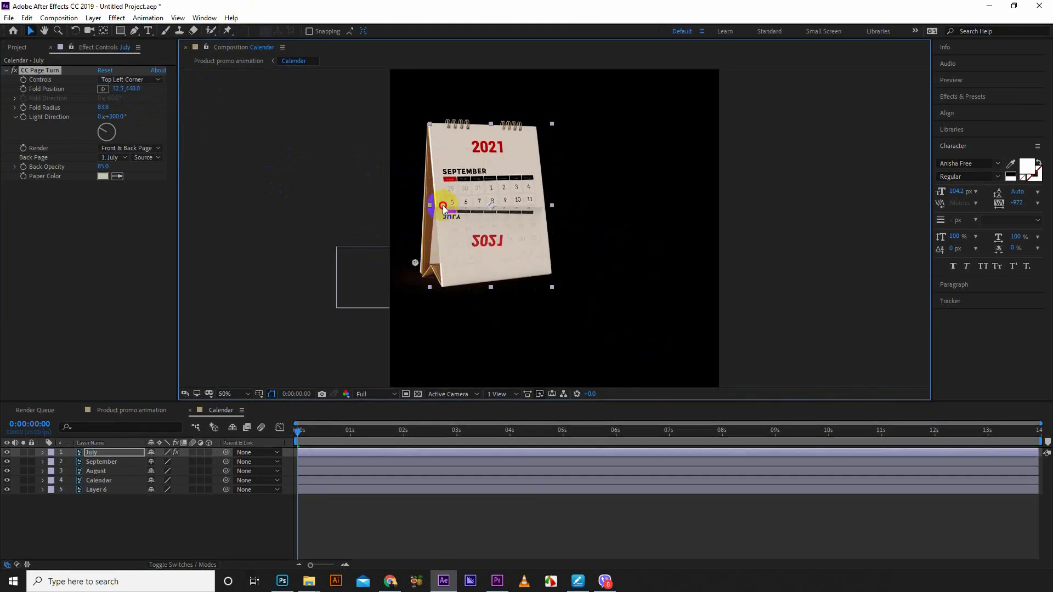
Set Controls back to Bottom Right Corner.
click(128, 79)
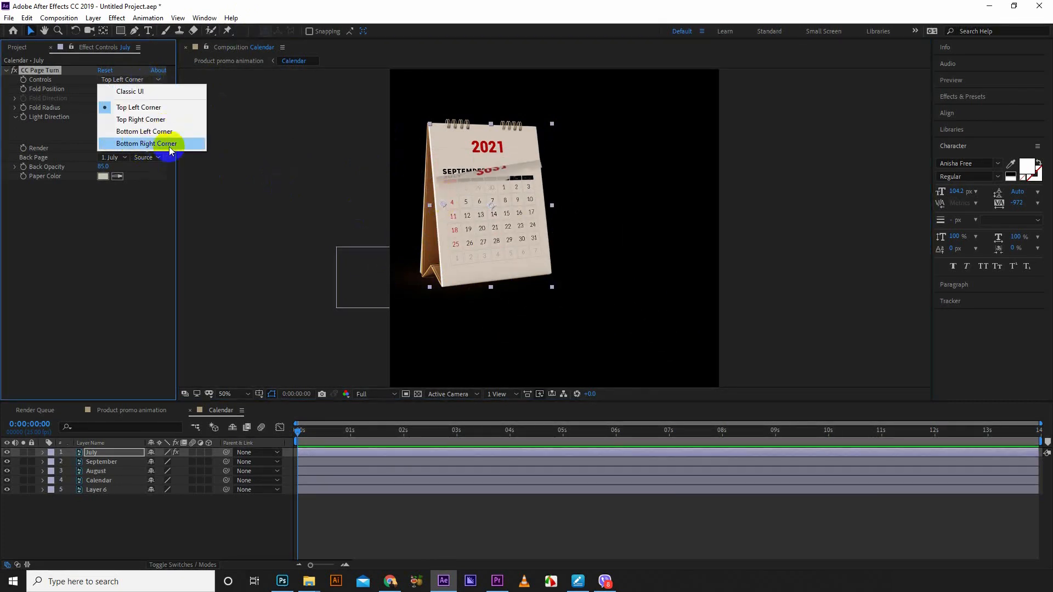
click(146, 143)
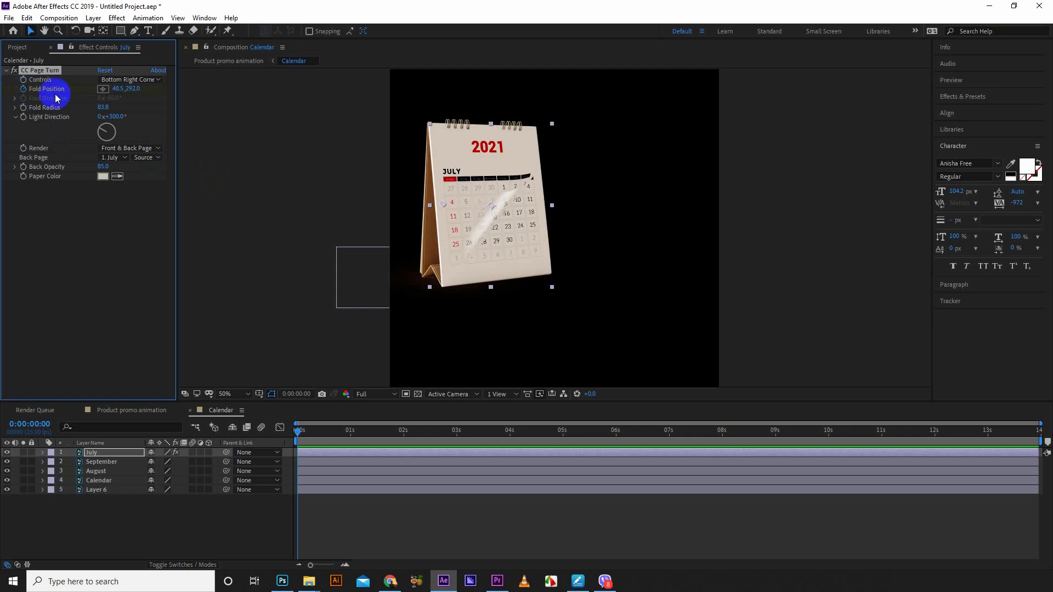
mouse_move(28, 93)
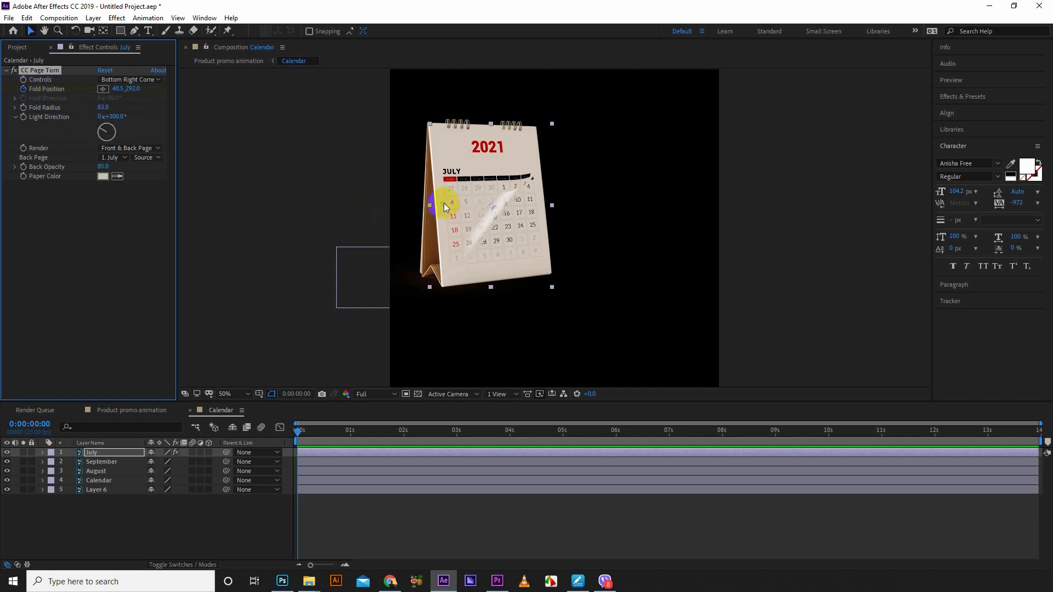
Drag the Fold Position handle left until July peels fully off, revealing September.
drag(443, 206, 567, 274)
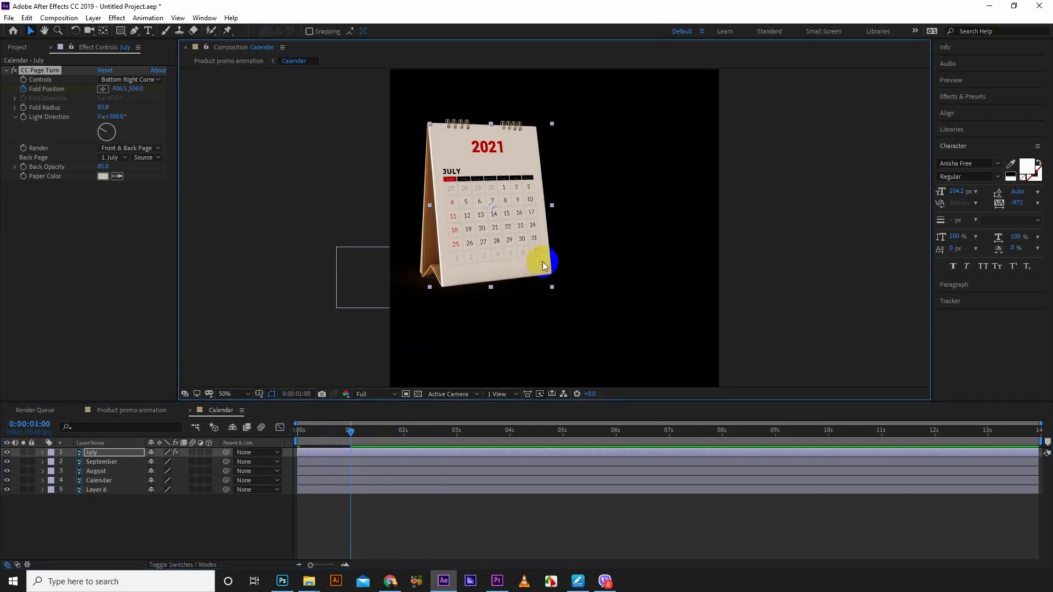
drag(551, 262, 435, 228)
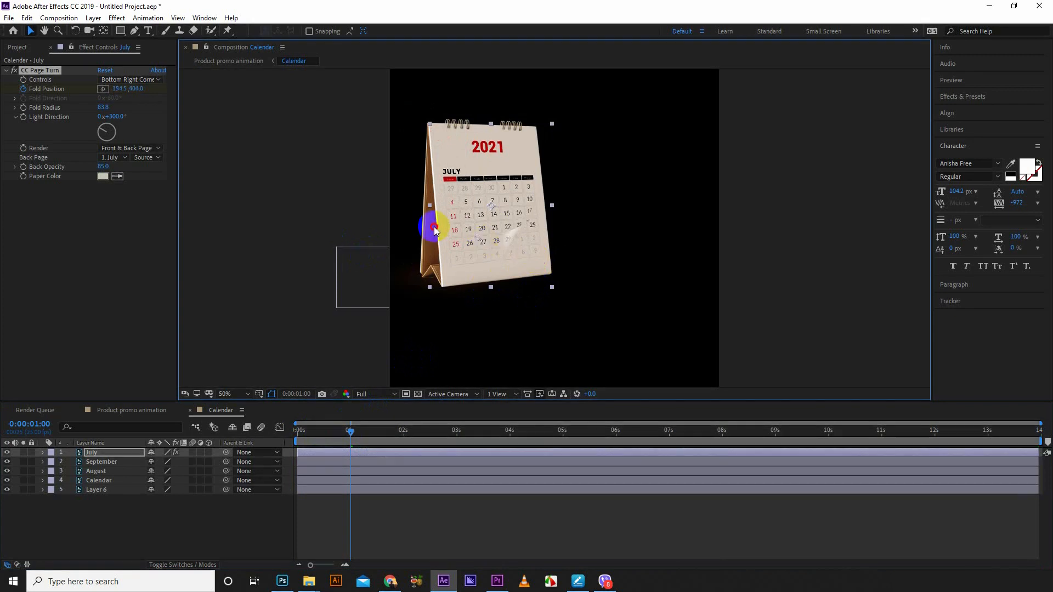
drag(434, 228, 342, 218)
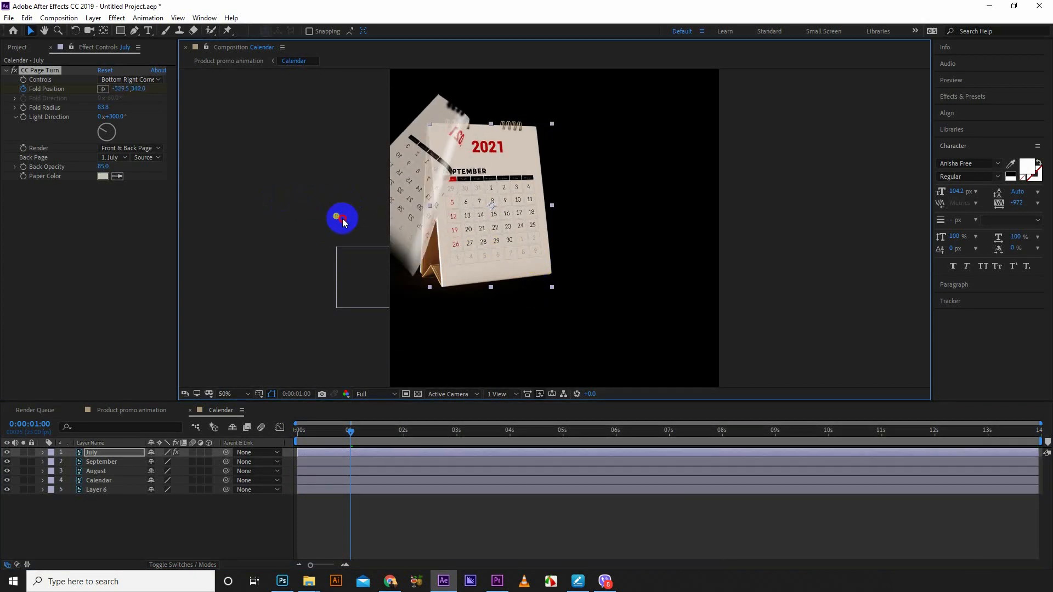
drag(343, 218, 205, 209)
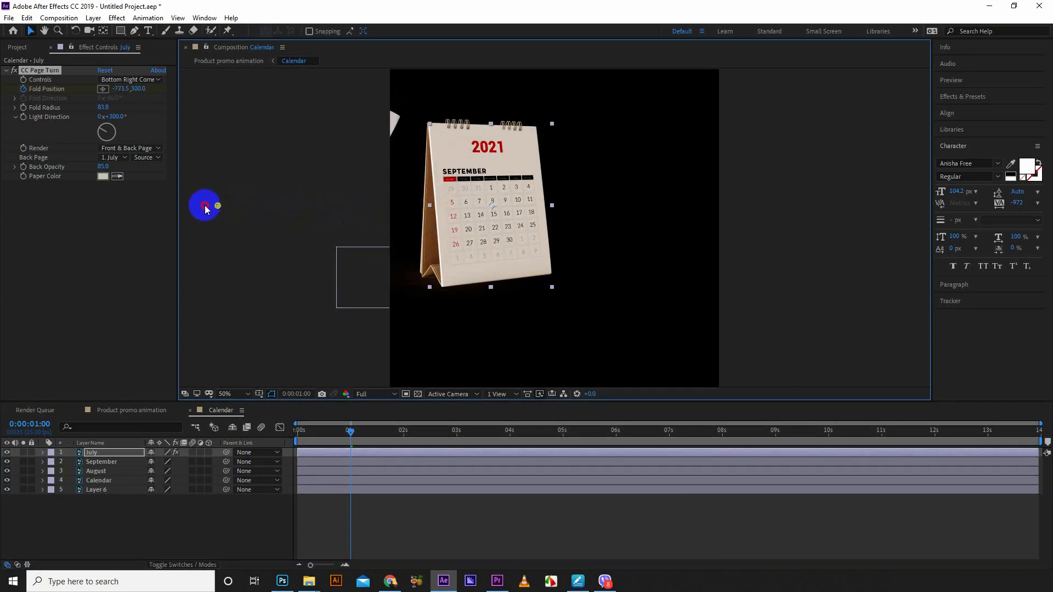
drag(205, 206, 189, 222)
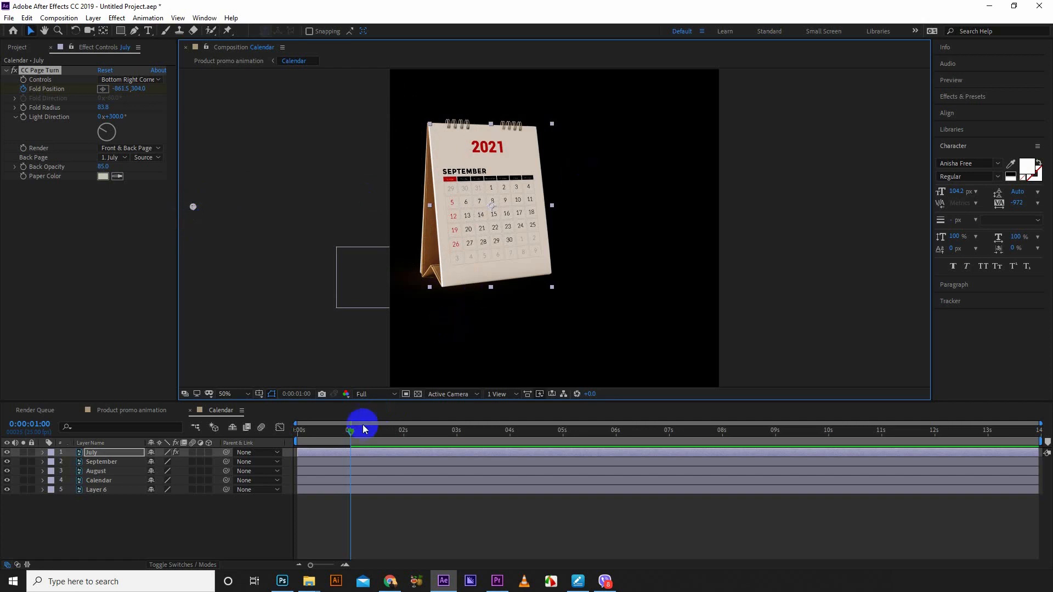
mouse_move(351, 433)
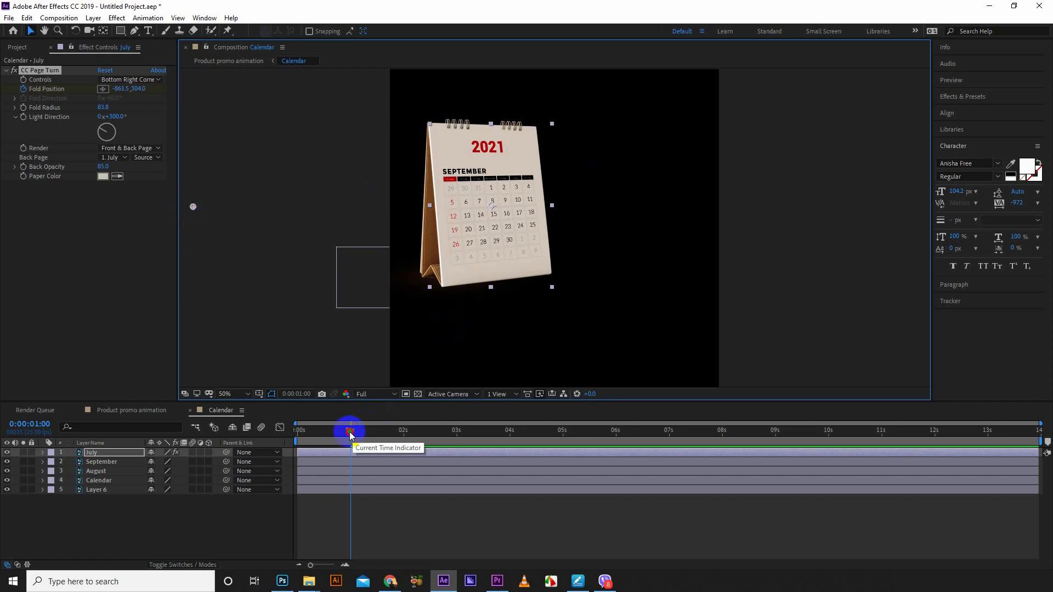
drag(350, 431, 297, 430)
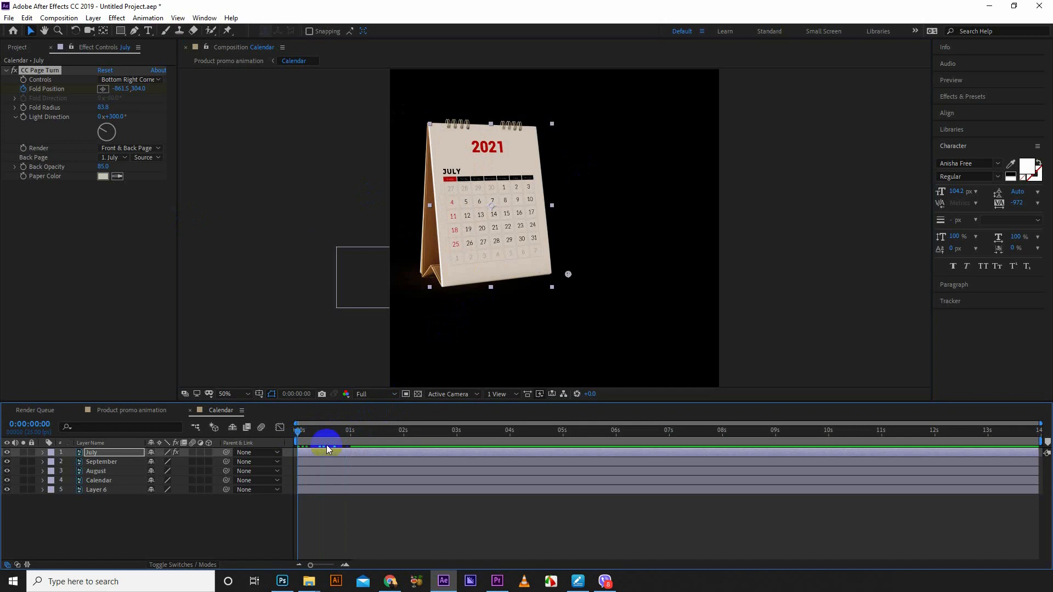
drag(326, 446, 336, 451)
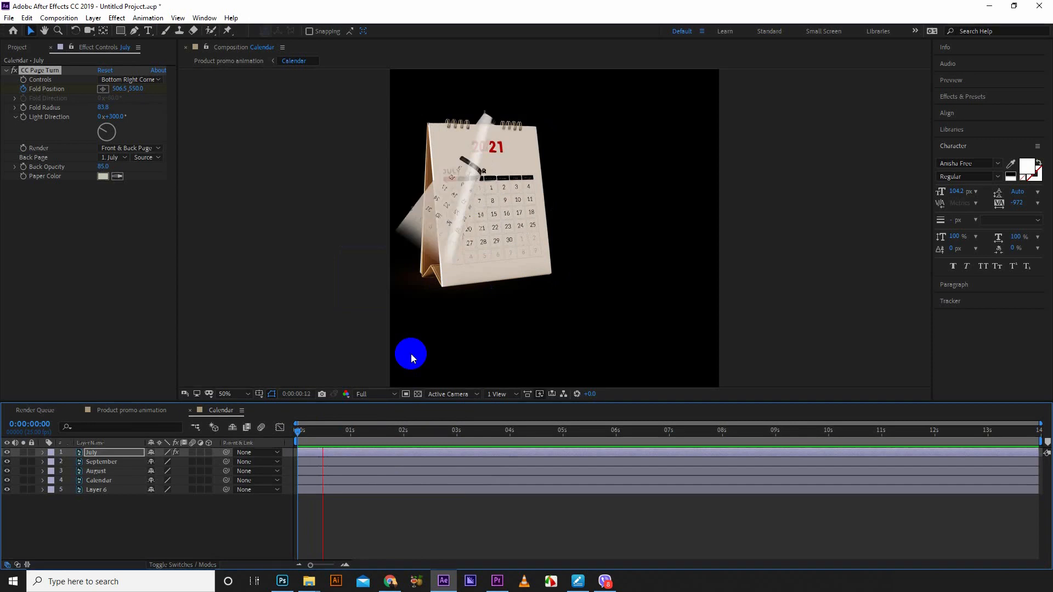
click(346, 431)
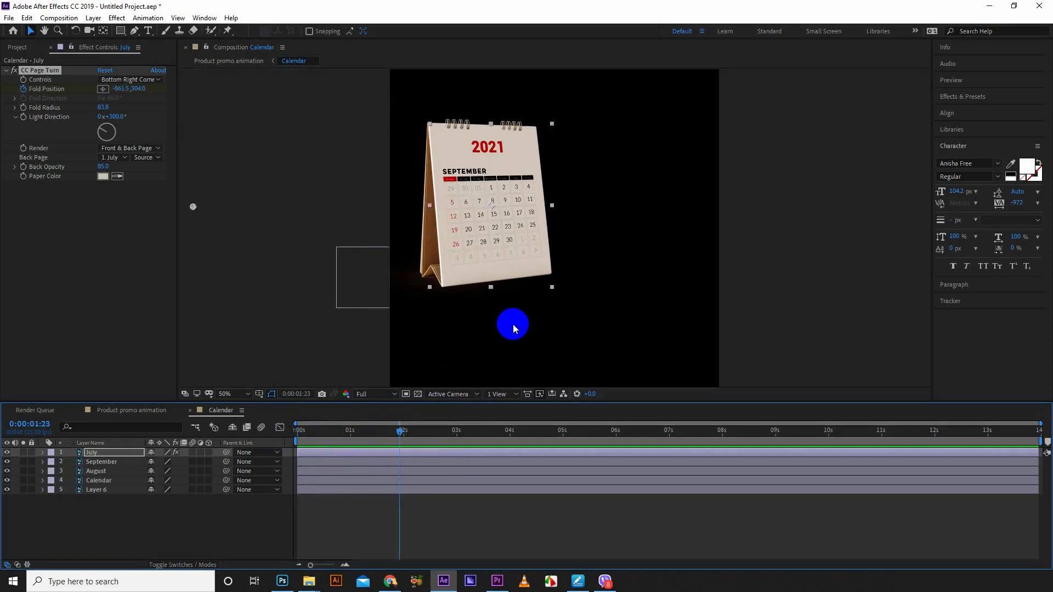
click(296, 430)
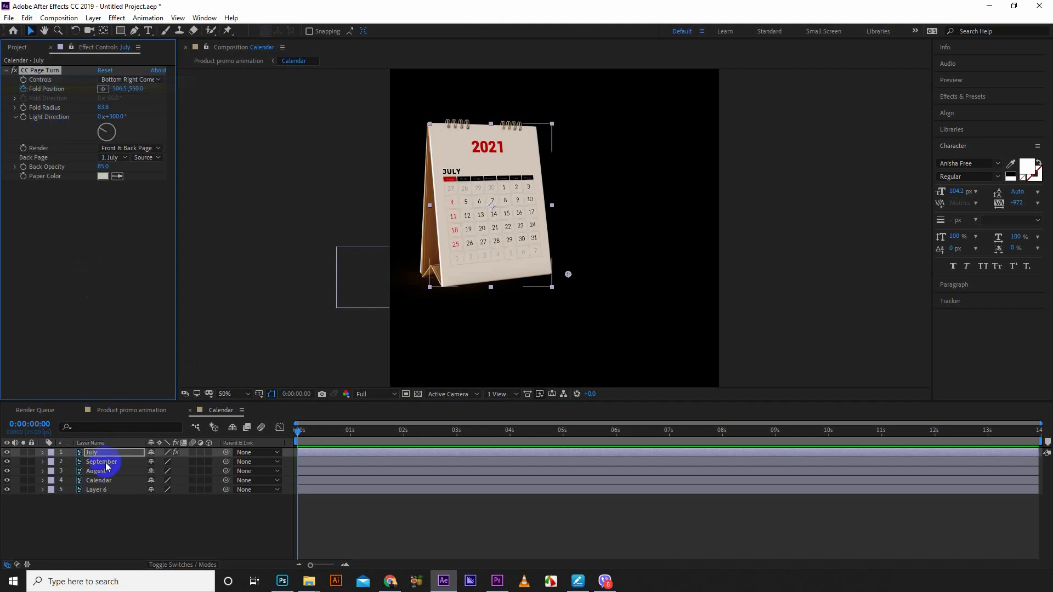
Paste the copied CC Page Turn onto September, then select August and its Fold Position keyframes.
click(101, 461)
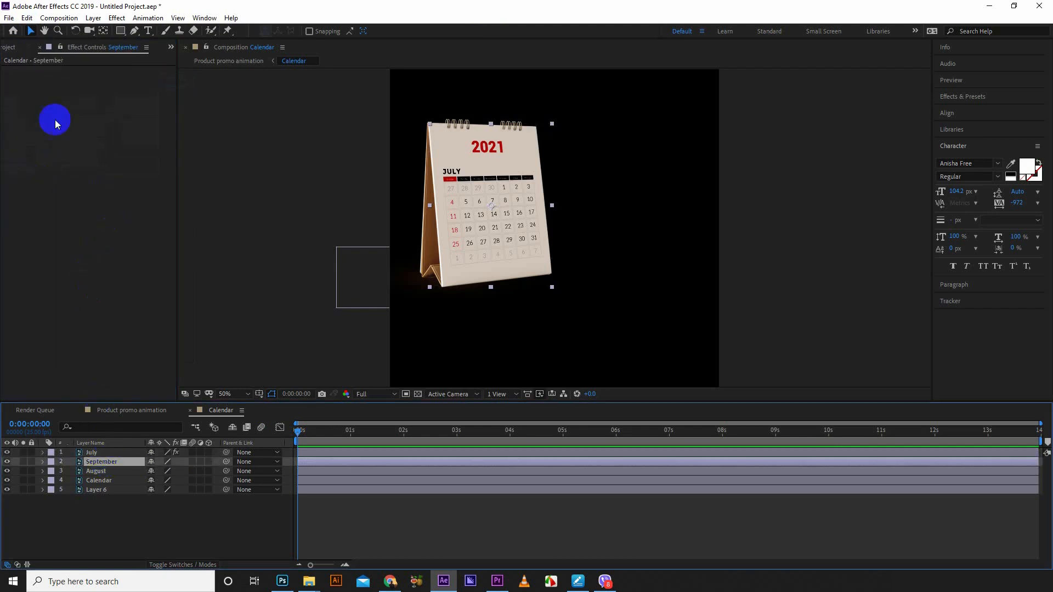
right_click(55, 124)
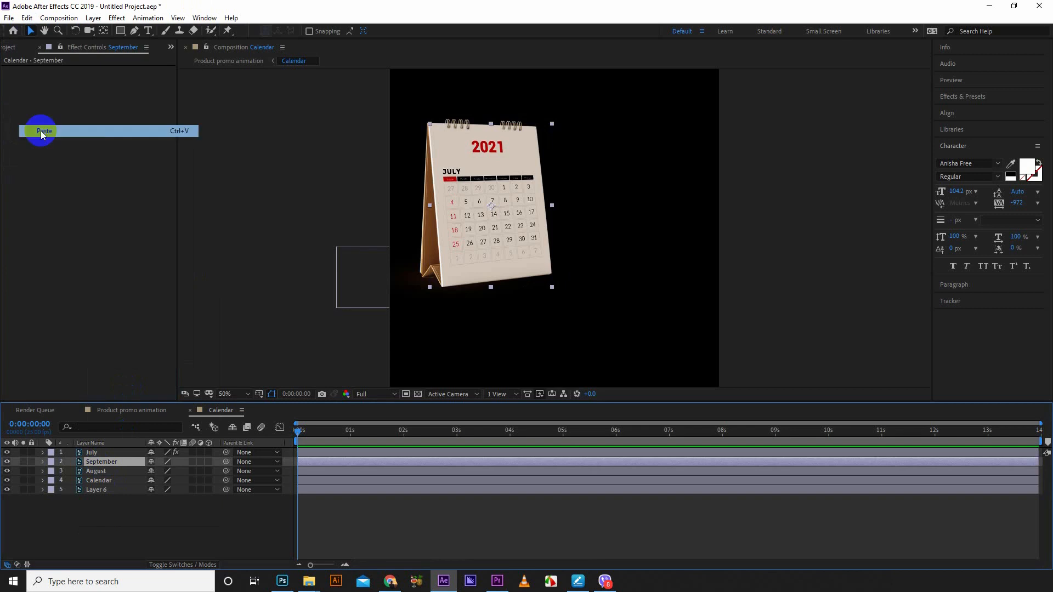
click(44, 131)
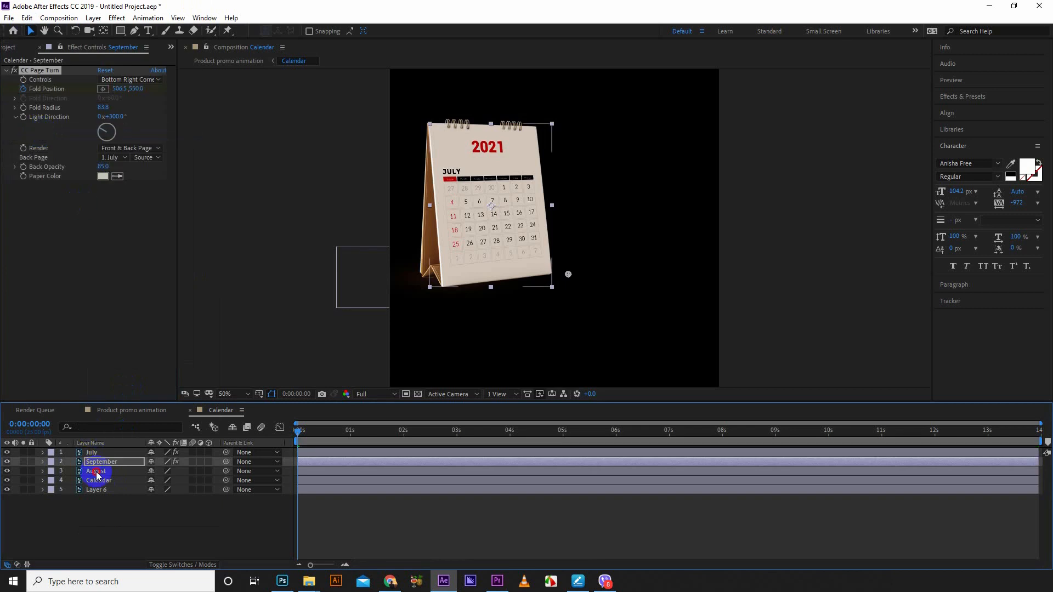
click(26, 18)
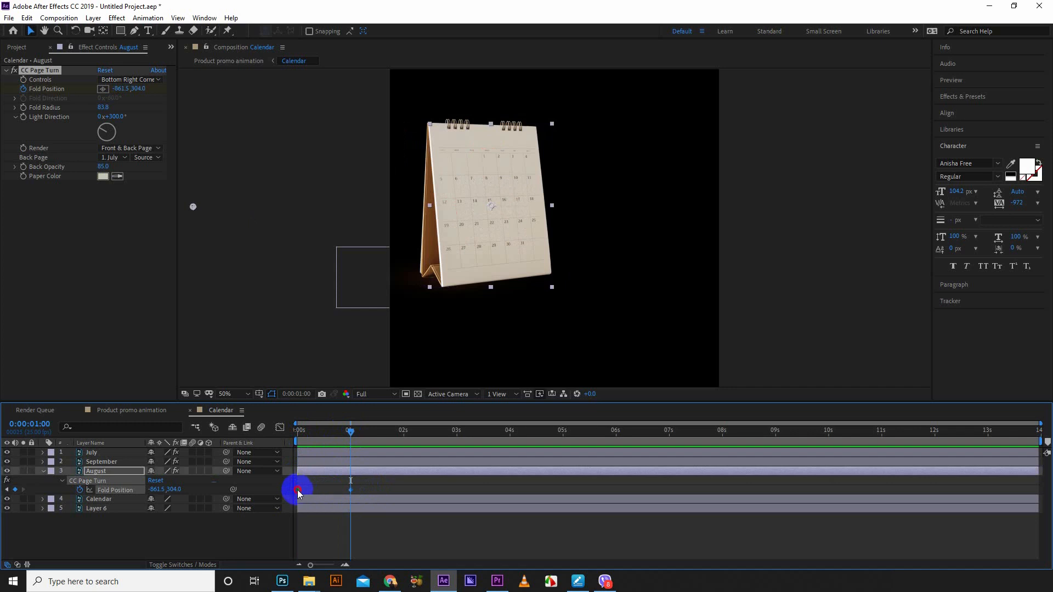
drag(297, 488, 316, 488)
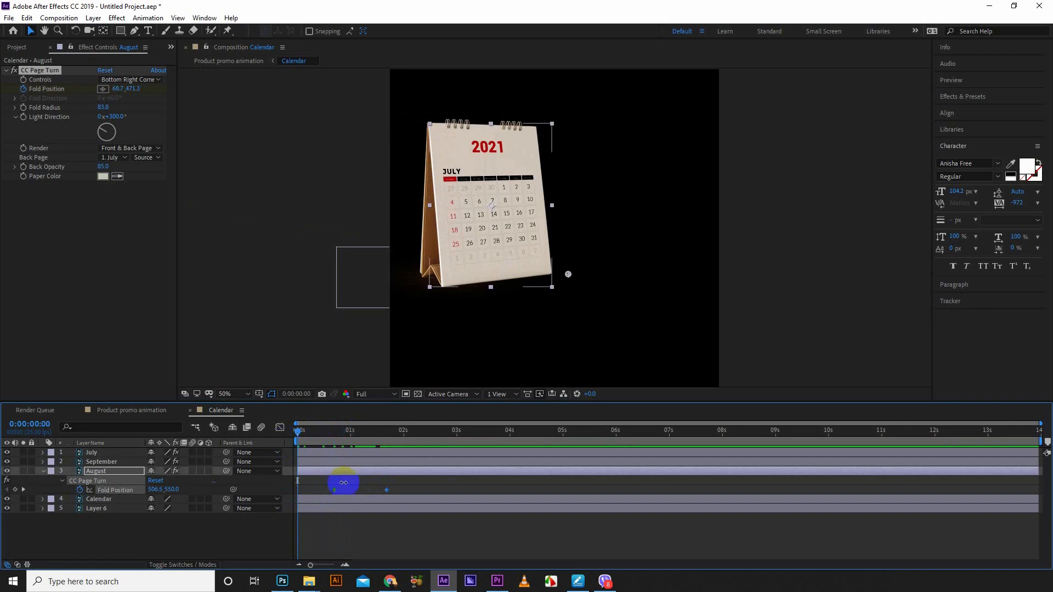
Shift August's and September's Fold Position keyframes later so the turns follow in sequence.
drag(343, 482, 380, 489)
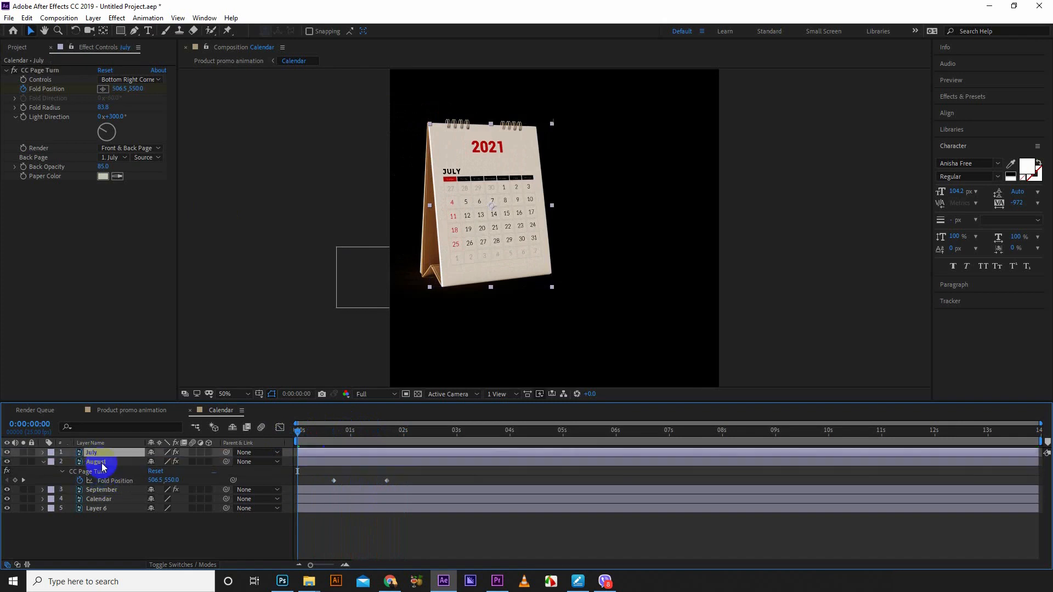
click(95, 462)
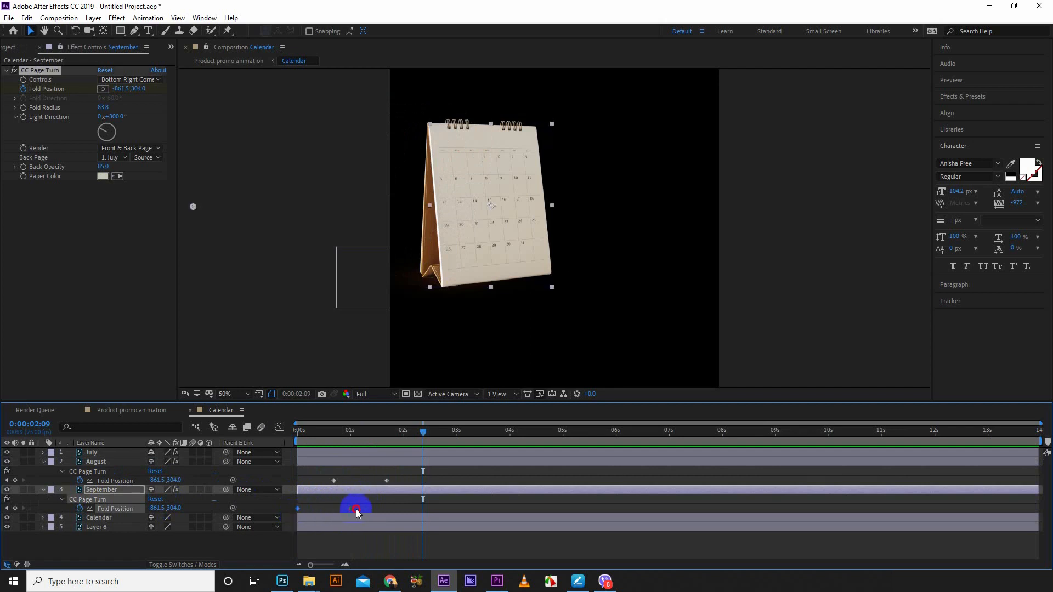
drag(355, 508, 381, 508)
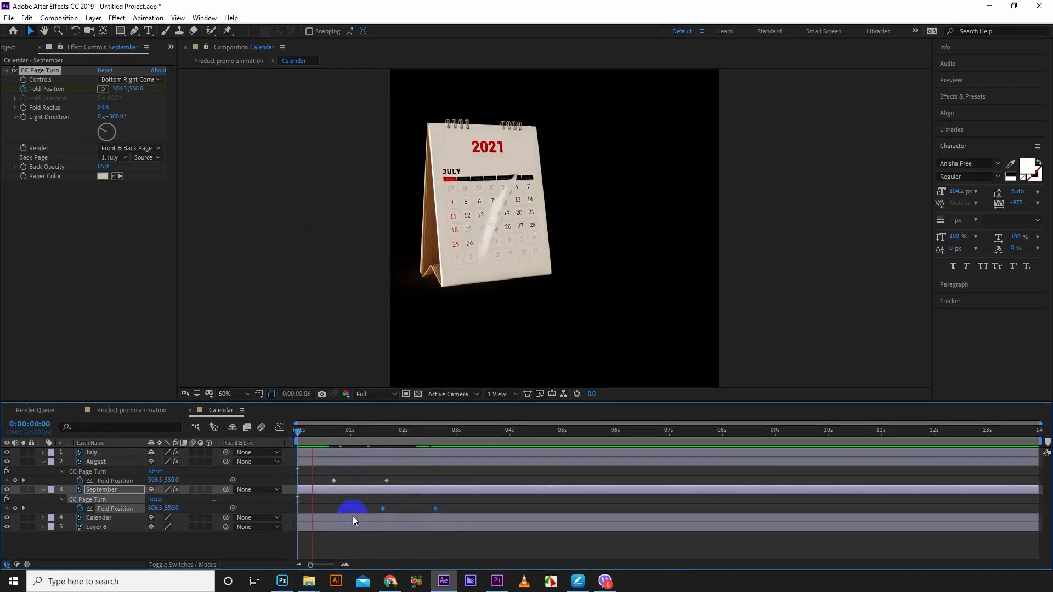
click(418, 430)
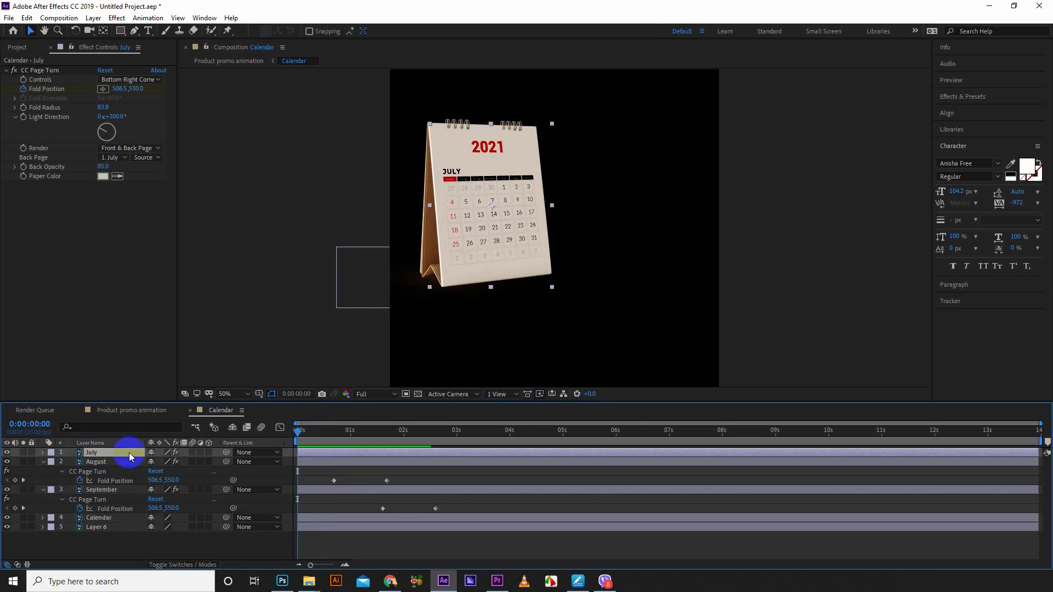
Move July's second Fold Position keyframe later and push August's keyframes further right.
click(41, 452)
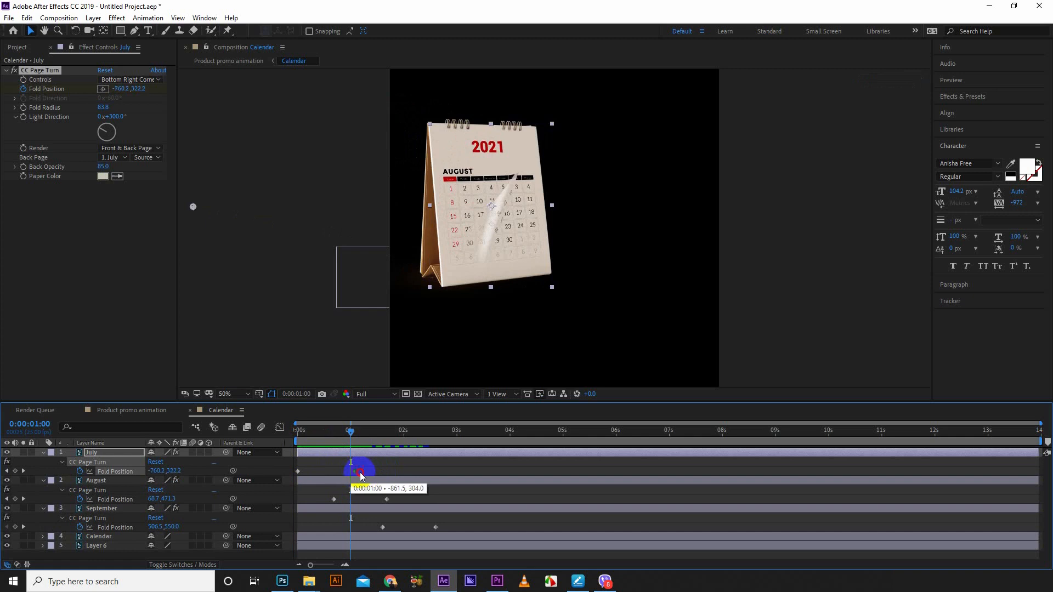
drag(361, 470, 385, 469)
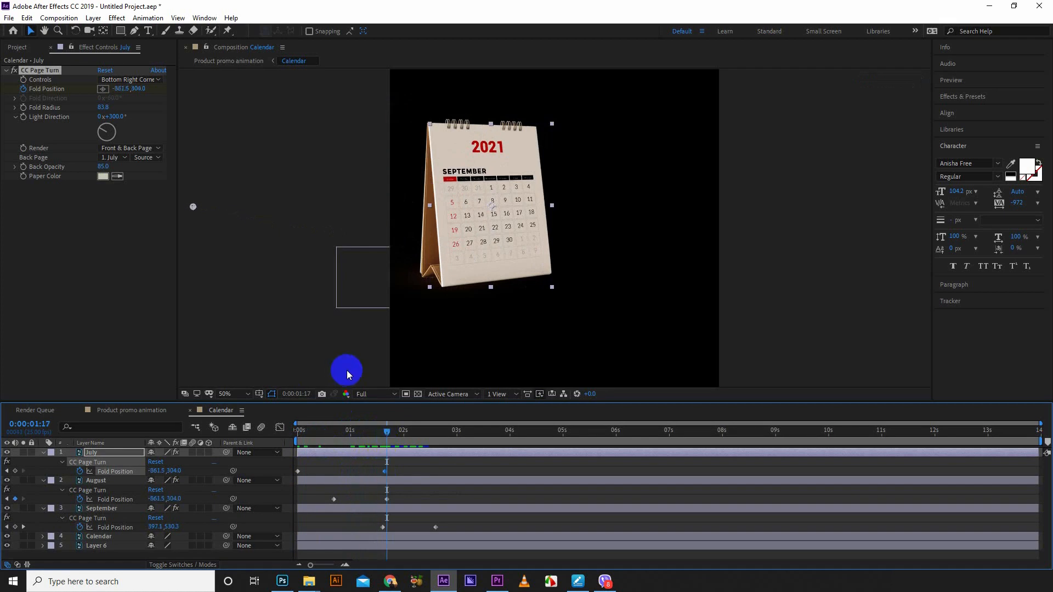
click(294, 430)
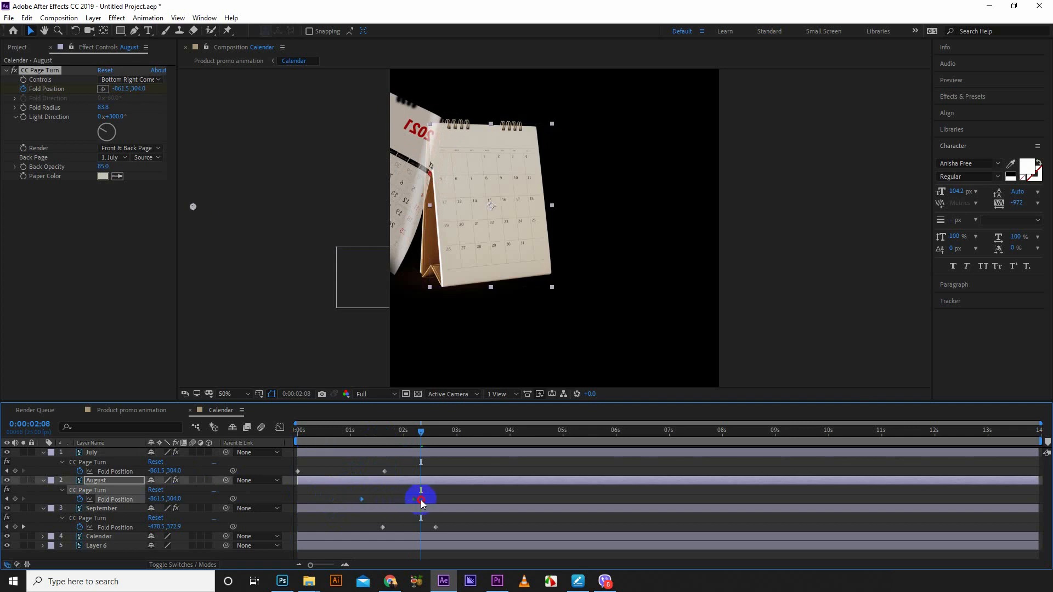
drag(421, 497, 433, 497)
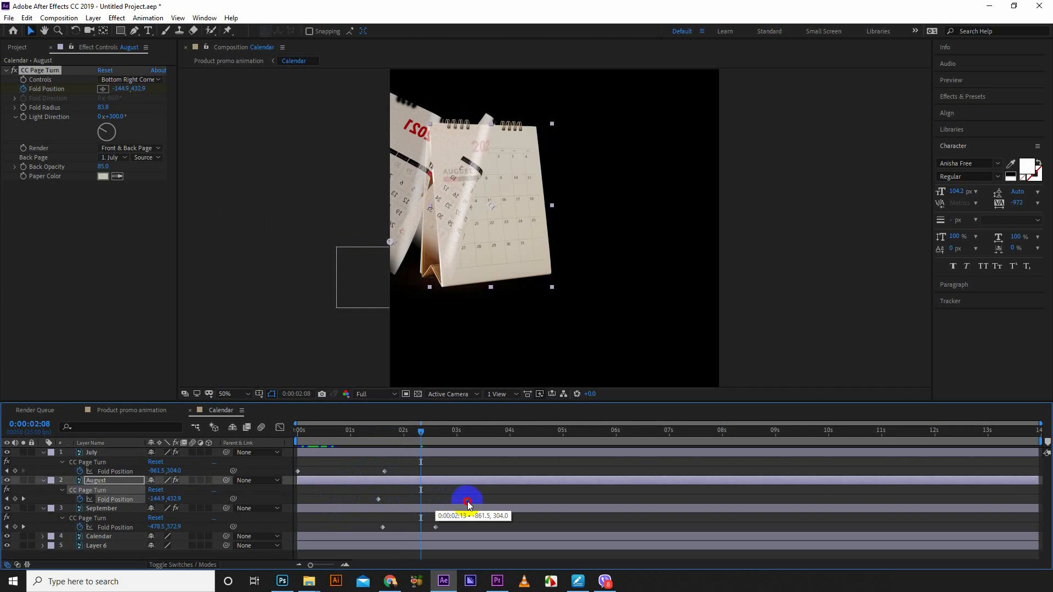
click(275, 443)
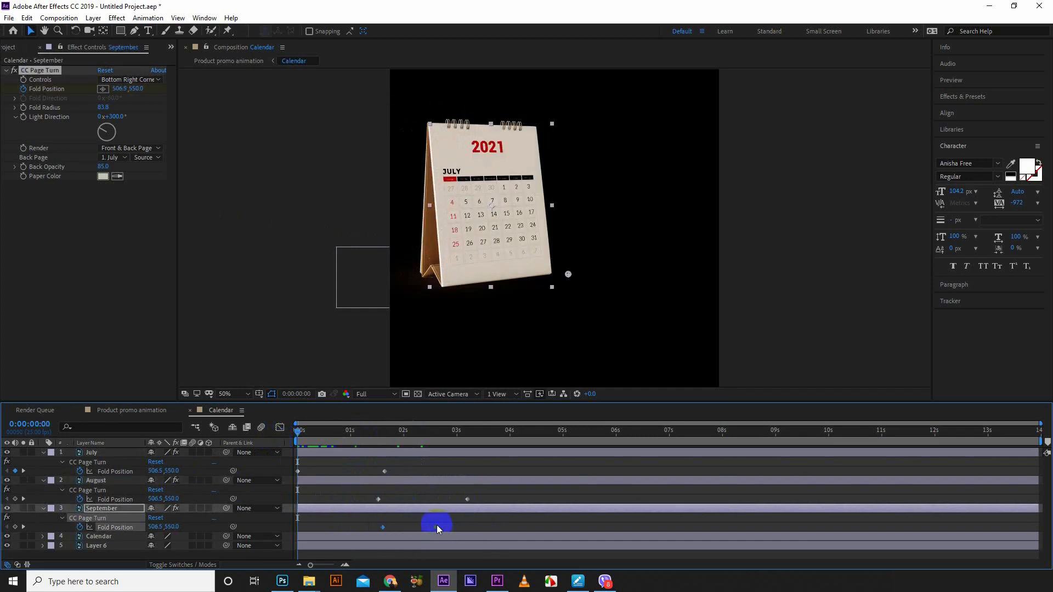
Push September's keyframes later, set Resolution to Half, and scrub to about four seconds.
drag(436, 524, 526, 523)
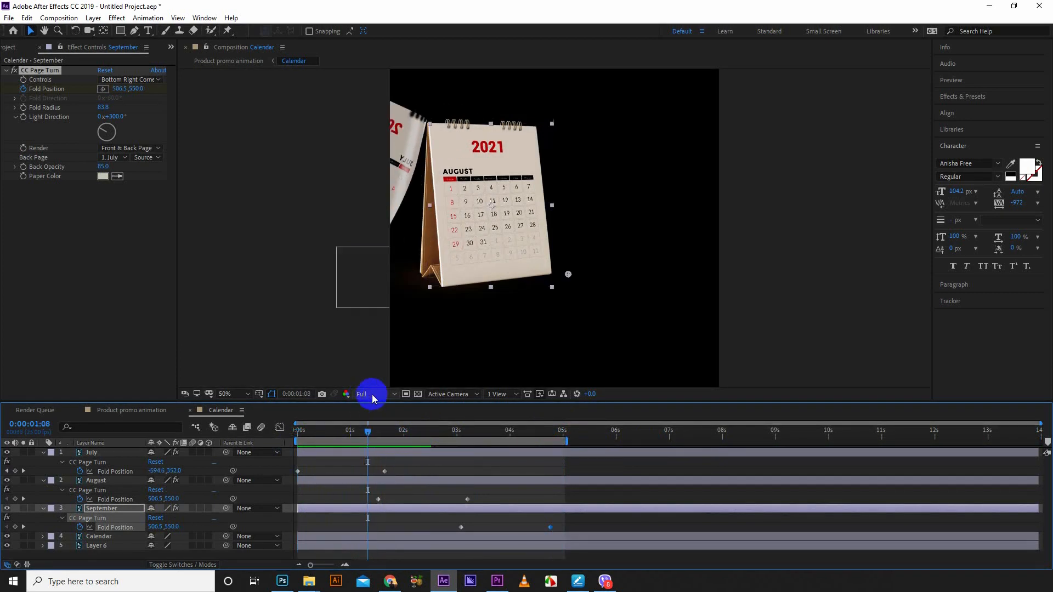
click(366, 394)
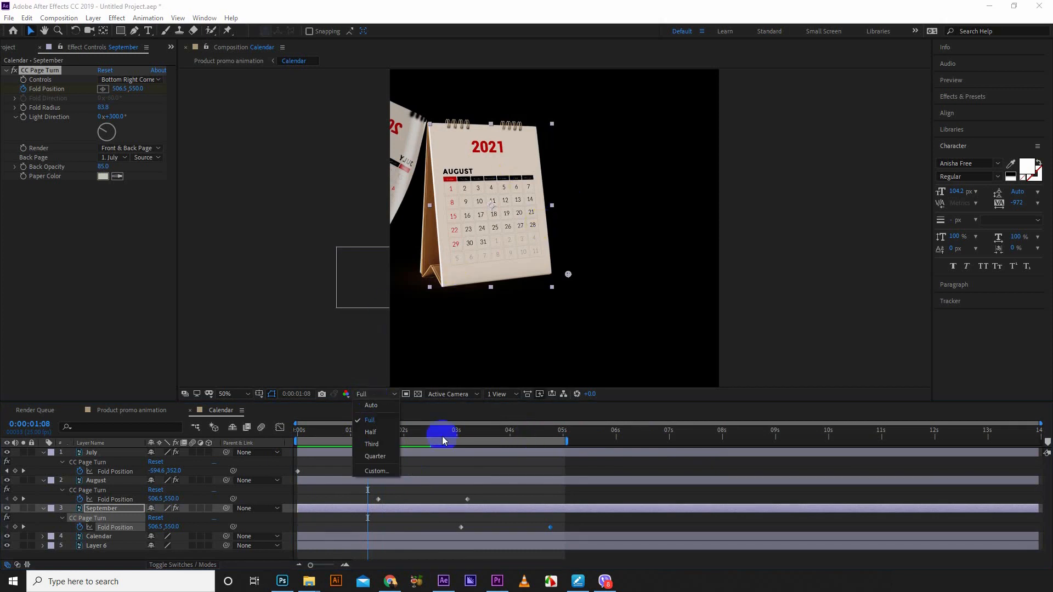
mouse_move(370, 432)
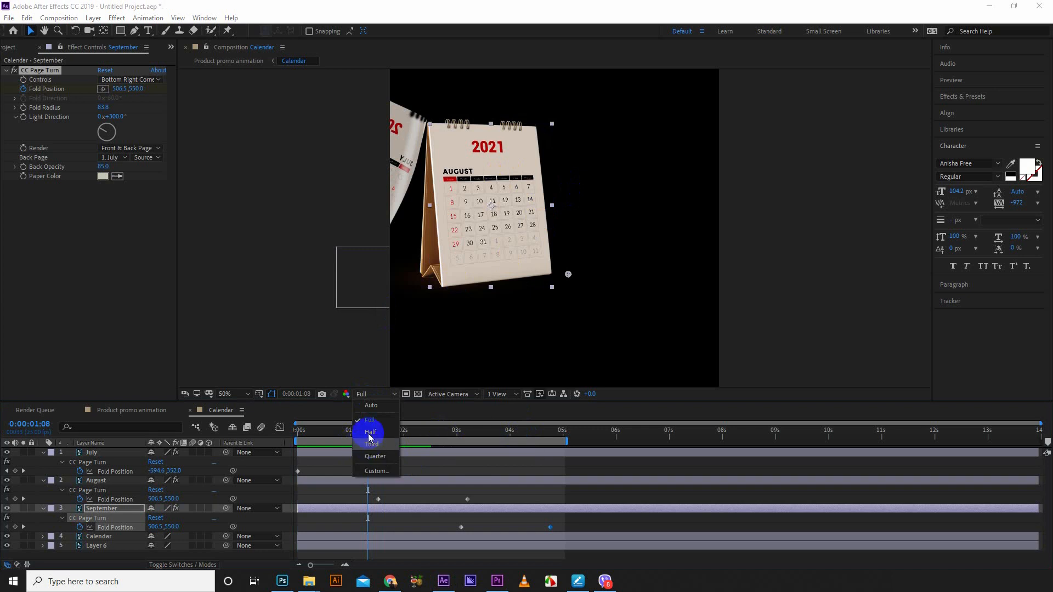
click(370, 431)
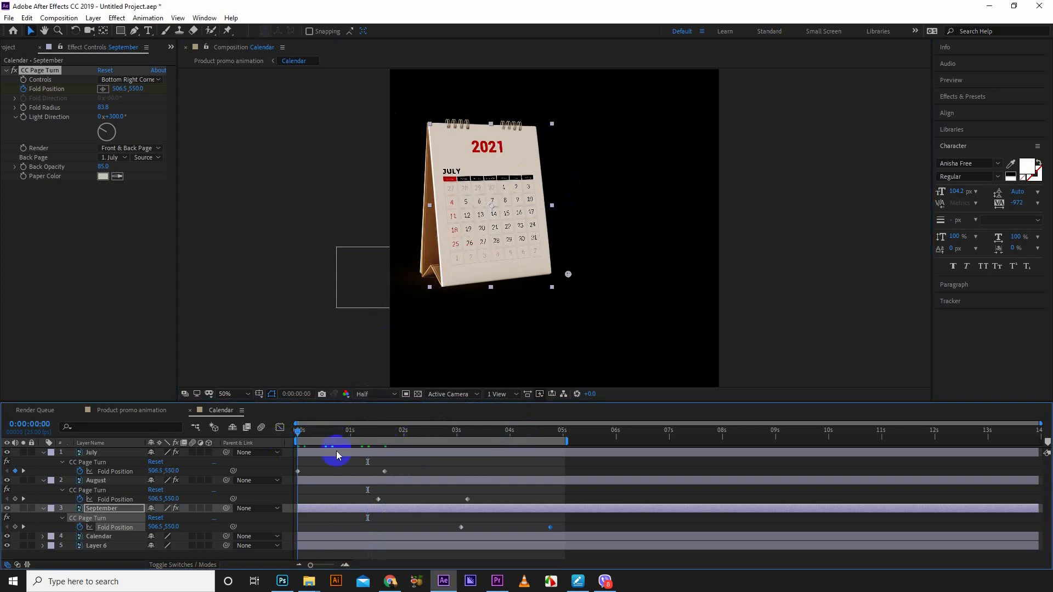
drag(335, 447, 403, 447)
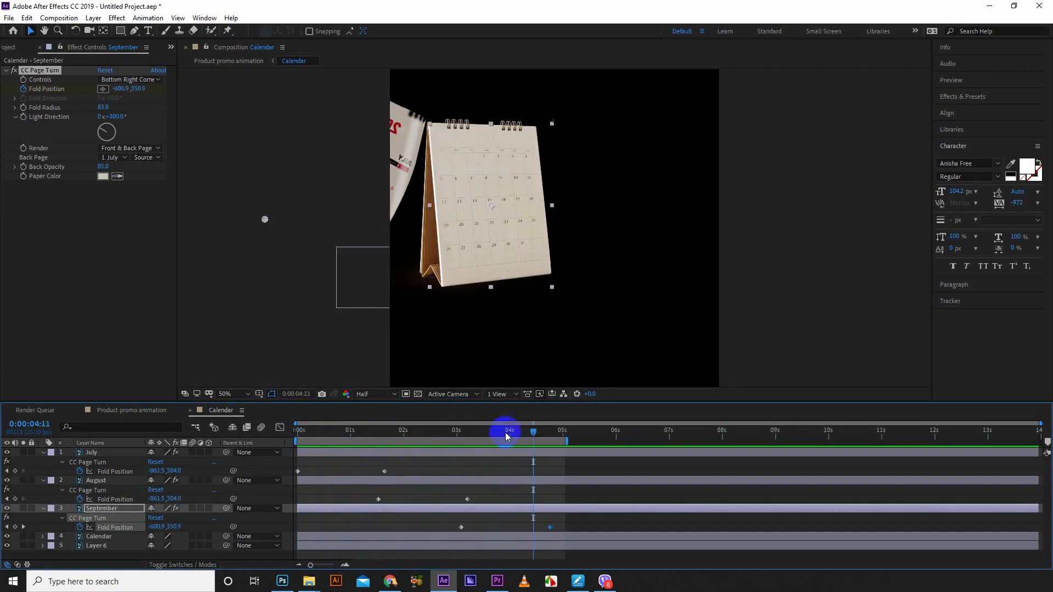
click(342, 452)
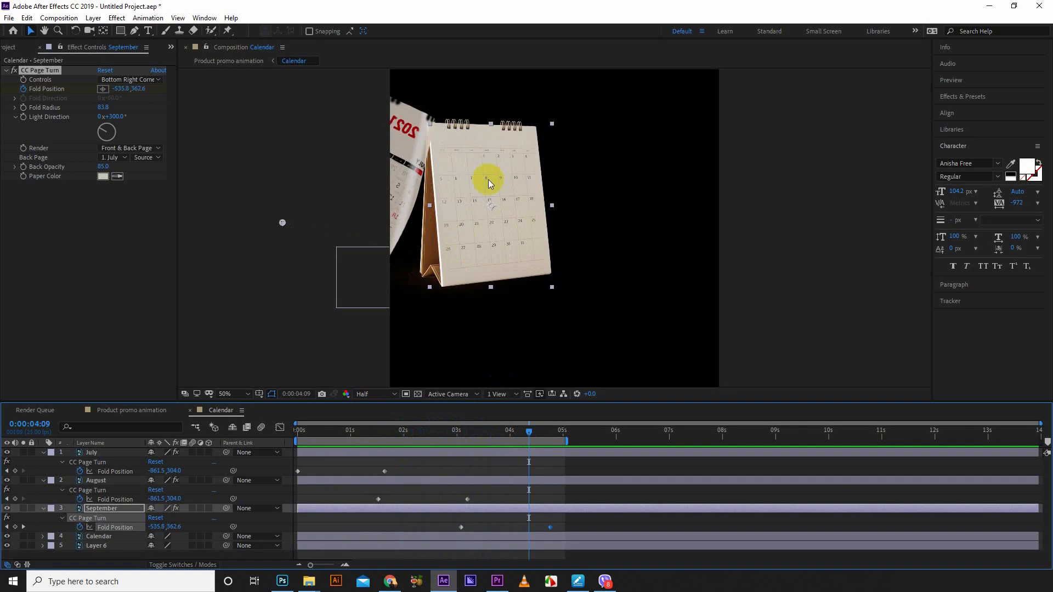
mouse_move(486, 203)
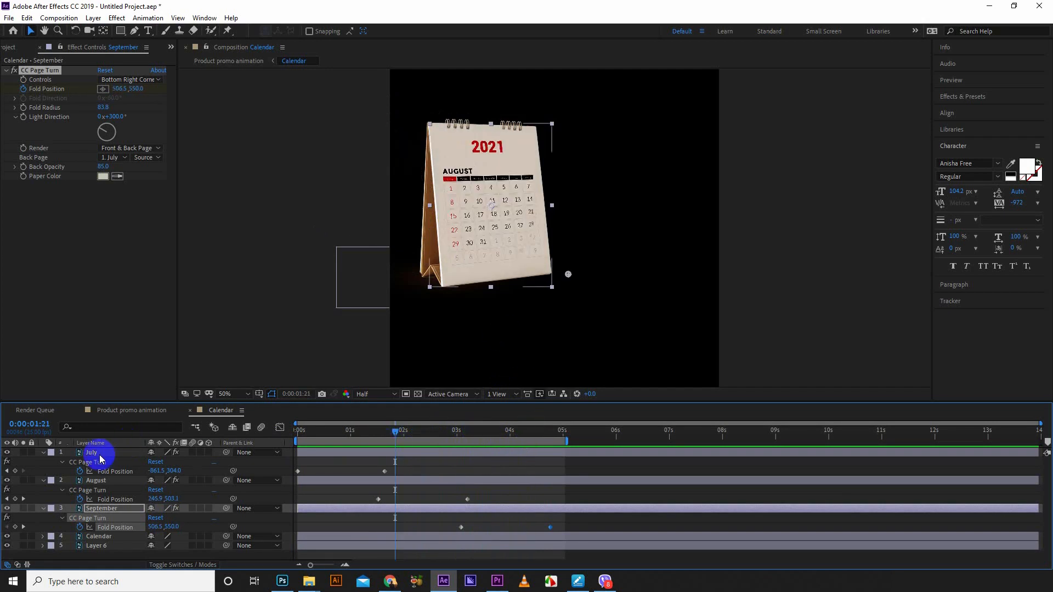
Delay the duplicate July 2 layer's page-turn keyframes until after September's turn.
click(92, 452)
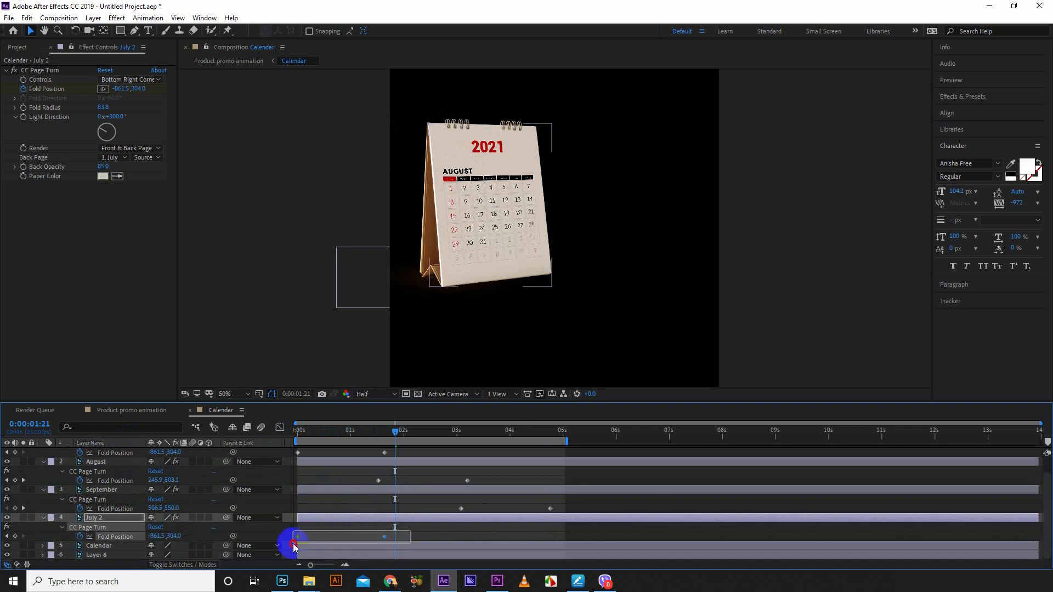
drag(296, 544, 502, 541)
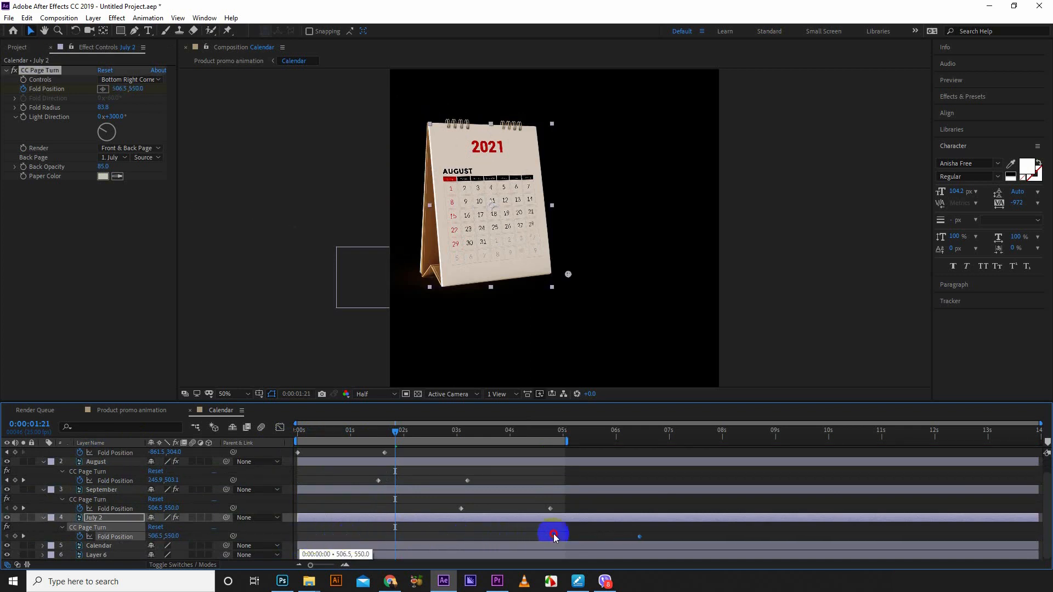
drag(554, 536, 641, 539)
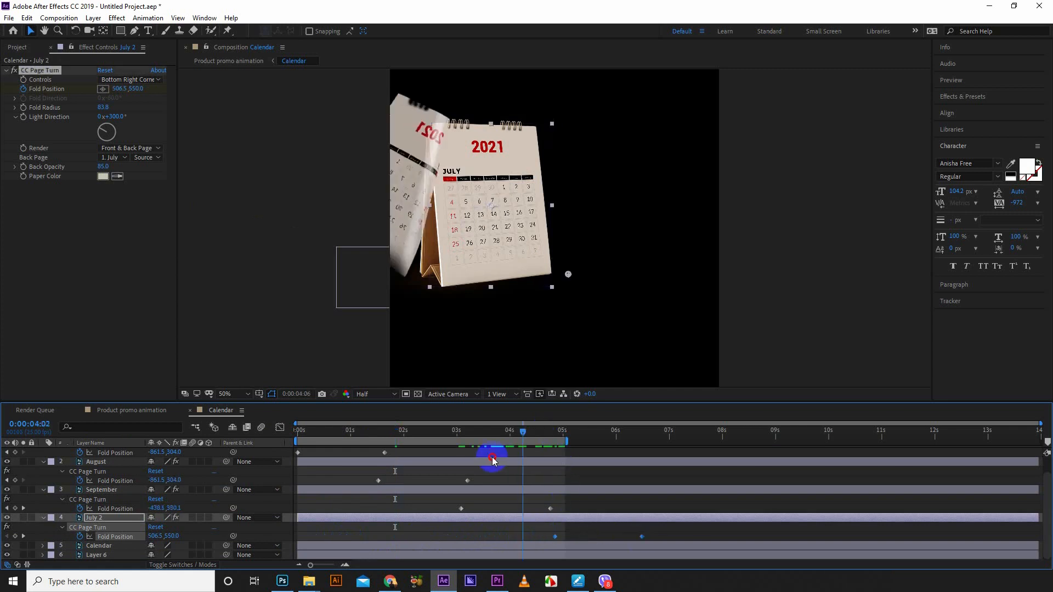
drag(492, 462, 529, 461)
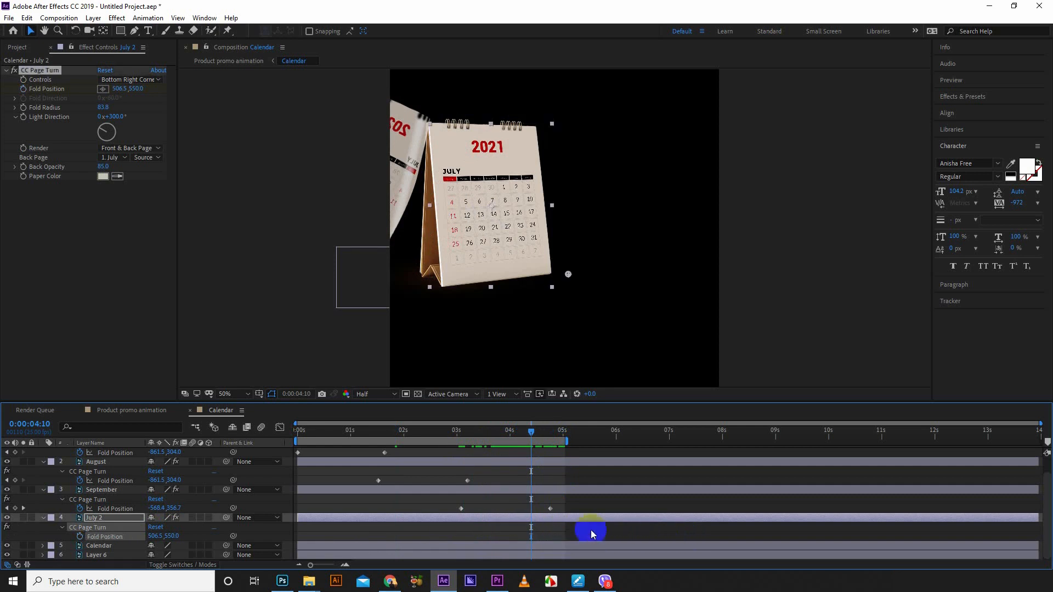
Play the Calendar comp from the start and stop on the August page.
click(296, 446)
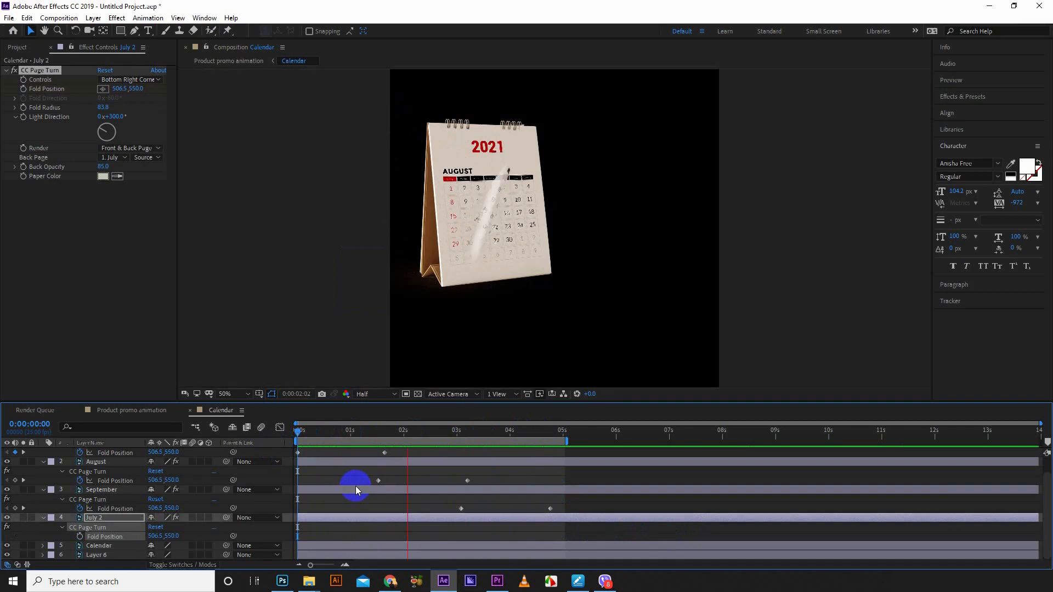
click(514, 430)
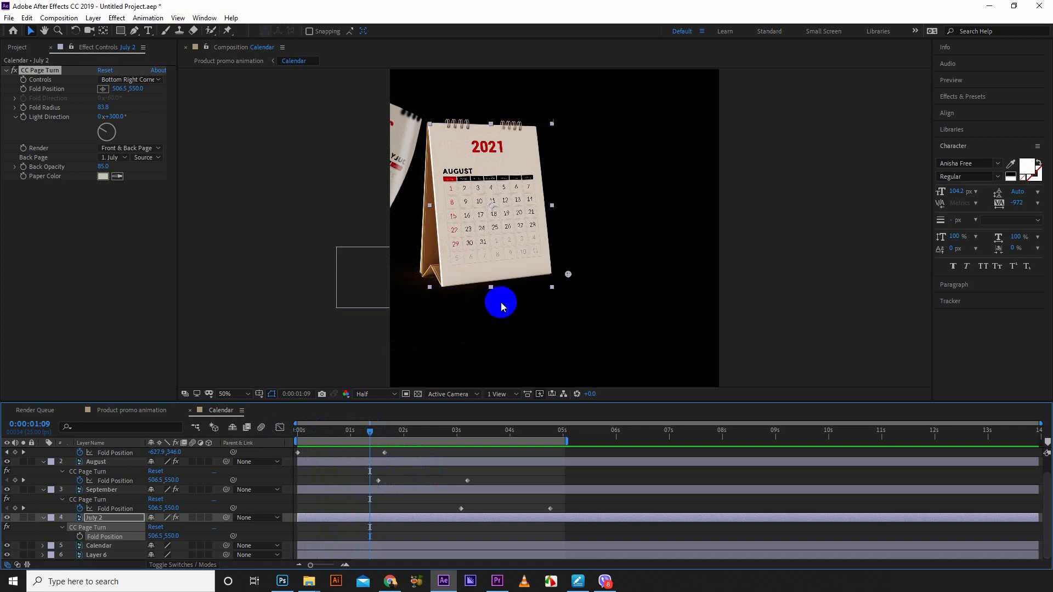
mouse_move(136, 422)
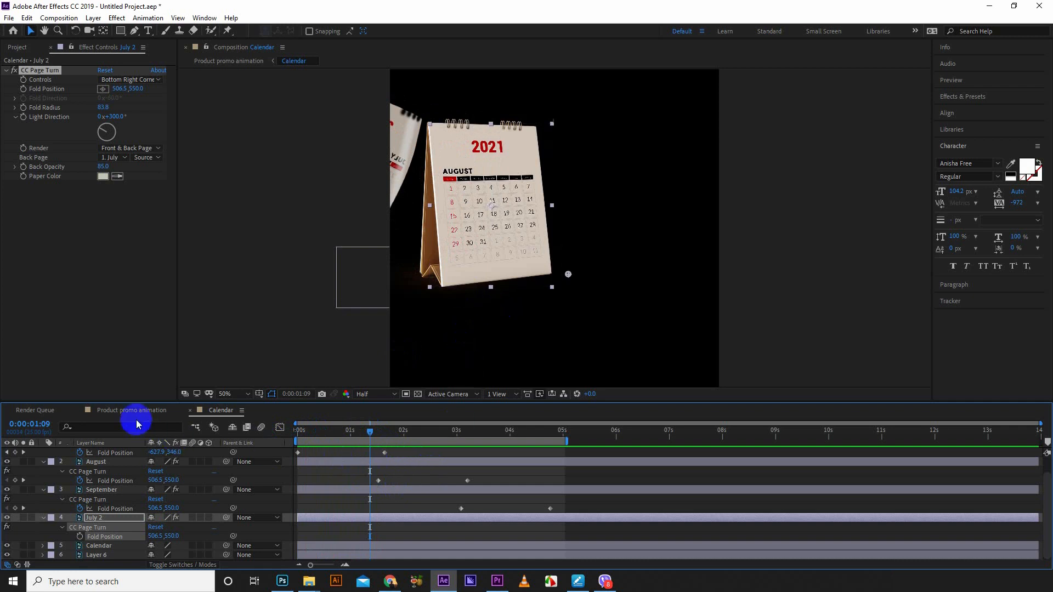
Switch to the Product promo animation comp, scrub the calendar, and set Resolution to Half.
click(128, 411)
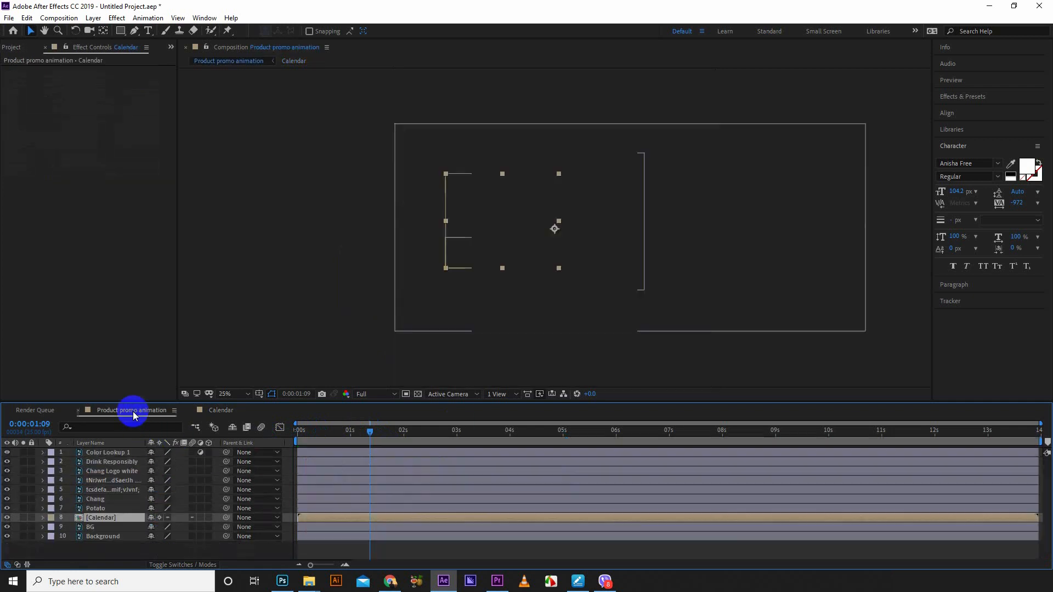
click(369, 431)
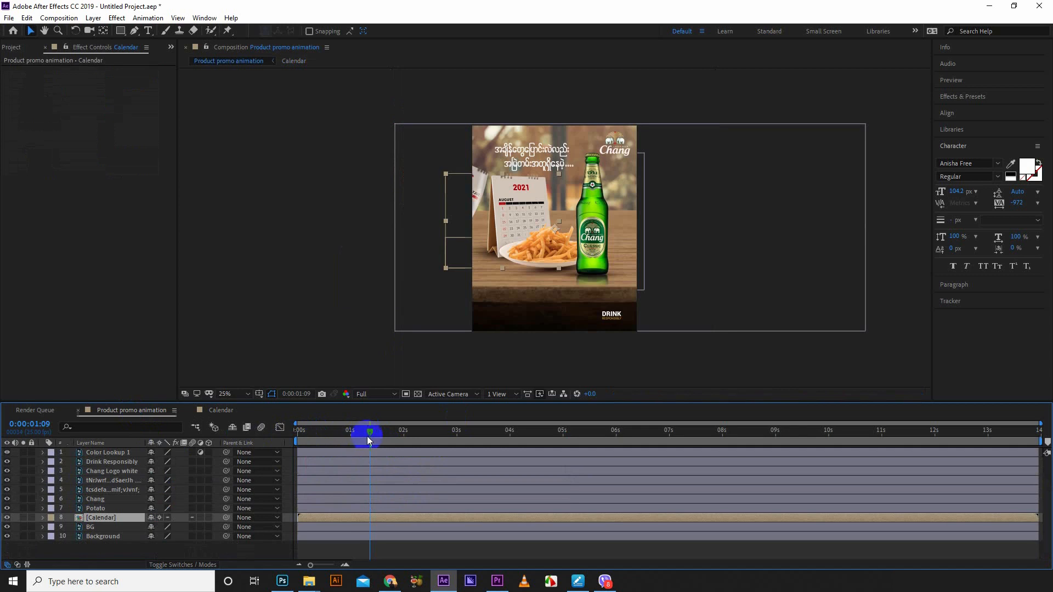
drag(368, 430, 295, 430)
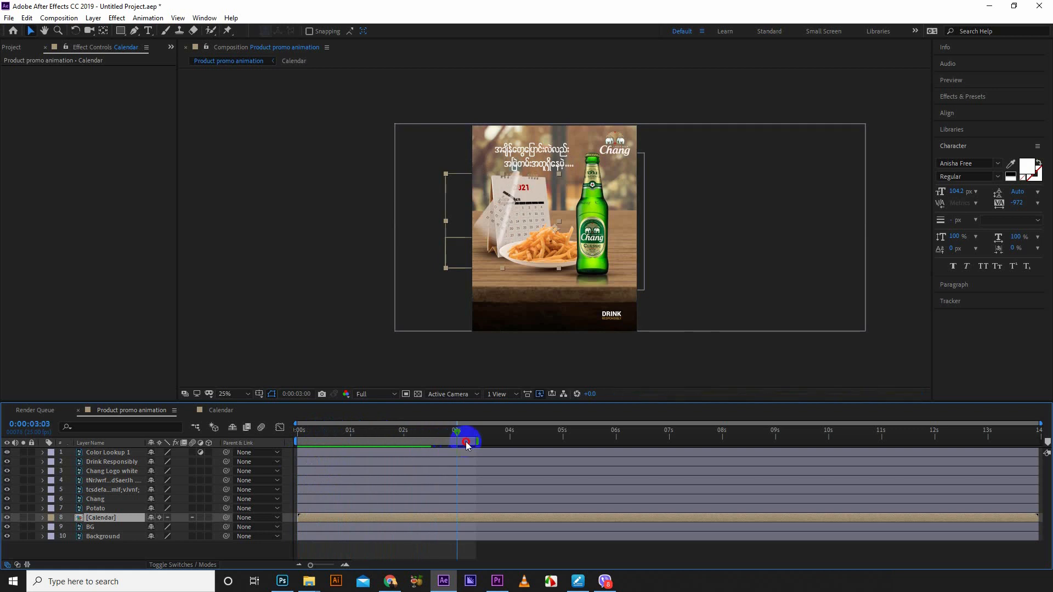
click(374, 394)
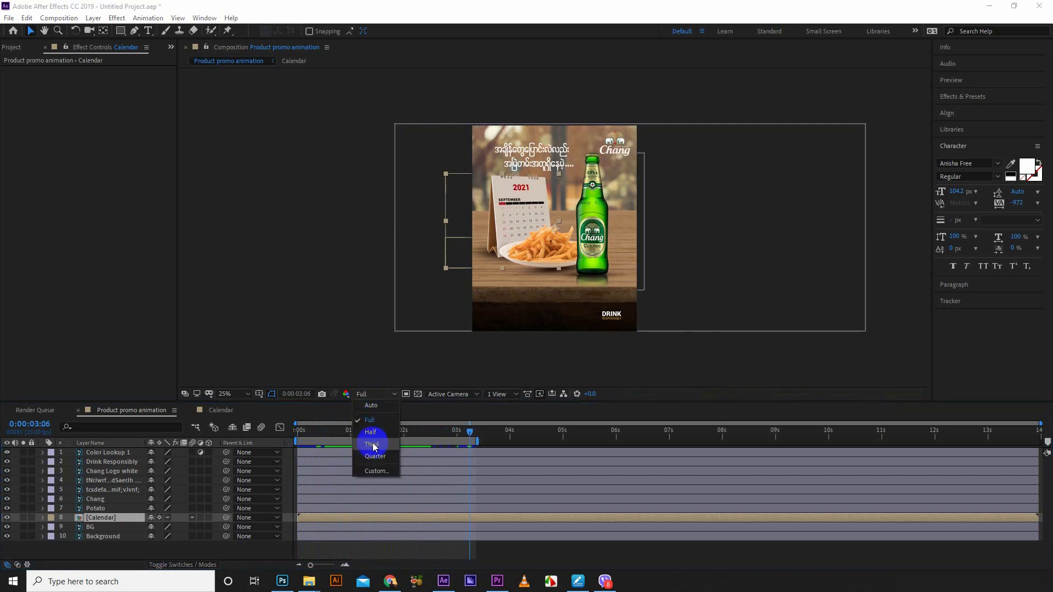
click(370, 432)
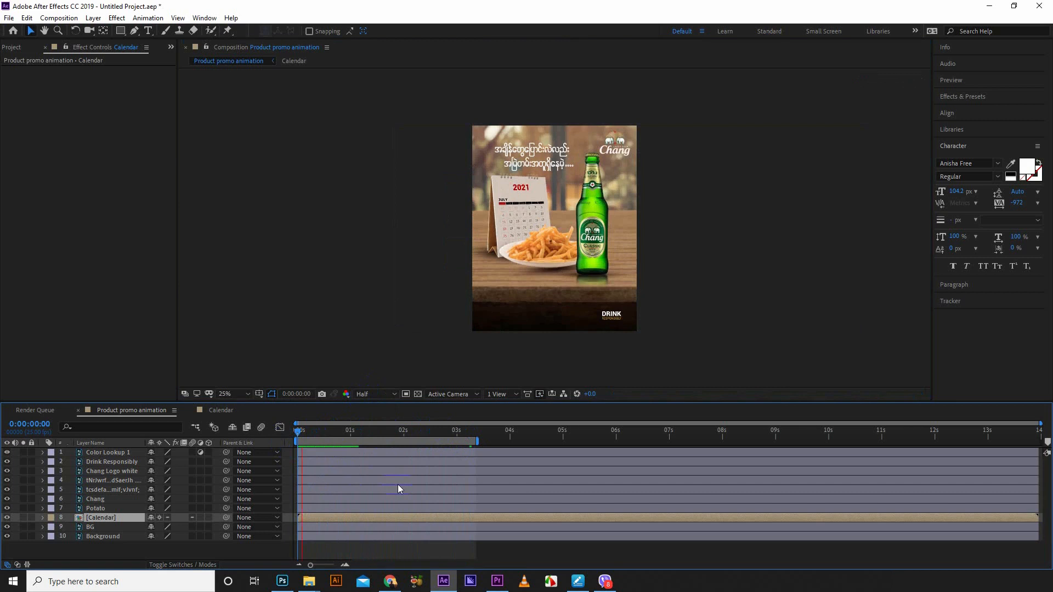
Extend the work area end to 5s and preview the calendar flip through to the final frames.
click(407, 430)
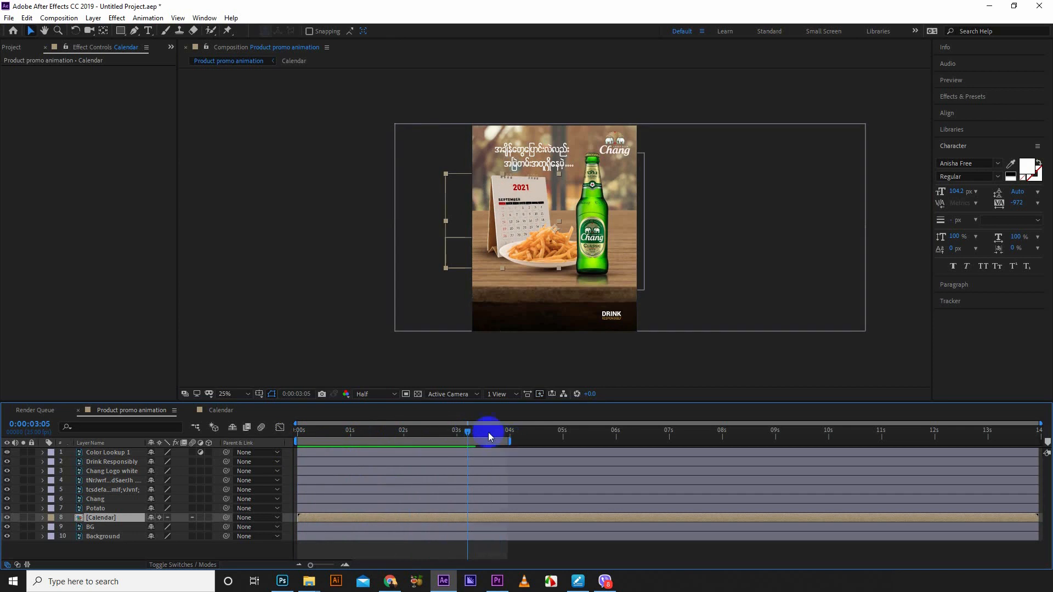
drag(489, 430, 505, 431)
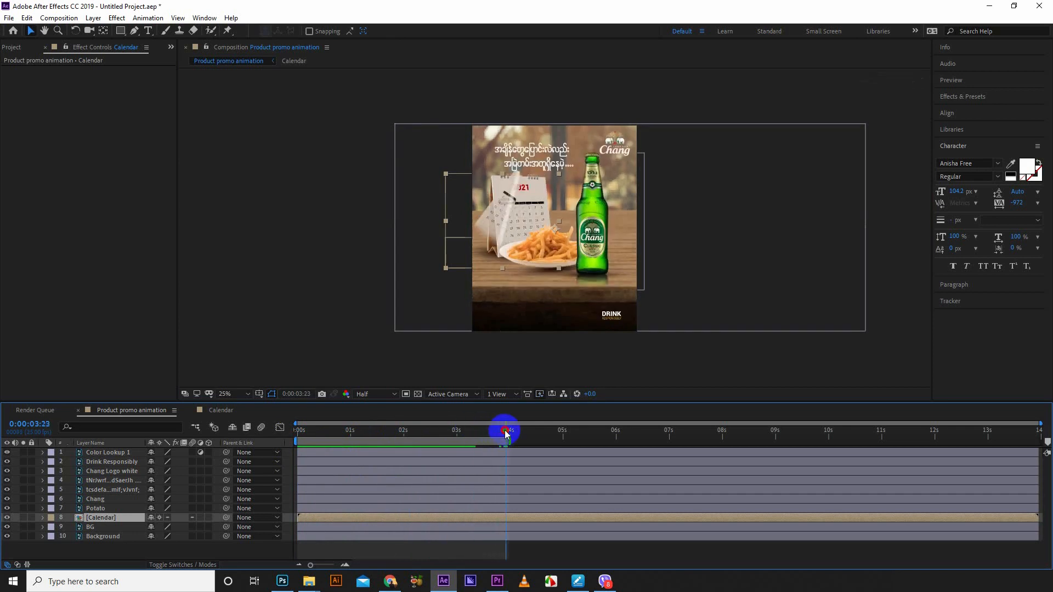
drag(505, 433, 565, 433)
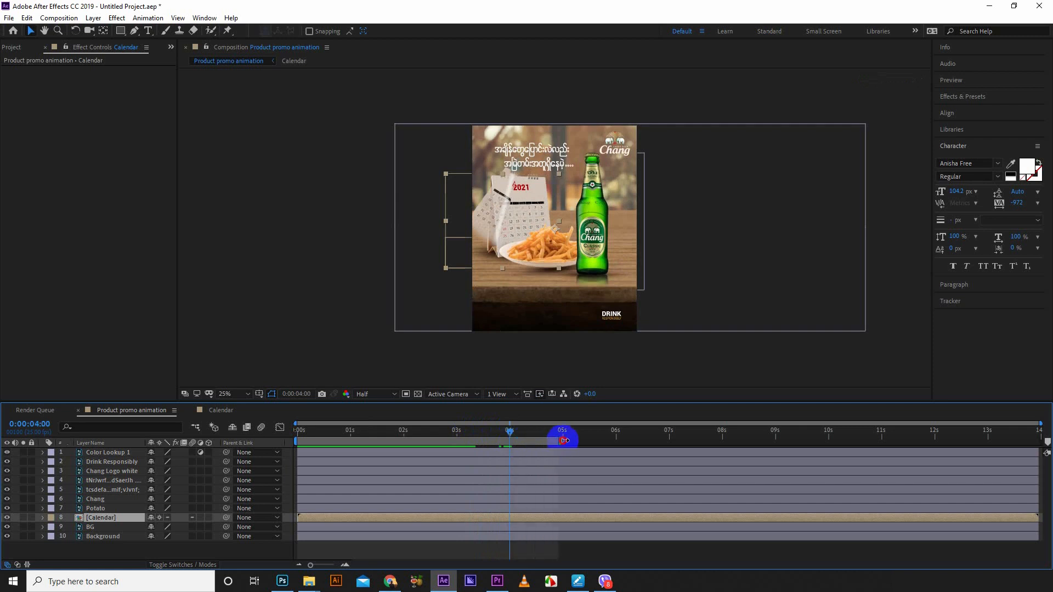
drag(509, 437, 548, 436)
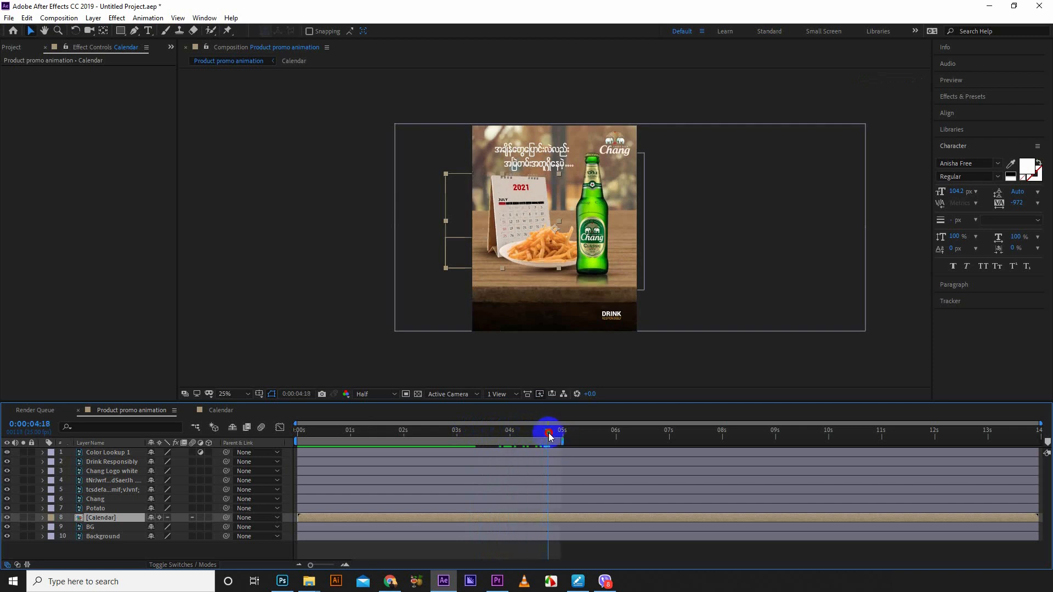
drag(547, 434, 453, 440)
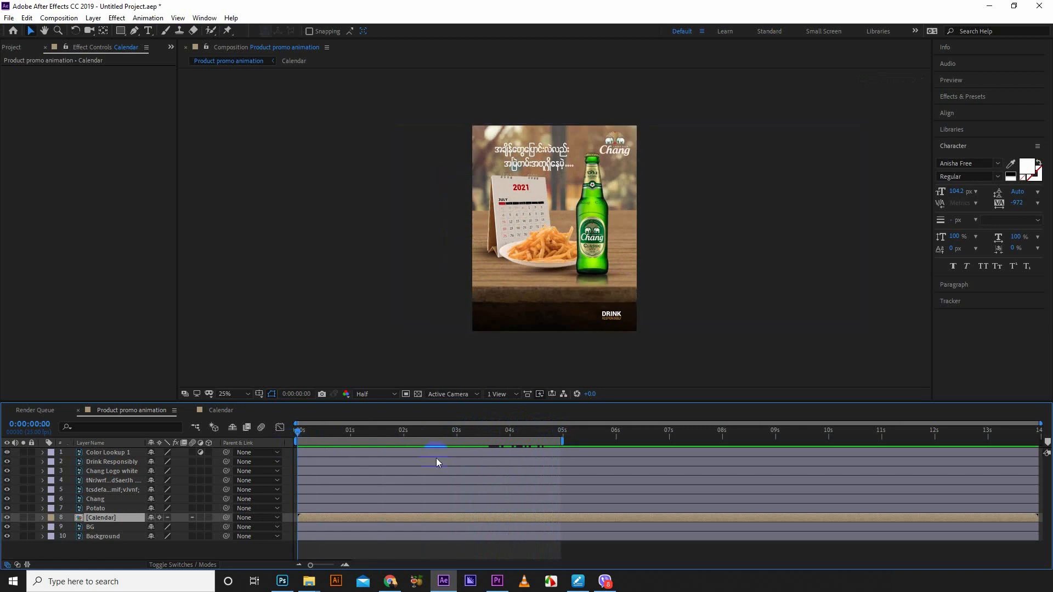
click(389, 430)
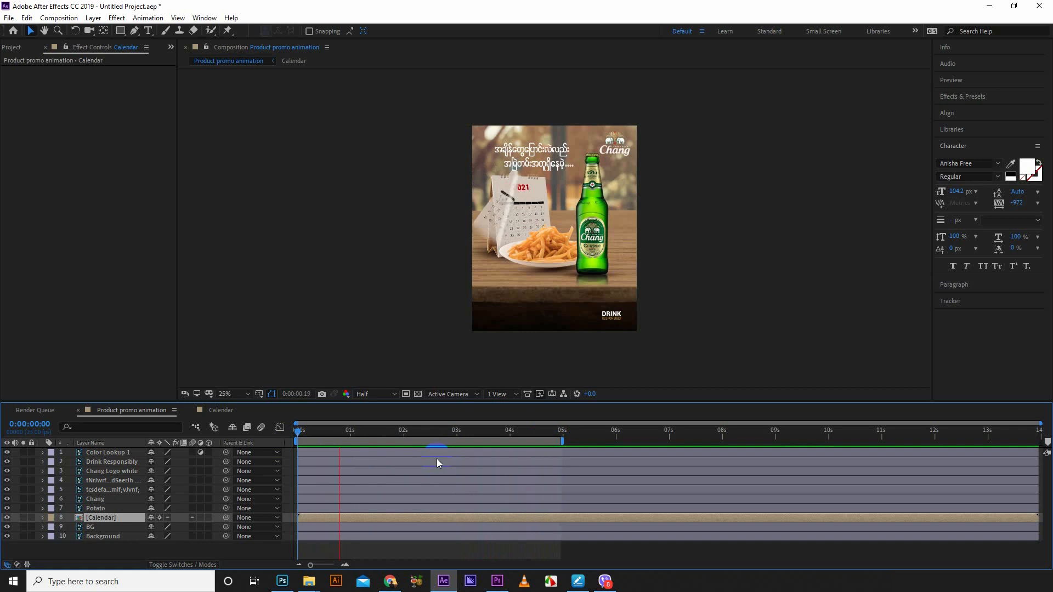
click(546, 436)
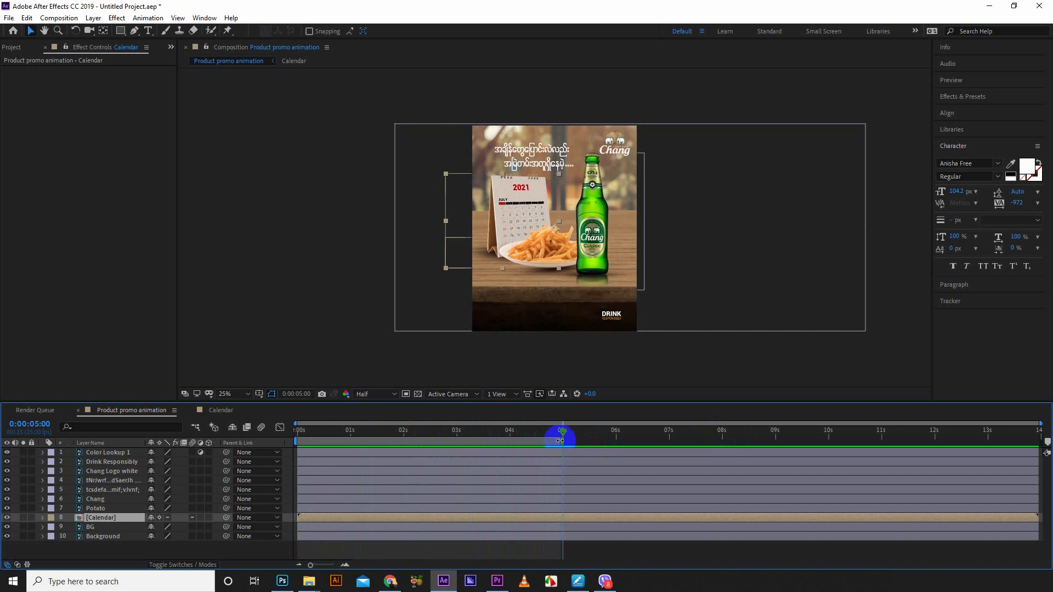
Trim the Product promo animation comp to its five-second work area and scrub through it.
right_click(562, 440)
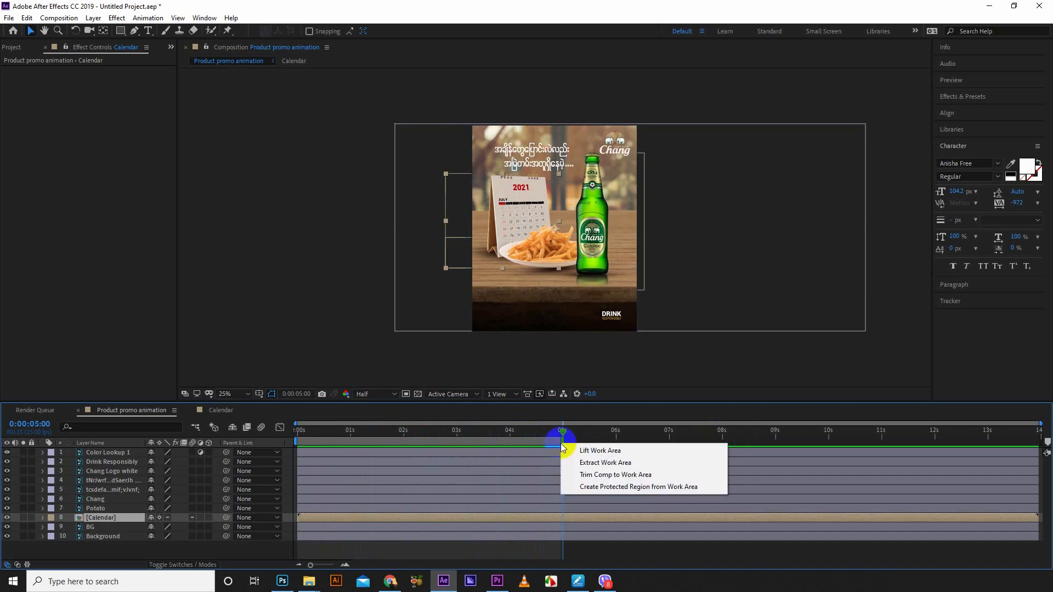
mouse_move(616, 475)
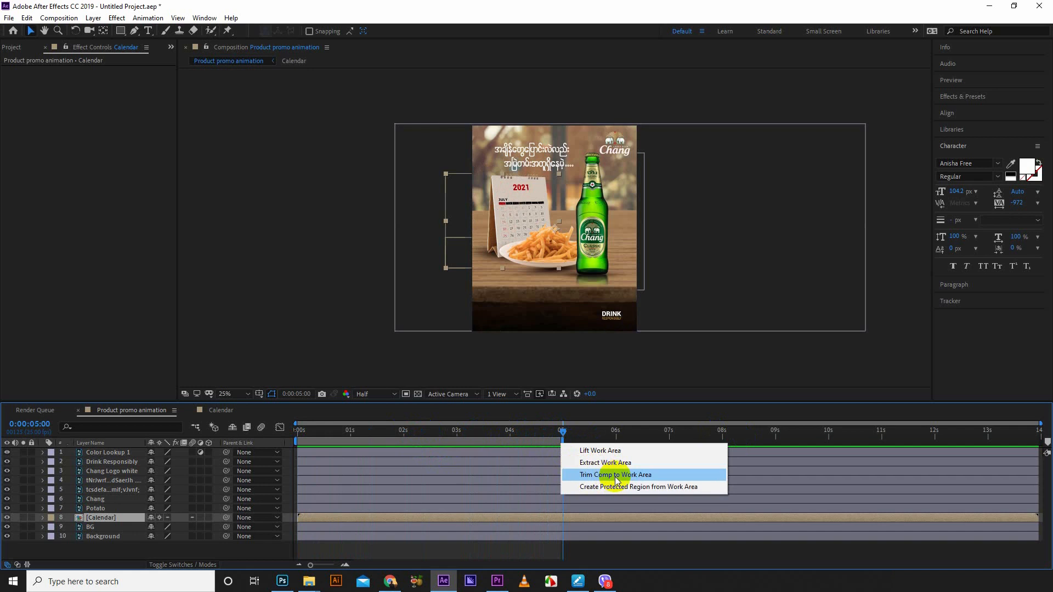
click(615, 475)
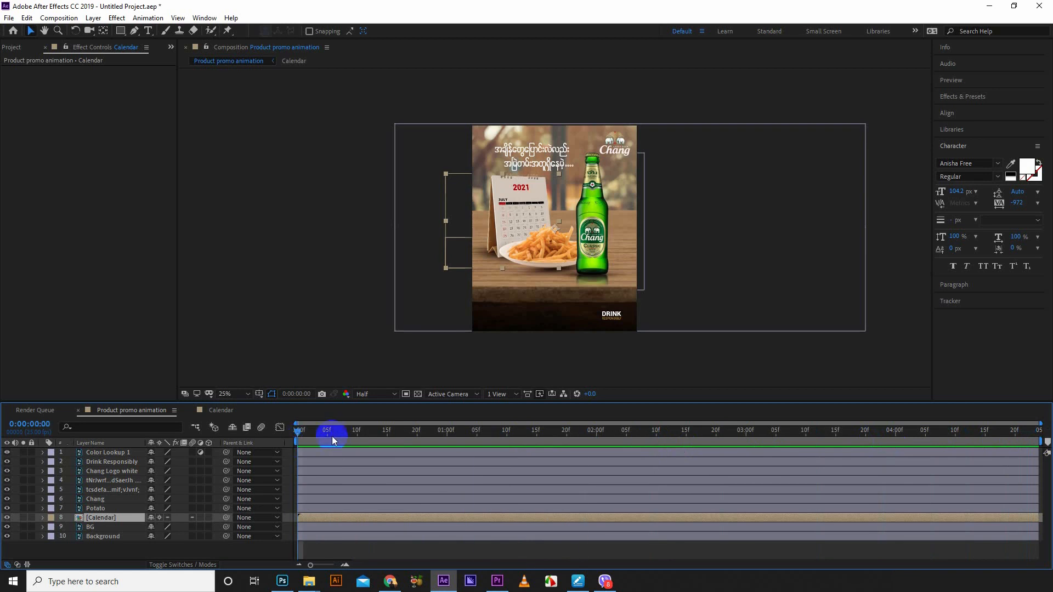
drag(329, 441, 349, 441)
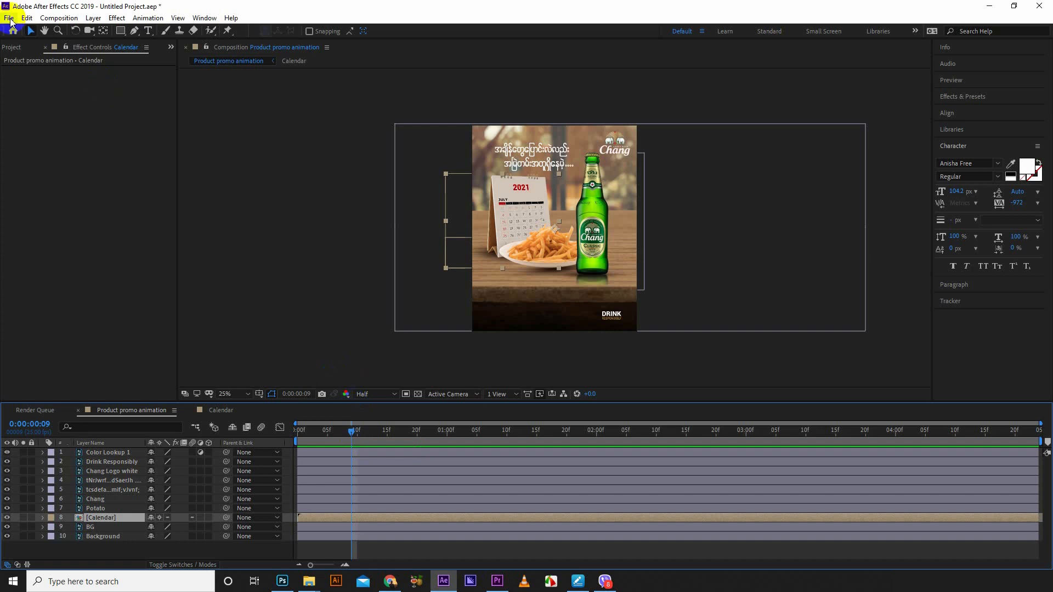
click(9, 17)
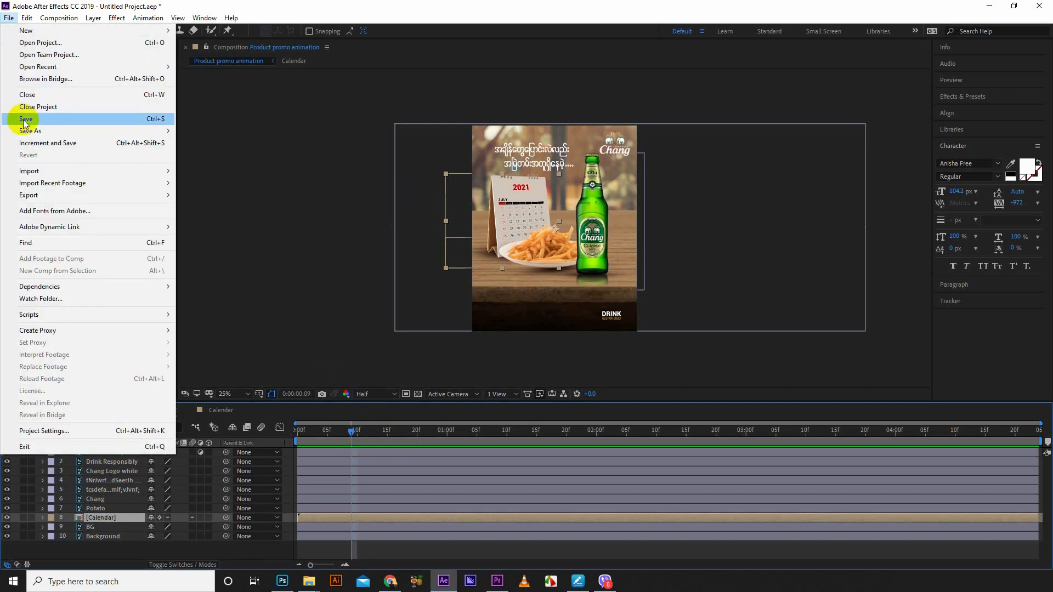
click(30, 131)
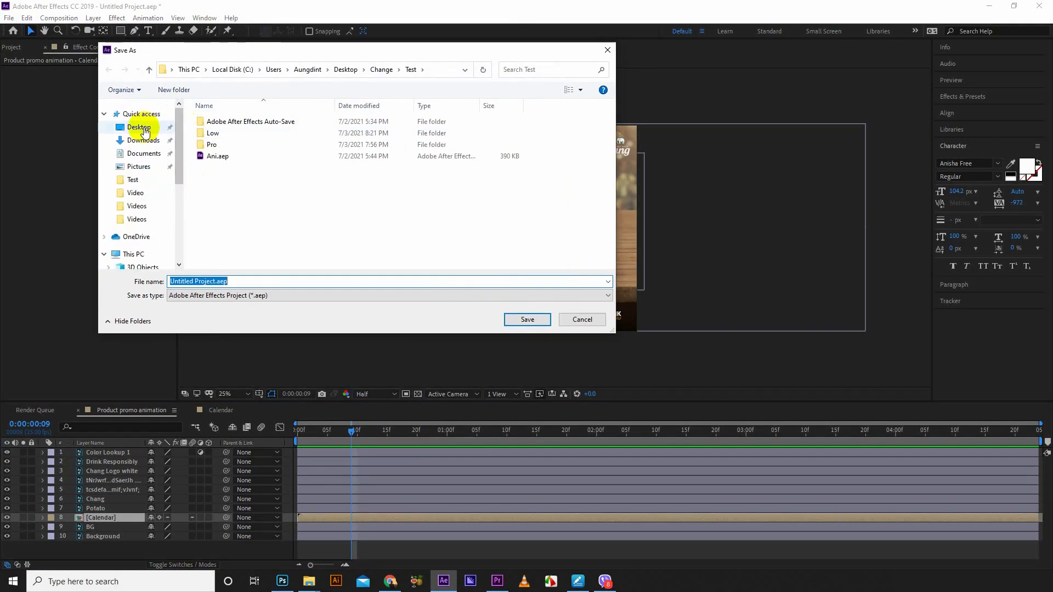
click(138, 126)
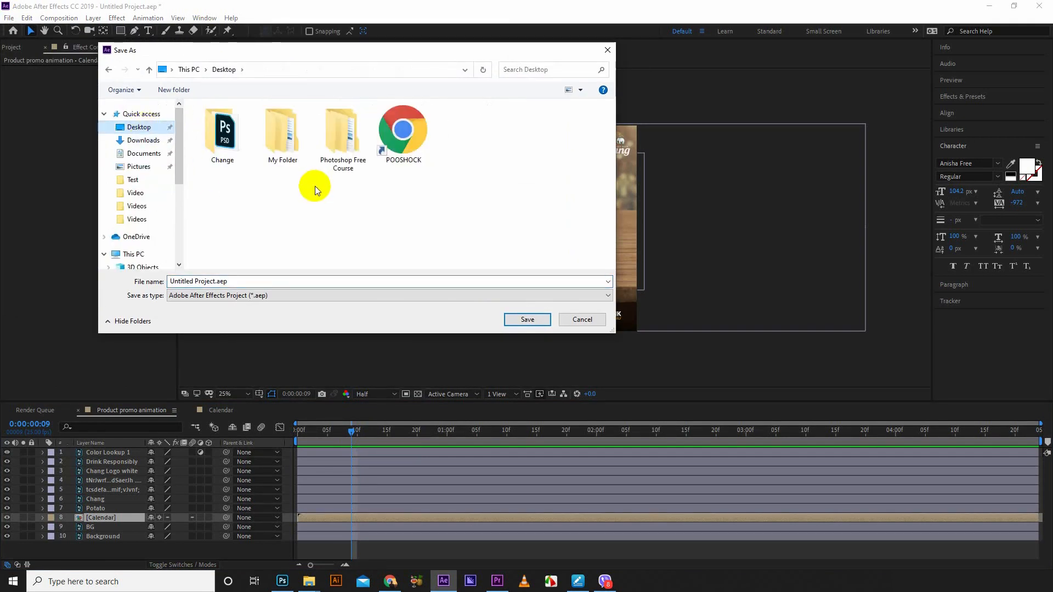
click(342, 128)
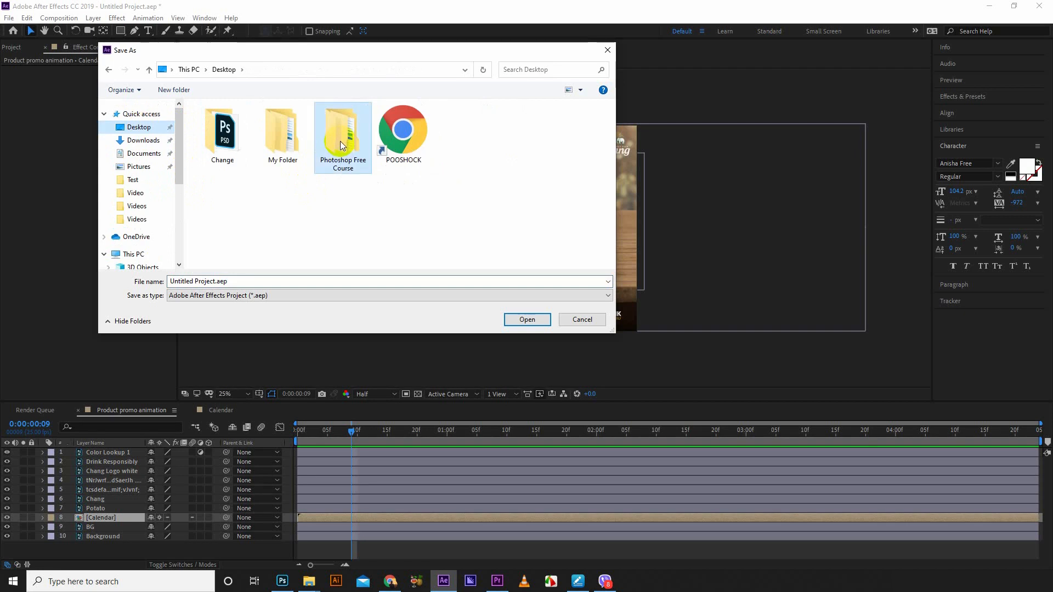
double_click(342, 131)
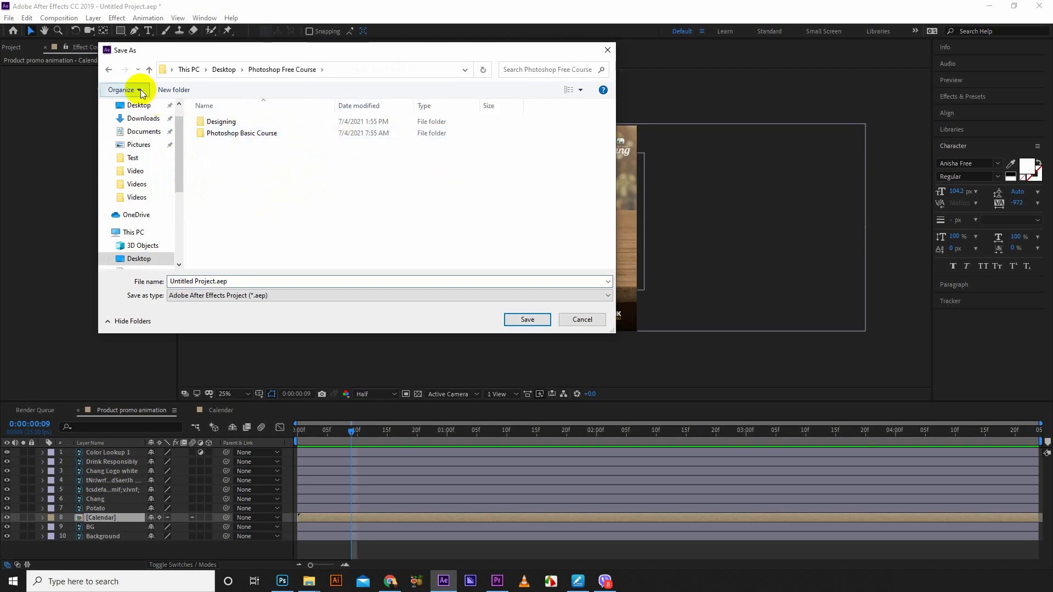
click(173, 90)
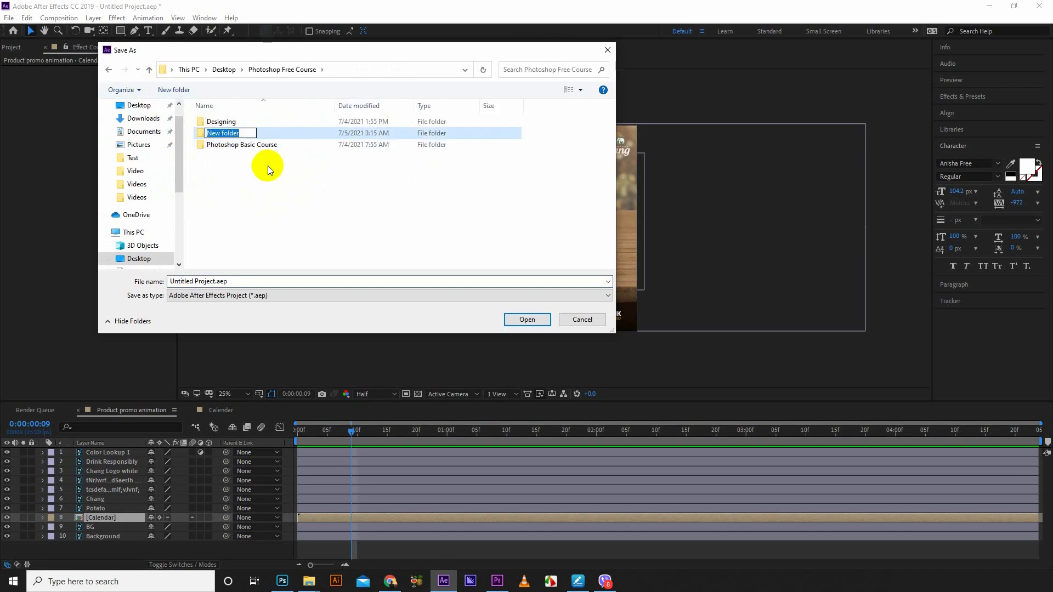
text(Pro)
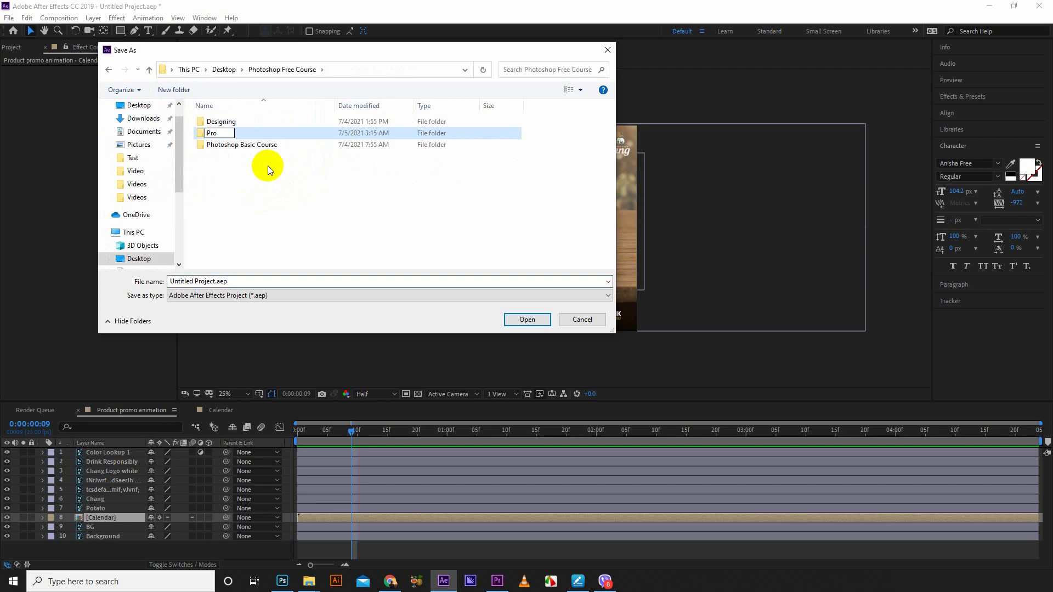
text(Product Animation)
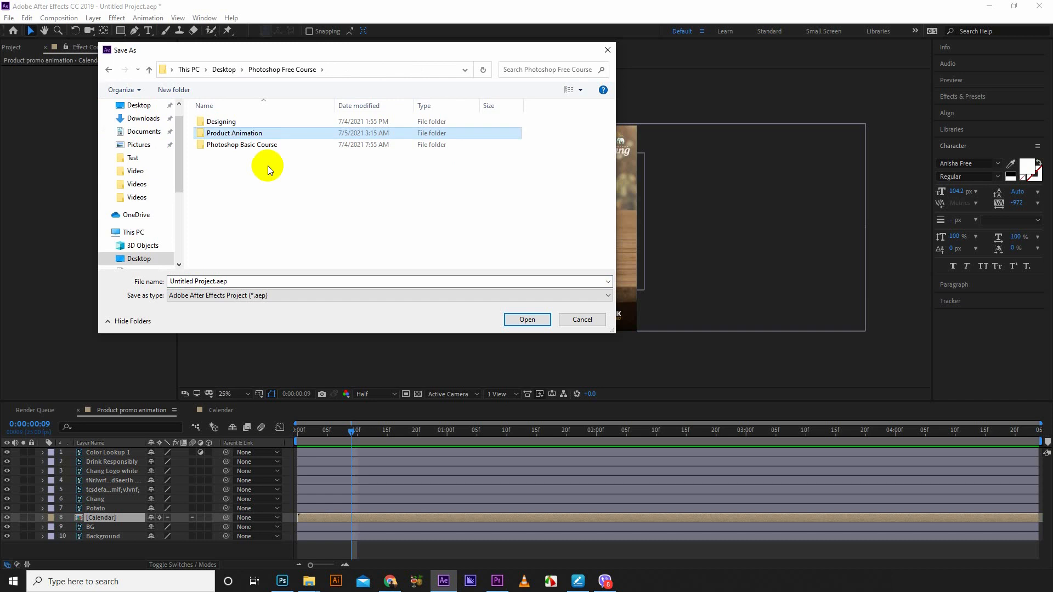
double_click(234, 132)
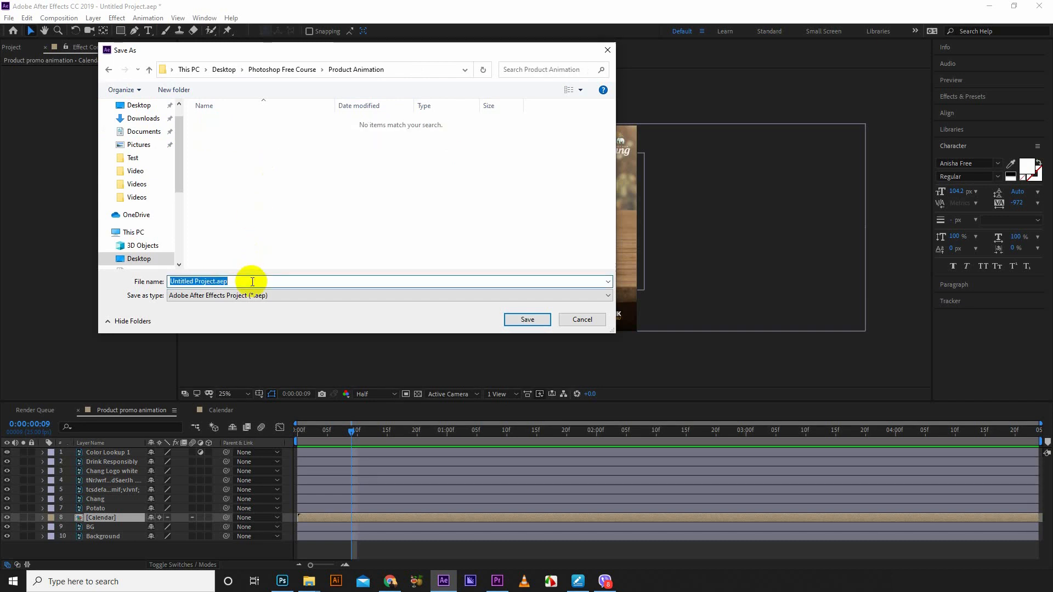
text(Product Animation)
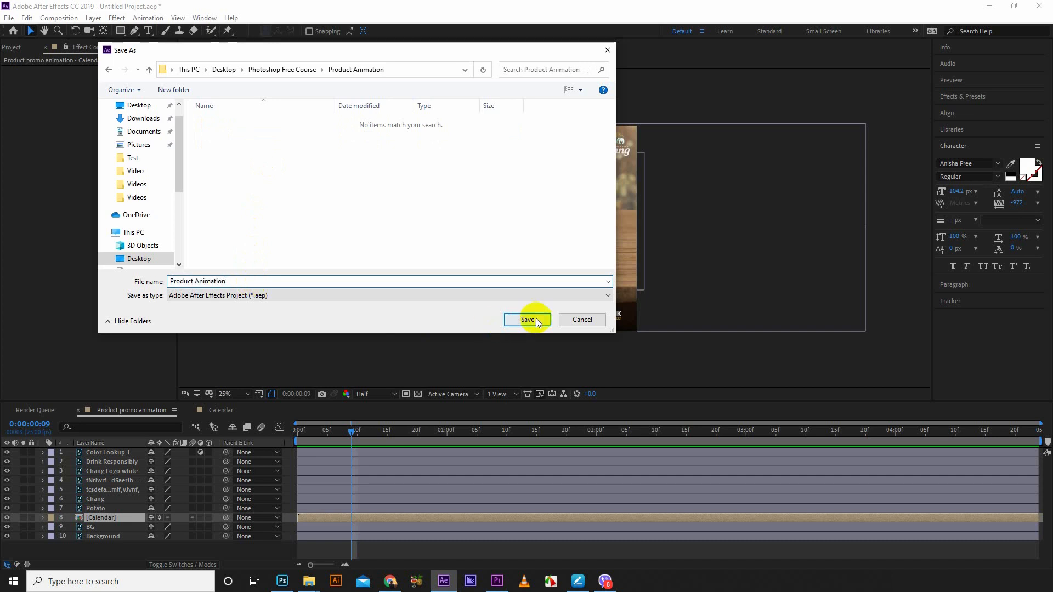
click(527, 320)
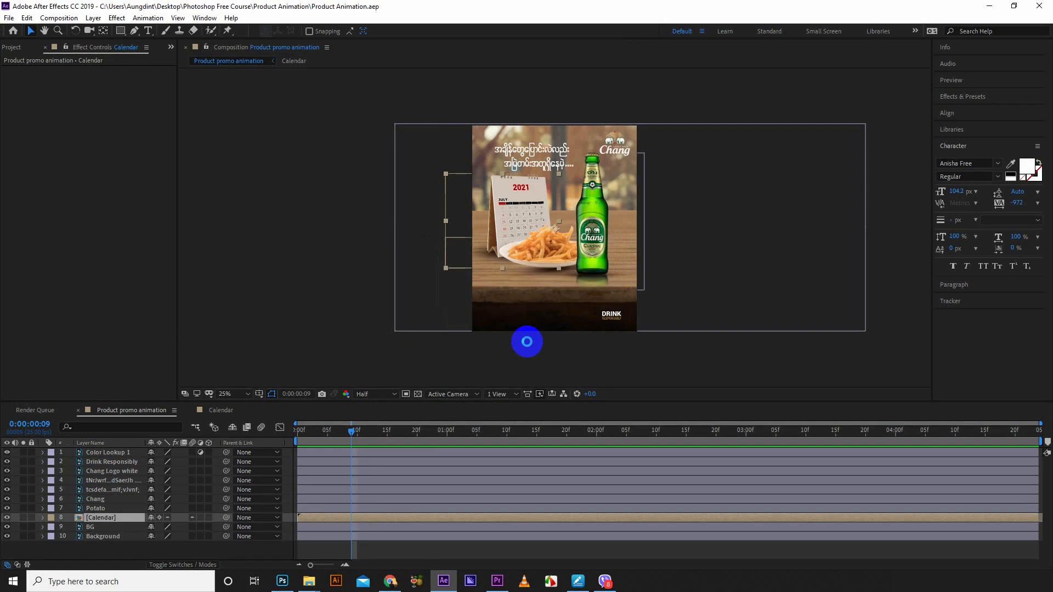
Return the playhead to the start and add the comp to the Render Queue via File > Export.
click(281, 427)
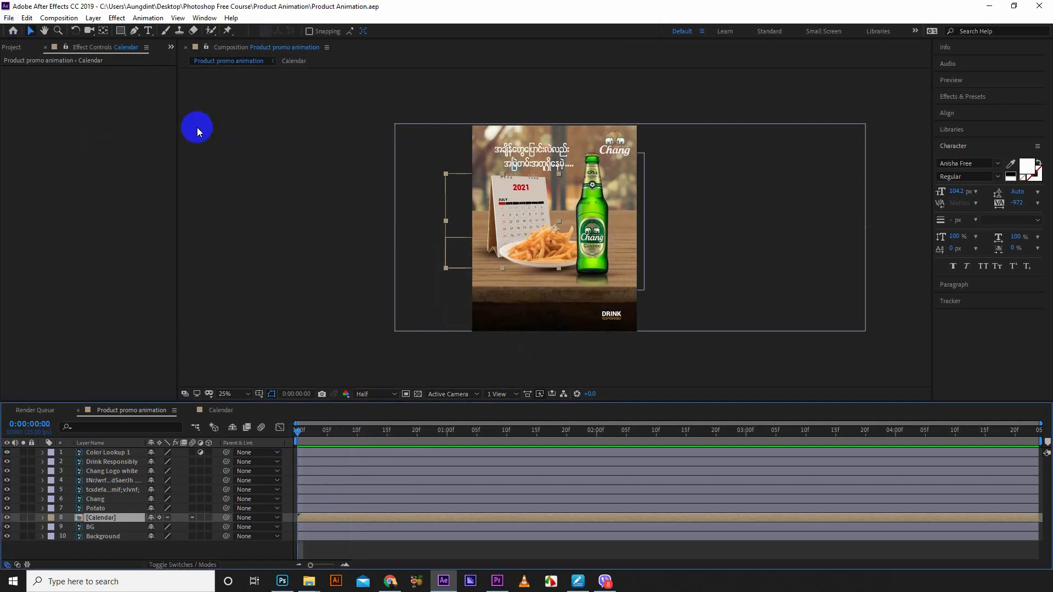
click(8, 18)
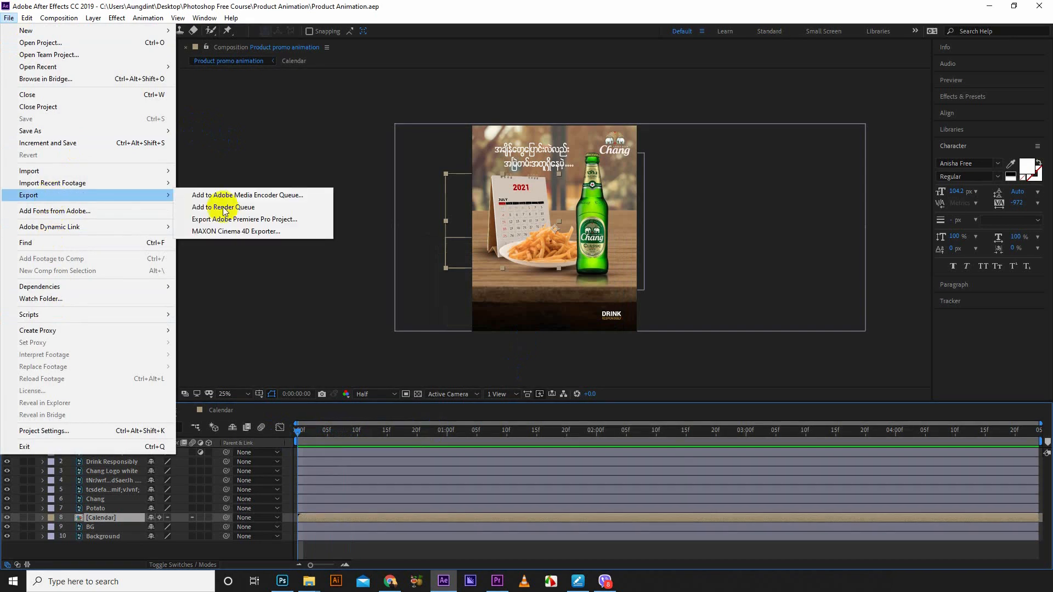
mouse_move(222, 207)
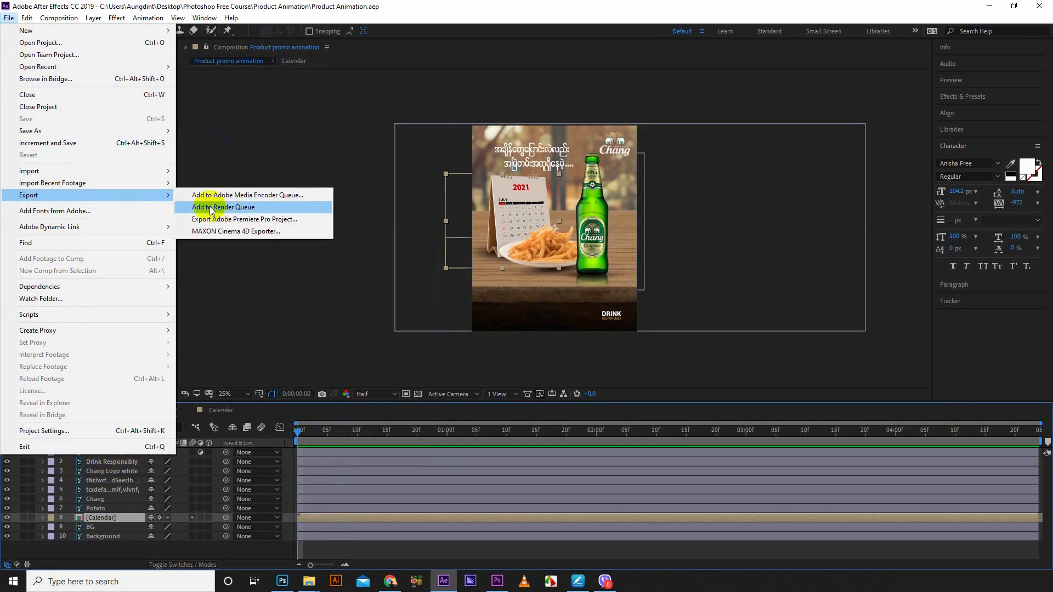
click(224, 207)
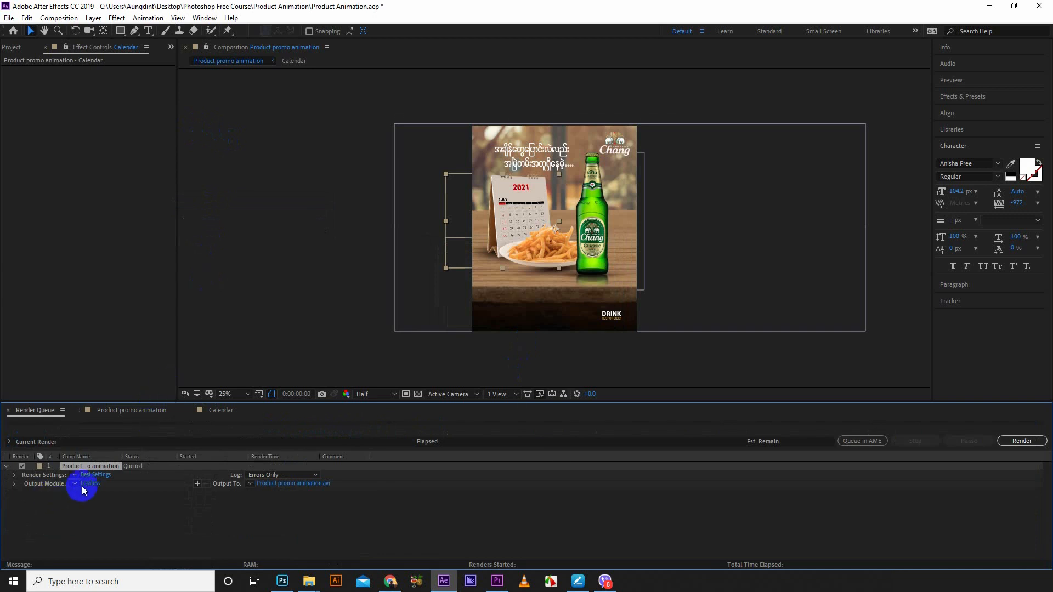
Set the Output Module format to QuickTime so the render writes Product promo animation.mov.
click(89, 482)
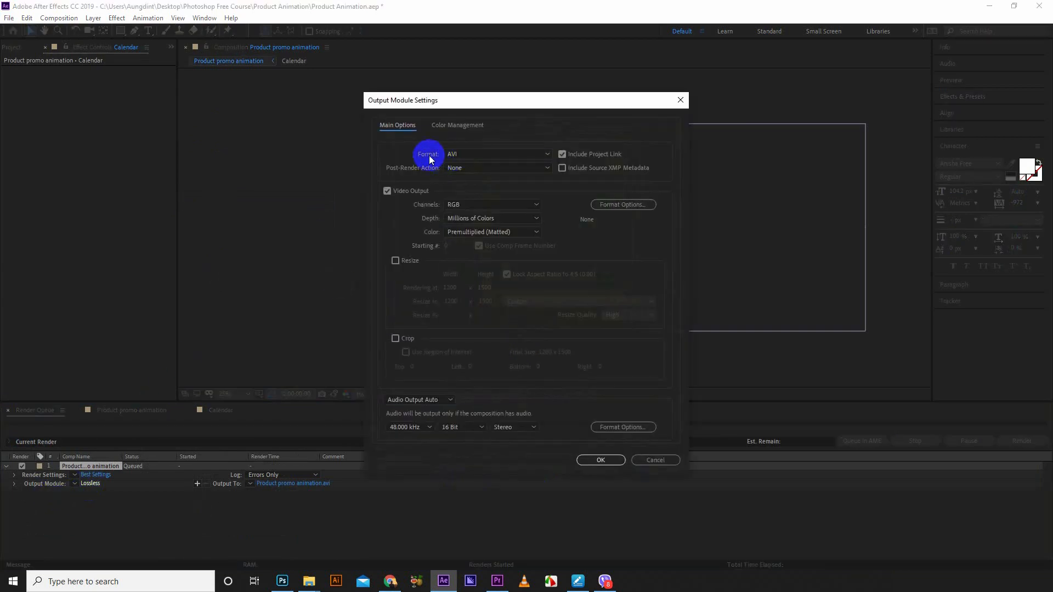
click(496, 154)
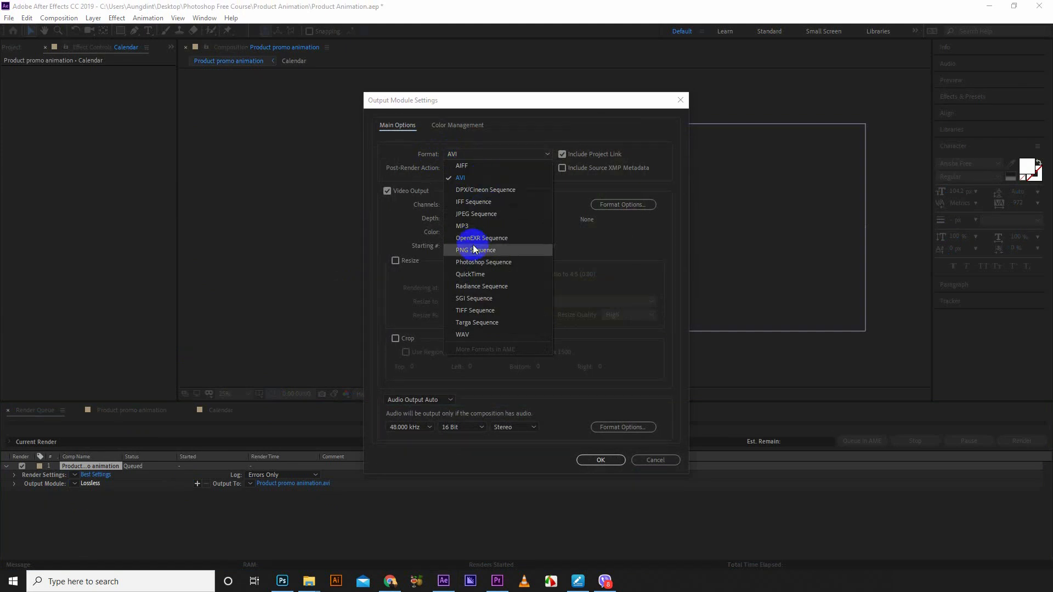
mouse_move(496, 238)
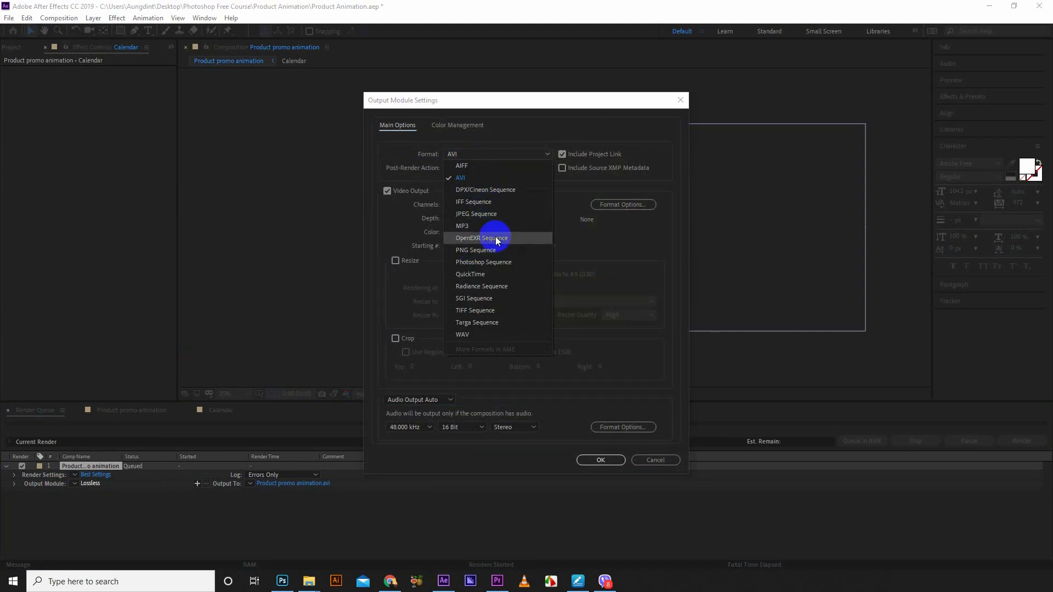
mouse_move(497, 240)
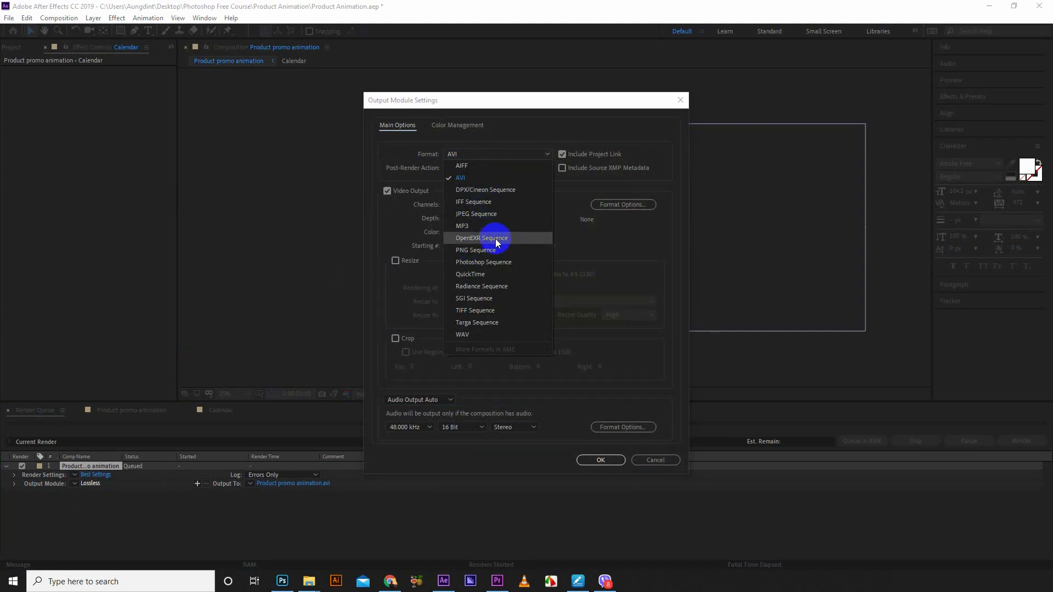
mouse_move(506, 289)
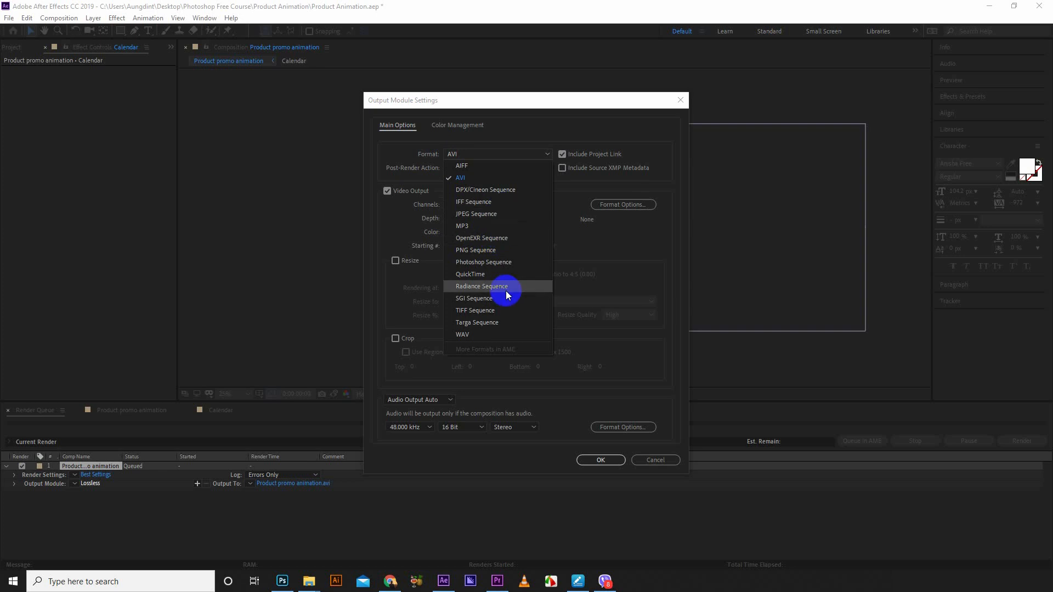
mouse_move(511, 202)
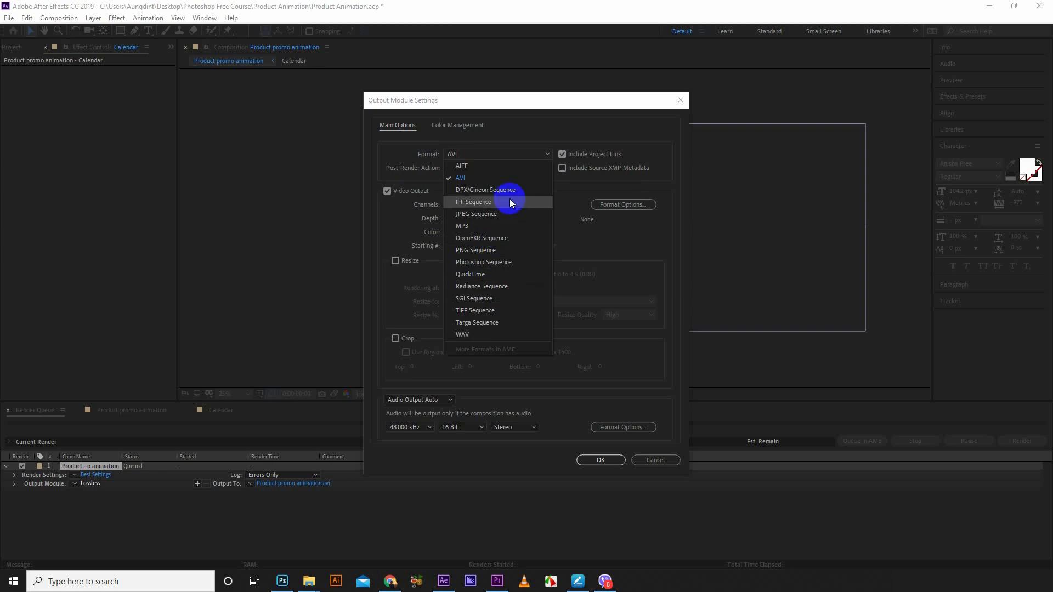
click(470, 275)
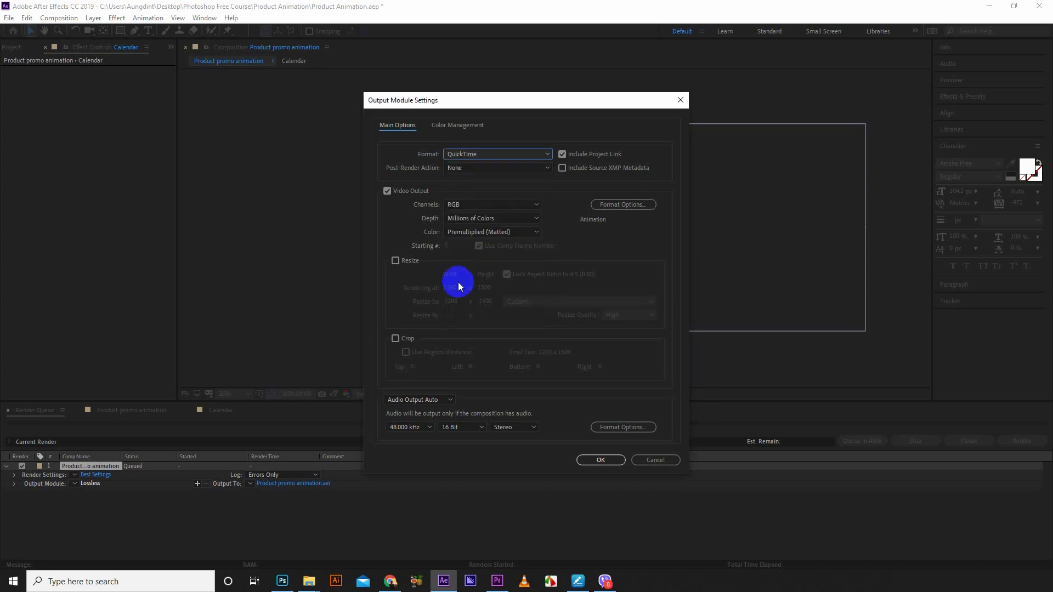
click(599, 460)
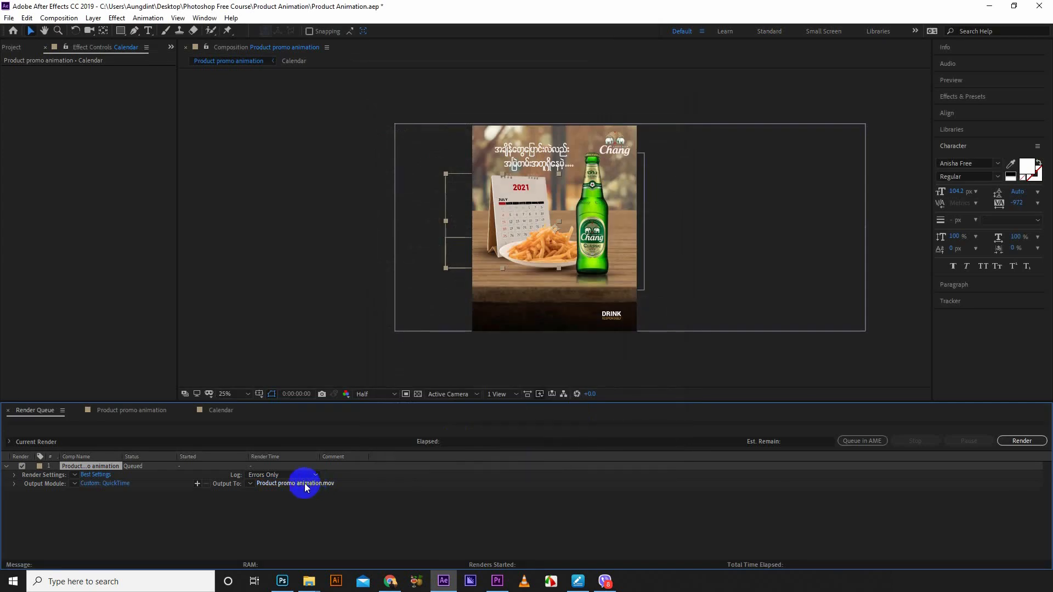
Set Output To to Desktop > Photoshop Free Course > Product Animation and save the name.
click(296, 483)
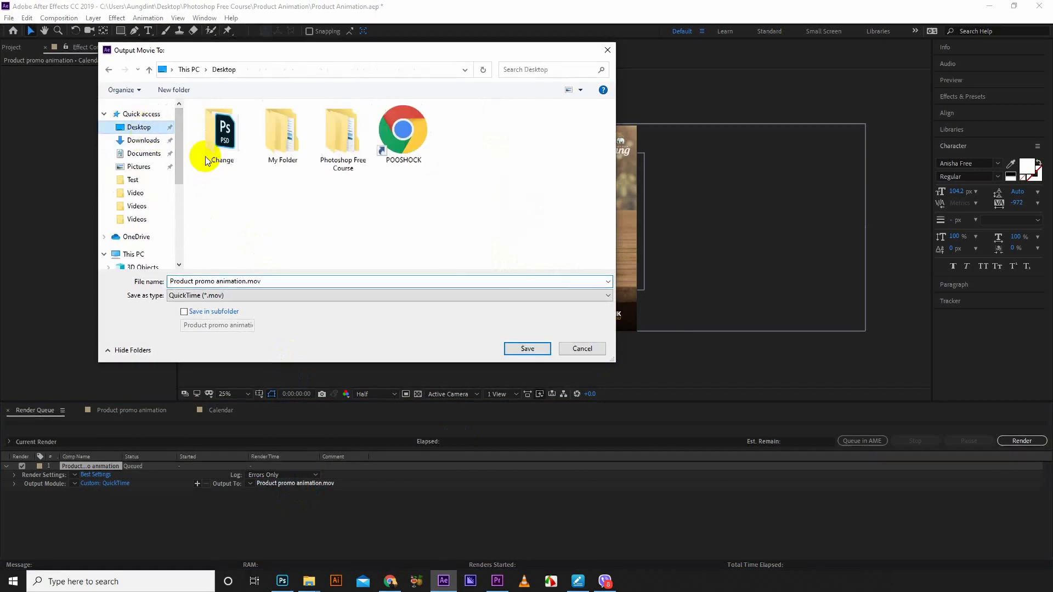
double_click(343, 131)
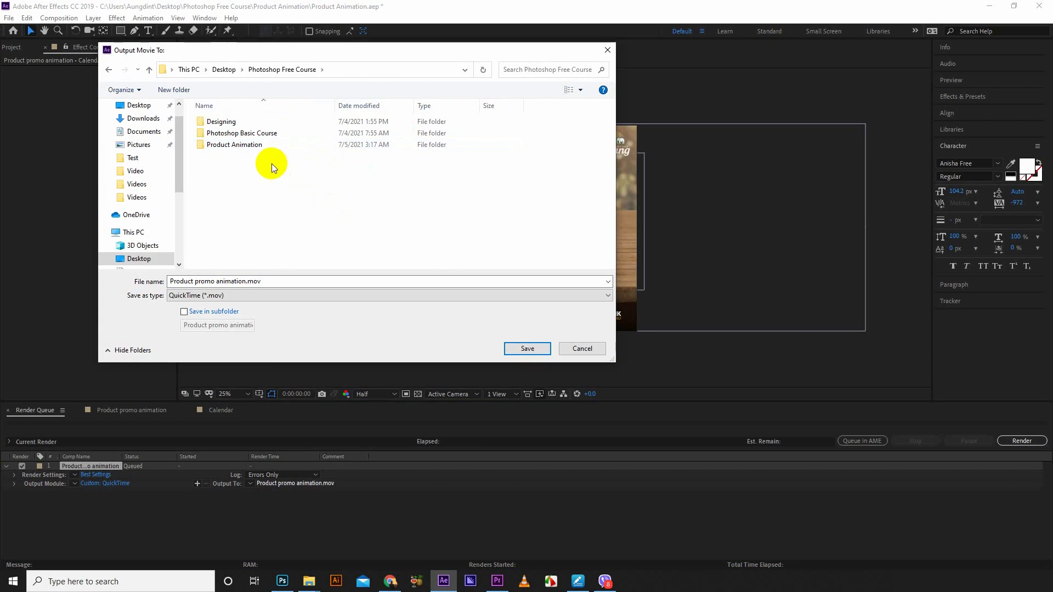
double_click(234, 144)
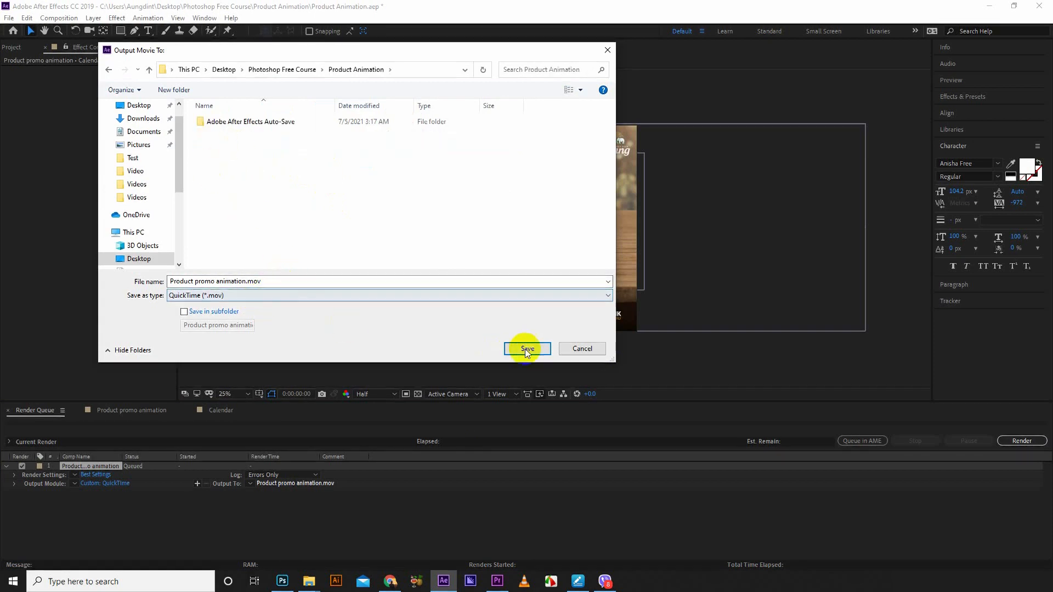
click(526, 349)
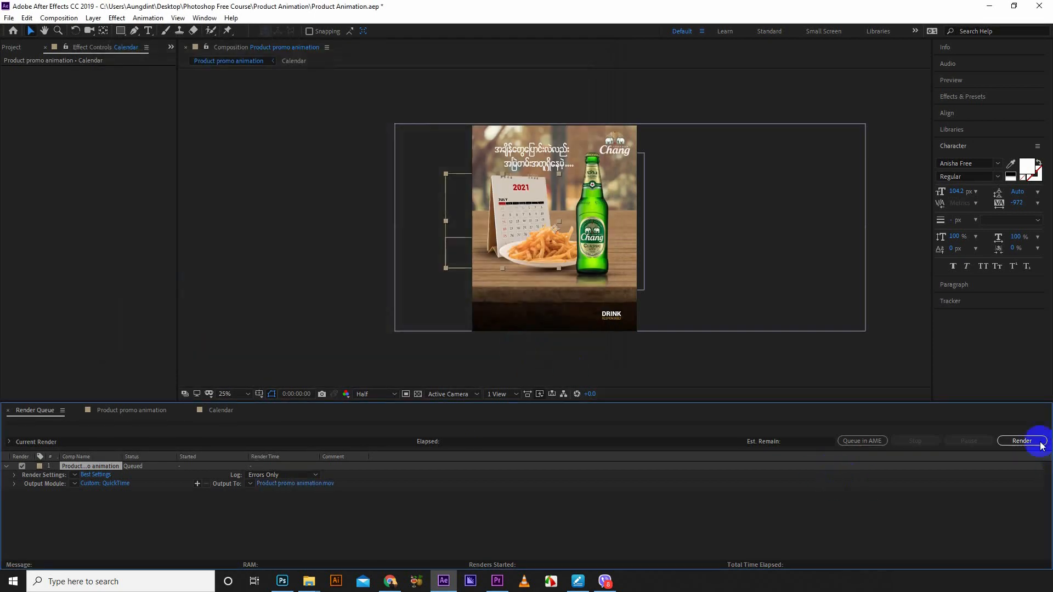
Render the queued comp until Done, then switch to File Explorer.
click(1021, 441)
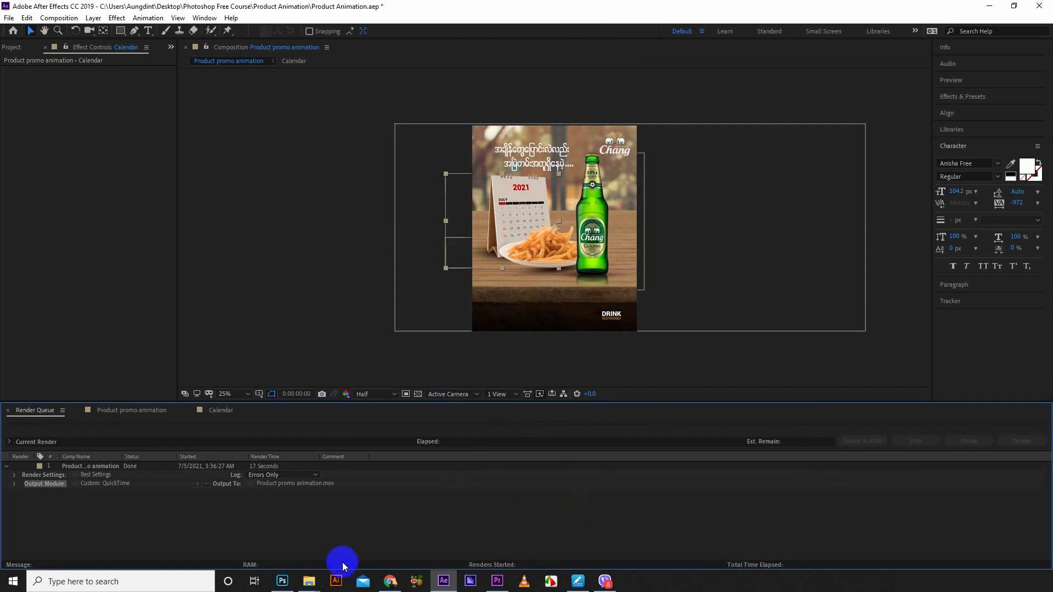
click(308, 581)
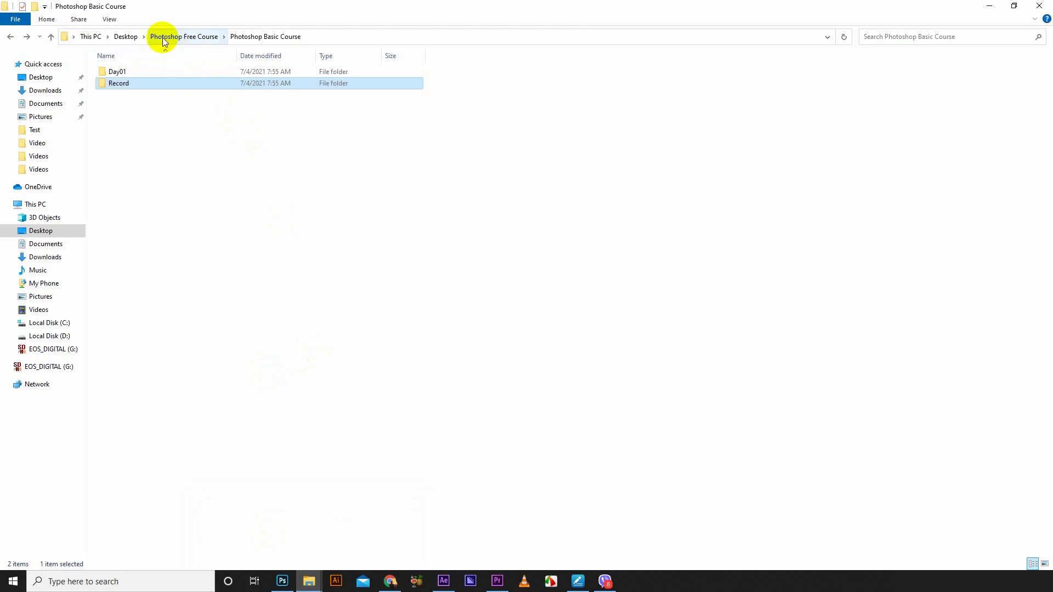
Browse to the Product Animation folder and play Product promo animation.mov in VLC.
click(183, 36)
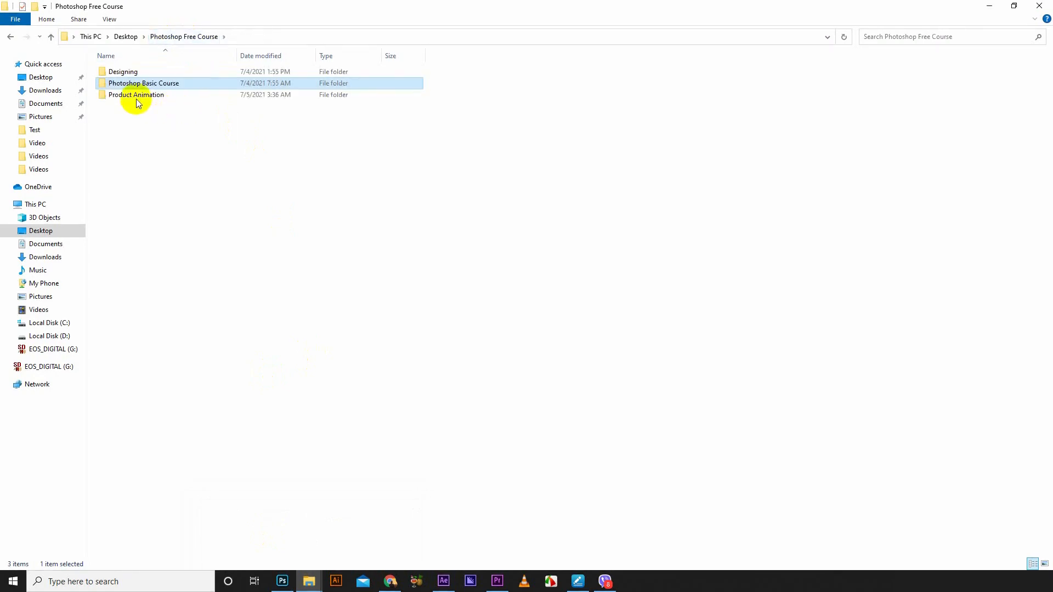
double_click(136, 95)
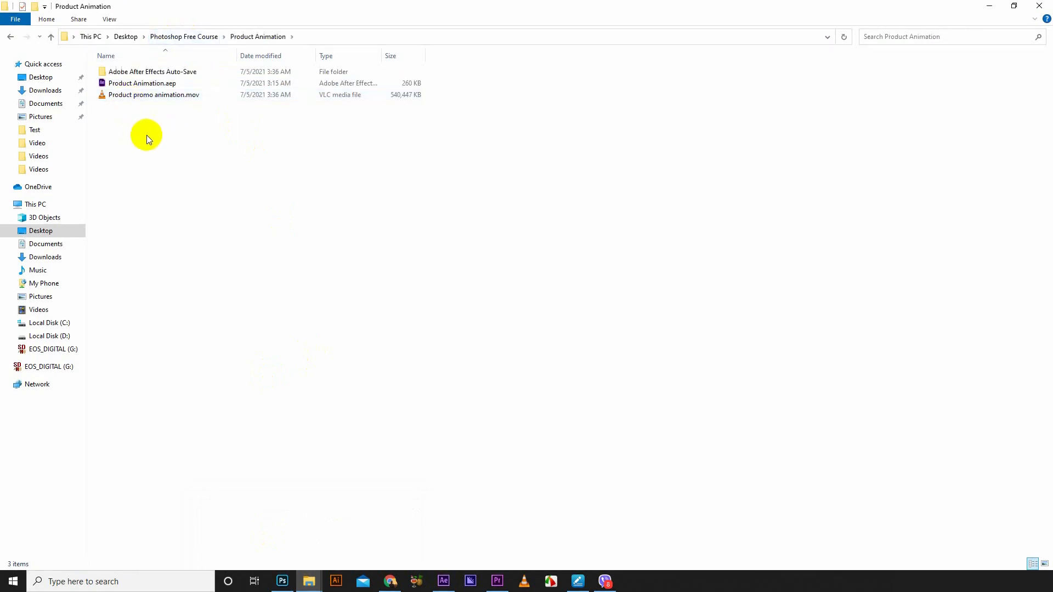
mouse_move(145, 127)
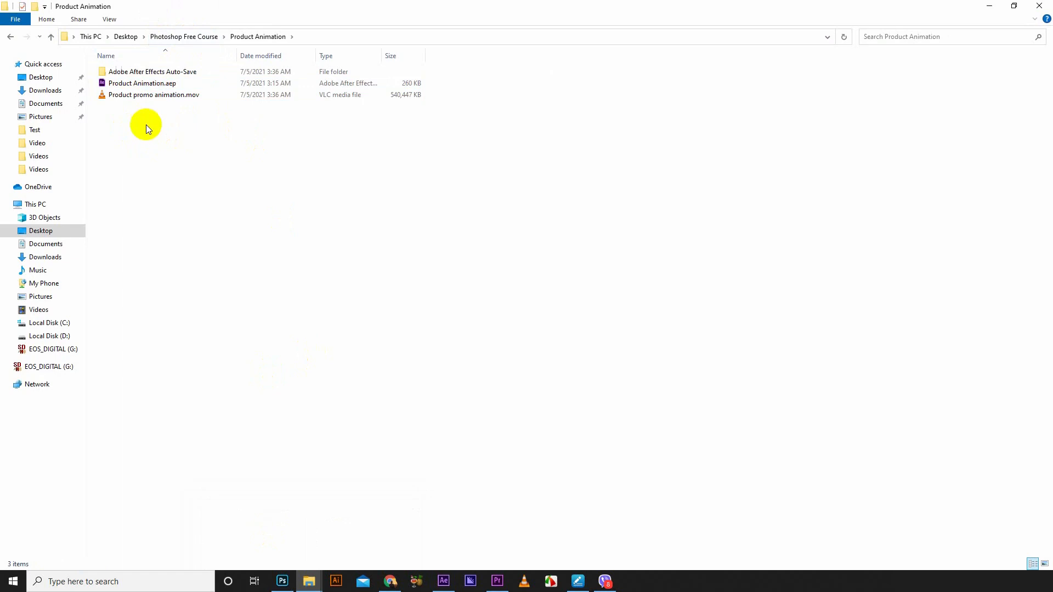
click(142, 83)
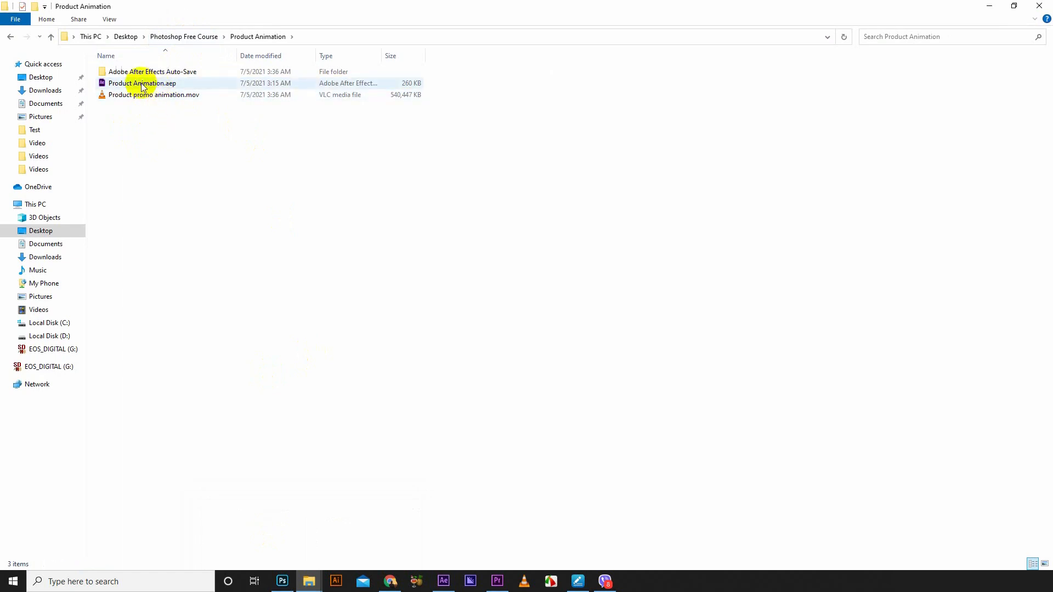
click(154, 95)
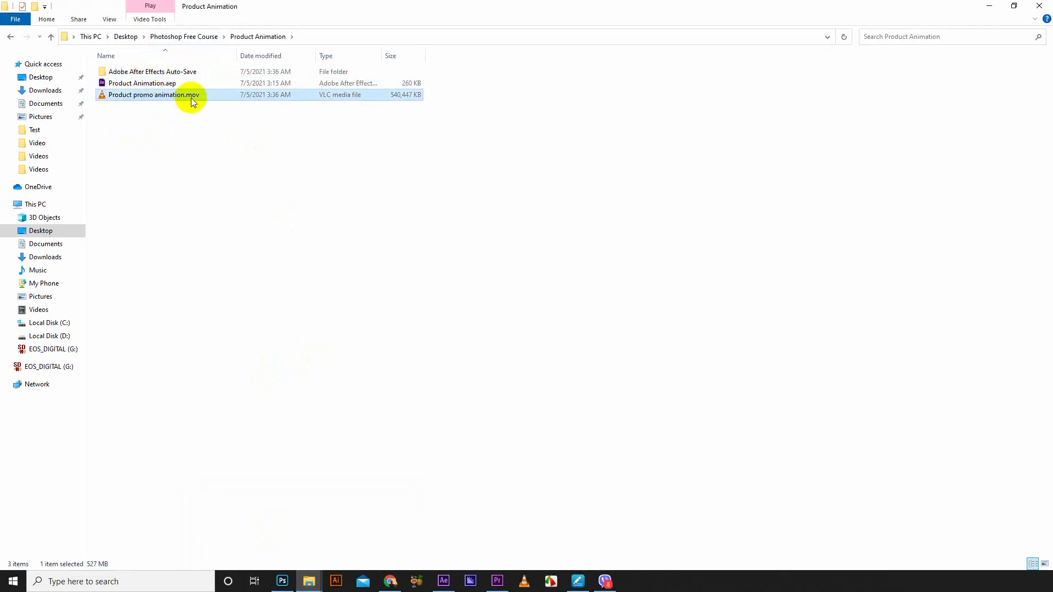
mouse_move(173, 121)
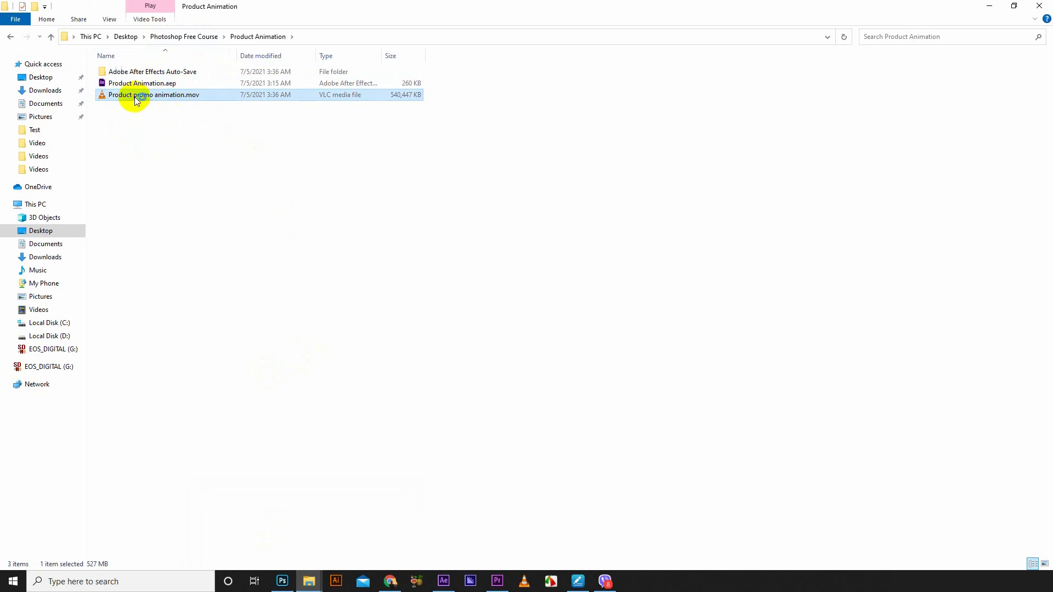
double_click(152, 95)
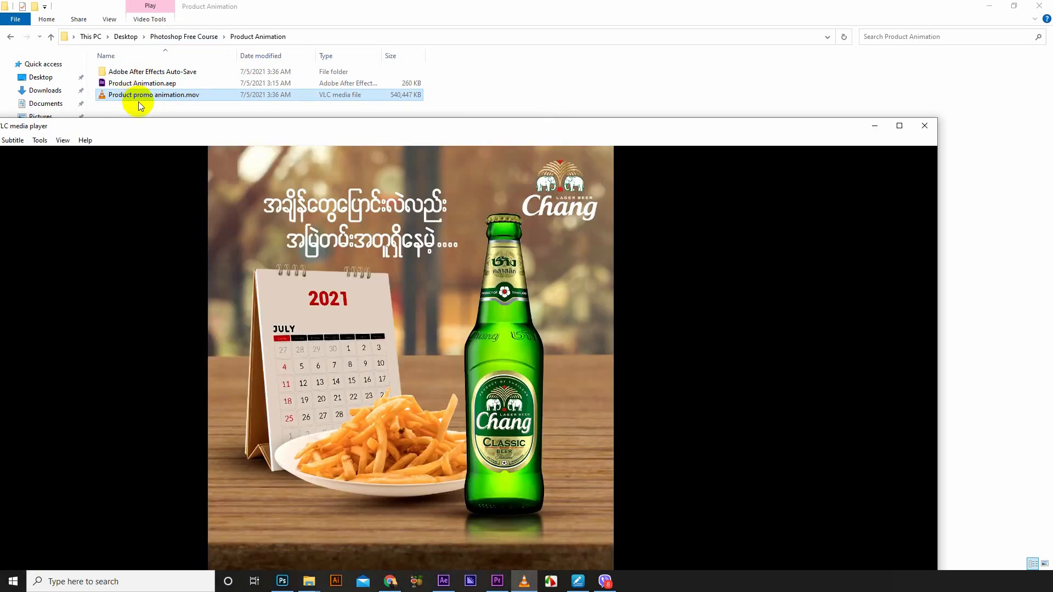